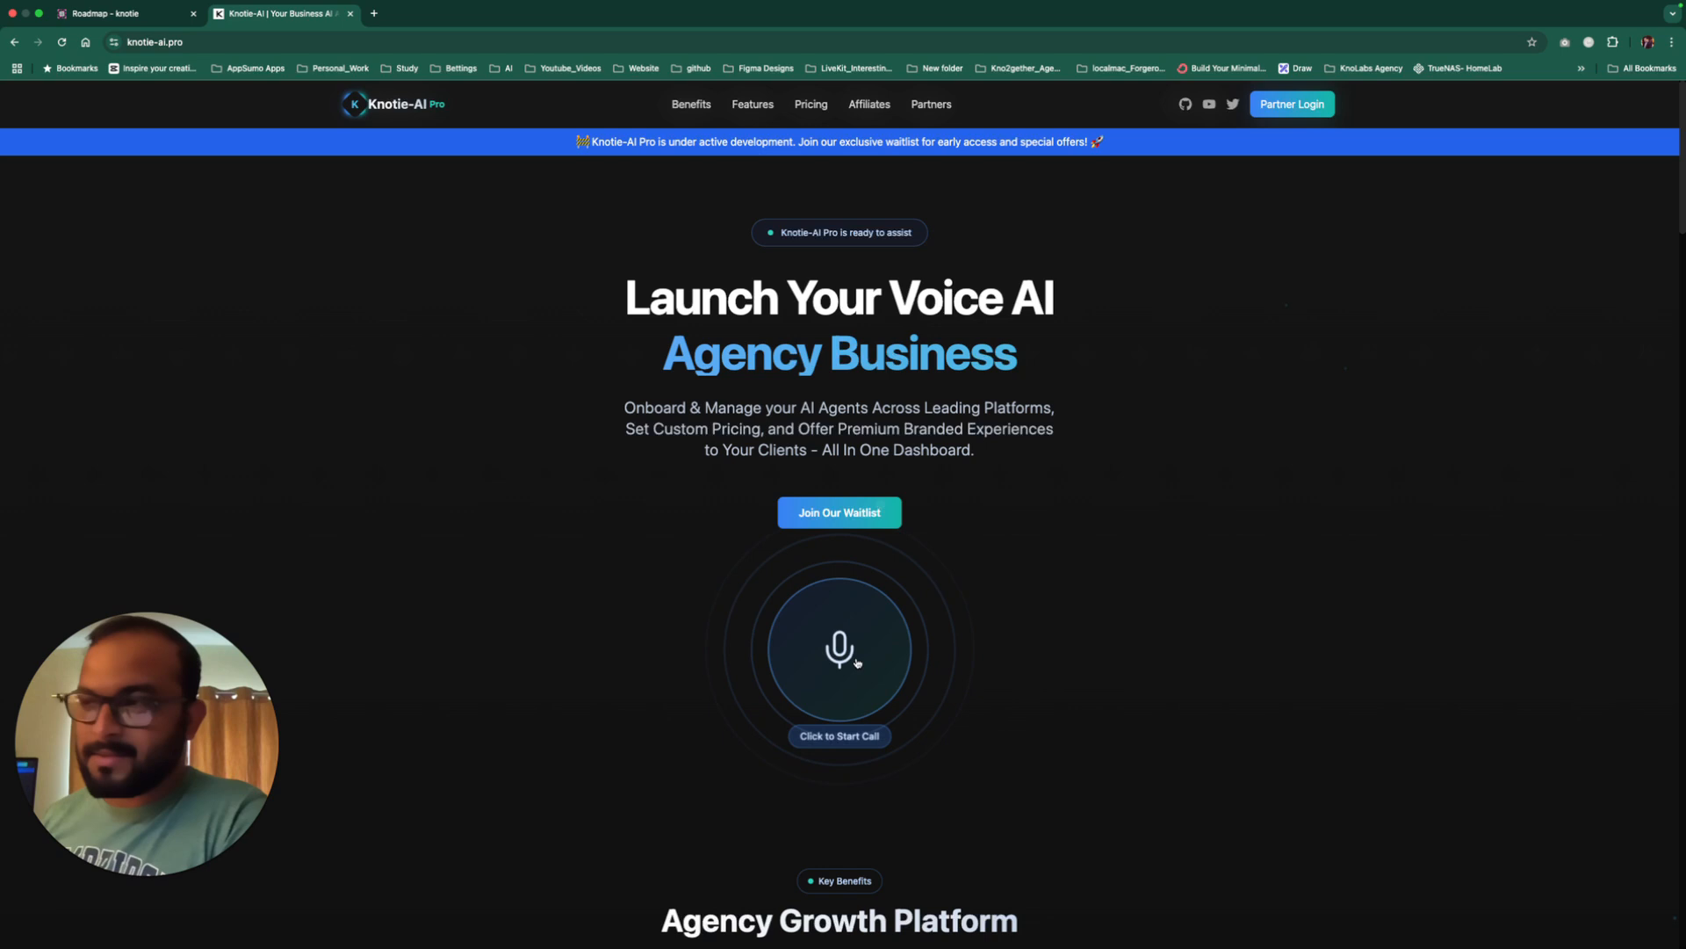
Step: Run a demo voice call with the assistant and end it after reviewing the page
{"action": "left_click", "coordinate": [840, 648]}
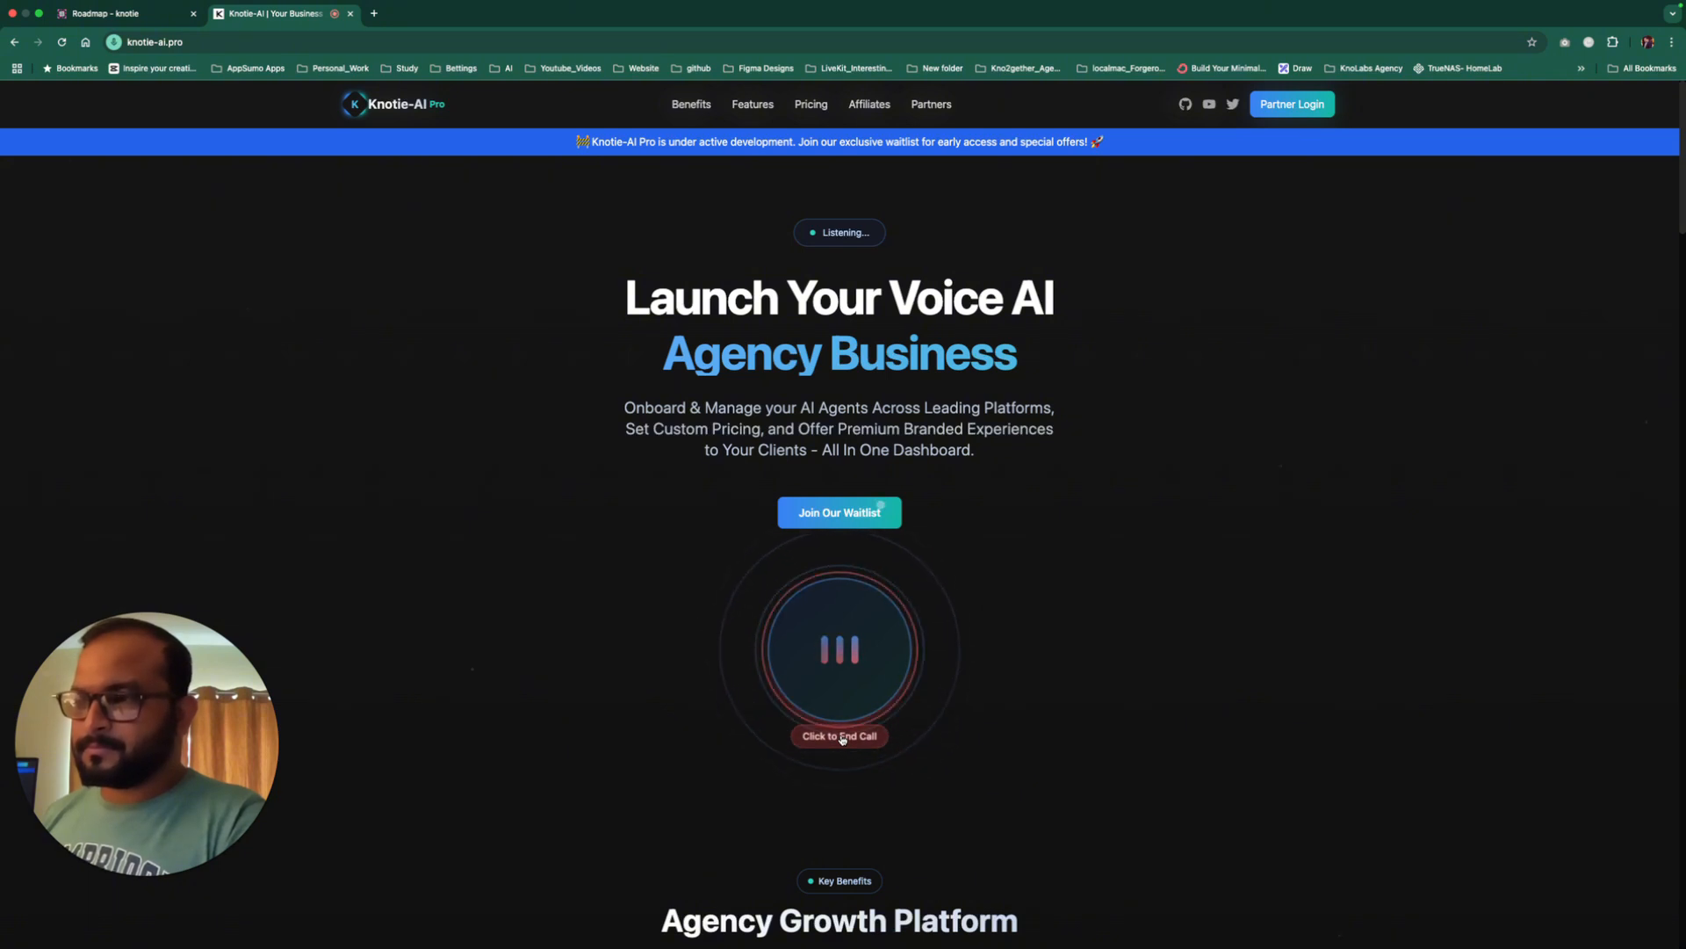
{"action": "left_click", "coordinate": [840, 736]}
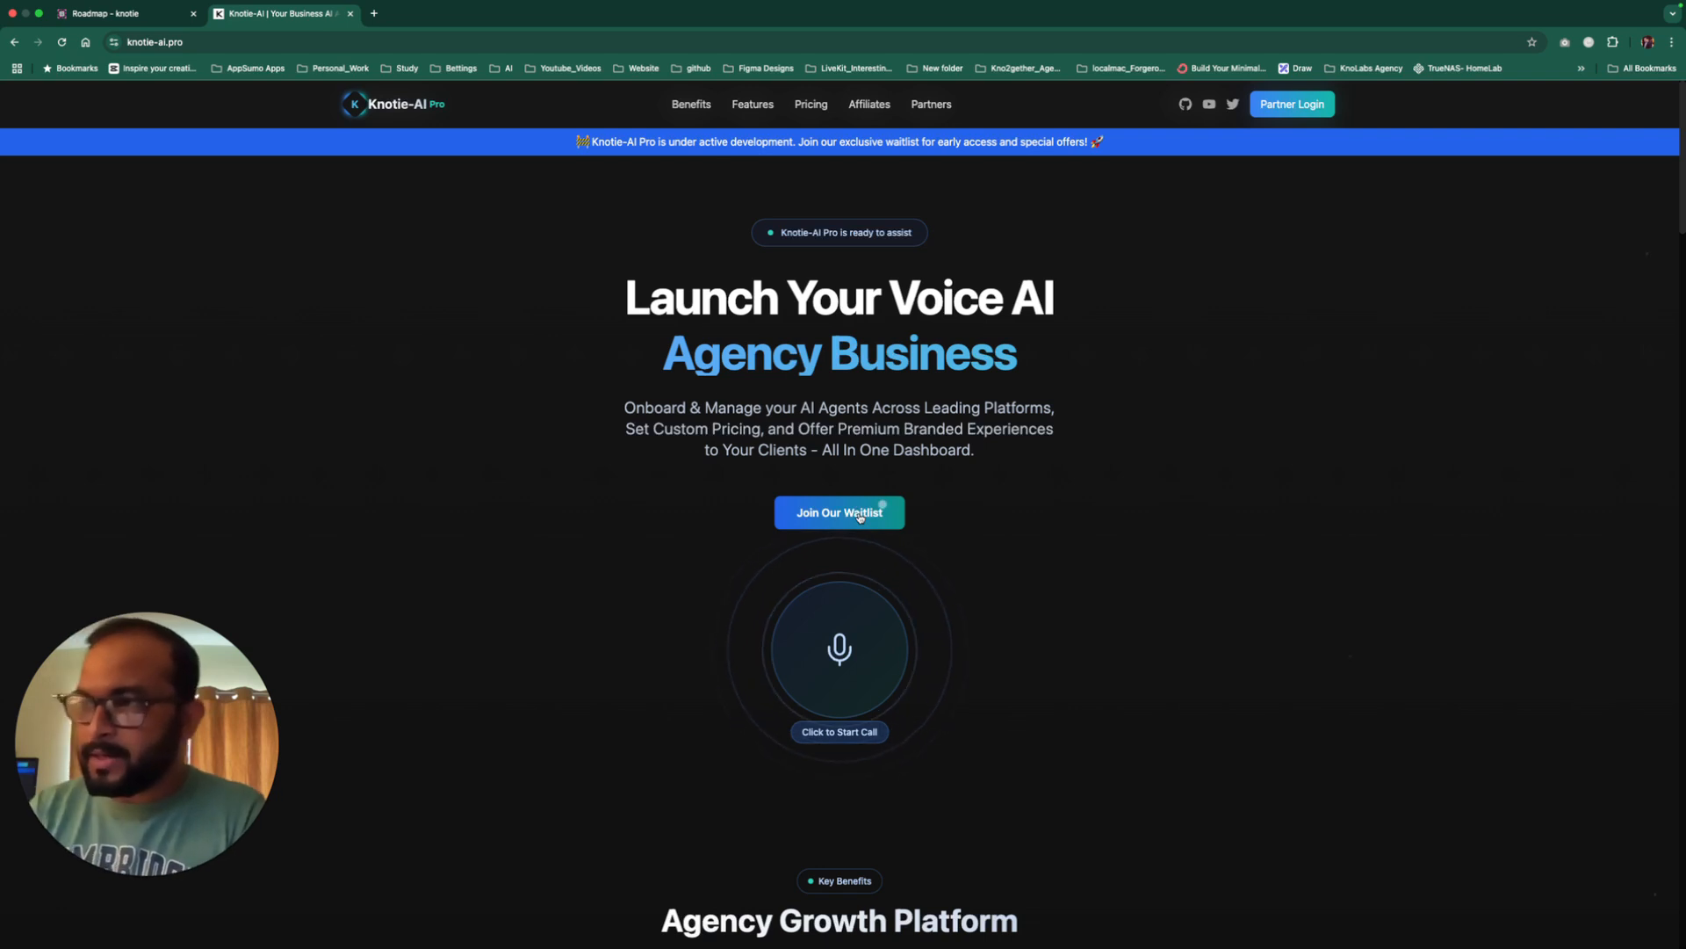
{"action": "scroll", "scroll_direction": "down", "scroll_amount": 3}
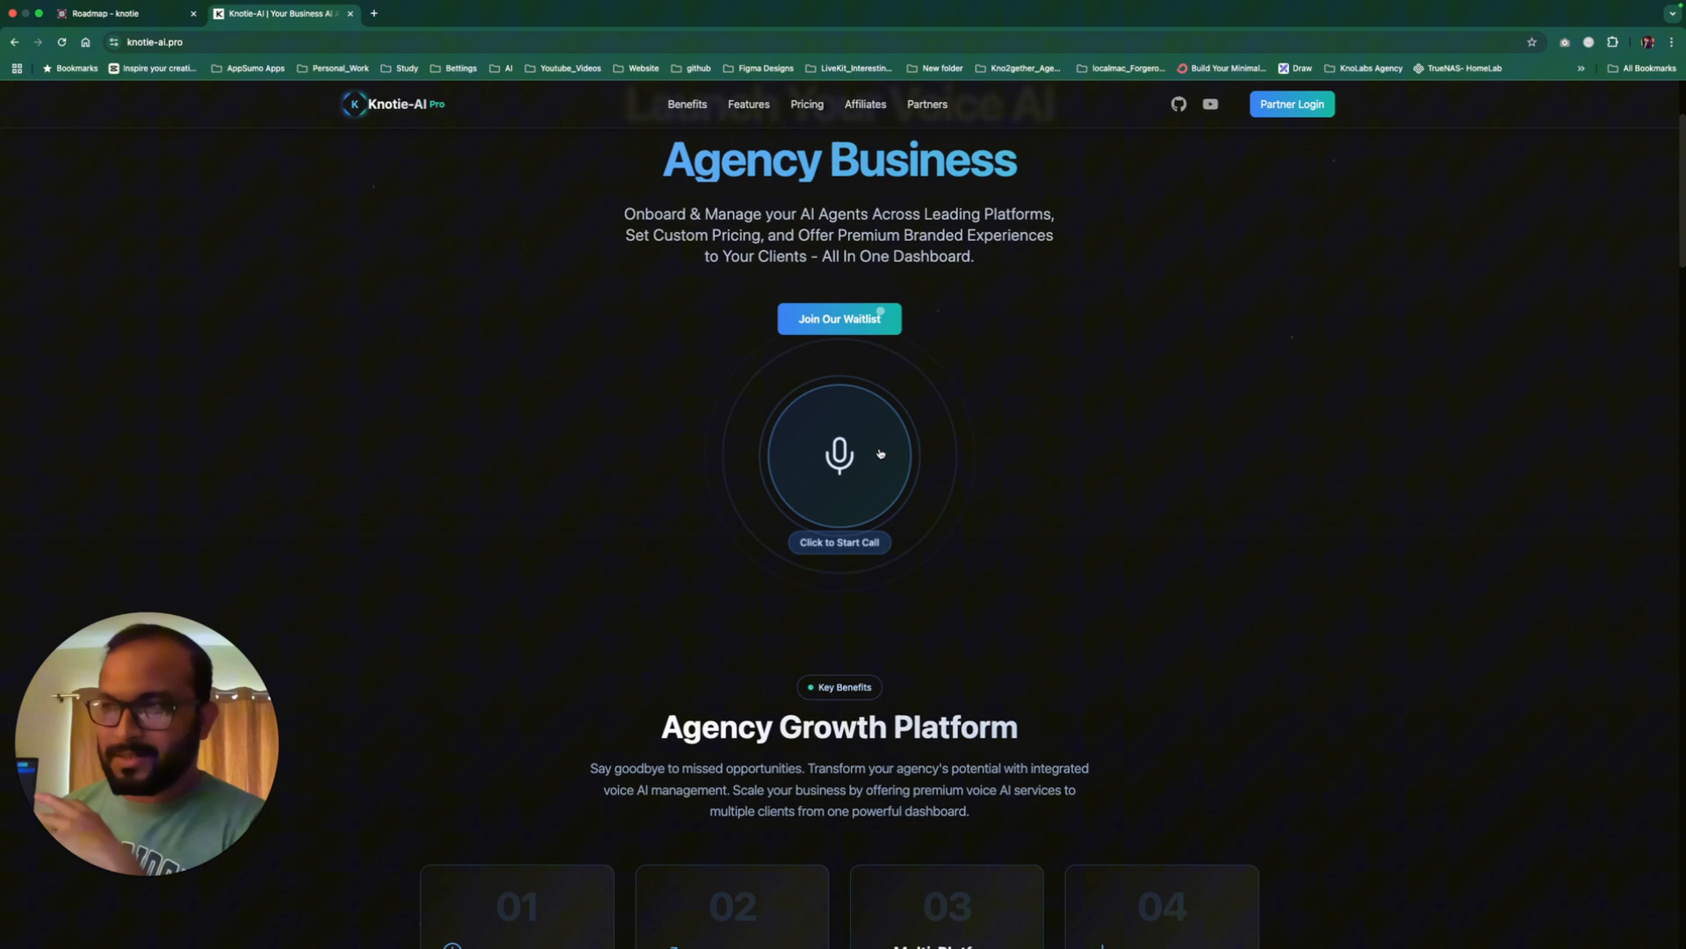
{"action": "scroll", "scroll_direction": "down", "scroll_amount": 3}
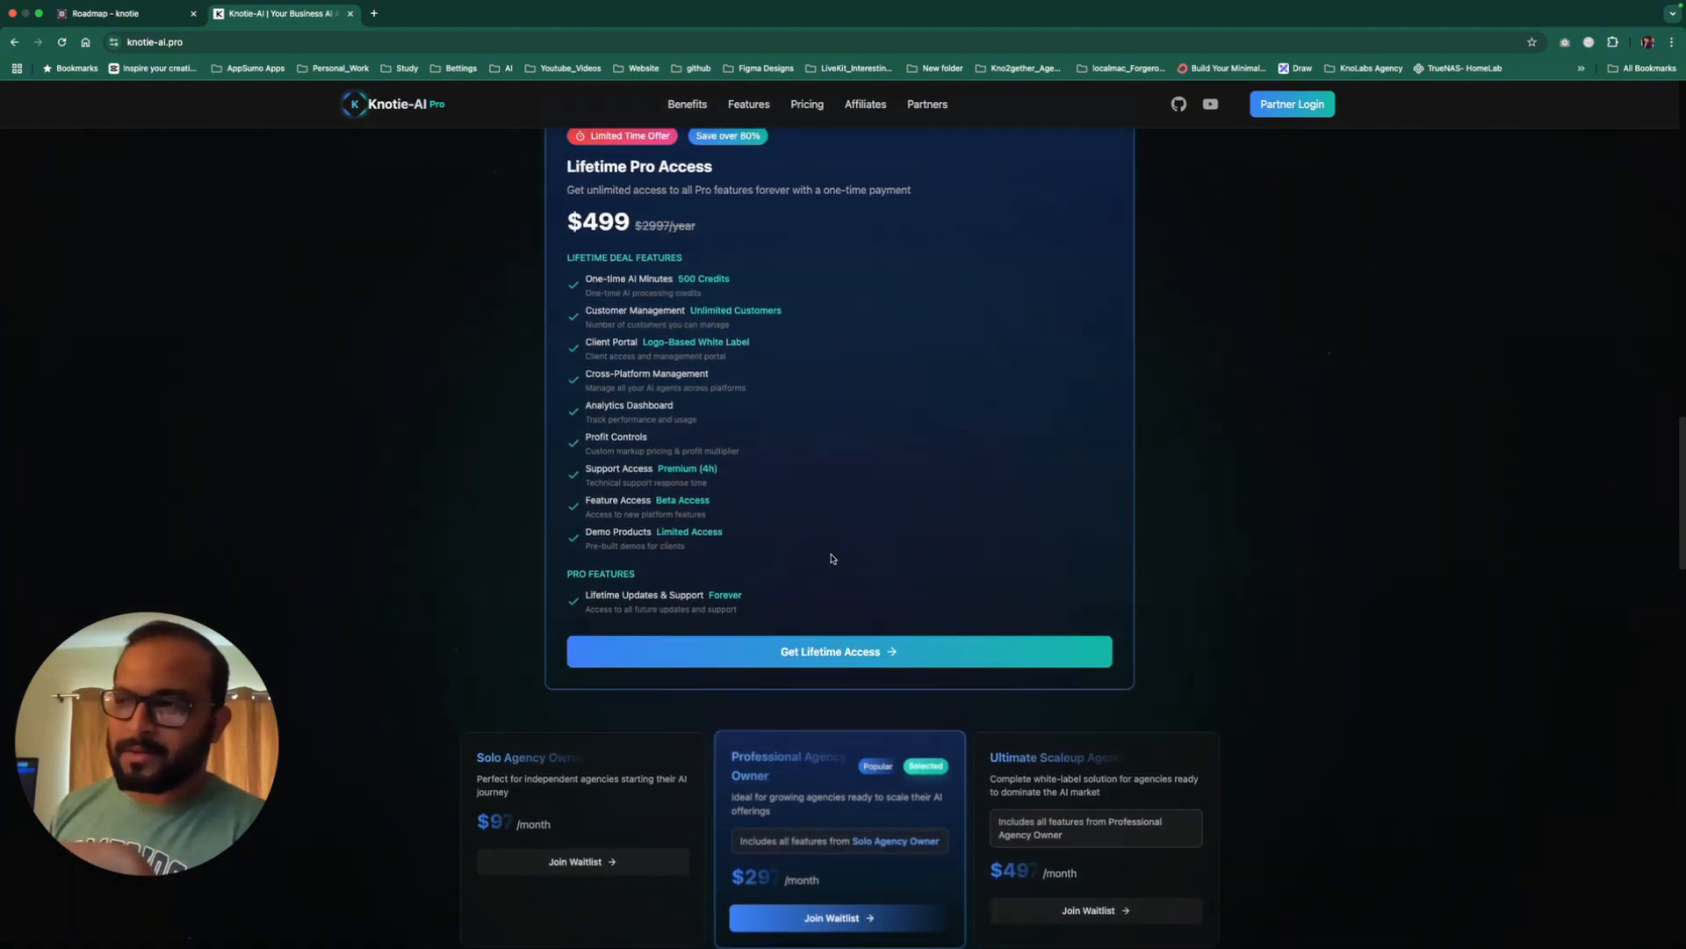
{"action": "scroll", "scroll_direction": "up", "scroll_amount": 3}
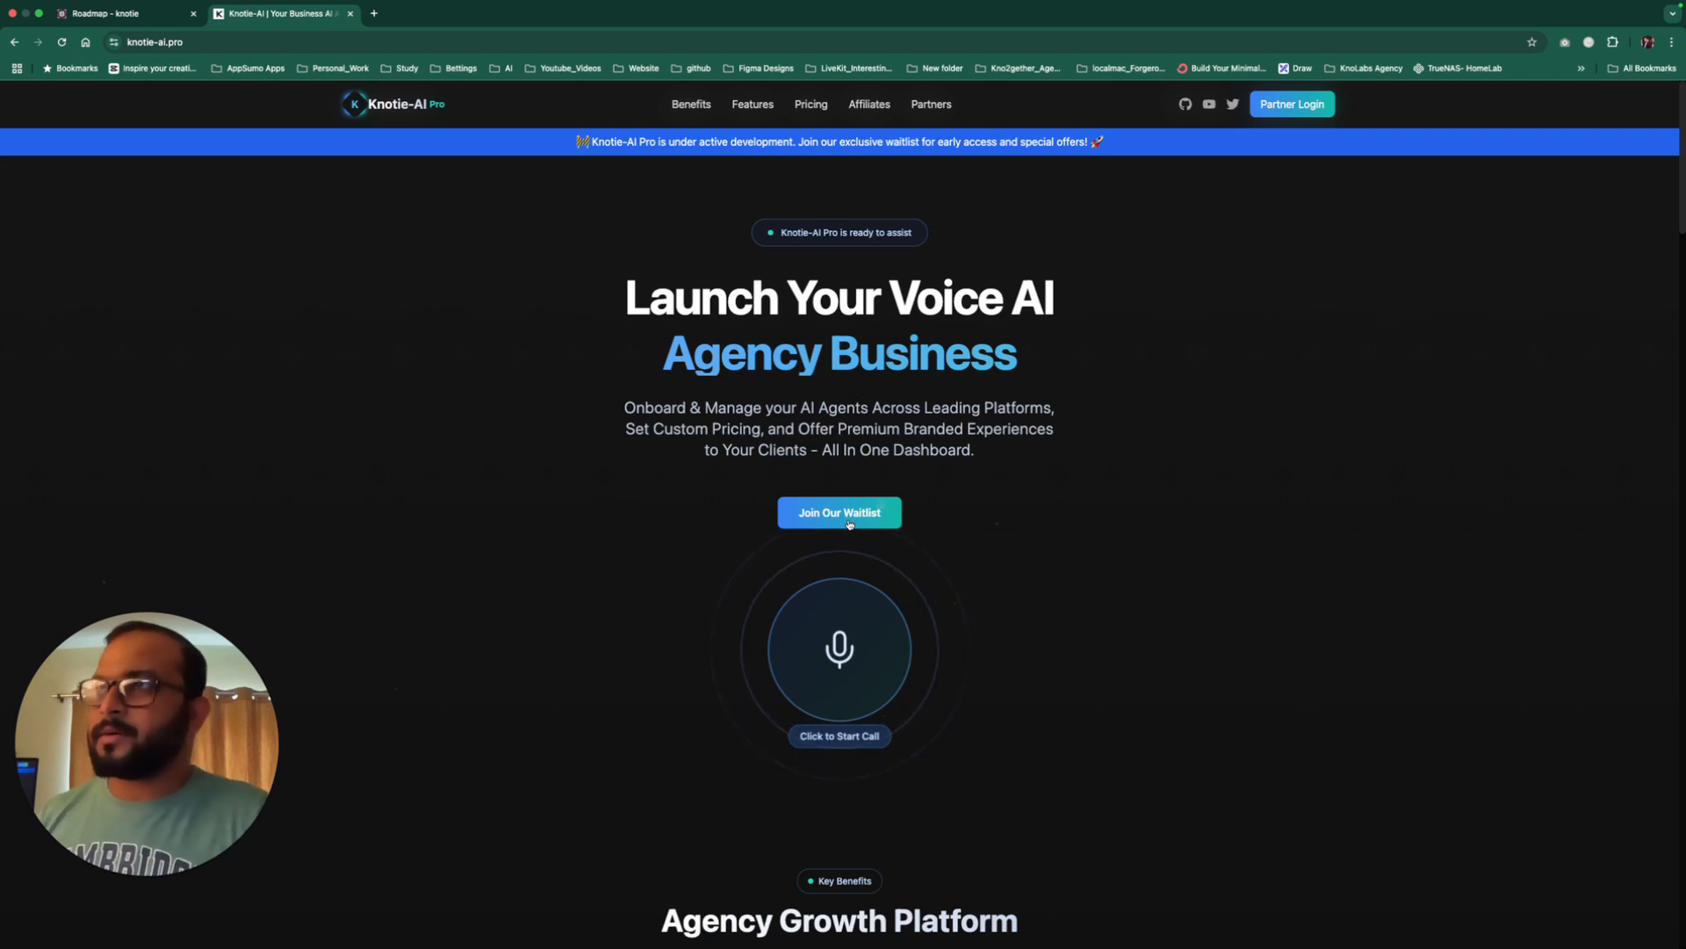
Step: Log in as partner to reach the dashboard showing $7,201 opportunity value, $0 MRR and 3 users
{"action": "left_click", "coordinate": [1291, 103]}
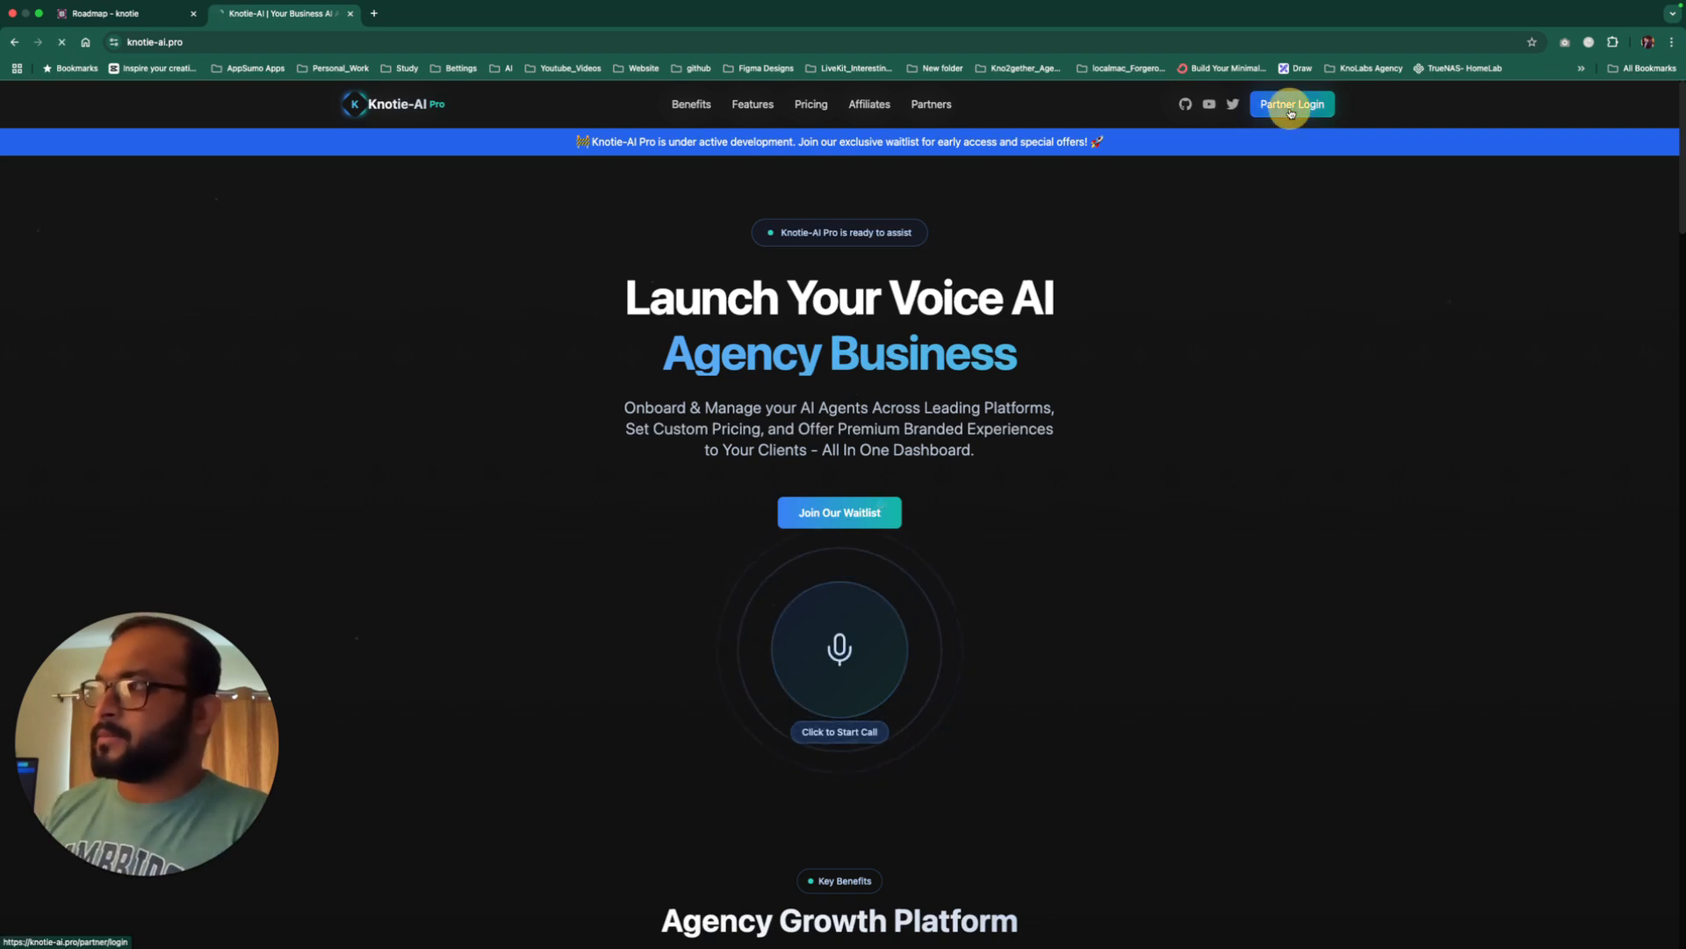
{"action": "left_click", "coordinate": [1291, 103]}
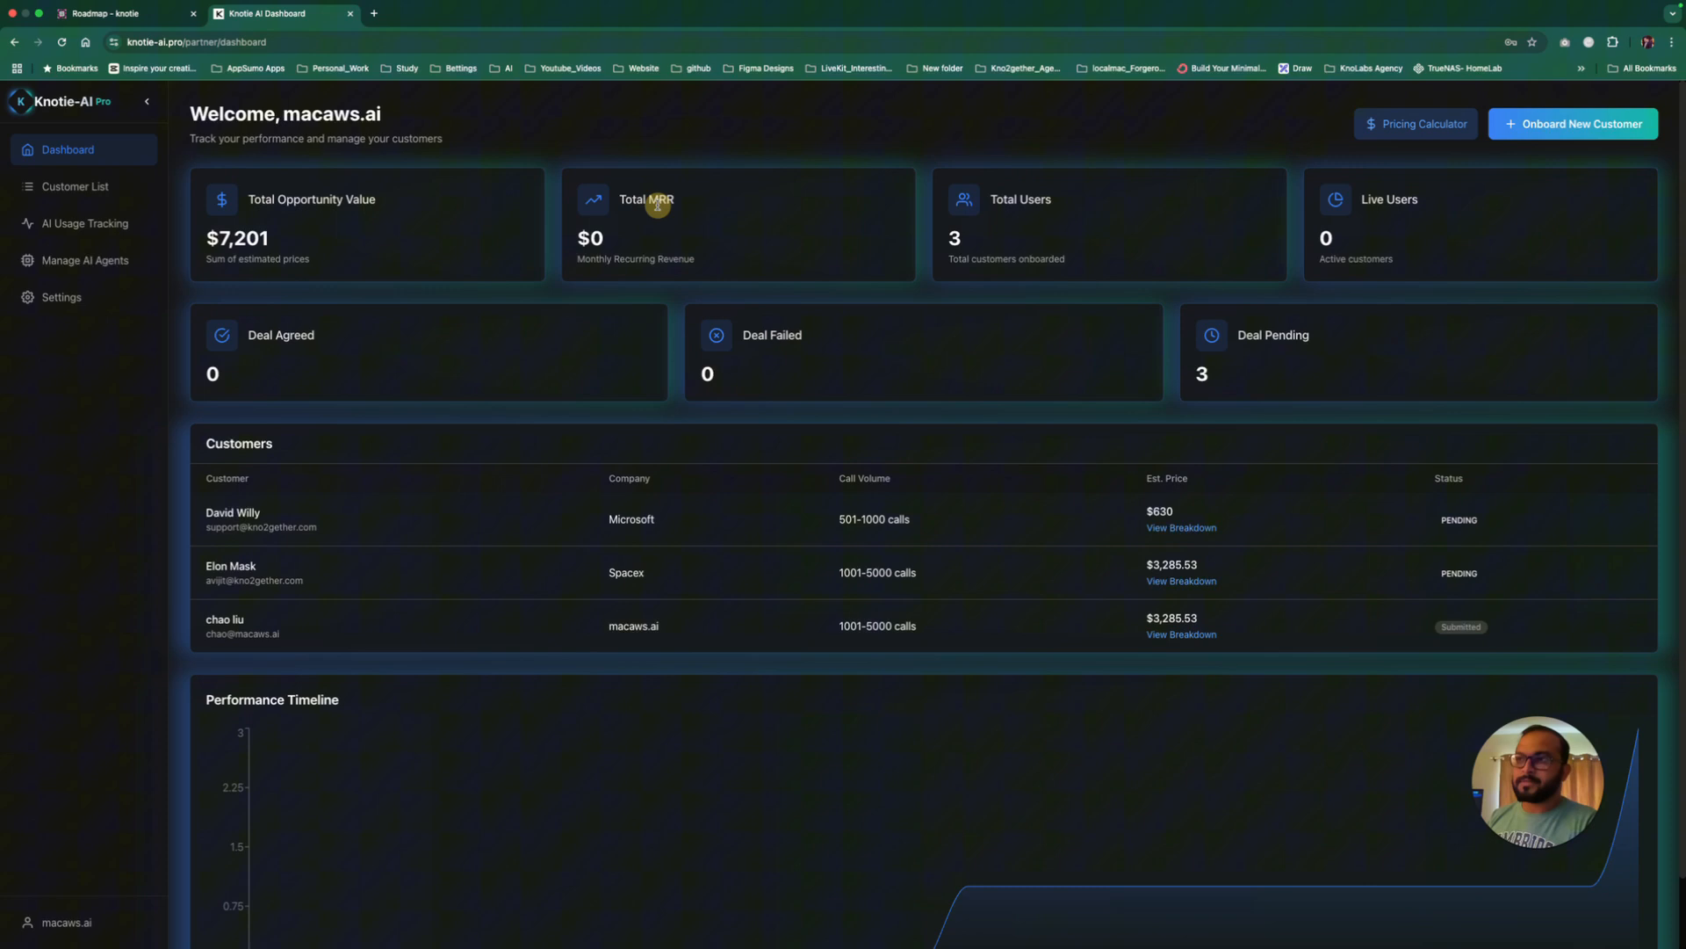
{"action": "double_click", "coordinate": [645, 200]}
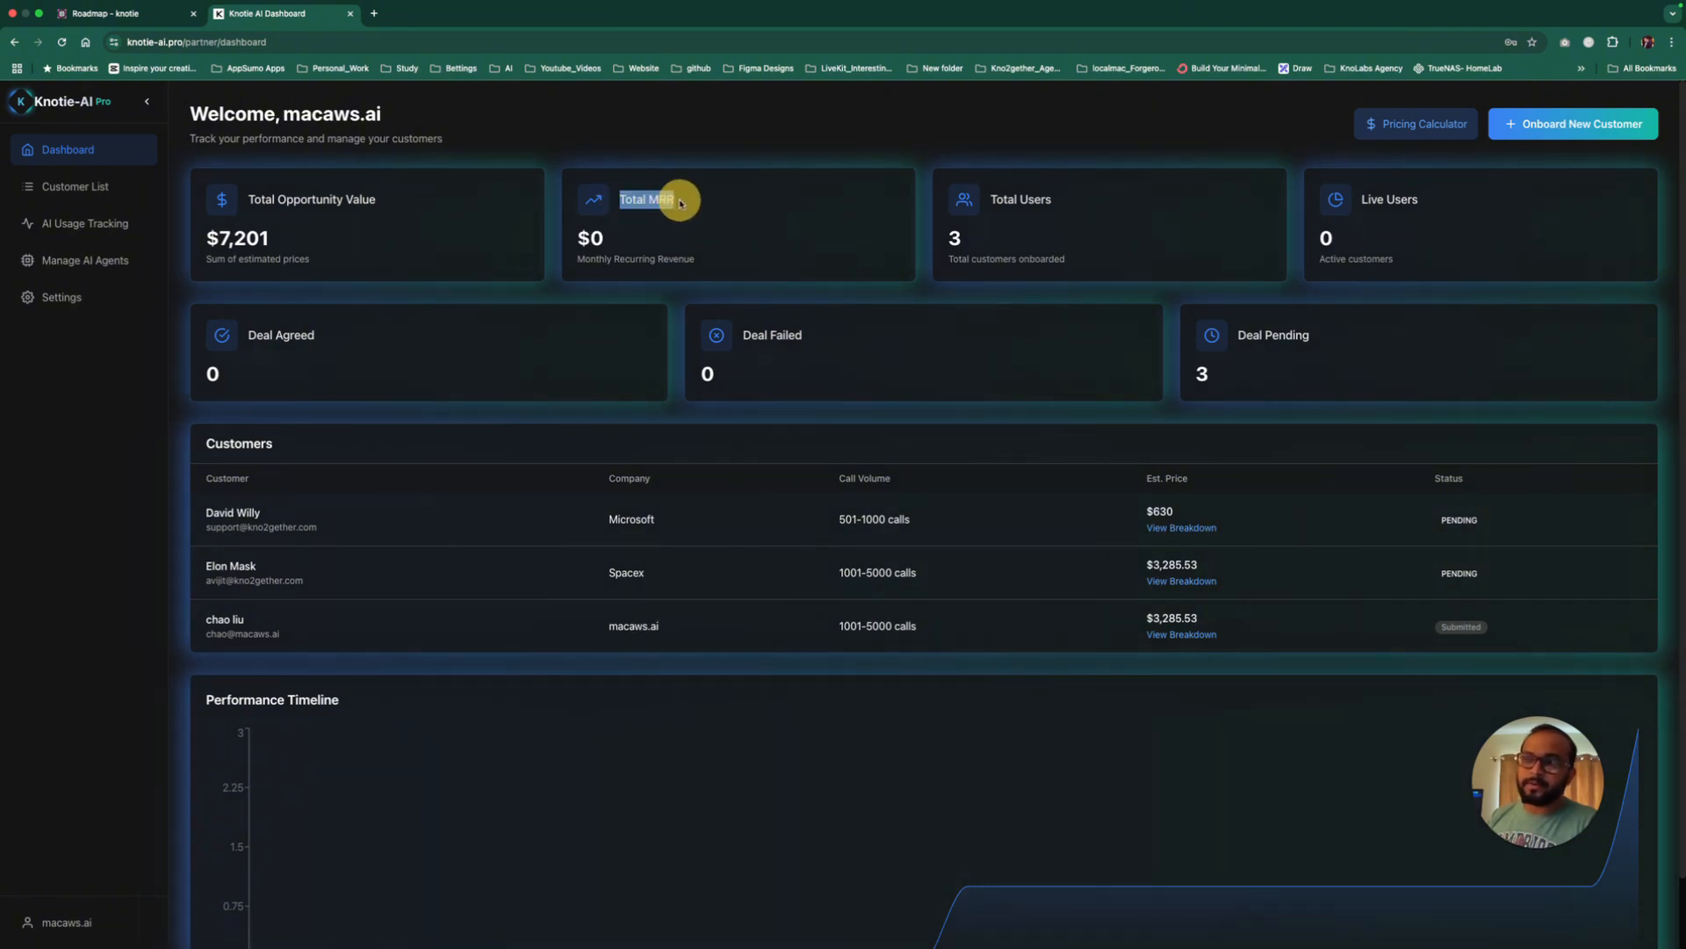
{"action": "mouse_move", "coordinate": [577, 237]}
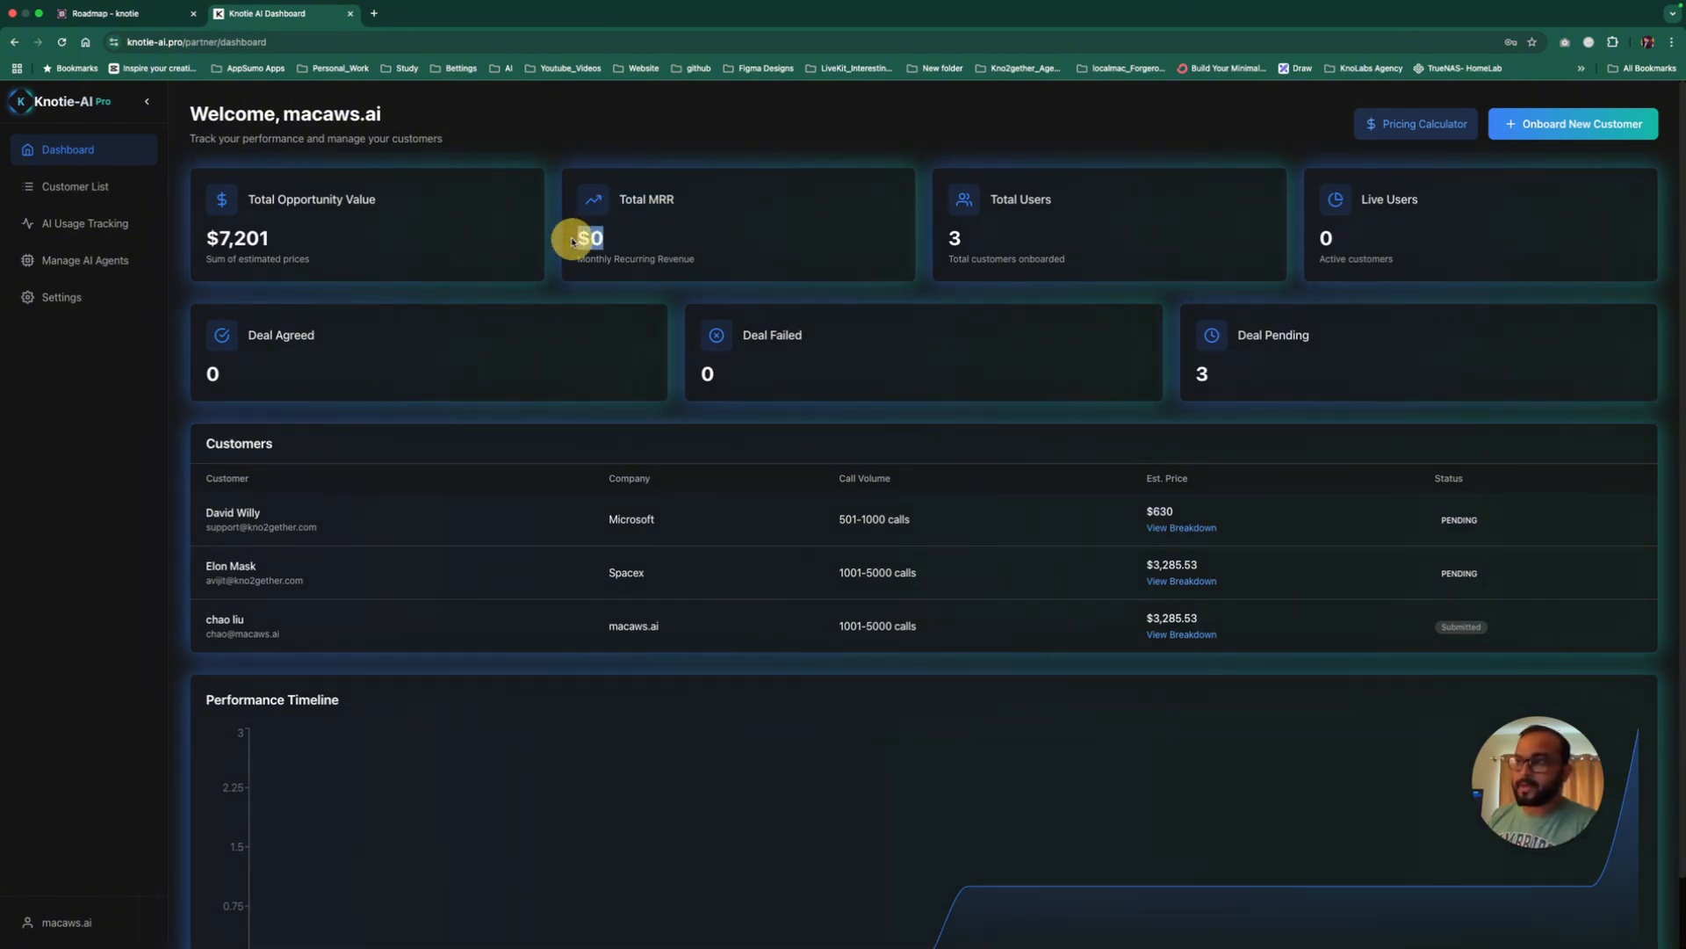
{"action": "double_click", "coordinate": [591, 237]}
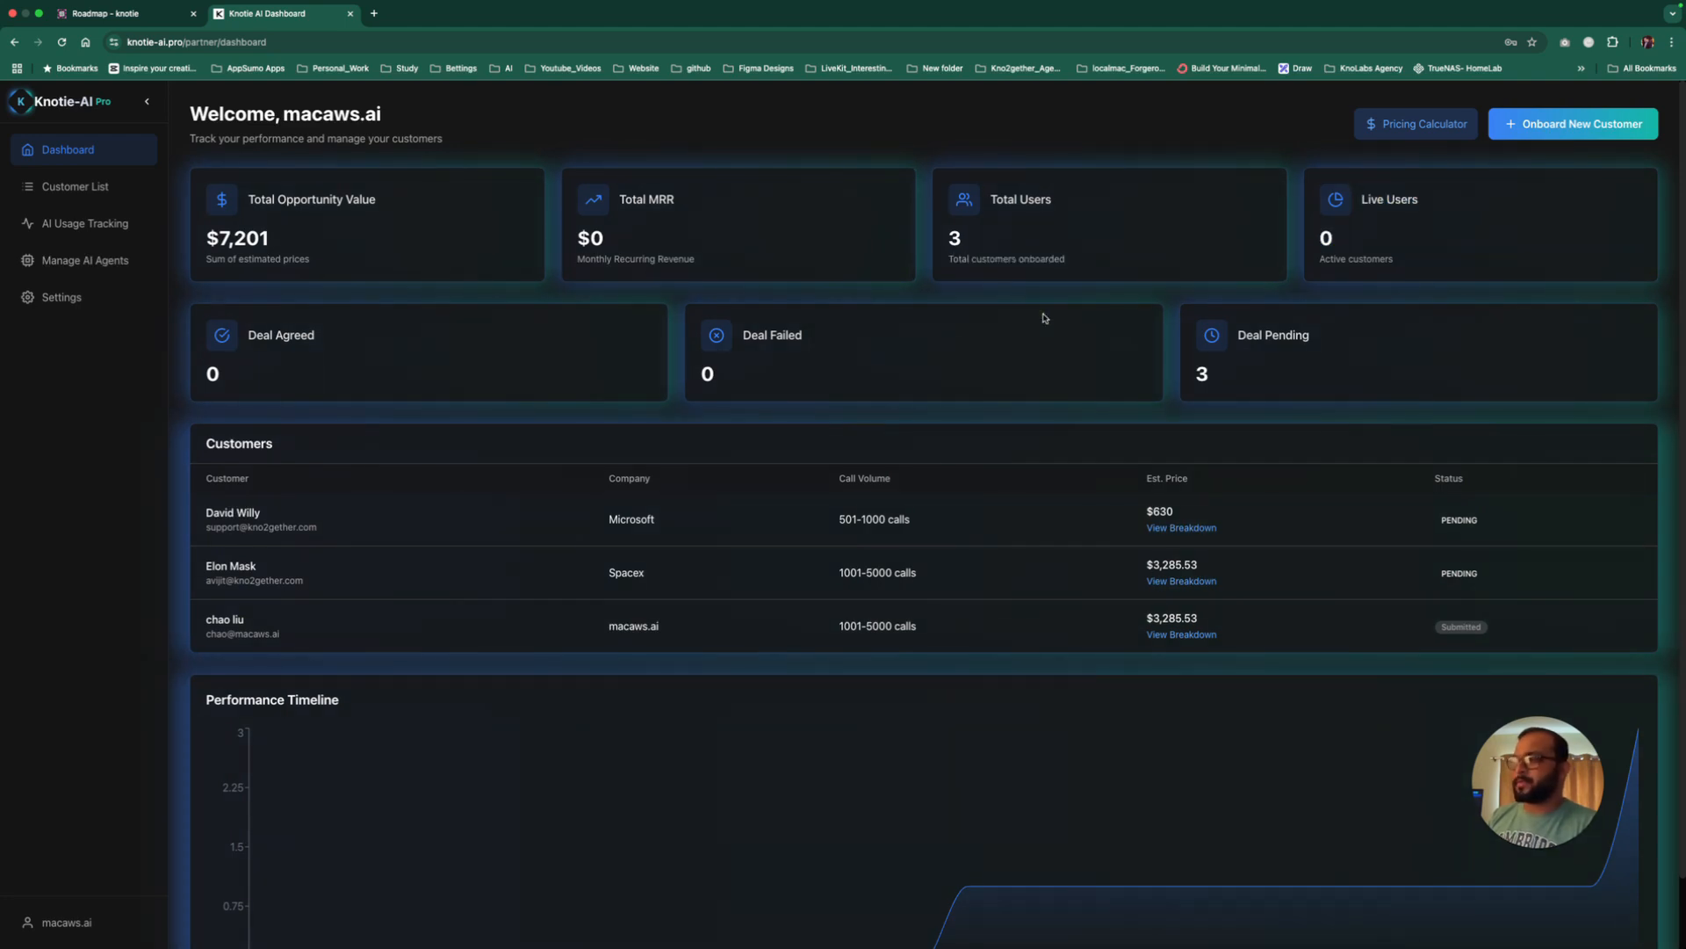
{"action": "left_click", "coordinate": [1416, 122]}
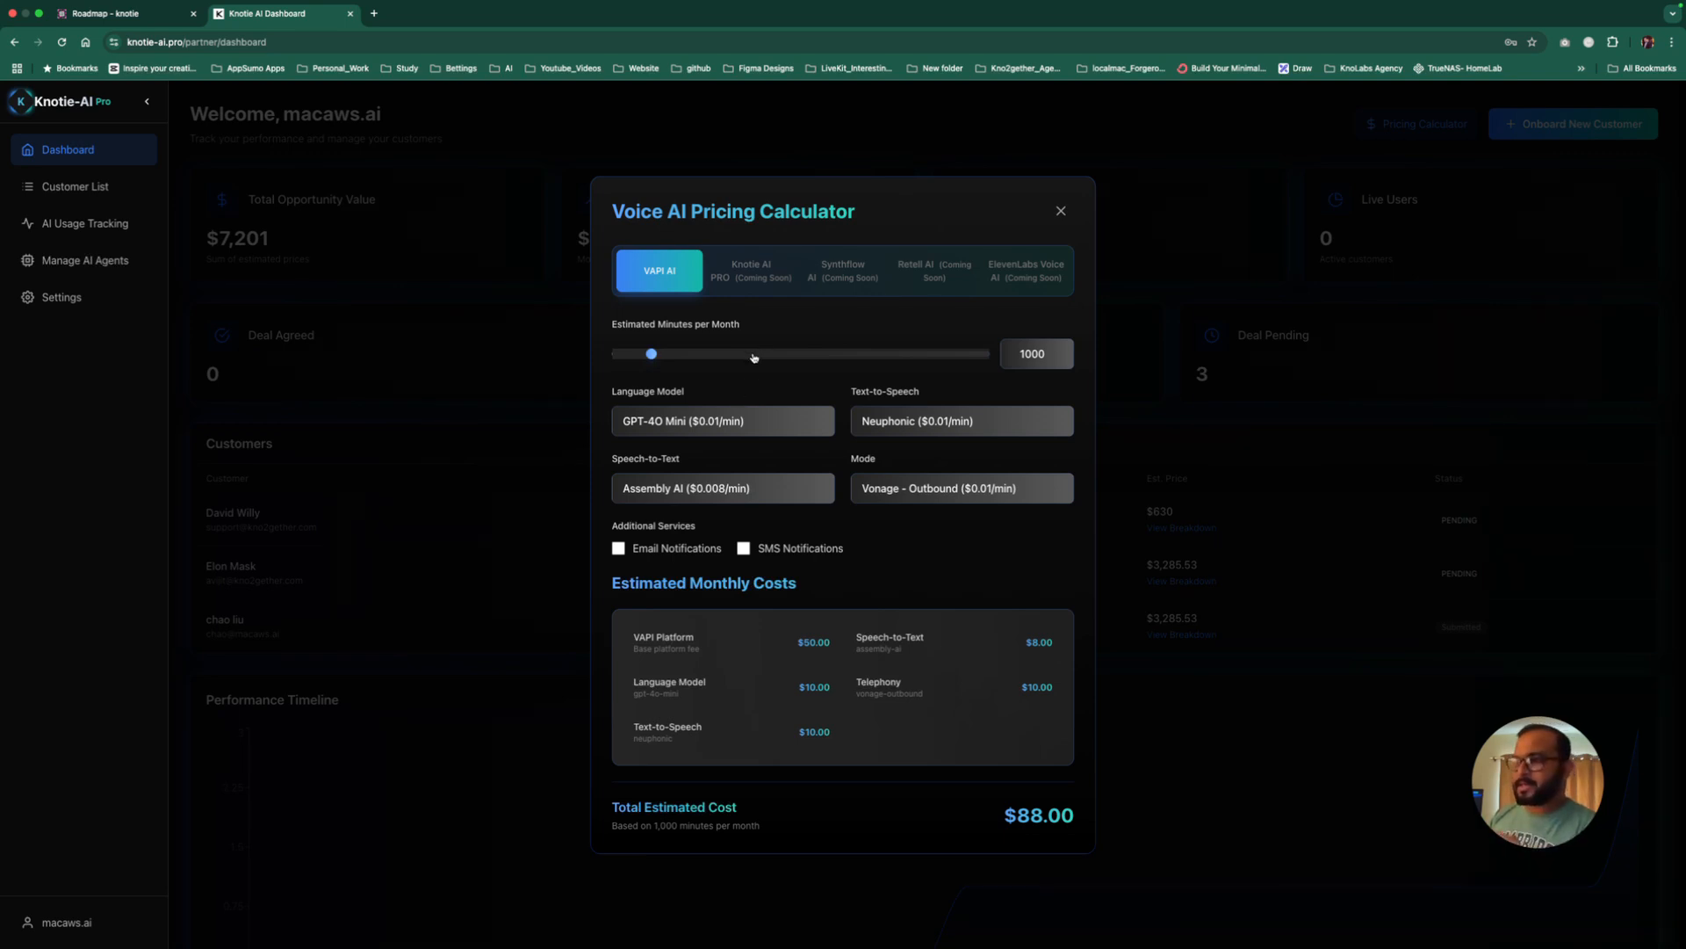
{"action": "left_click_drag", "start_coordinate": [650, 353], "coordinate": [754, 353]}
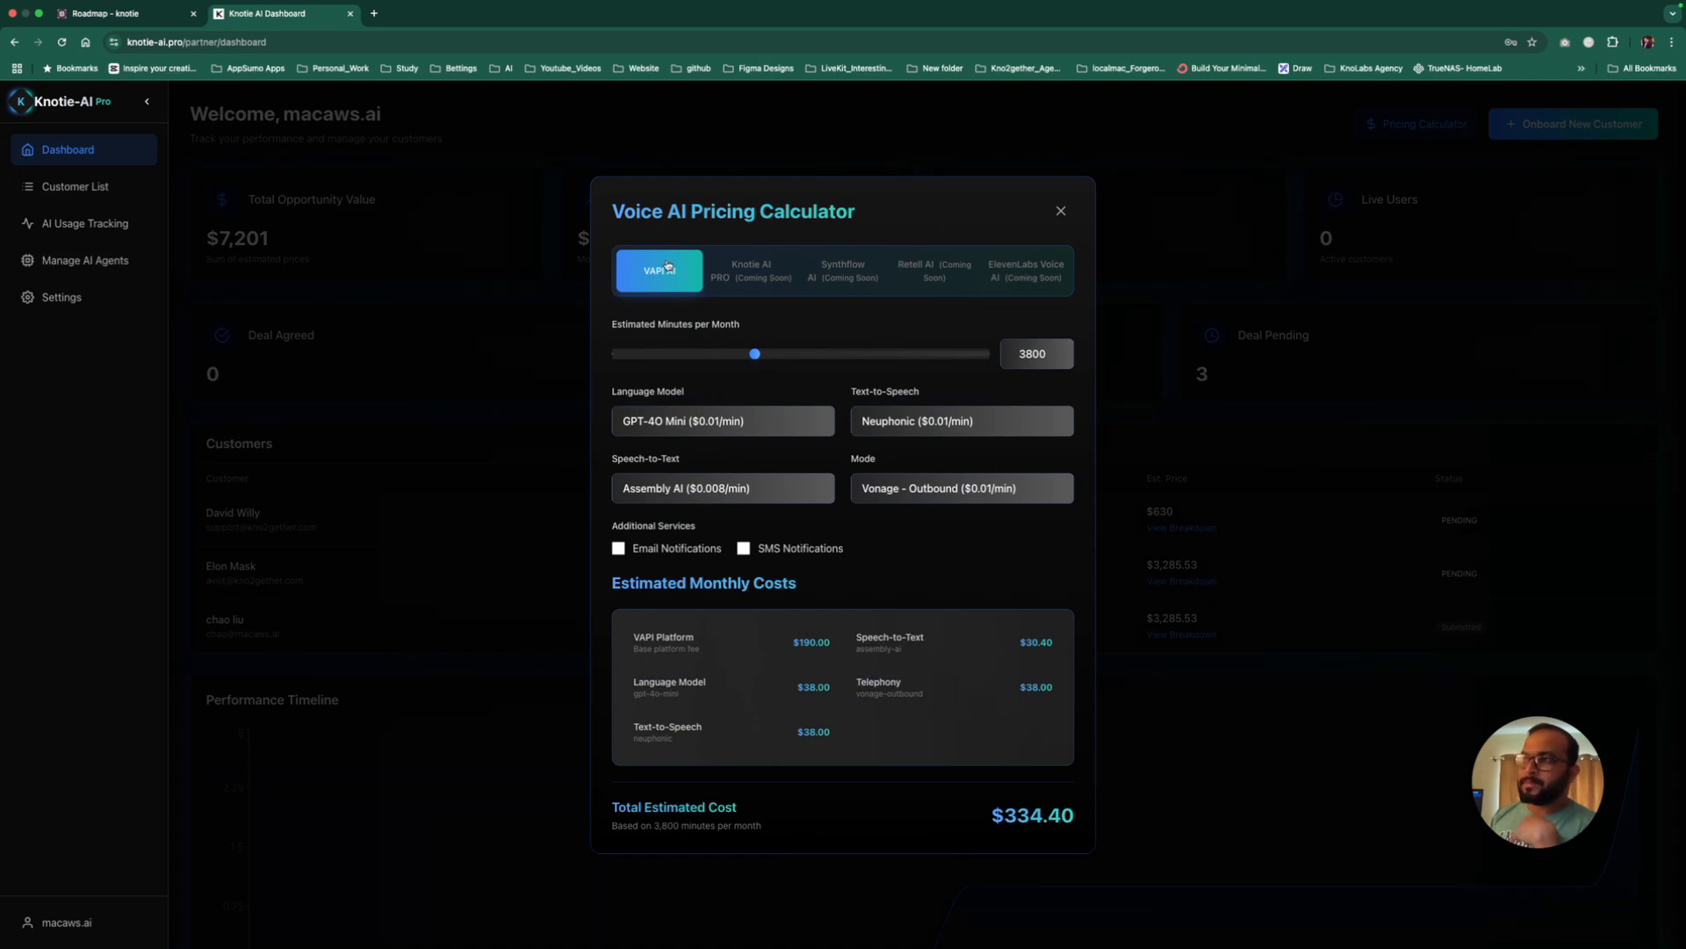
{"action": "mouse_move", "coordinate": [1024, 279]}
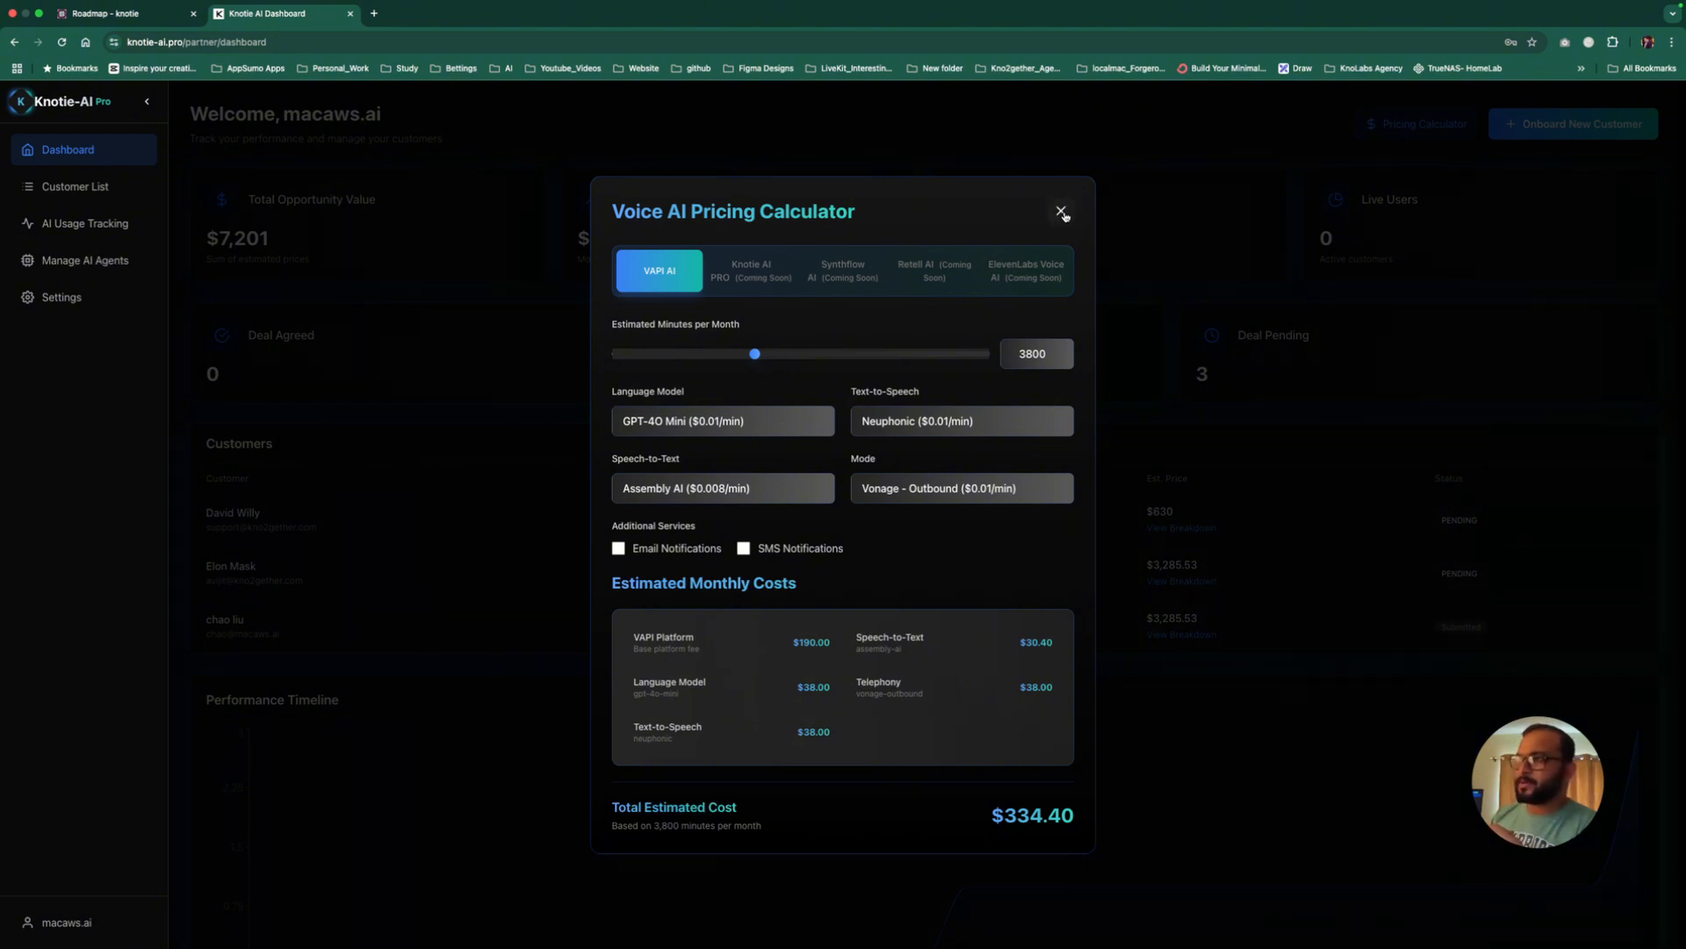
{"action": "left_click", "coordinate": [1059, 209]}
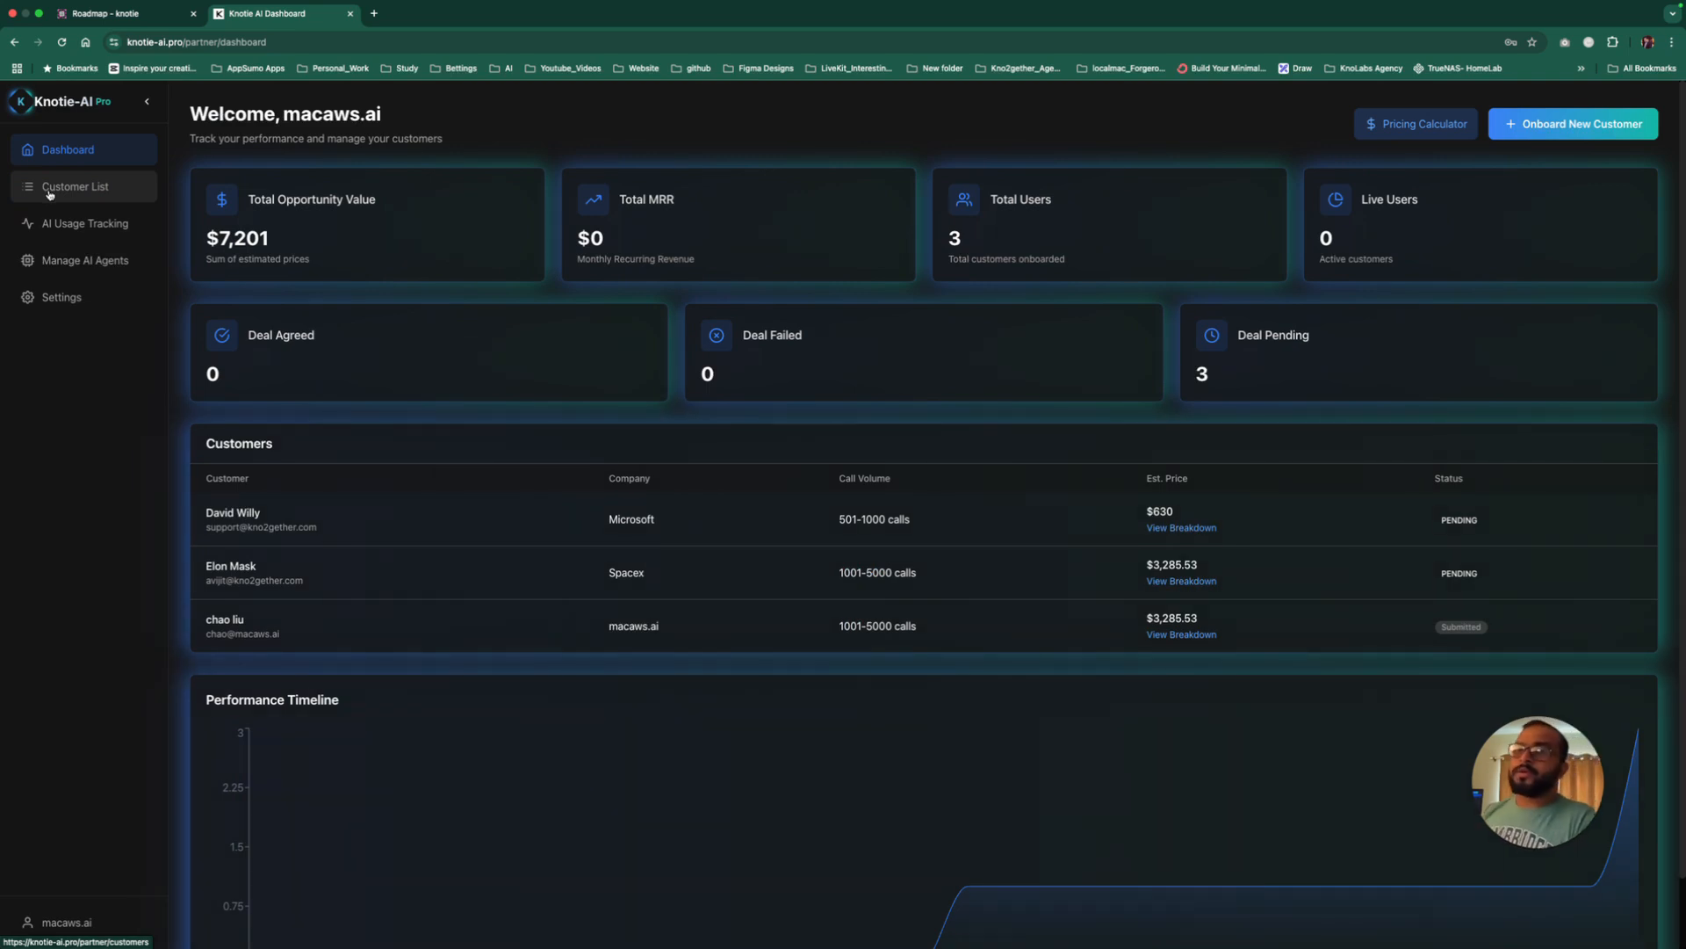
Step: Show the customer list with Microsoft, Spacex and macaws.ai, then start onboarding a new customer
{"action": "left_click", "coordinate": [74, 186]}
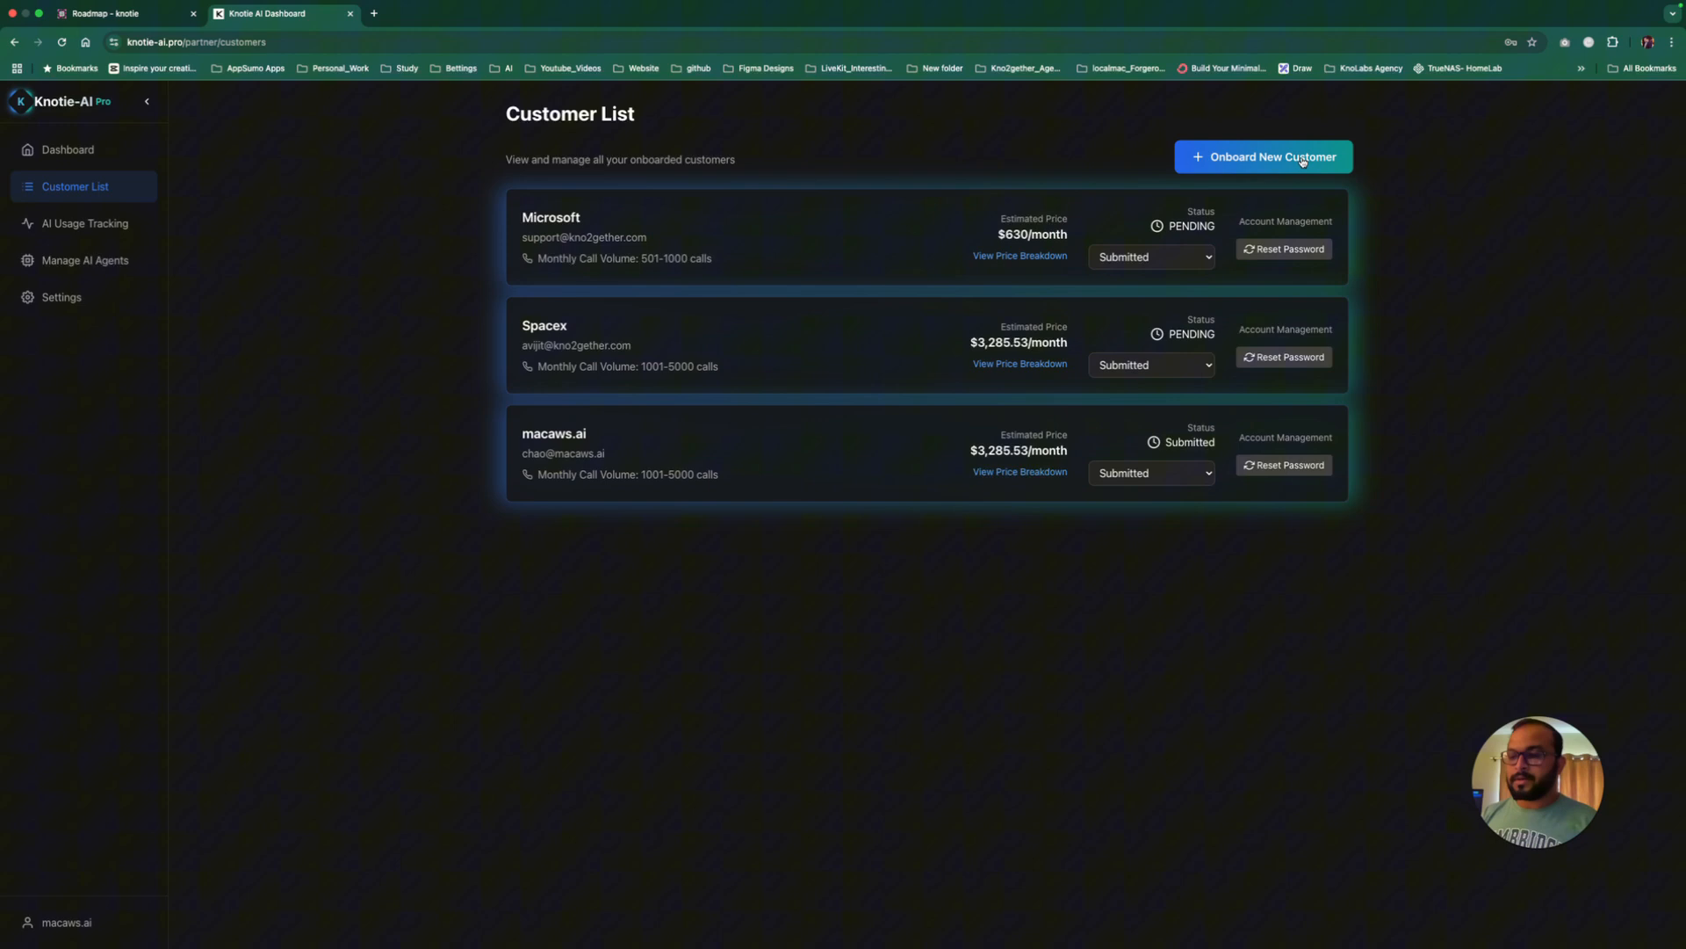
{"action": "left_click", "coordinate": [1263, 157]}
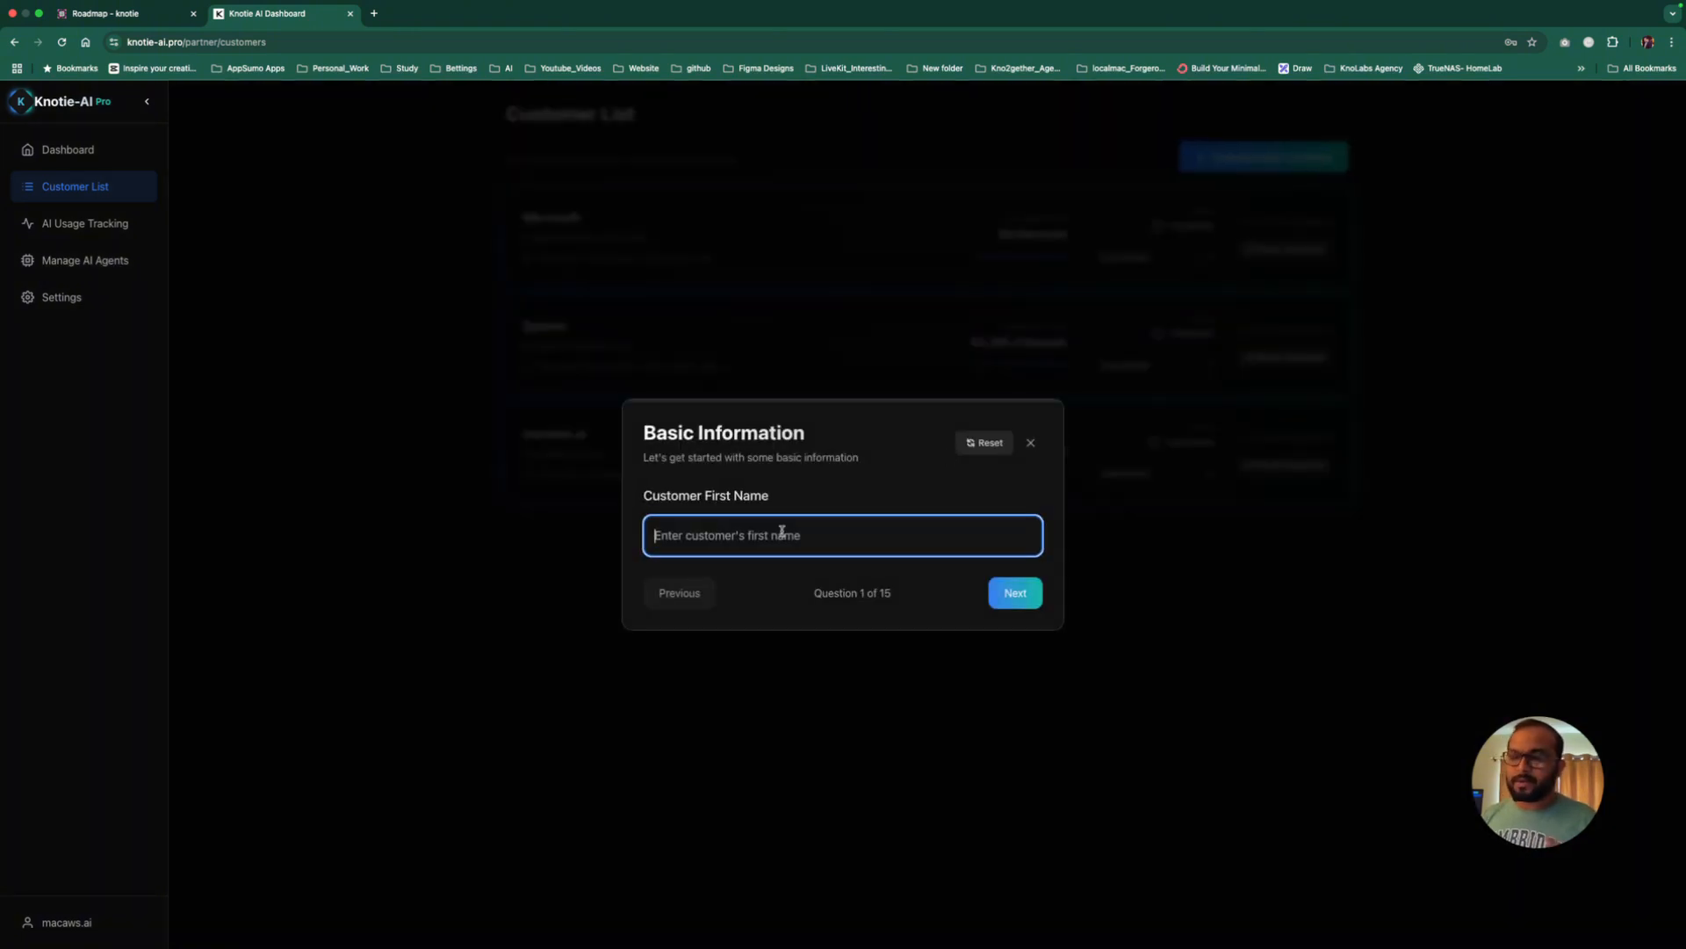
Step: Fill the onboarding contact details with phone 2232324 and company 'something'
{"action": "left_click", "coordinate": [1014, 592]}
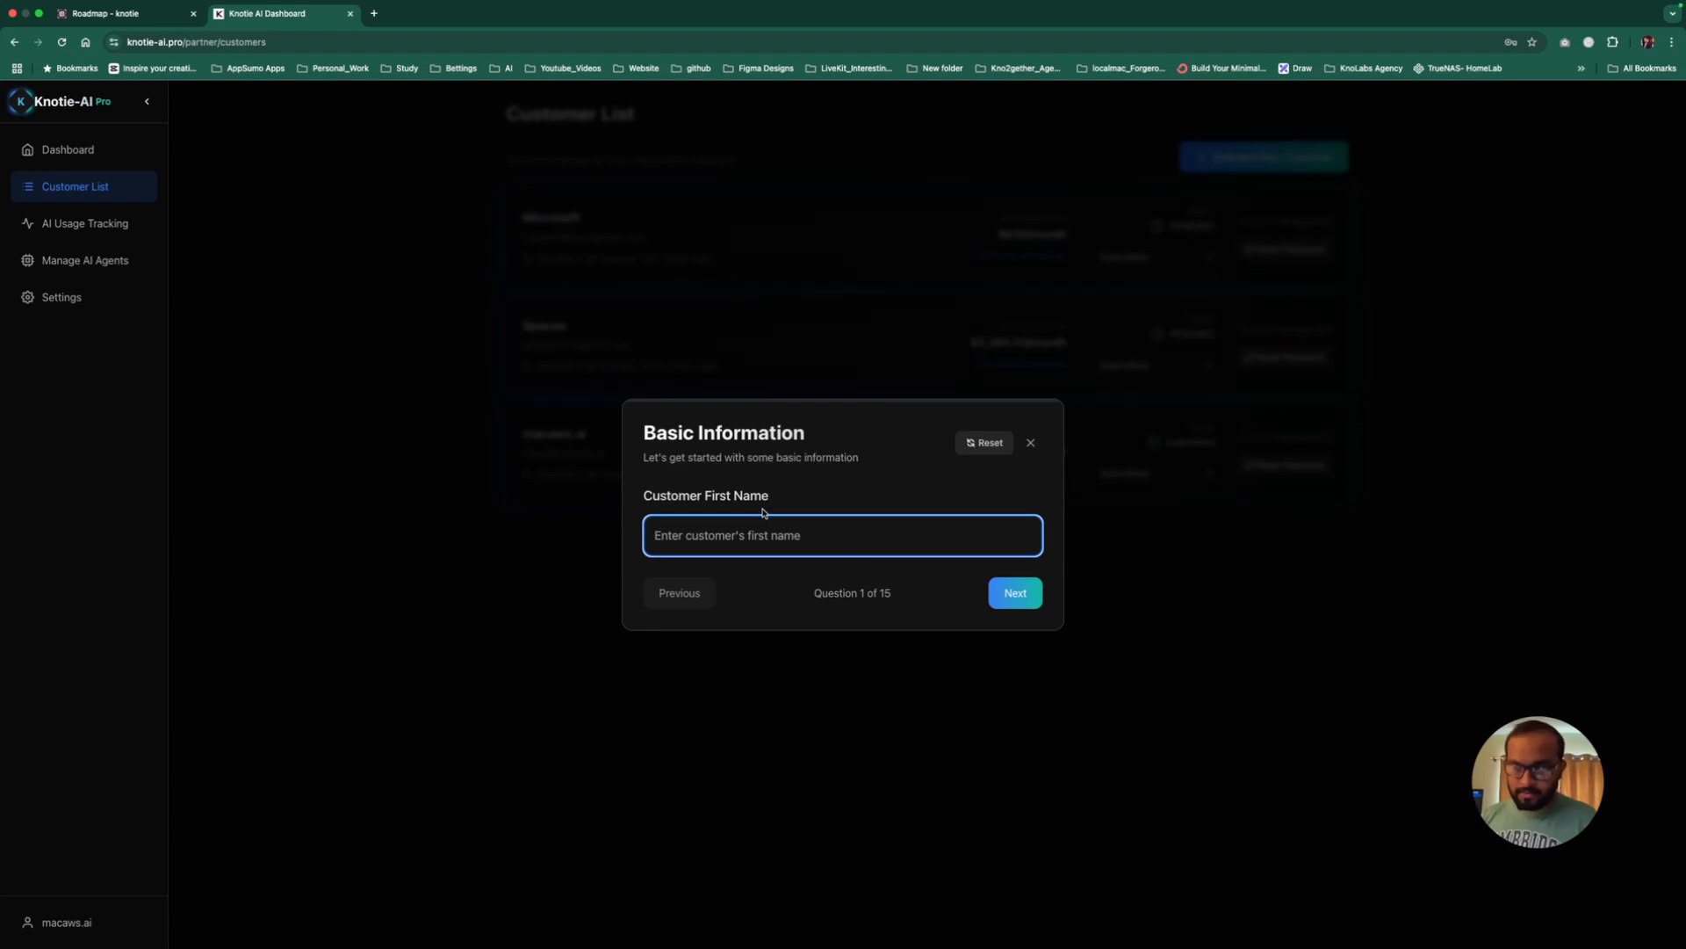
{"action": "left_click", "coordinate": [1014, 592]}
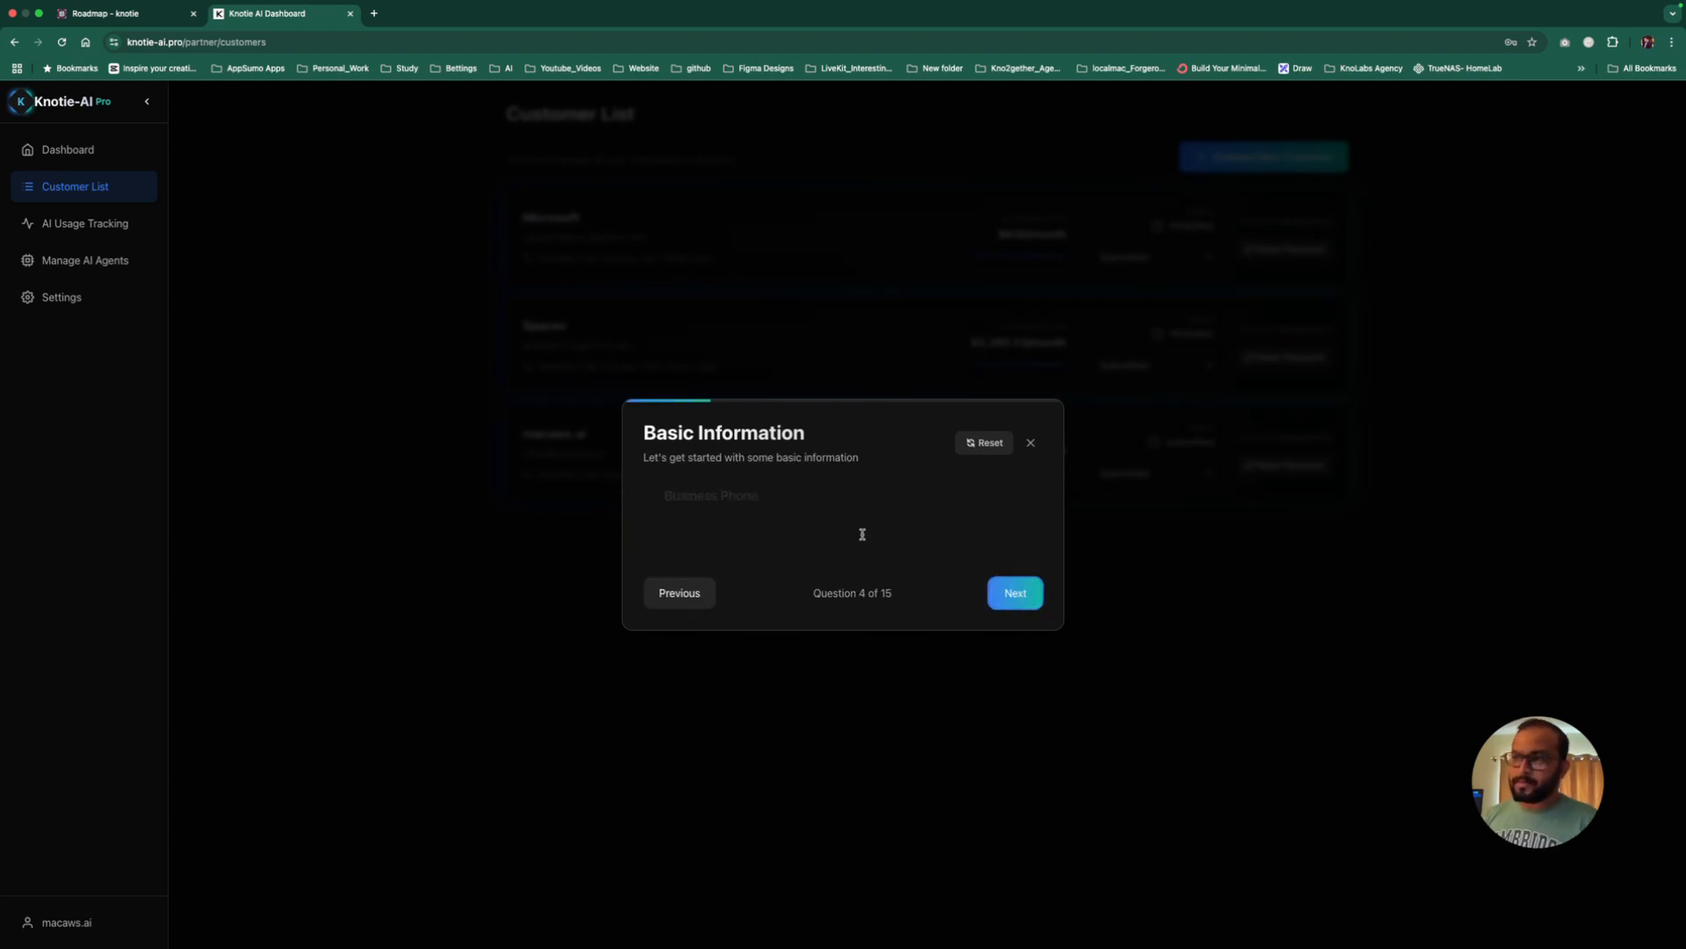
{"action": "type", "text": "2232324"}
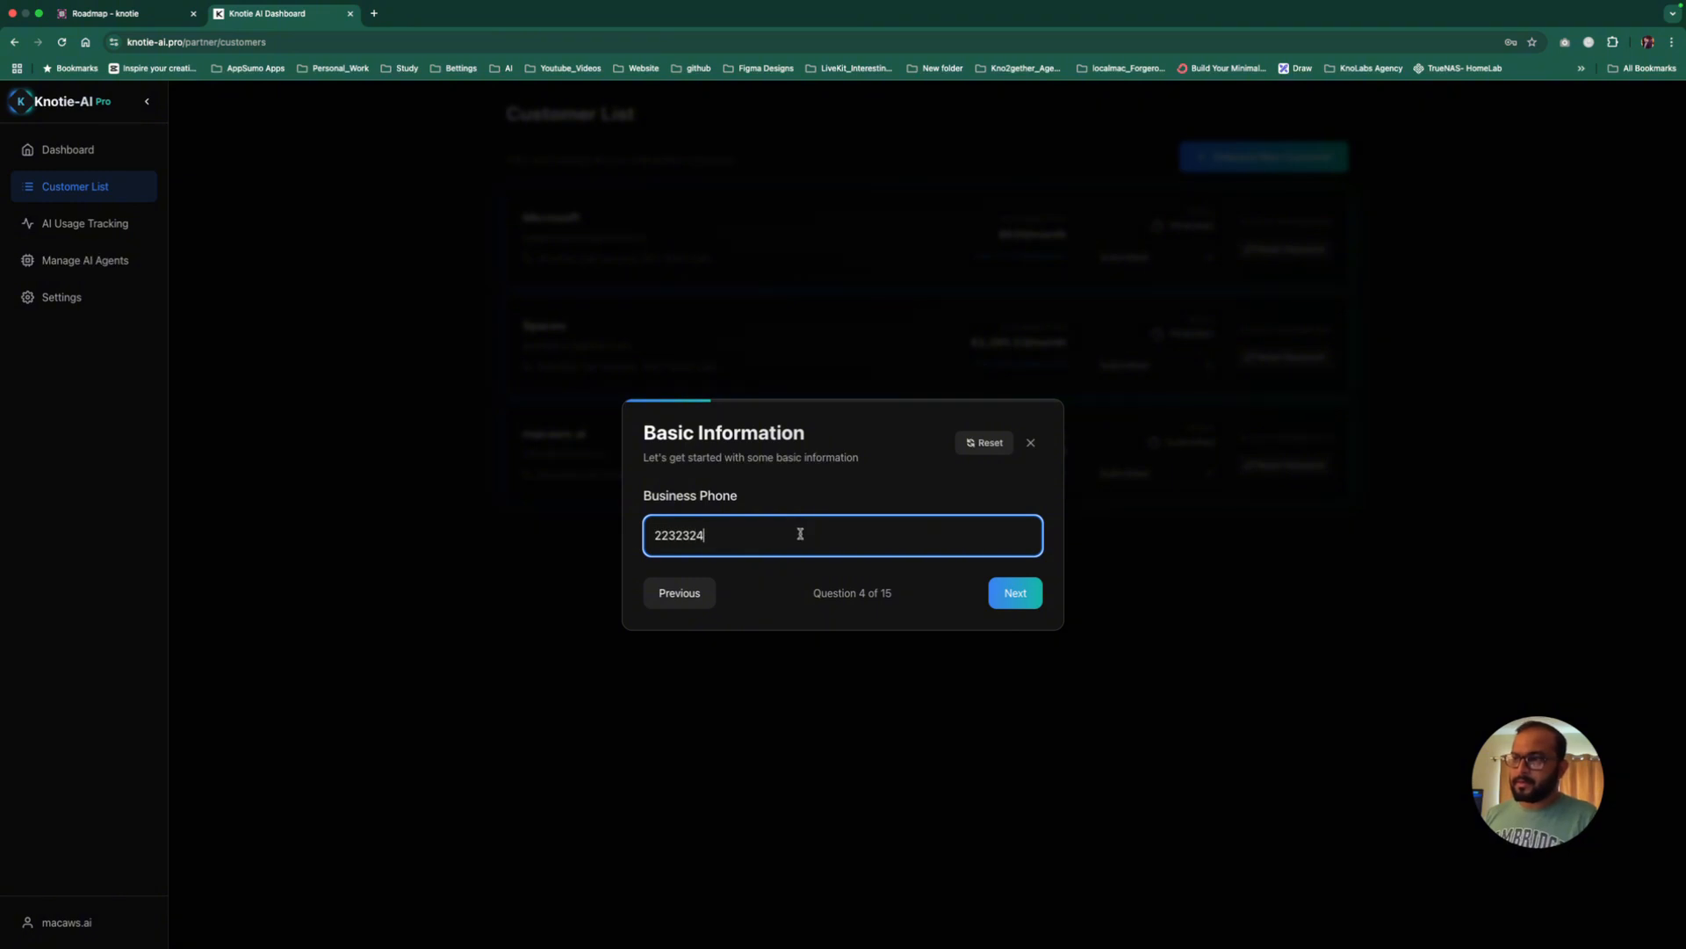
{"action": "left_click", "coordinate": [1012, 592]}
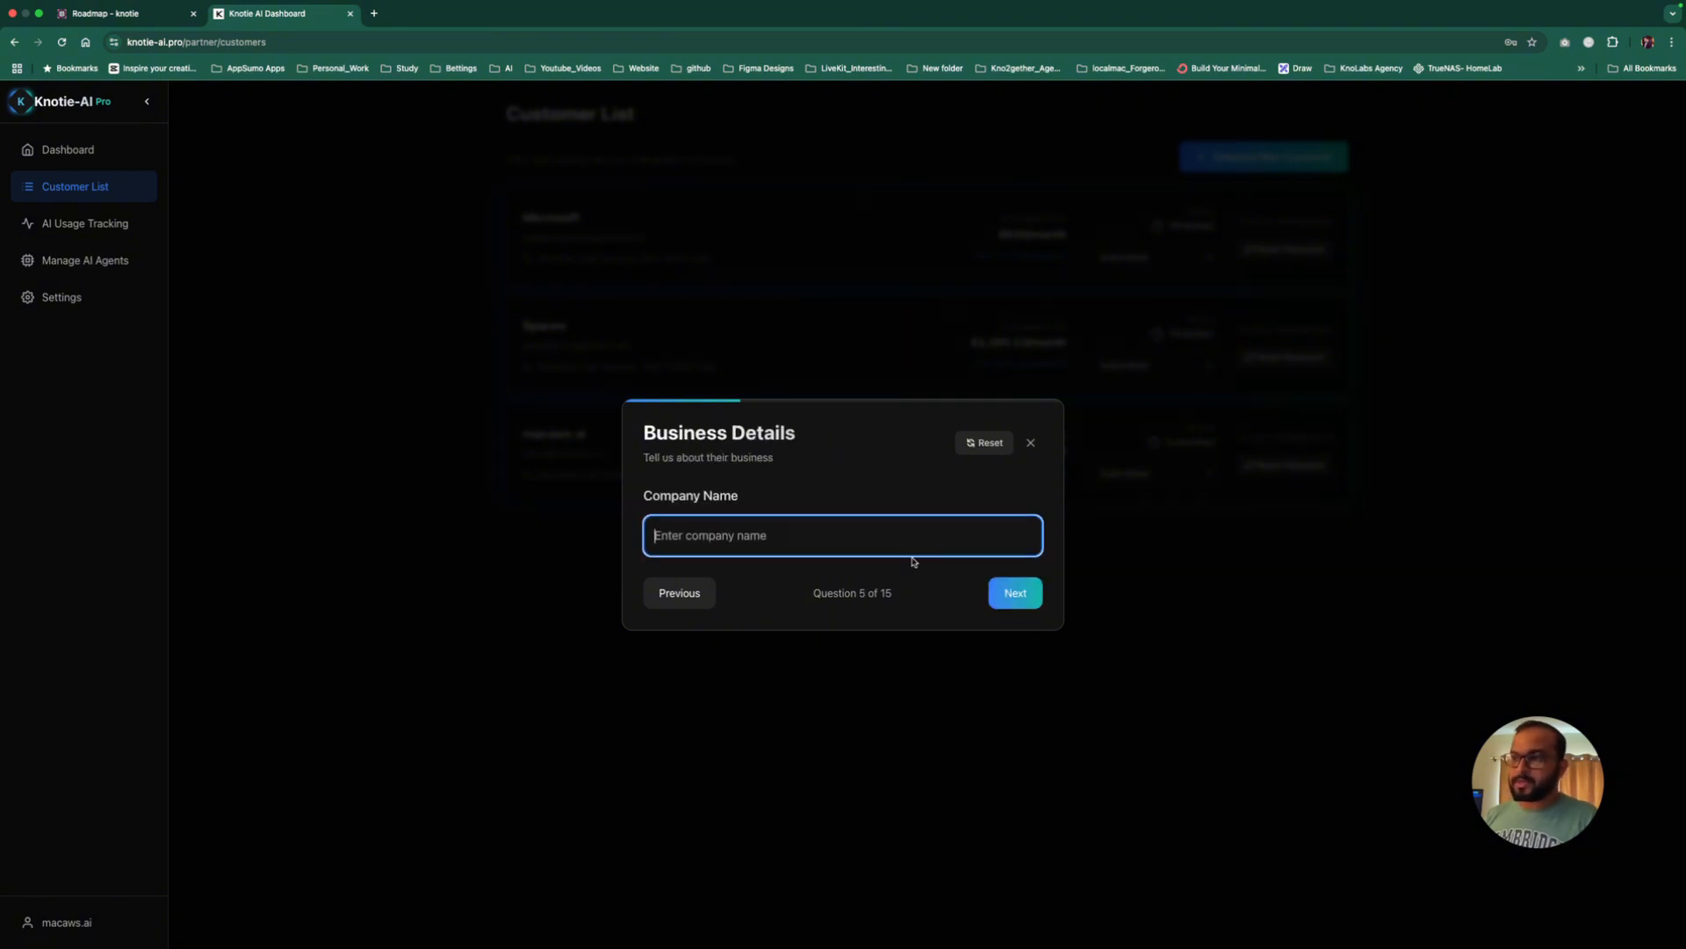
{"action": "type", "text": "something"}
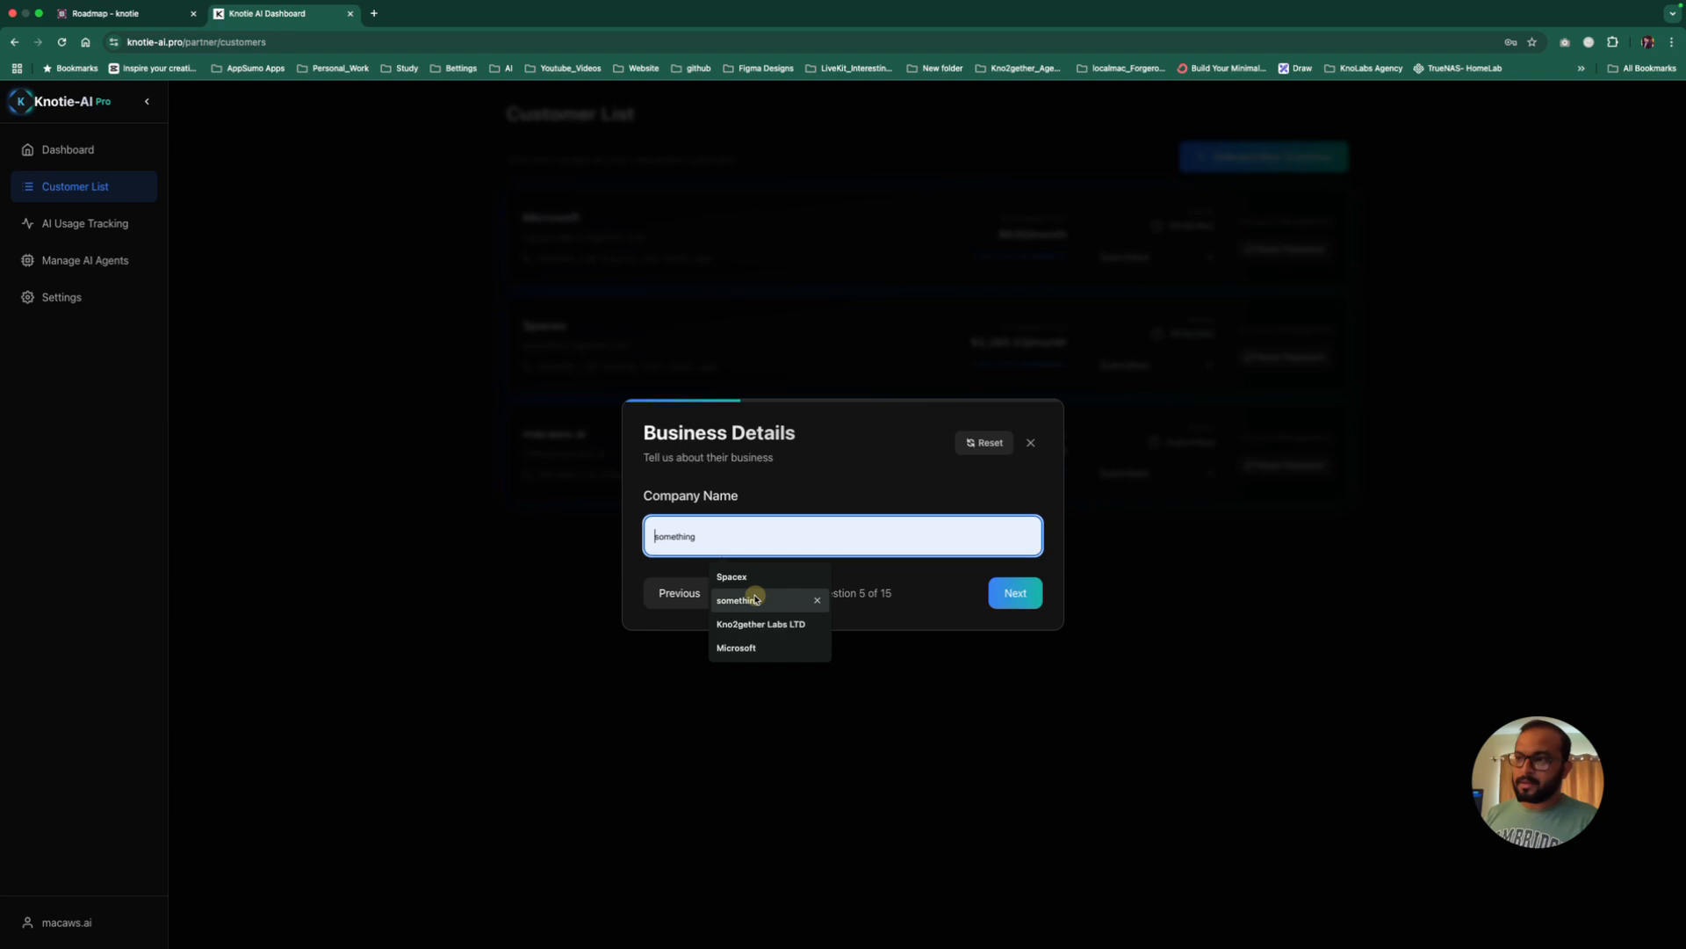
{"action": "left_click", "coordinate": [1014, 592]}
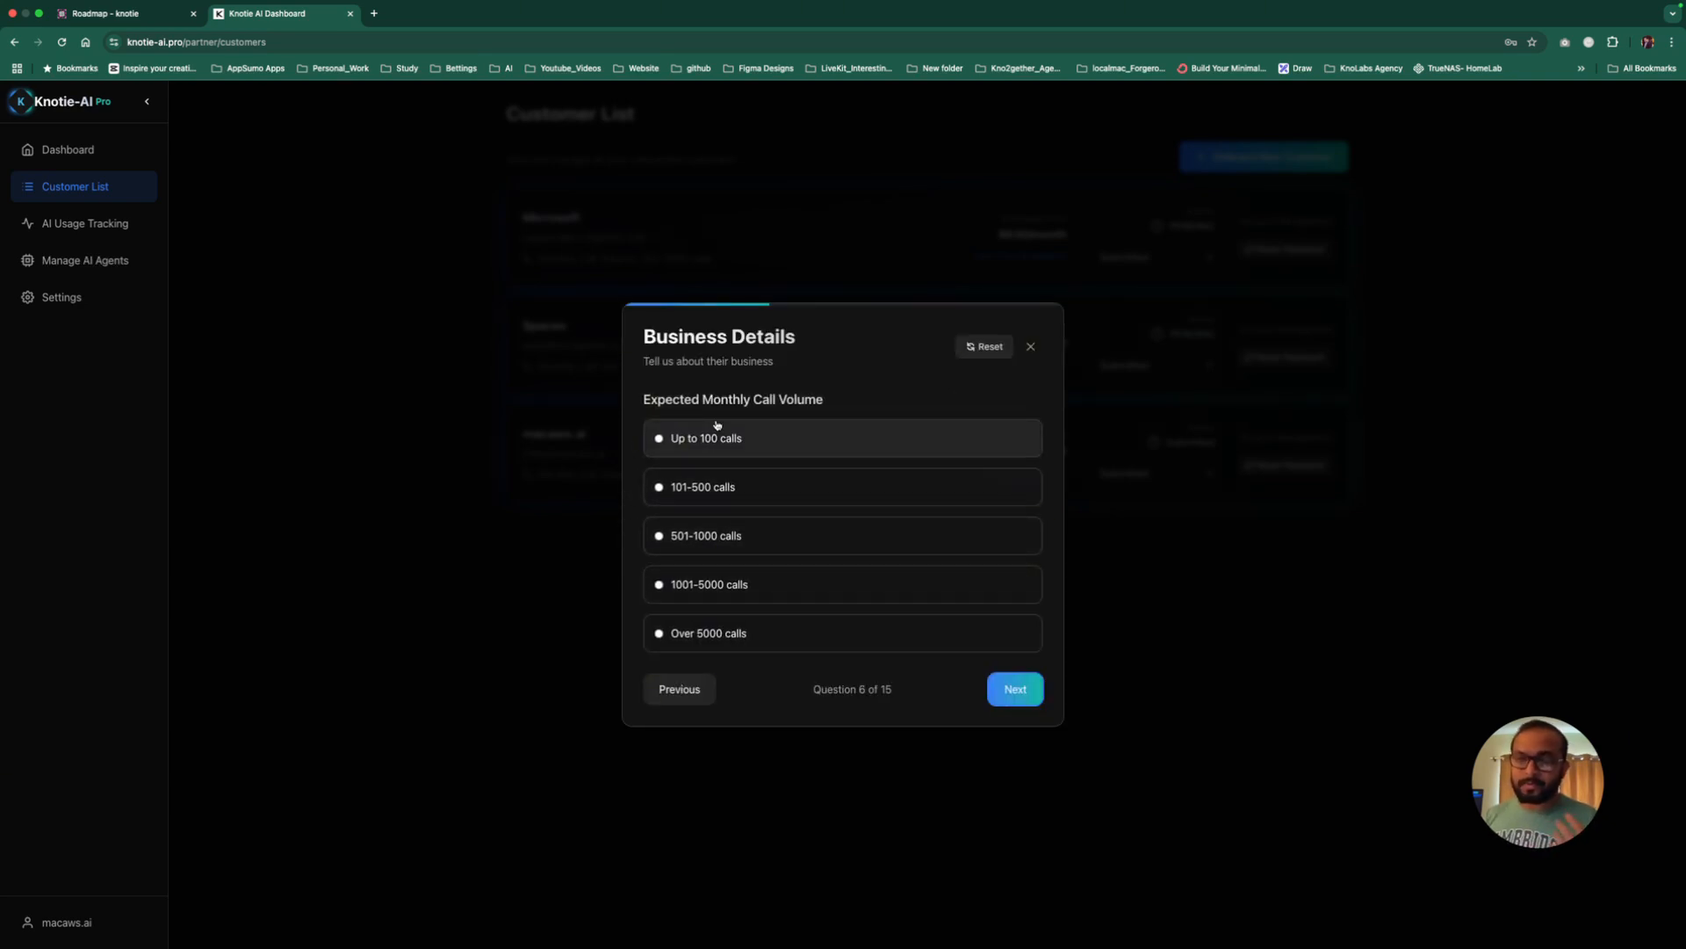
Step: Answer call volume, hours, purpose and moderate call complexity to reach question 10
{"action": "left_click", "coordinate": [1012, 688]}
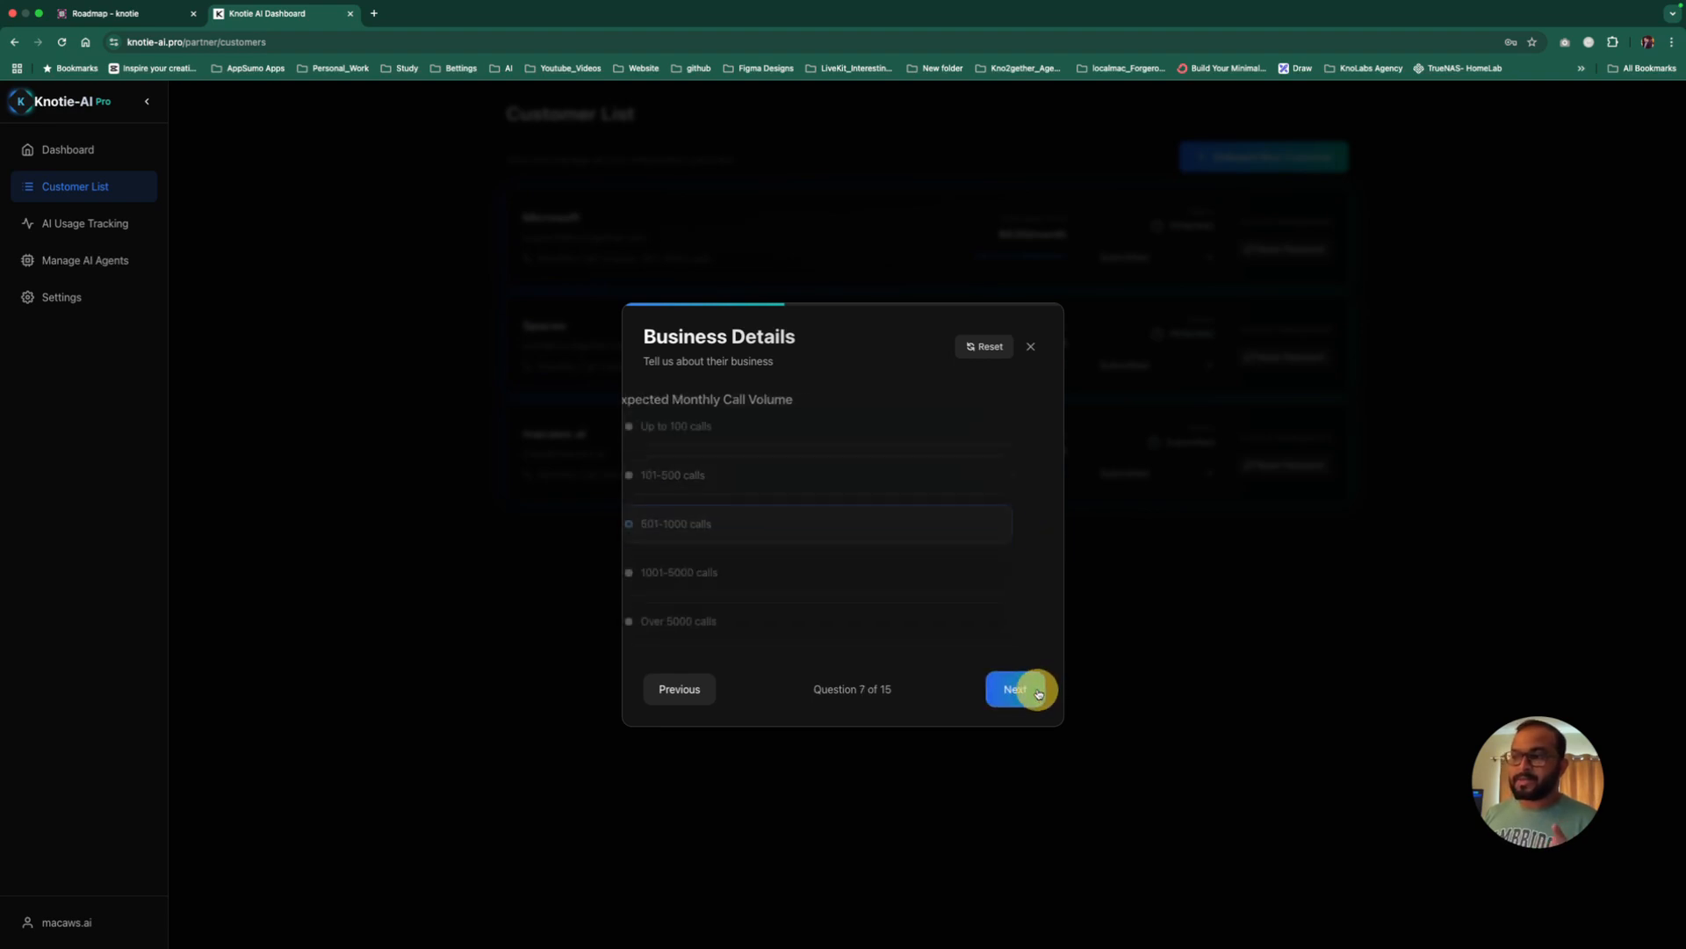
{"action": "left_click", "coordinate": [1012, 688]}
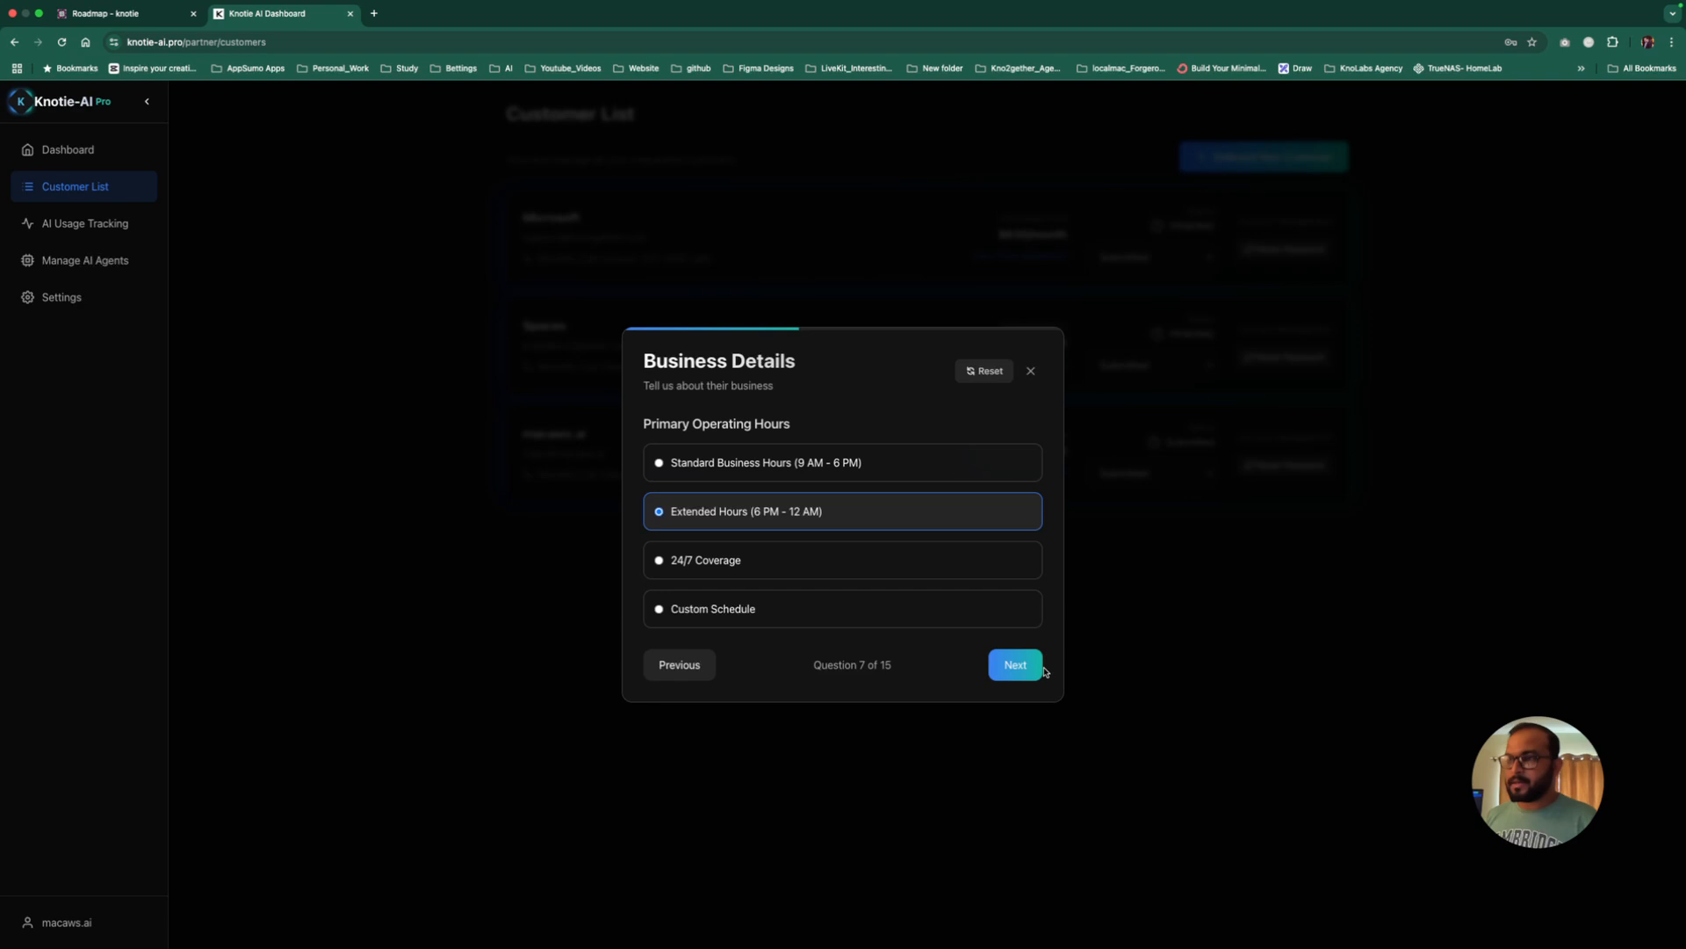
{"action": "left_click", "coordinate": [1014, 664]}
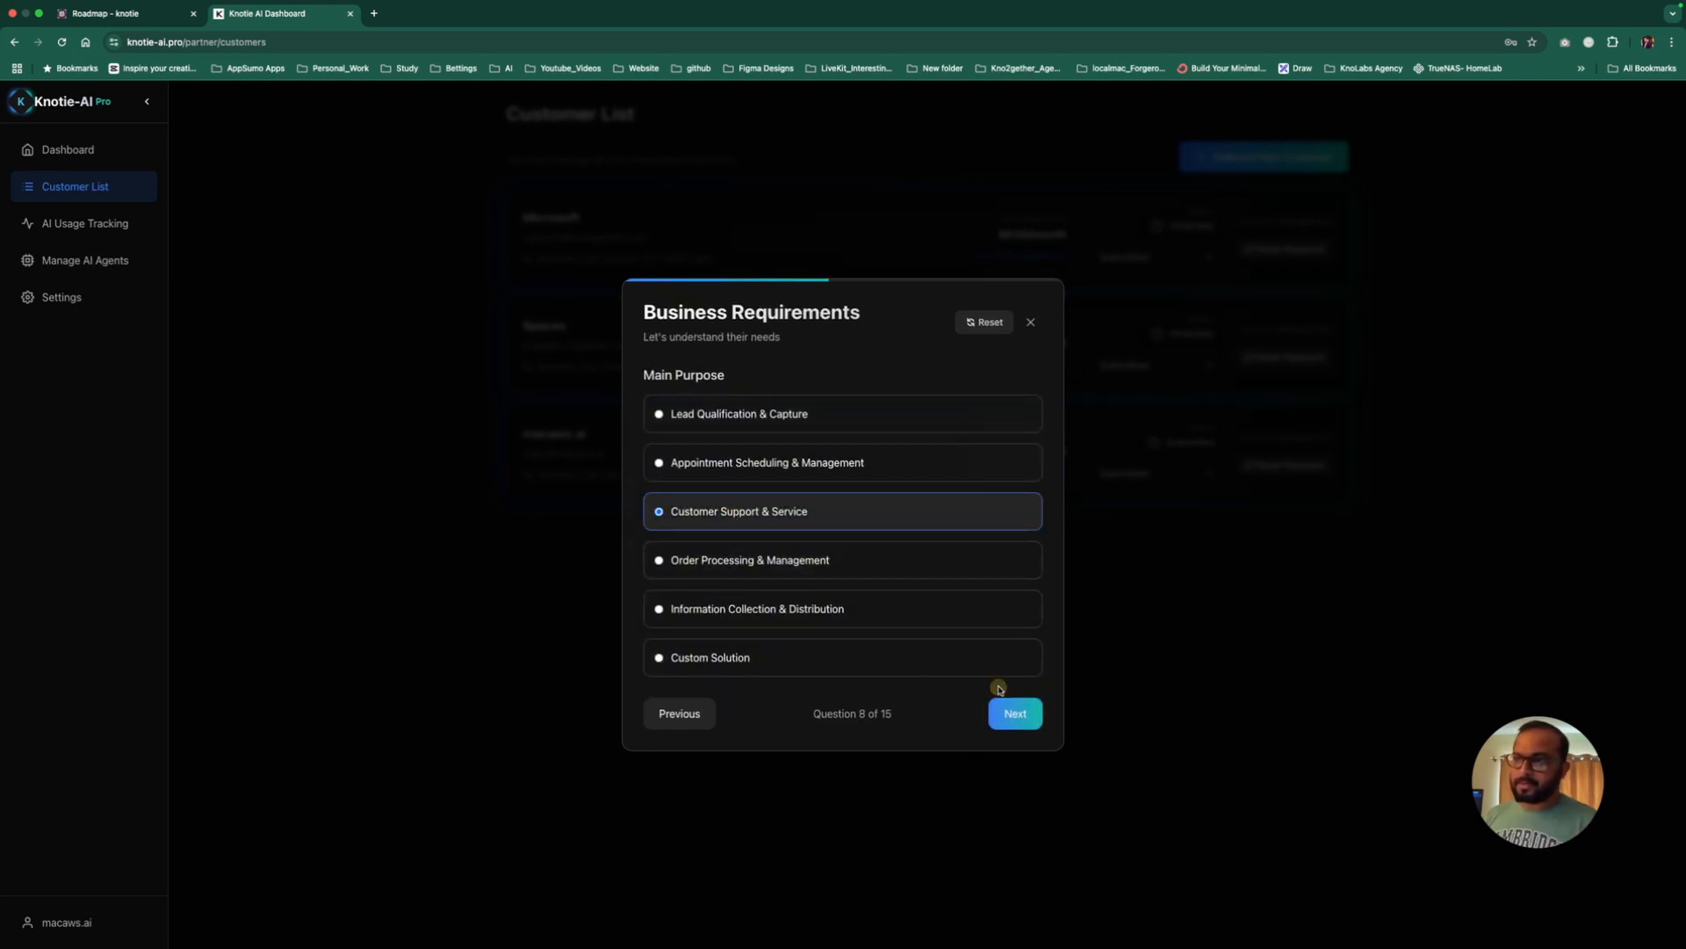
{"action": "left_click", "coordinate": [1012, 714]}
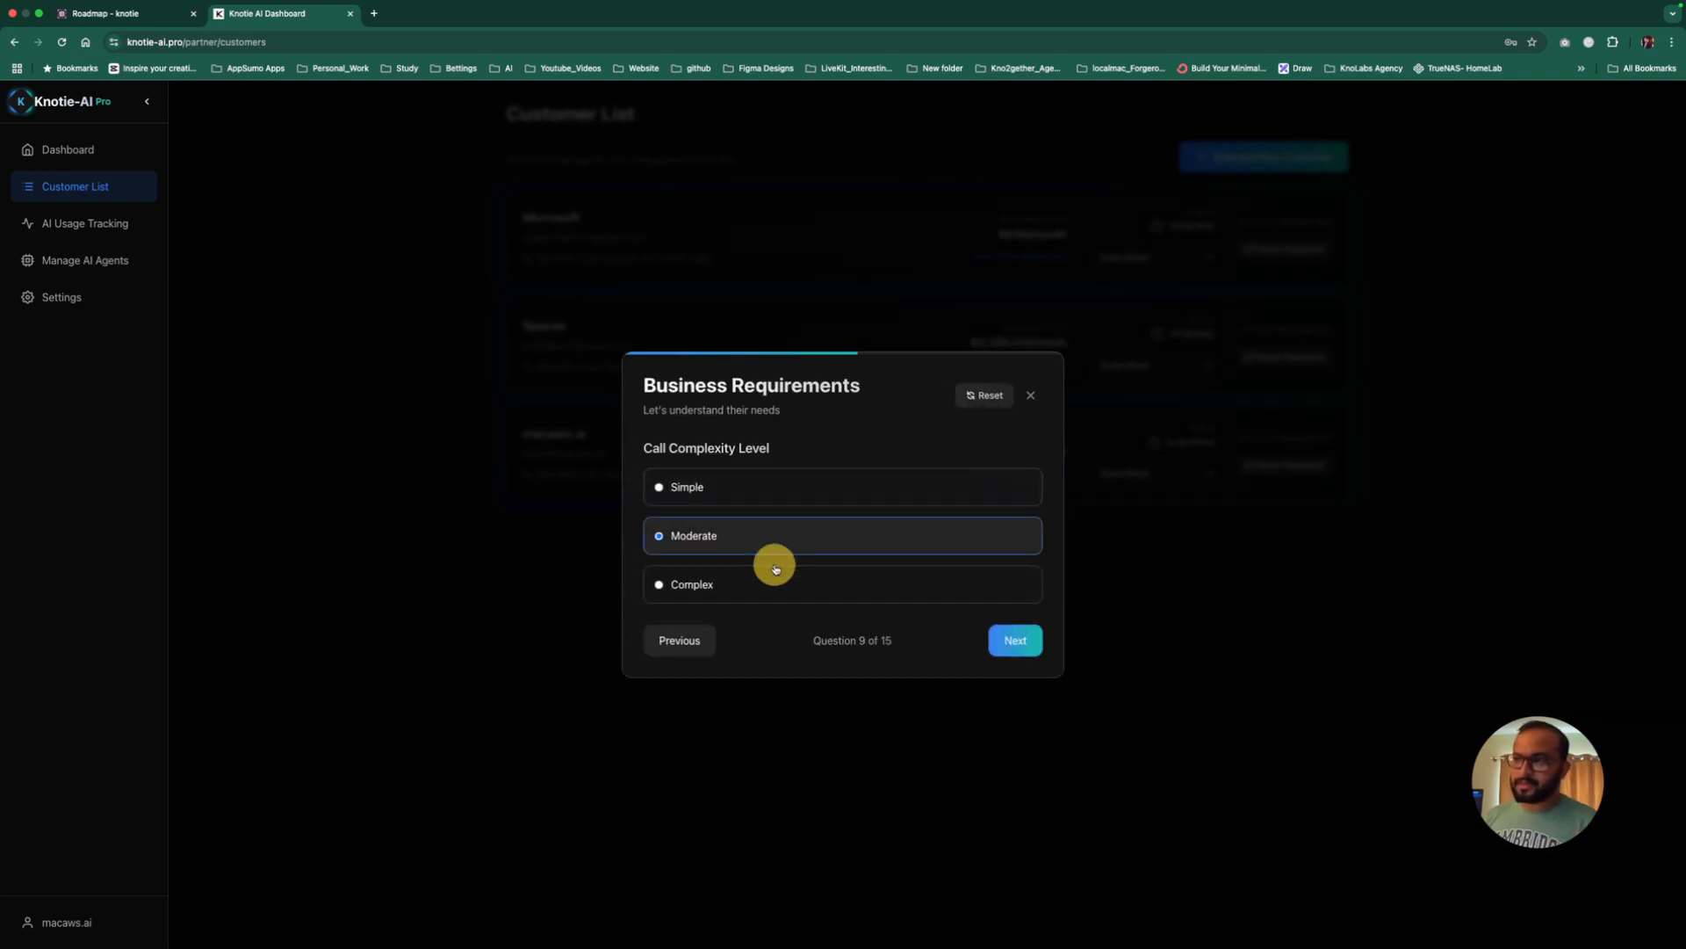
{"action": "left_click", "coordinate": [1014, 640]}
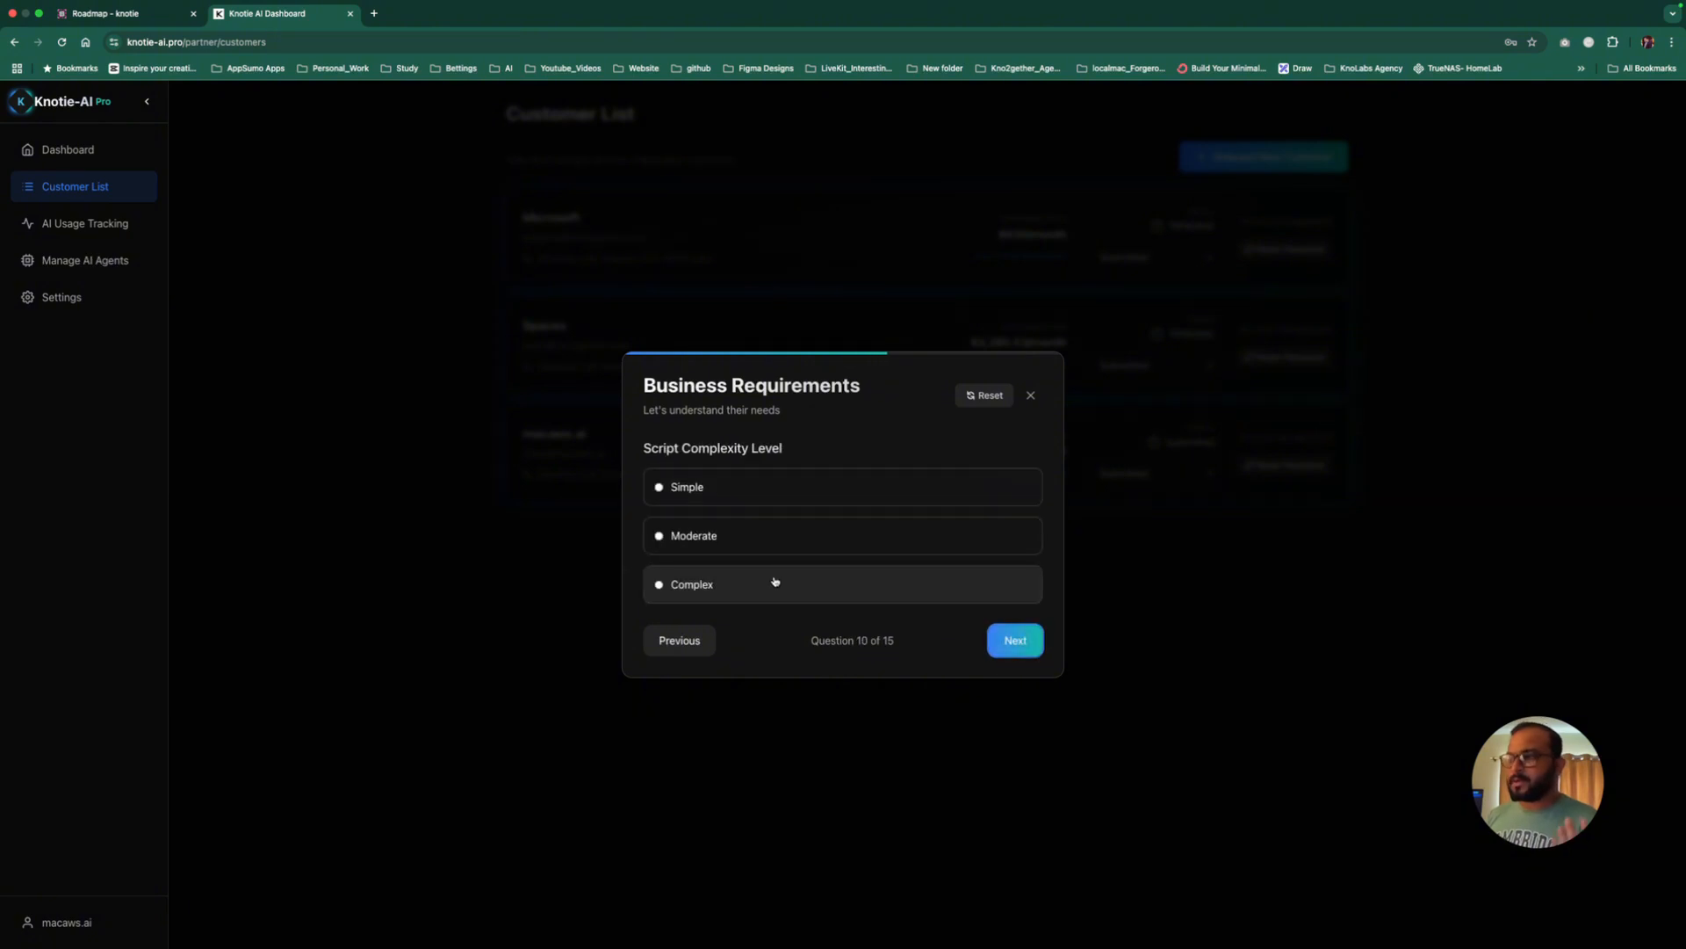
{"action": "left_click", "coordinate": [1012, 640]}
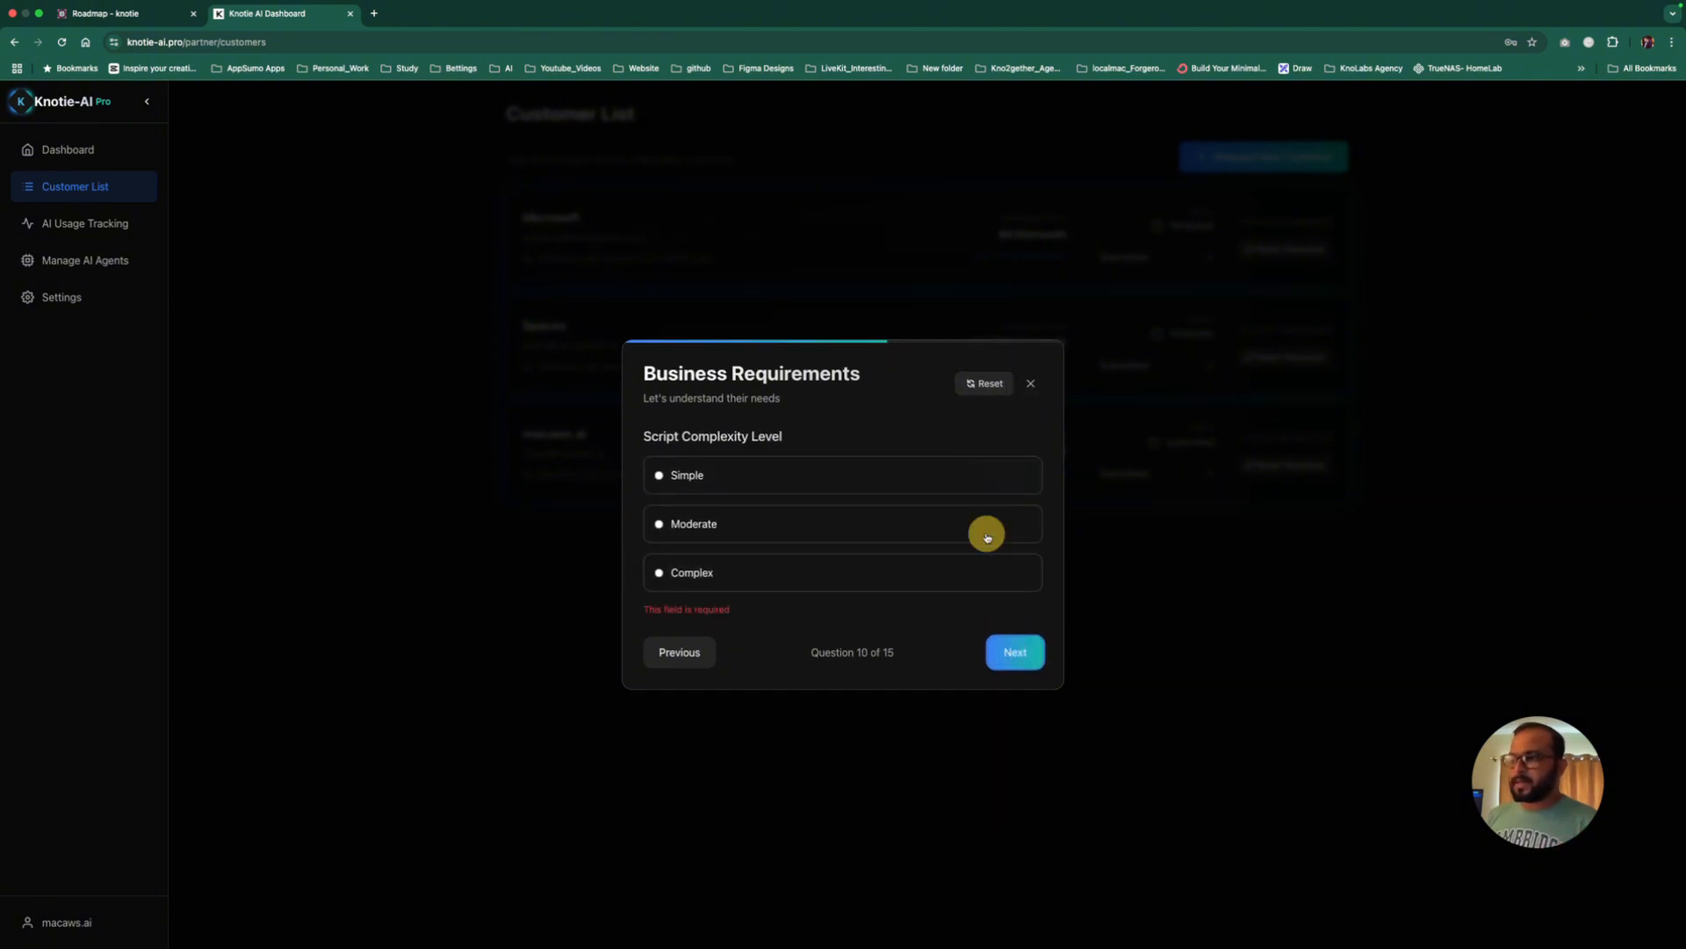
Step: Choose moderate script complexity, leave the wizard and review Microsoft's $630 price breakdown
{"action": "left_click", "coordinate": [1030, 384]}
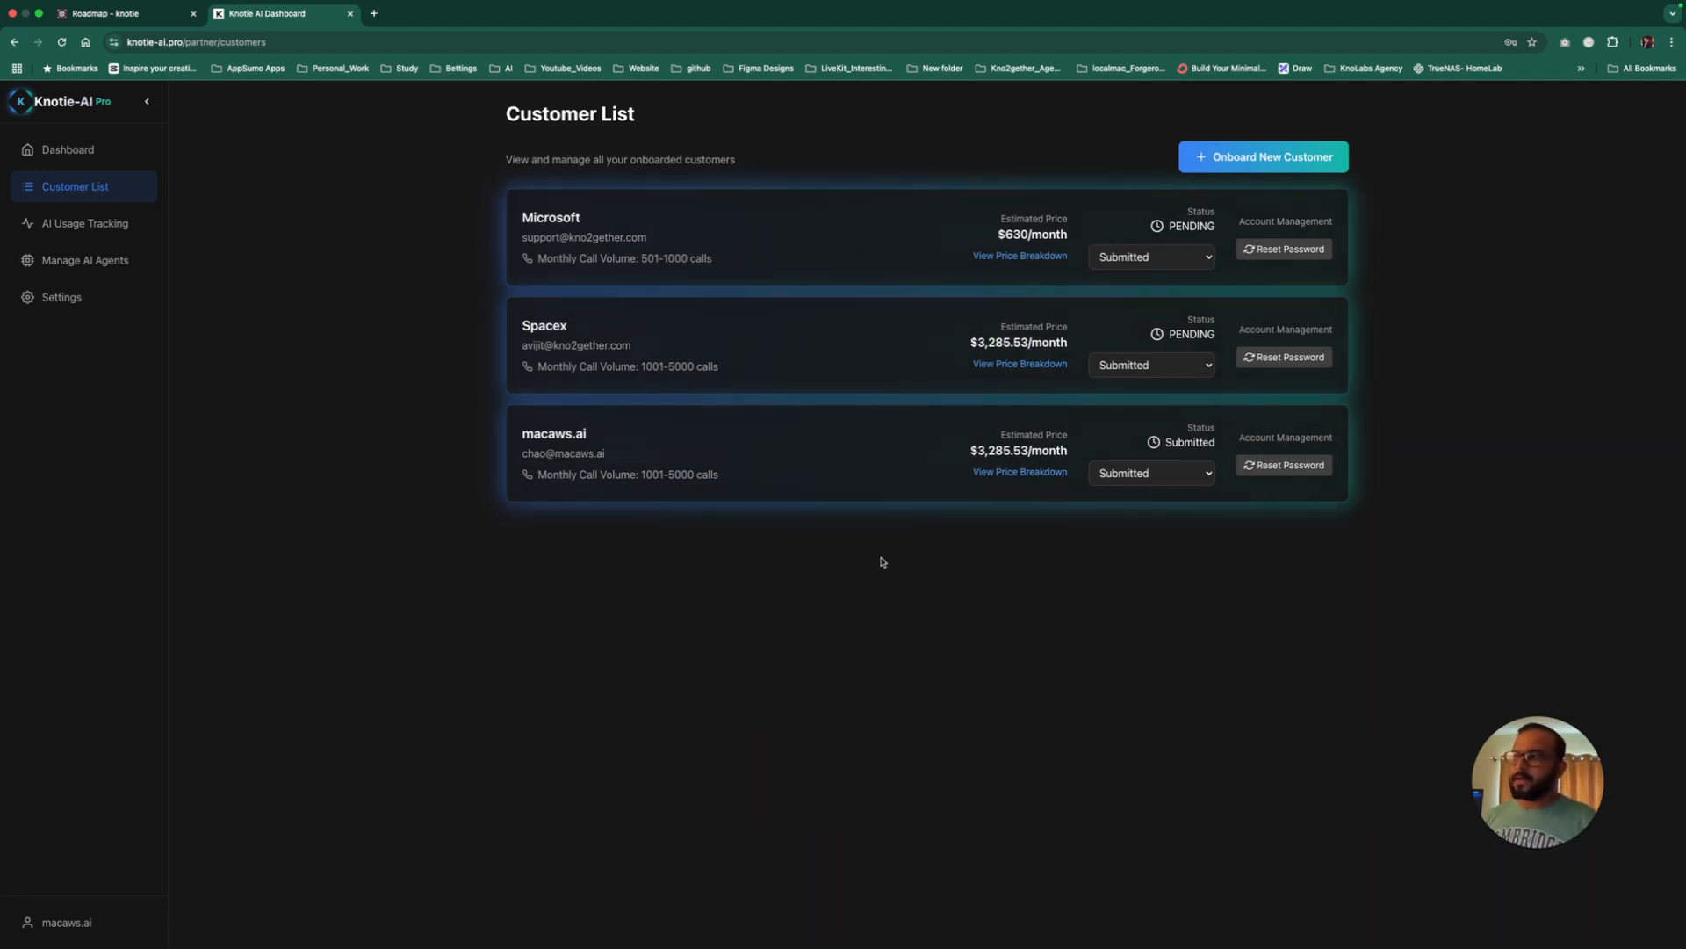
{"action": "double_click", "coordinate": [1031, 233]}
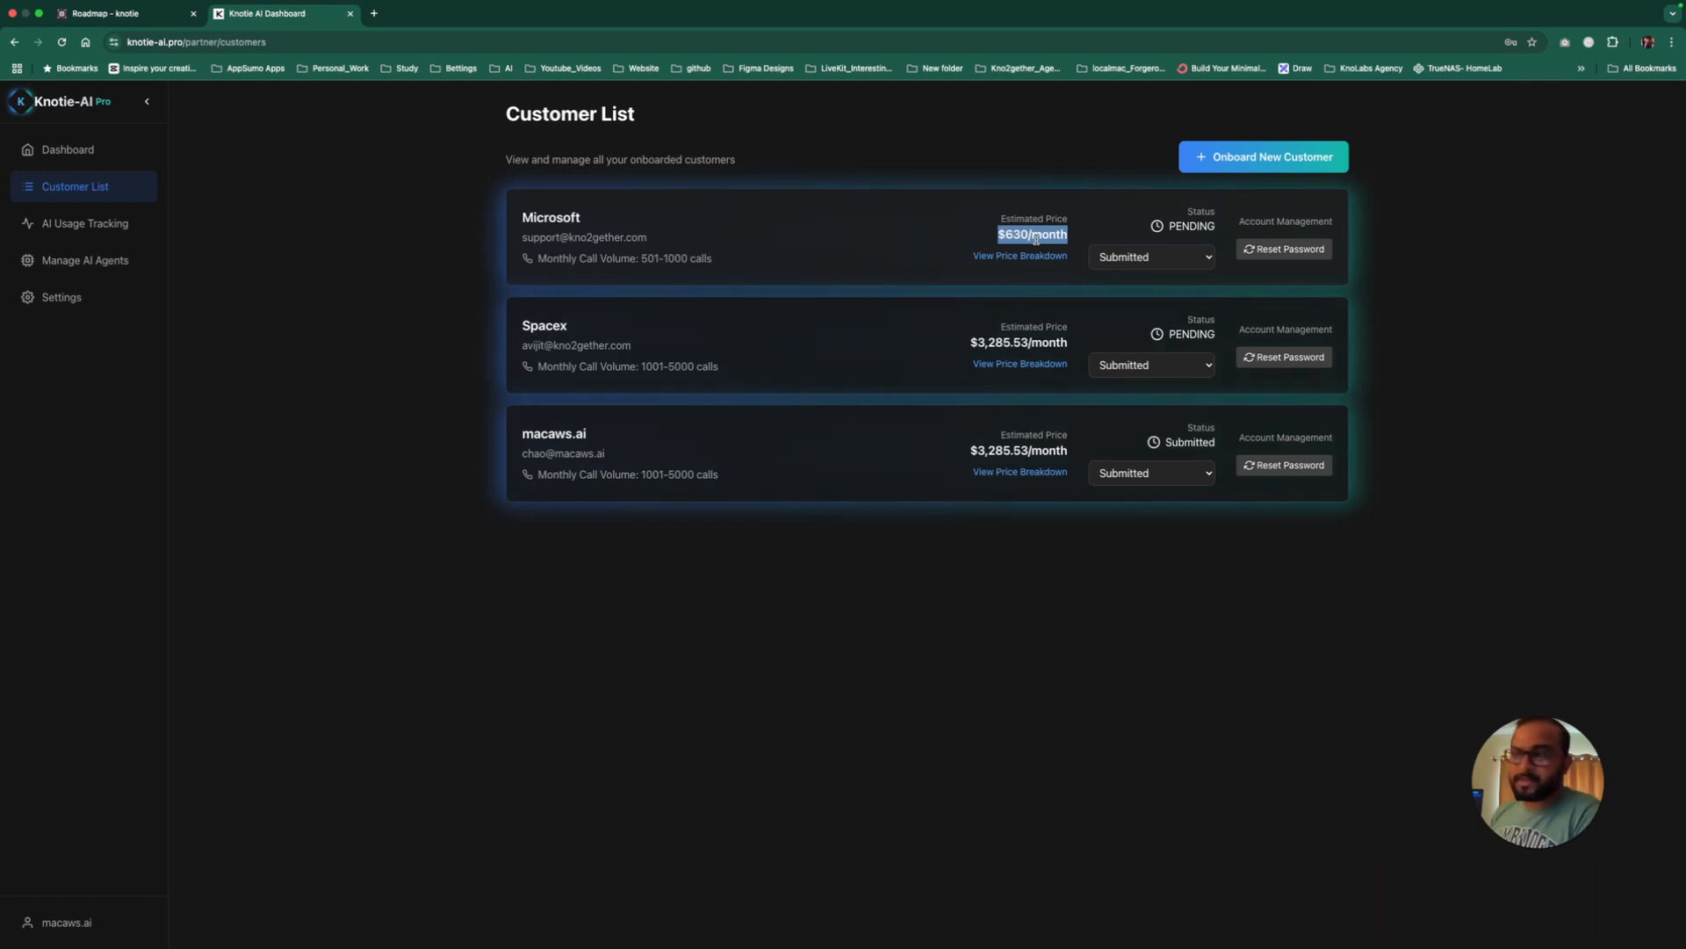
{"action": "left_click", "coordinate": [1019, 255]}
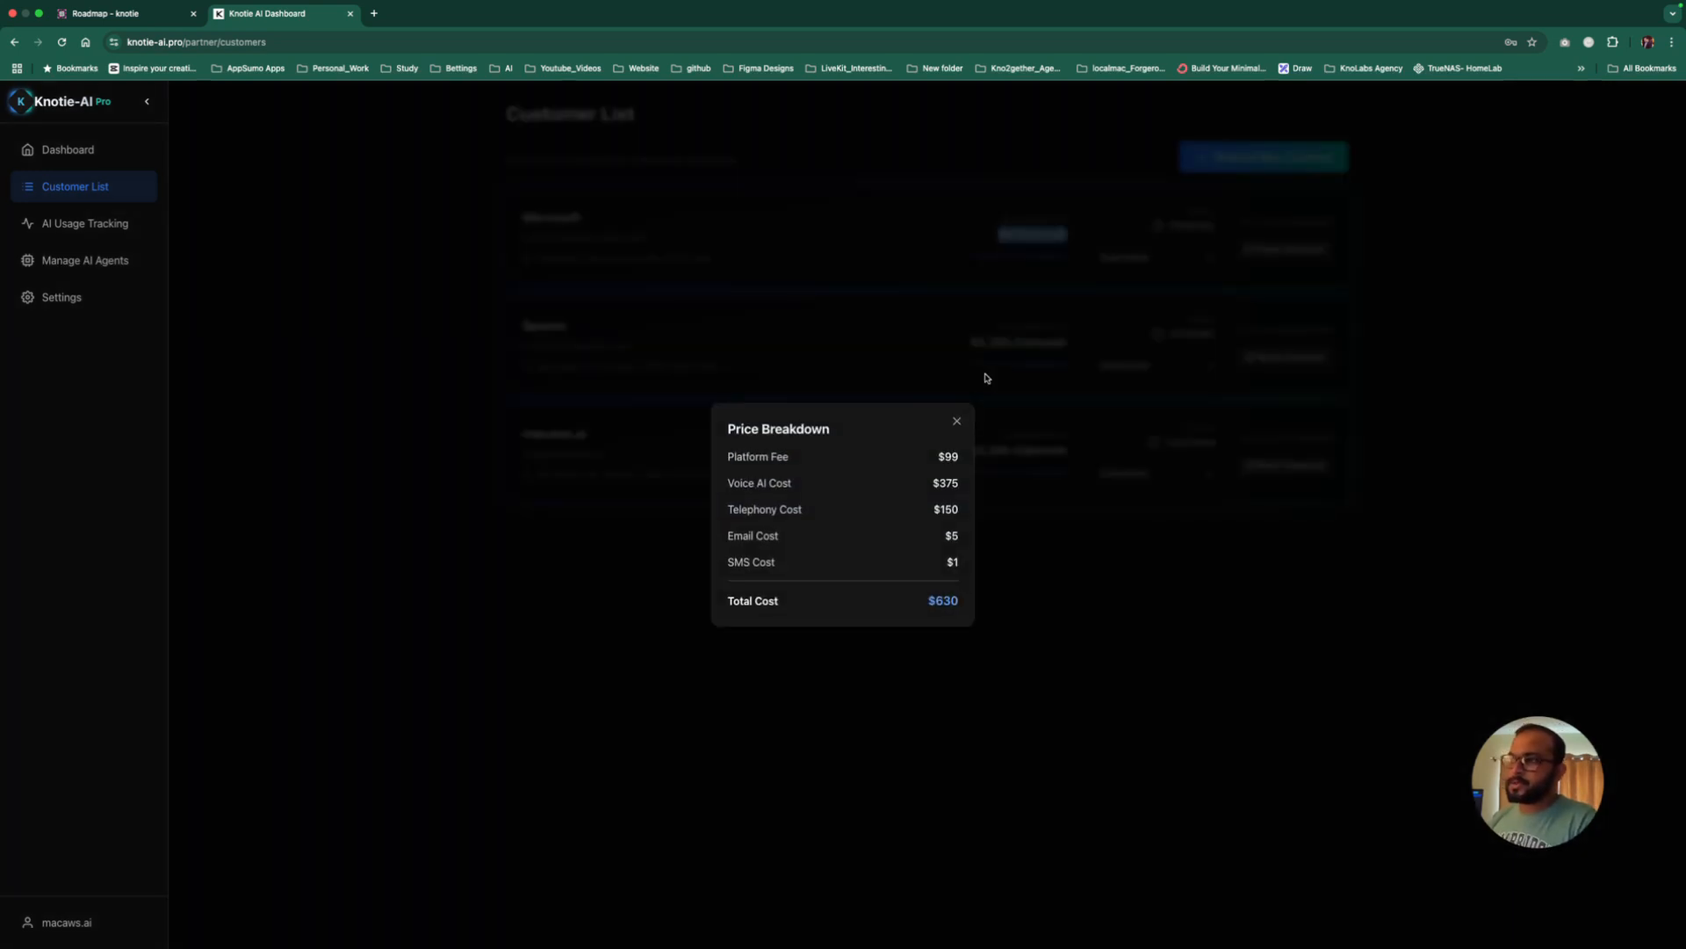
{"action": "left_click", "coordinate": [956, 420]}
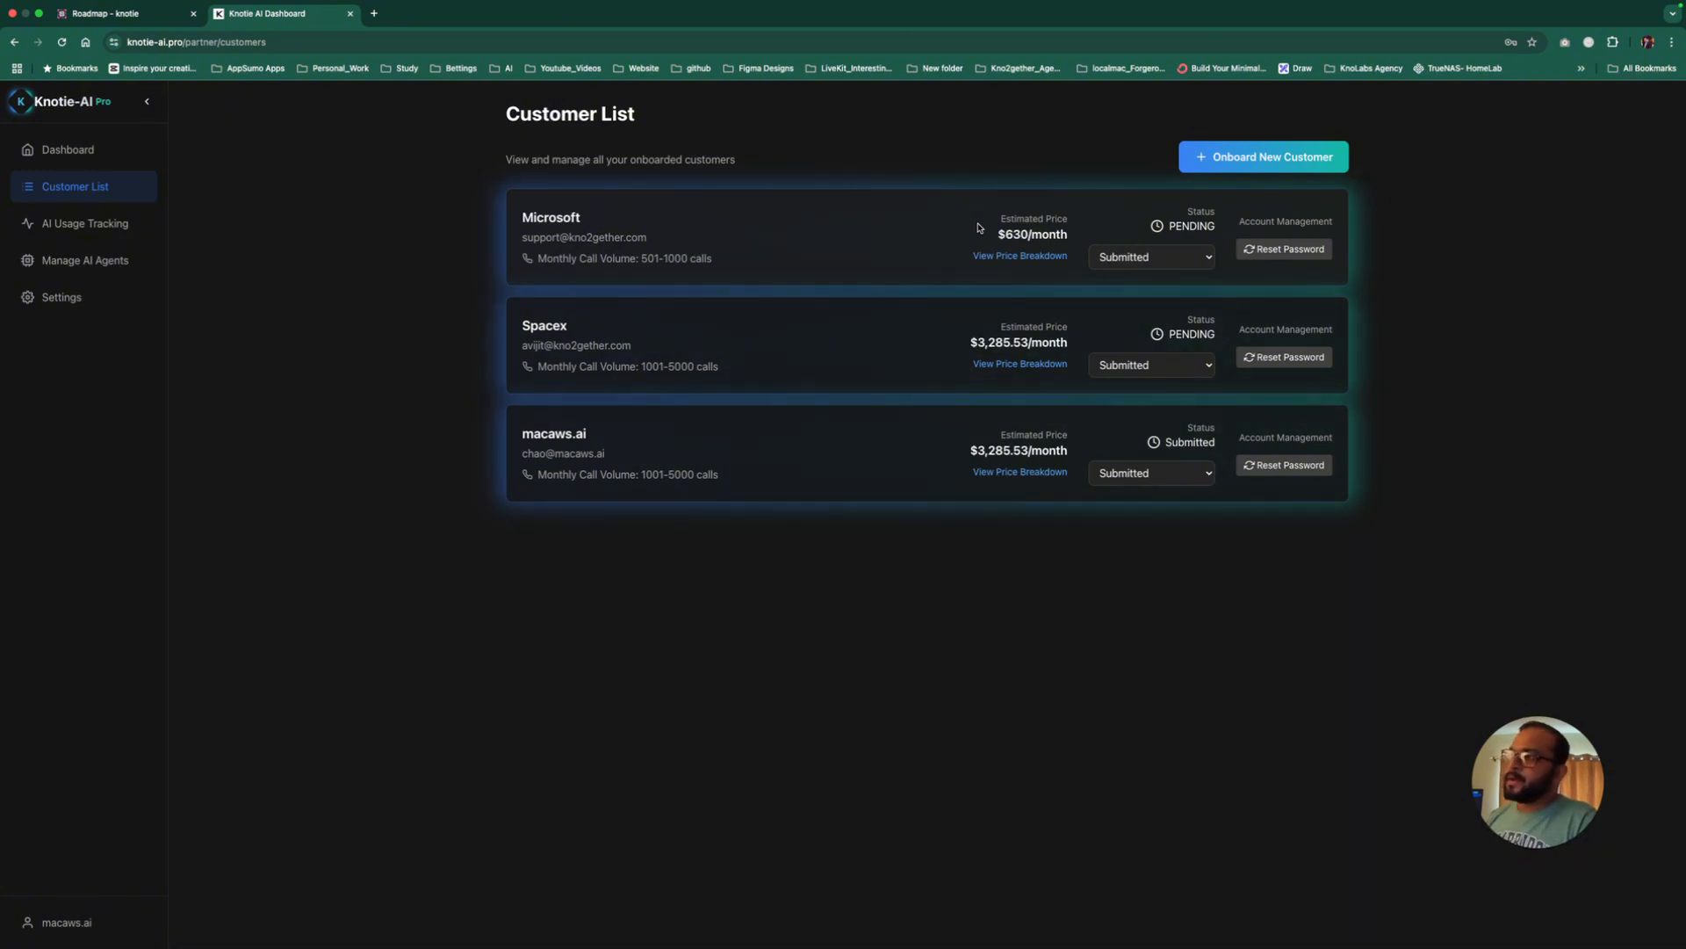
Step: Visit the dashboard briefly and return to the customer list
{"action": "double_click", "coordinate": [1013, 234]}
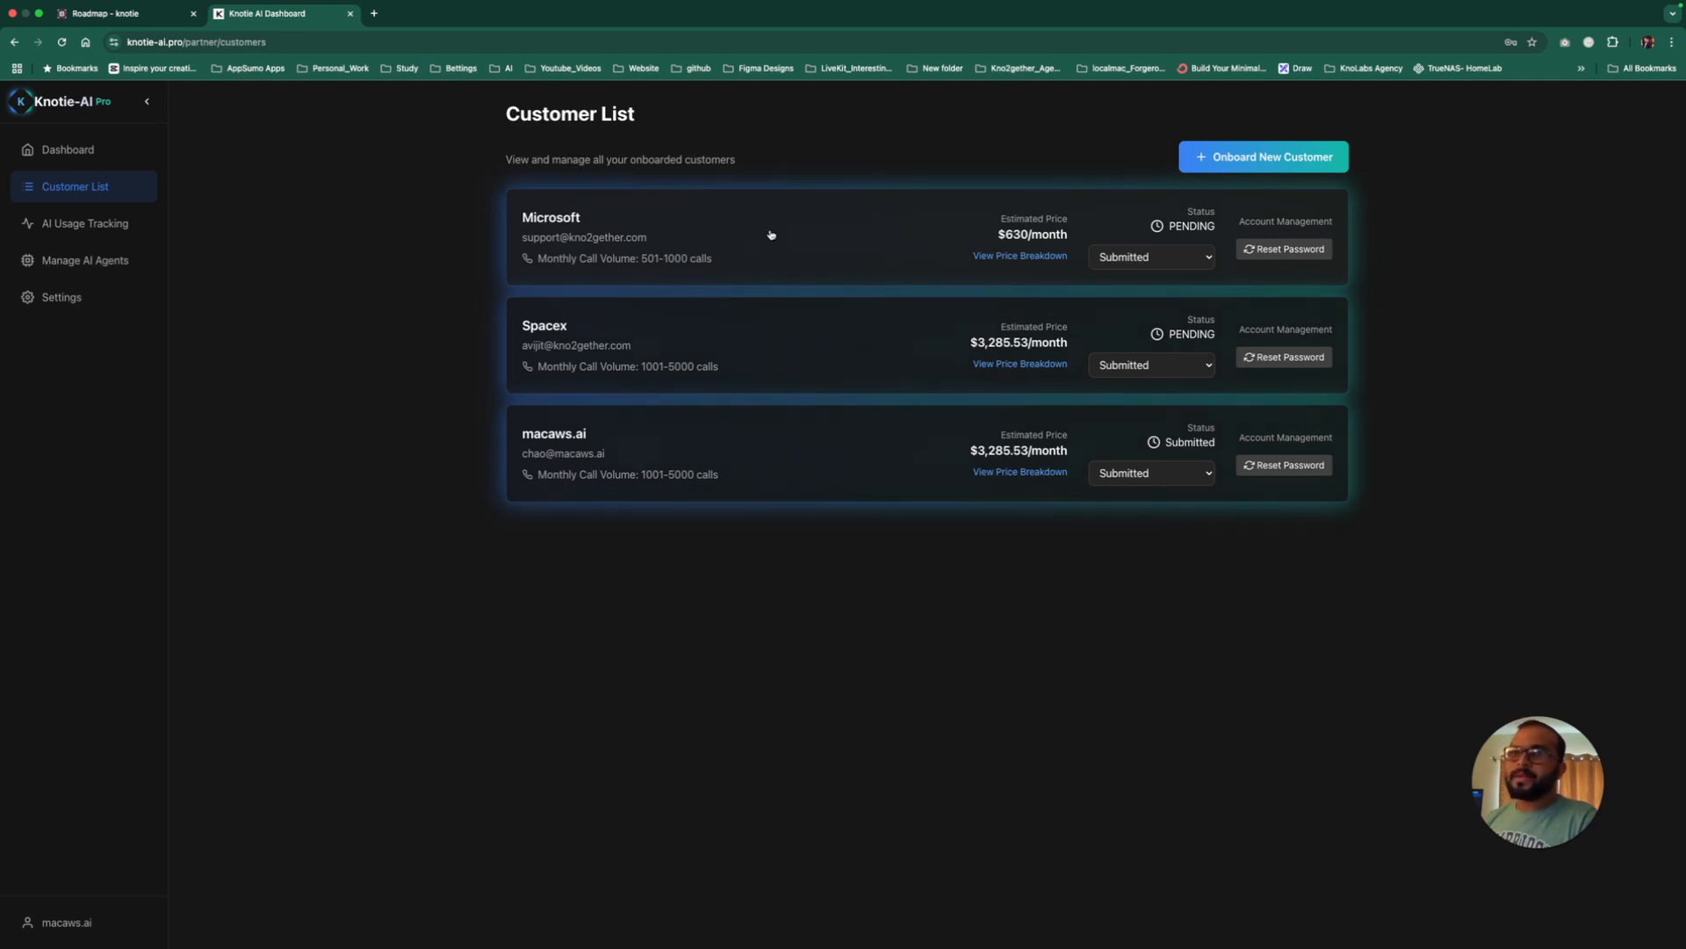
{"action": "left_click", "coordinate": [67, 150]}
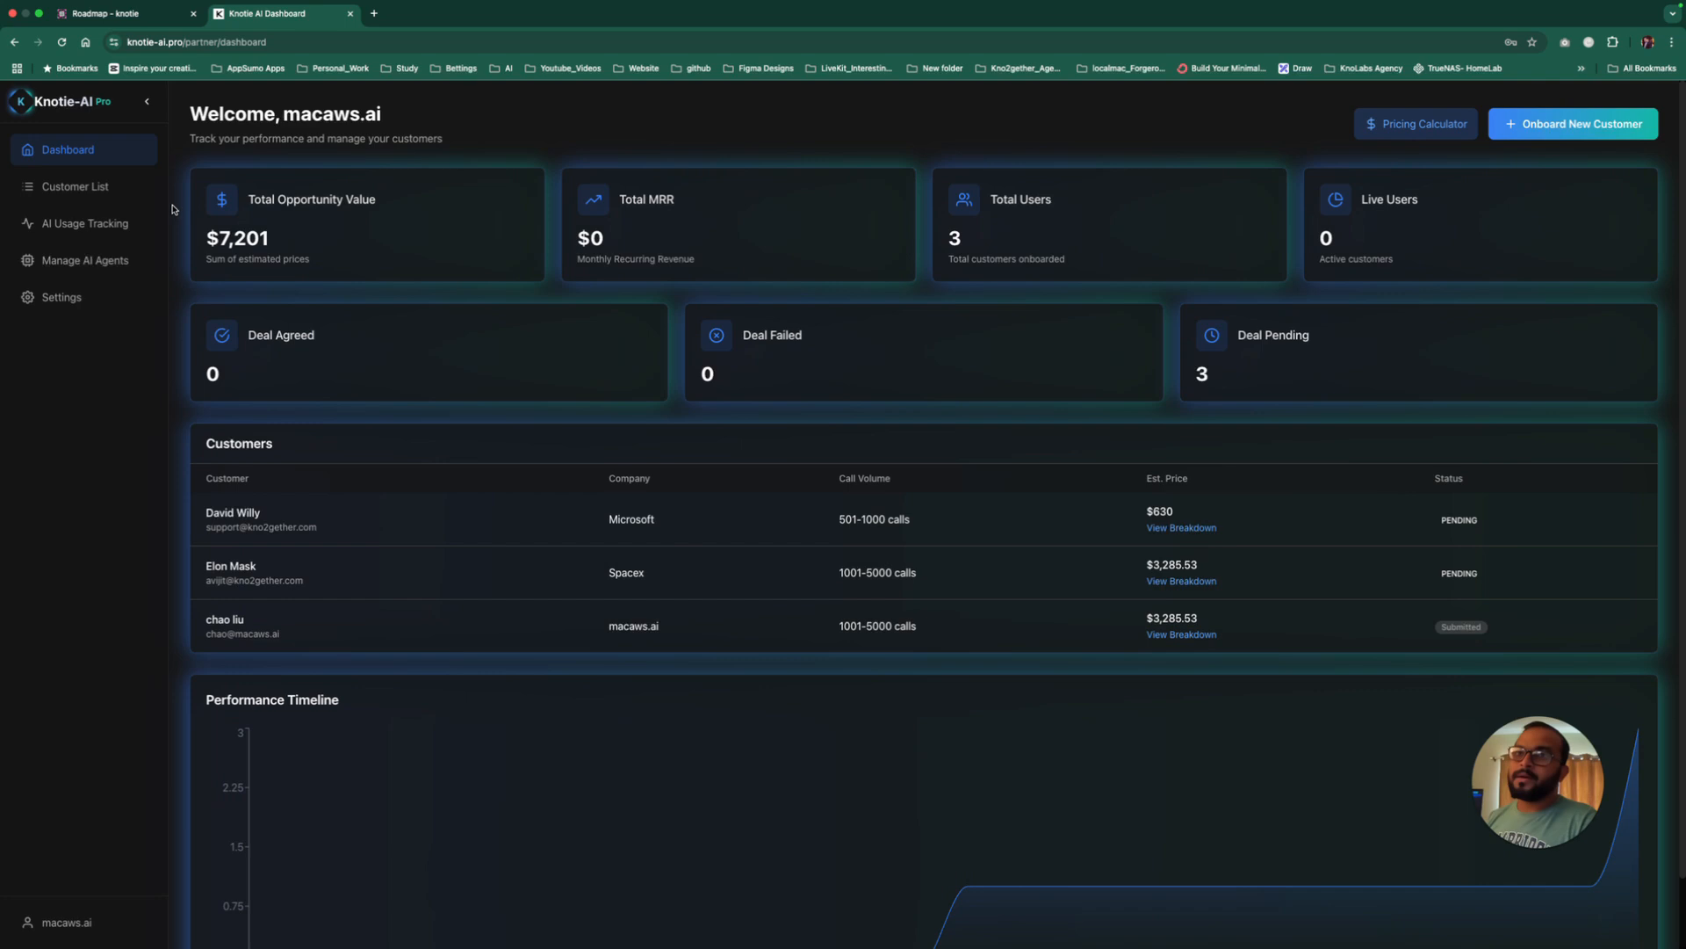
{"action": "left_click", "coordinate": [76, 186]}
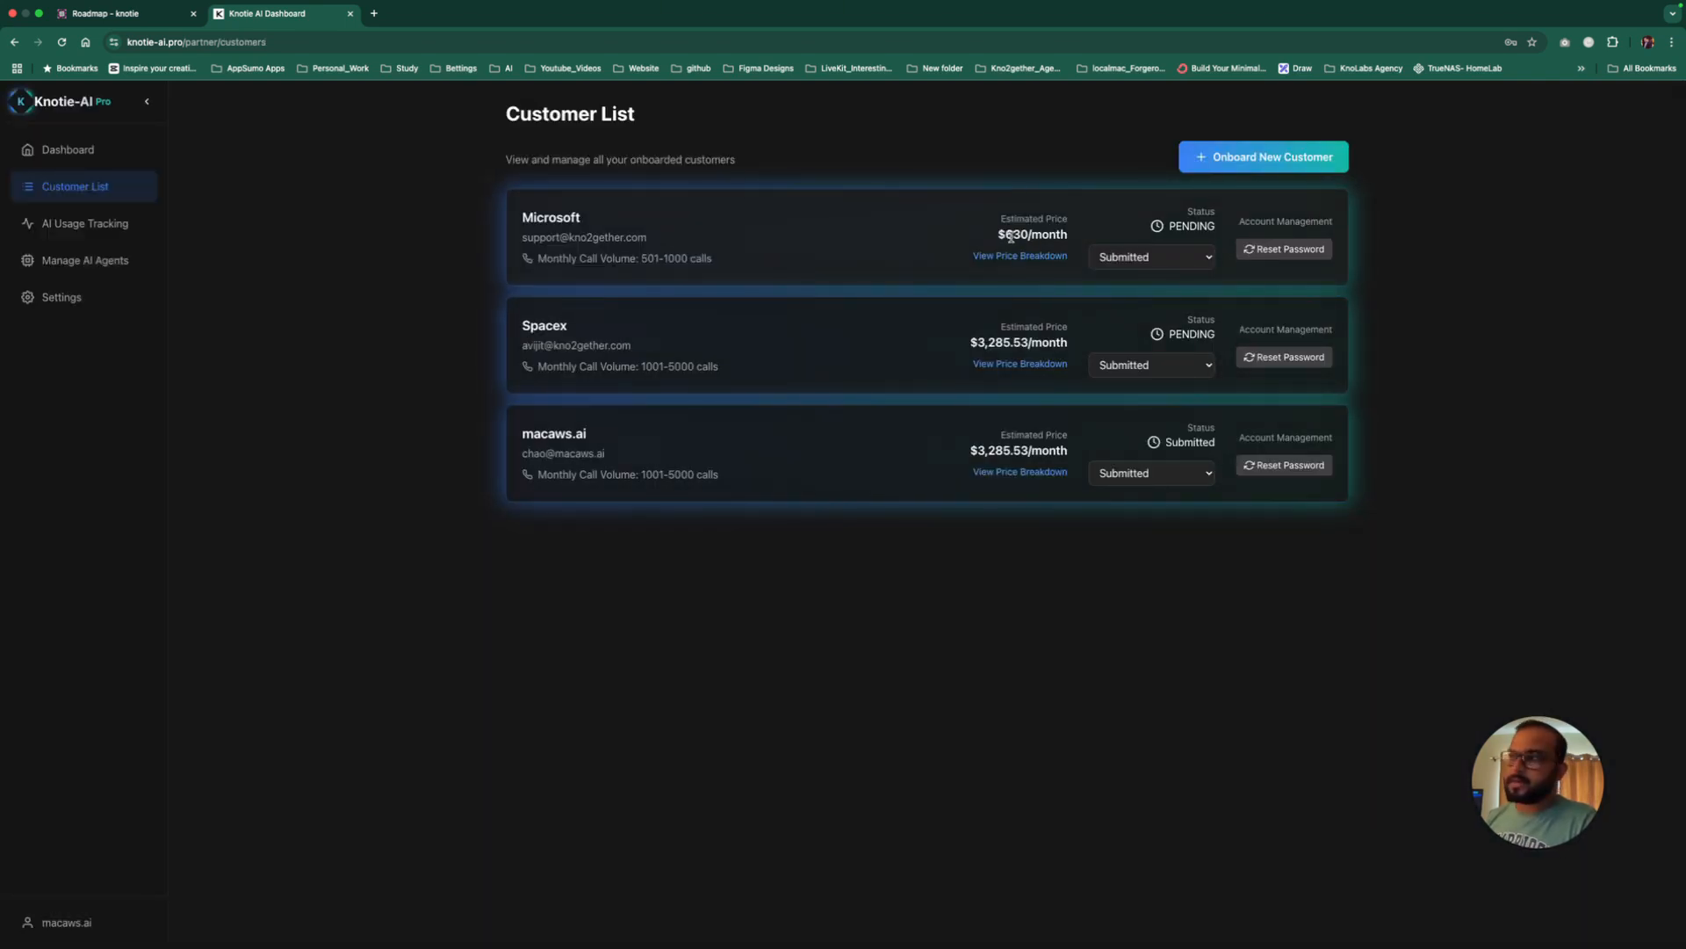
{"action": "mouse_move", "coordinate": [83, 223]}
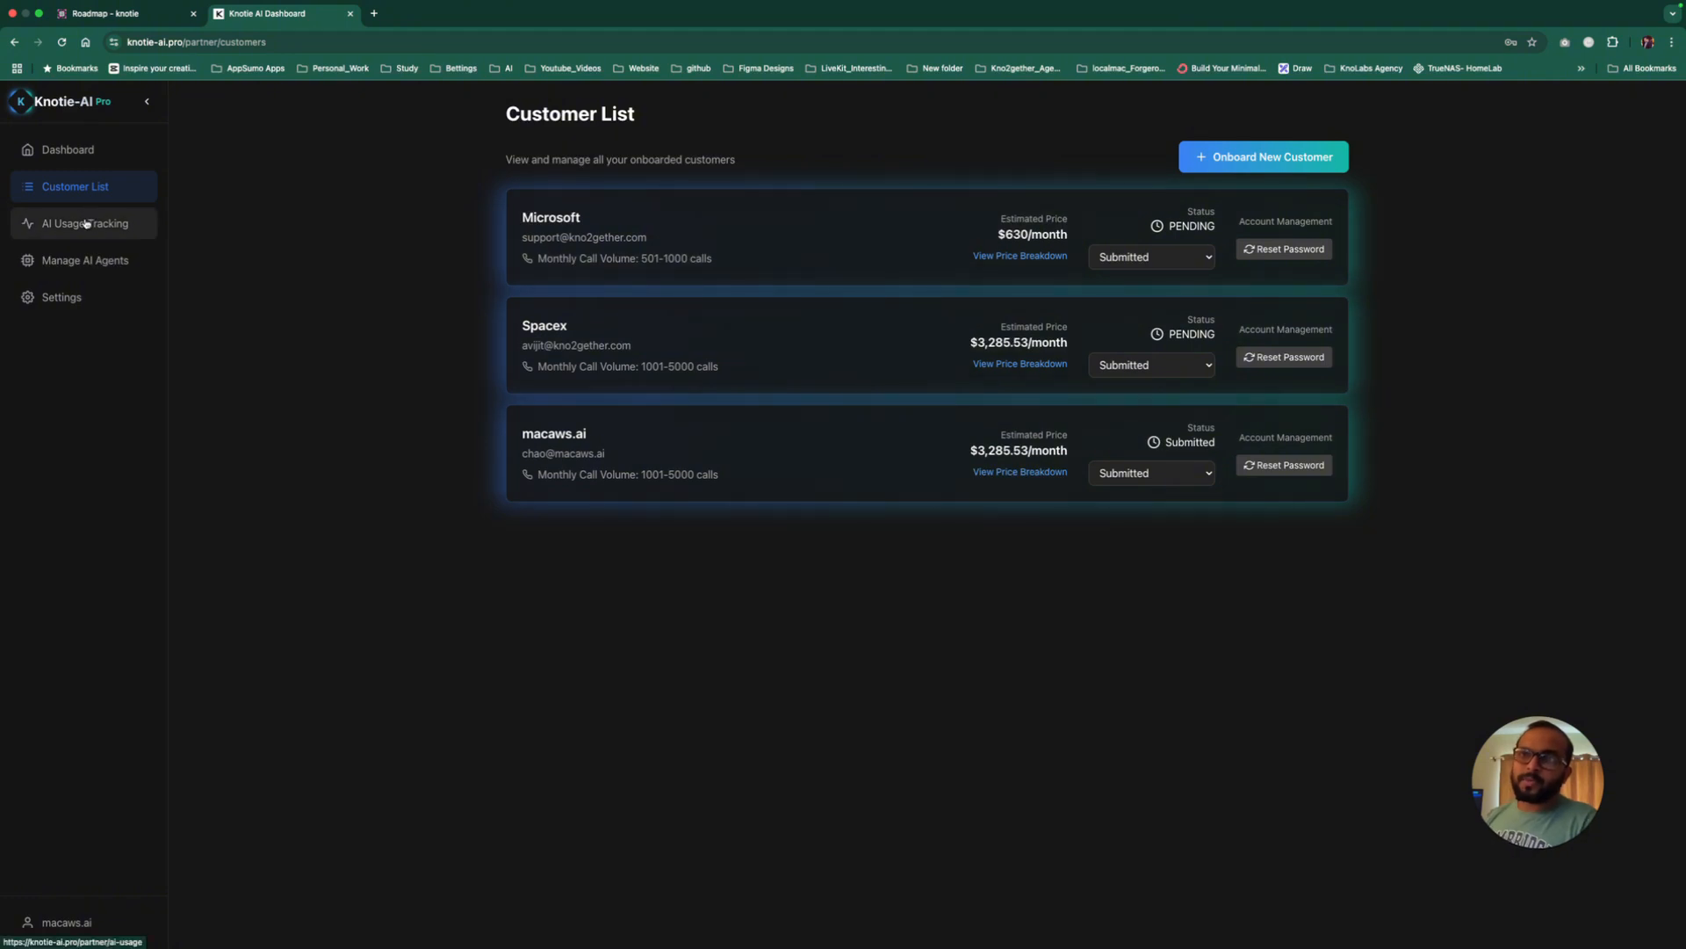
Step: Review the Update Profile form and its Integration Settings keys in partner settings, then close it
{"action": "left_click", "coordinate": [60, 297]}
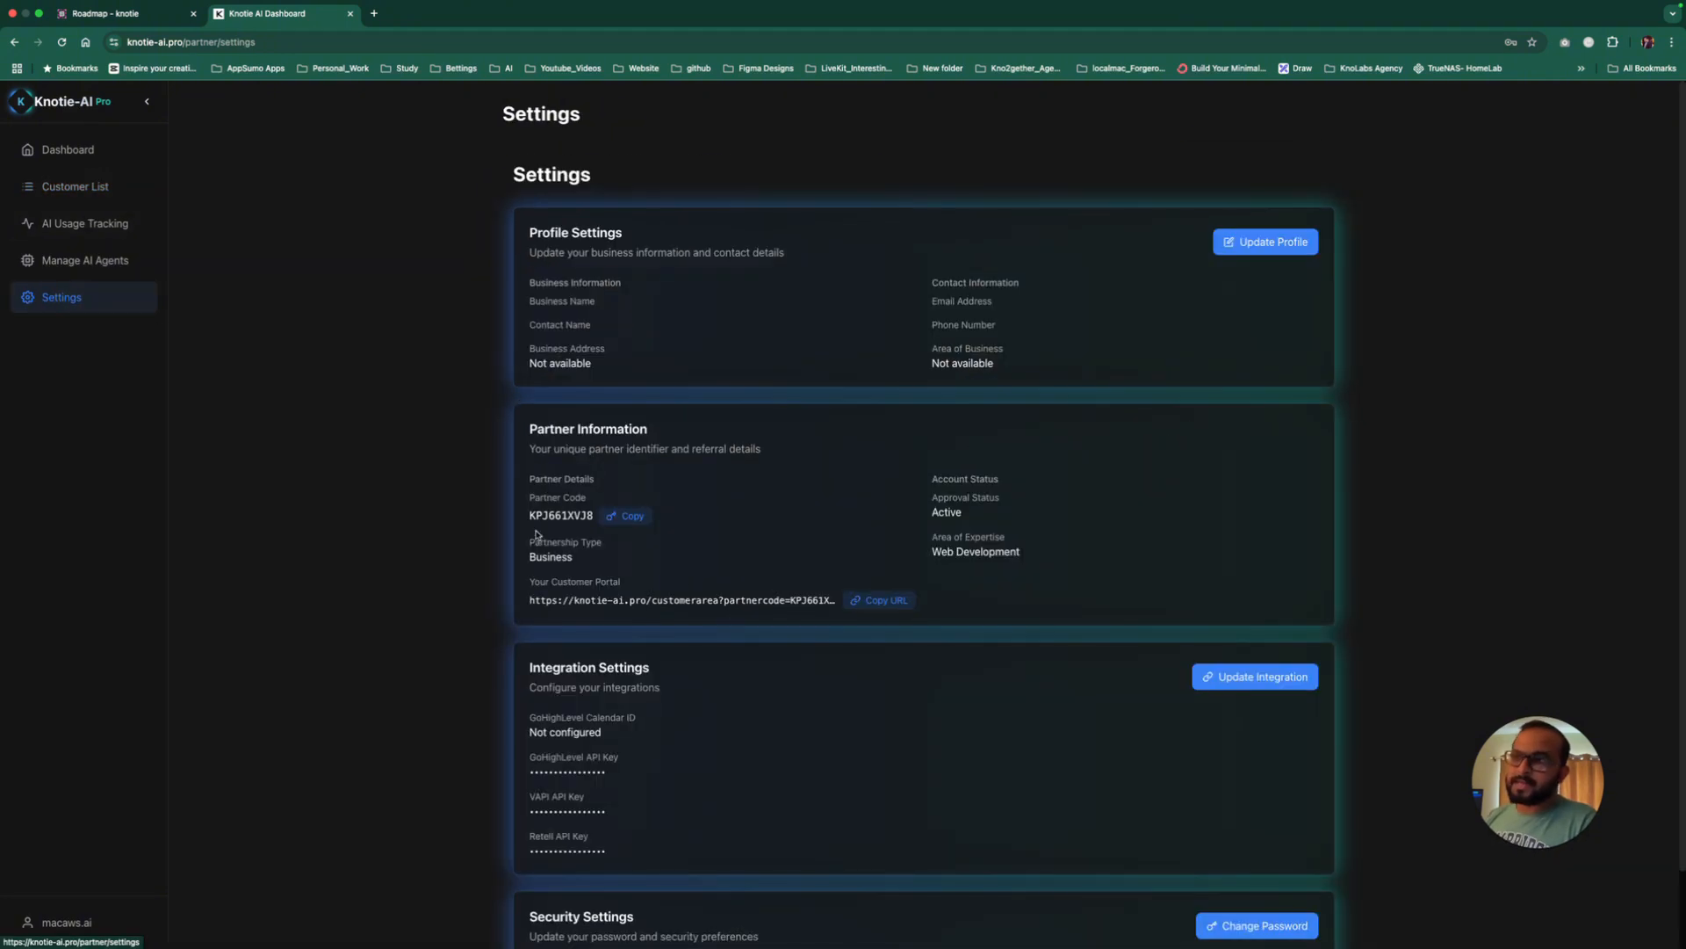
{"action": "left_click", "coordinate": [1264, 241]}
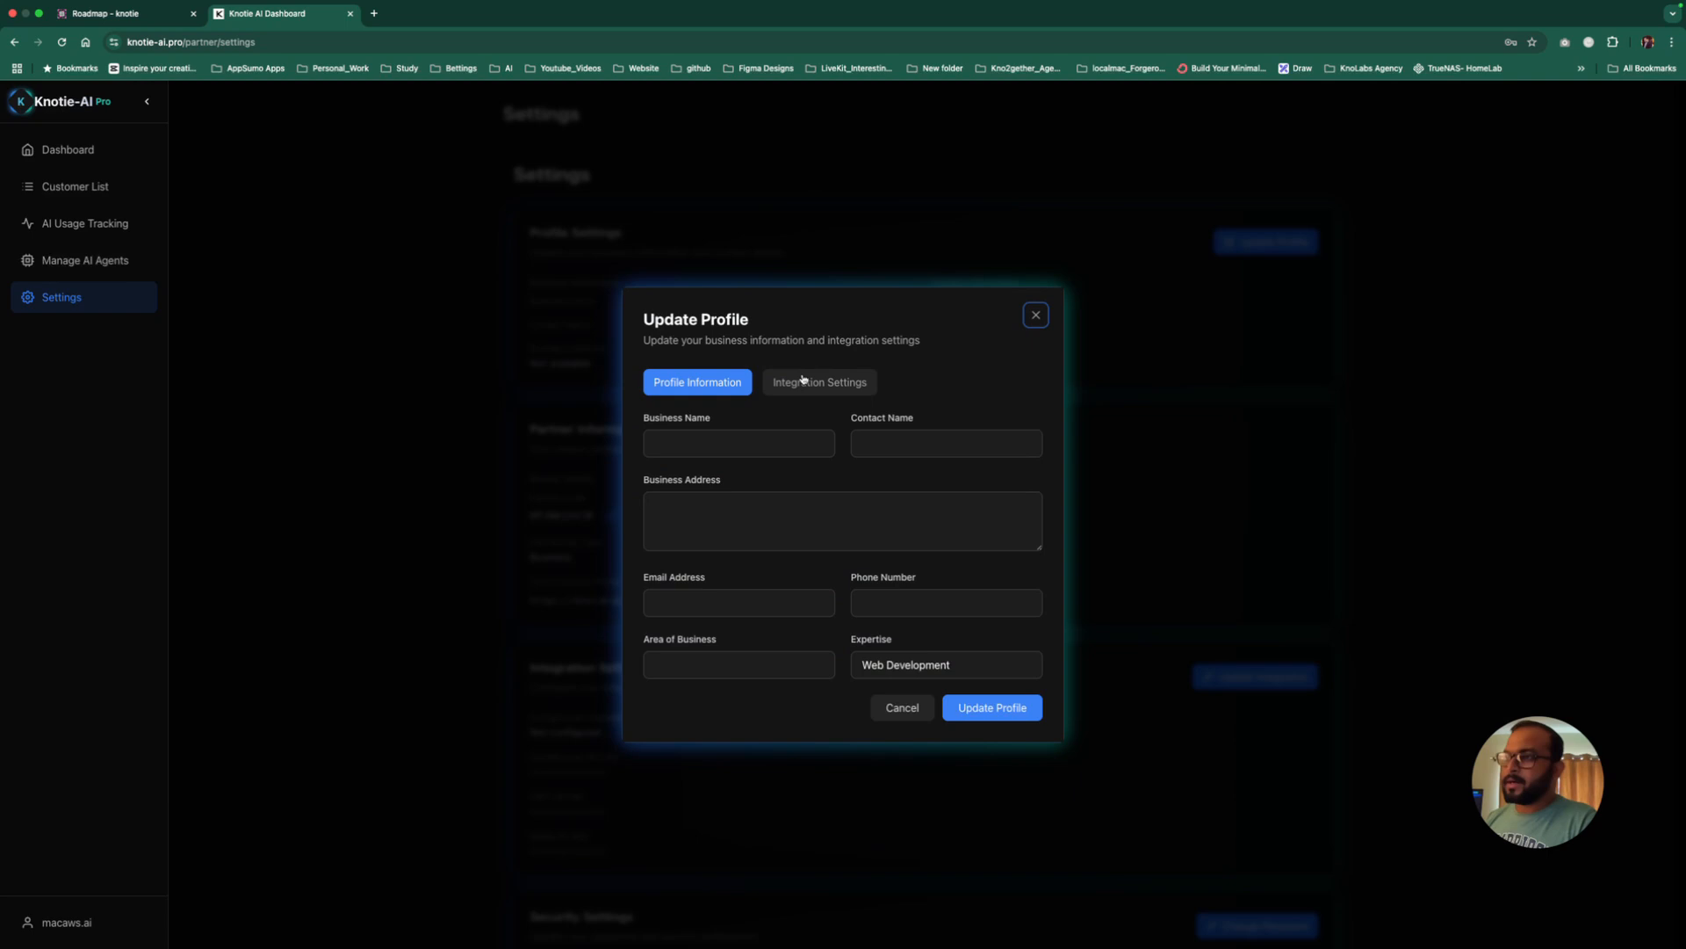
{"action": "left_click", "coordinate": [818, 381]}
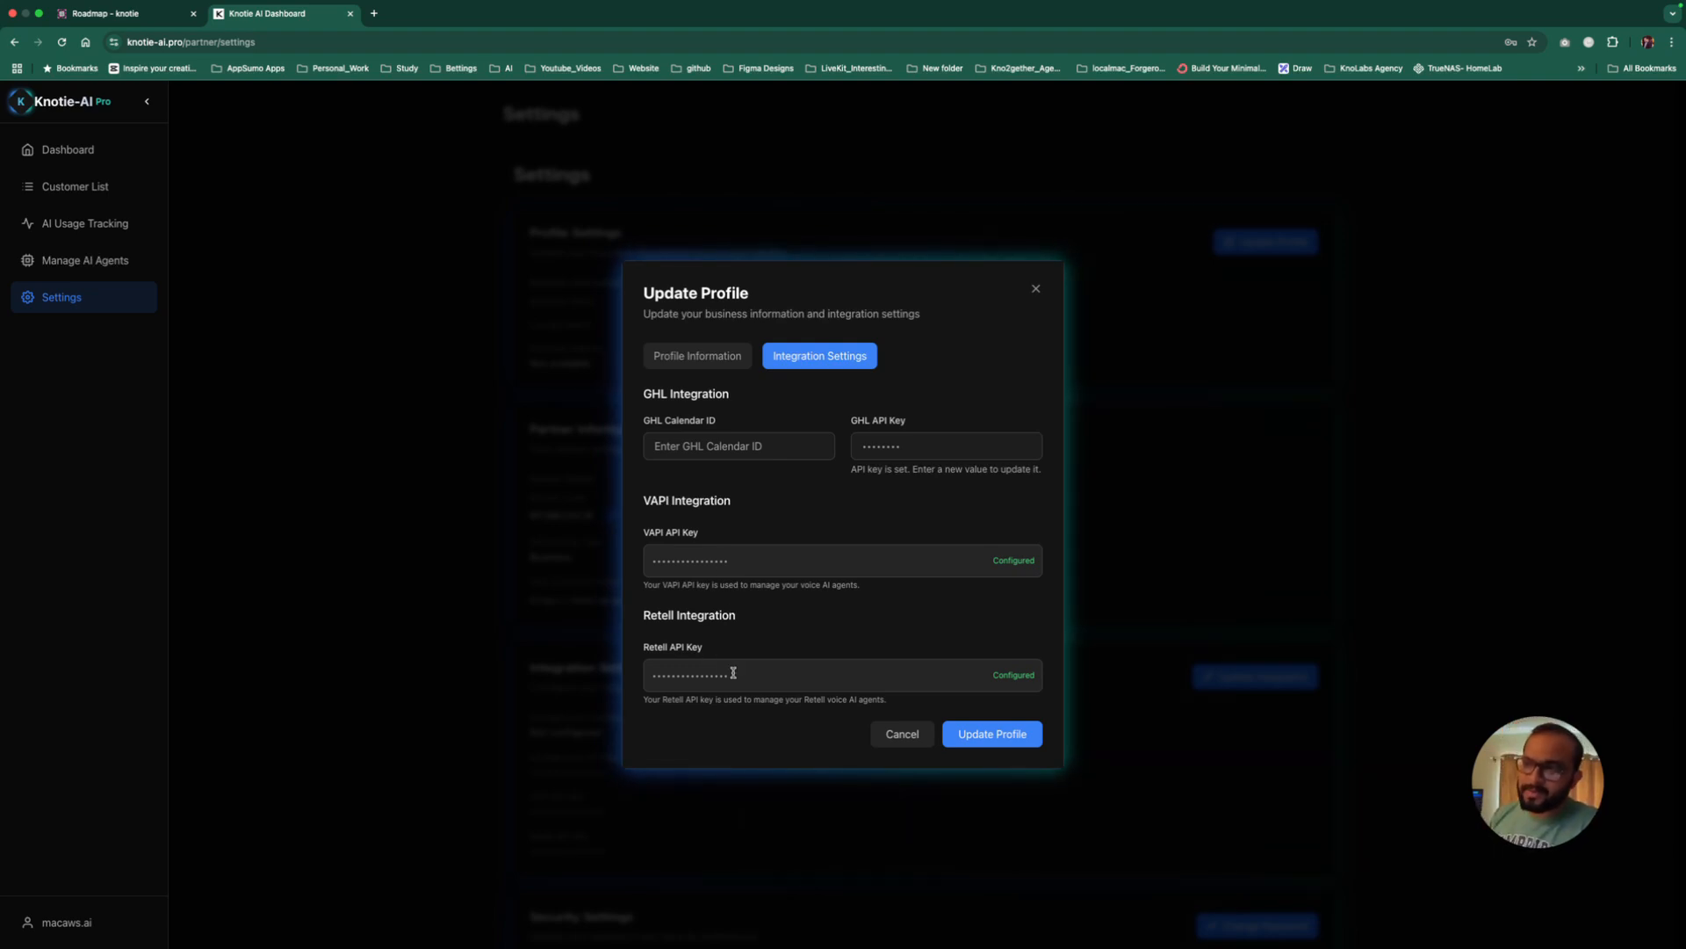
{"action": "left_click", "coordinate": [901, 734]}
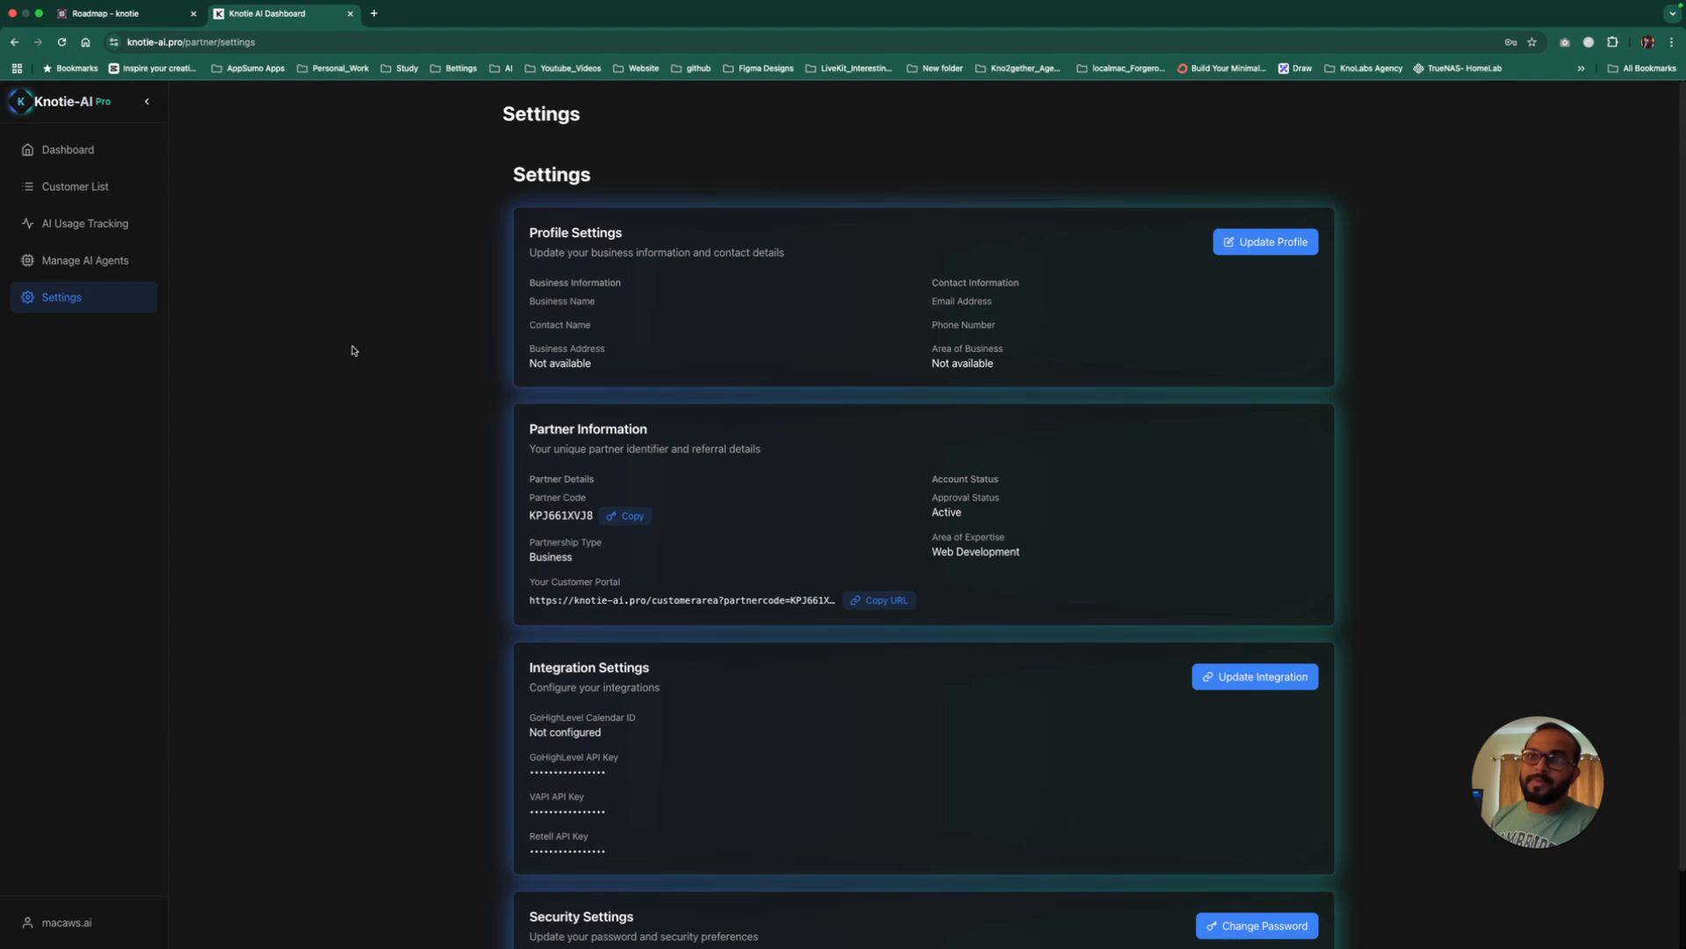
Step: Show the Retell agents list with three active agents under Manage AI Agents
{"action": "left_click", "coordinate": [84, 260]}
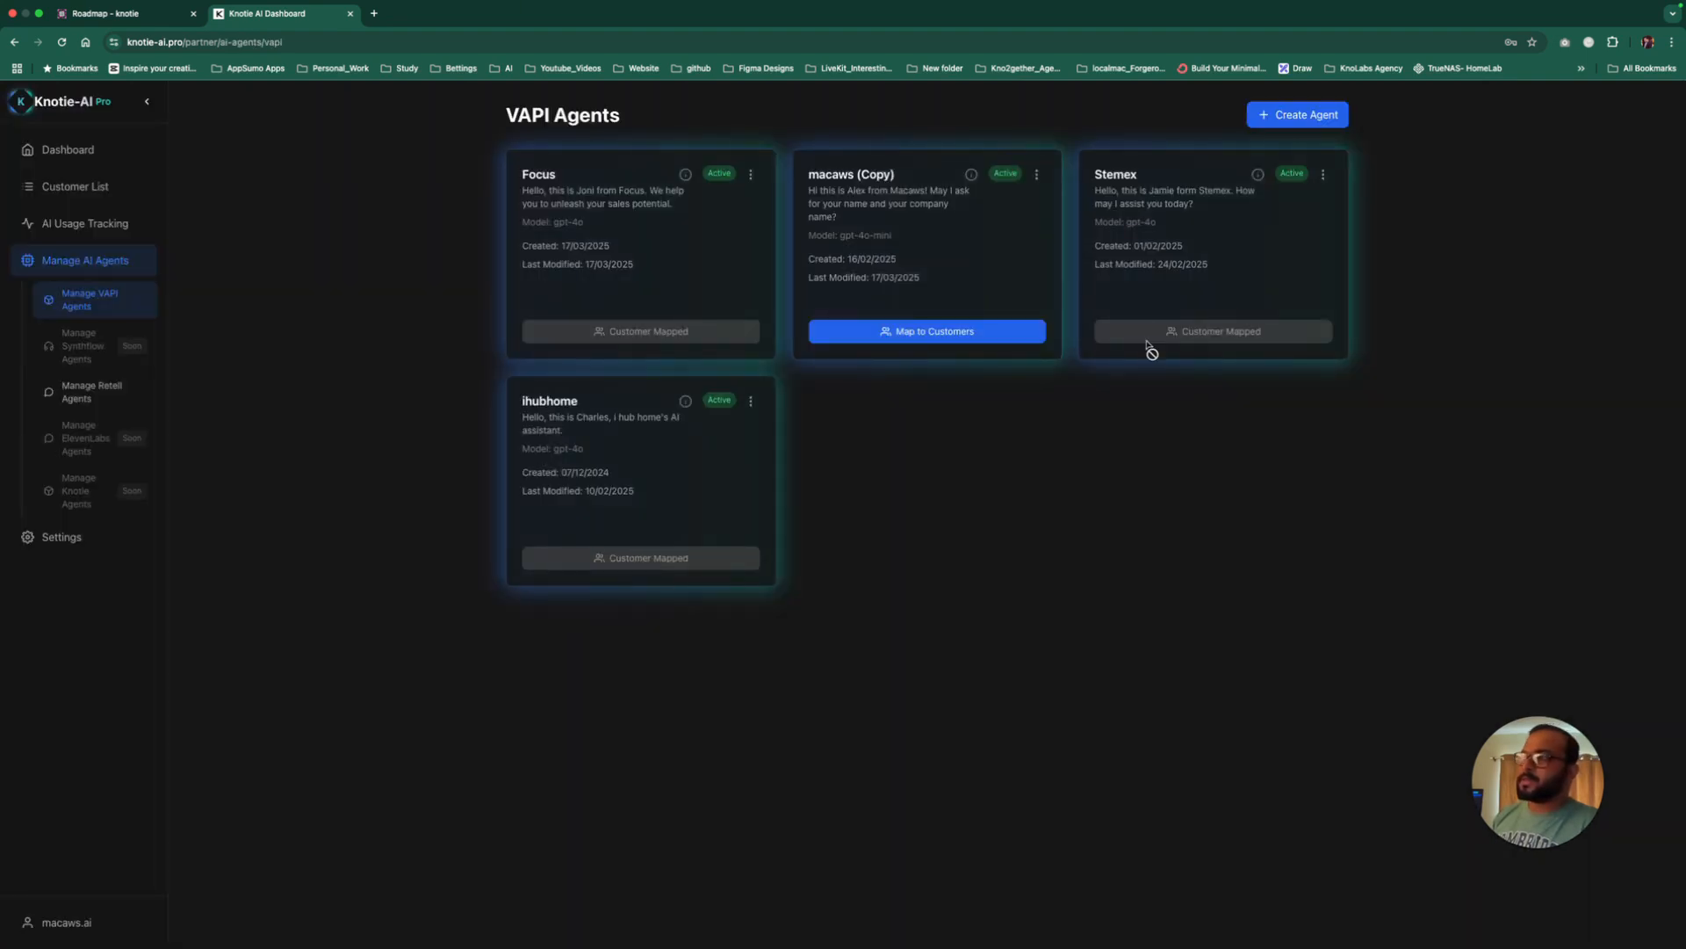
{"action": "left_click", "coordinate": [91, 392]}
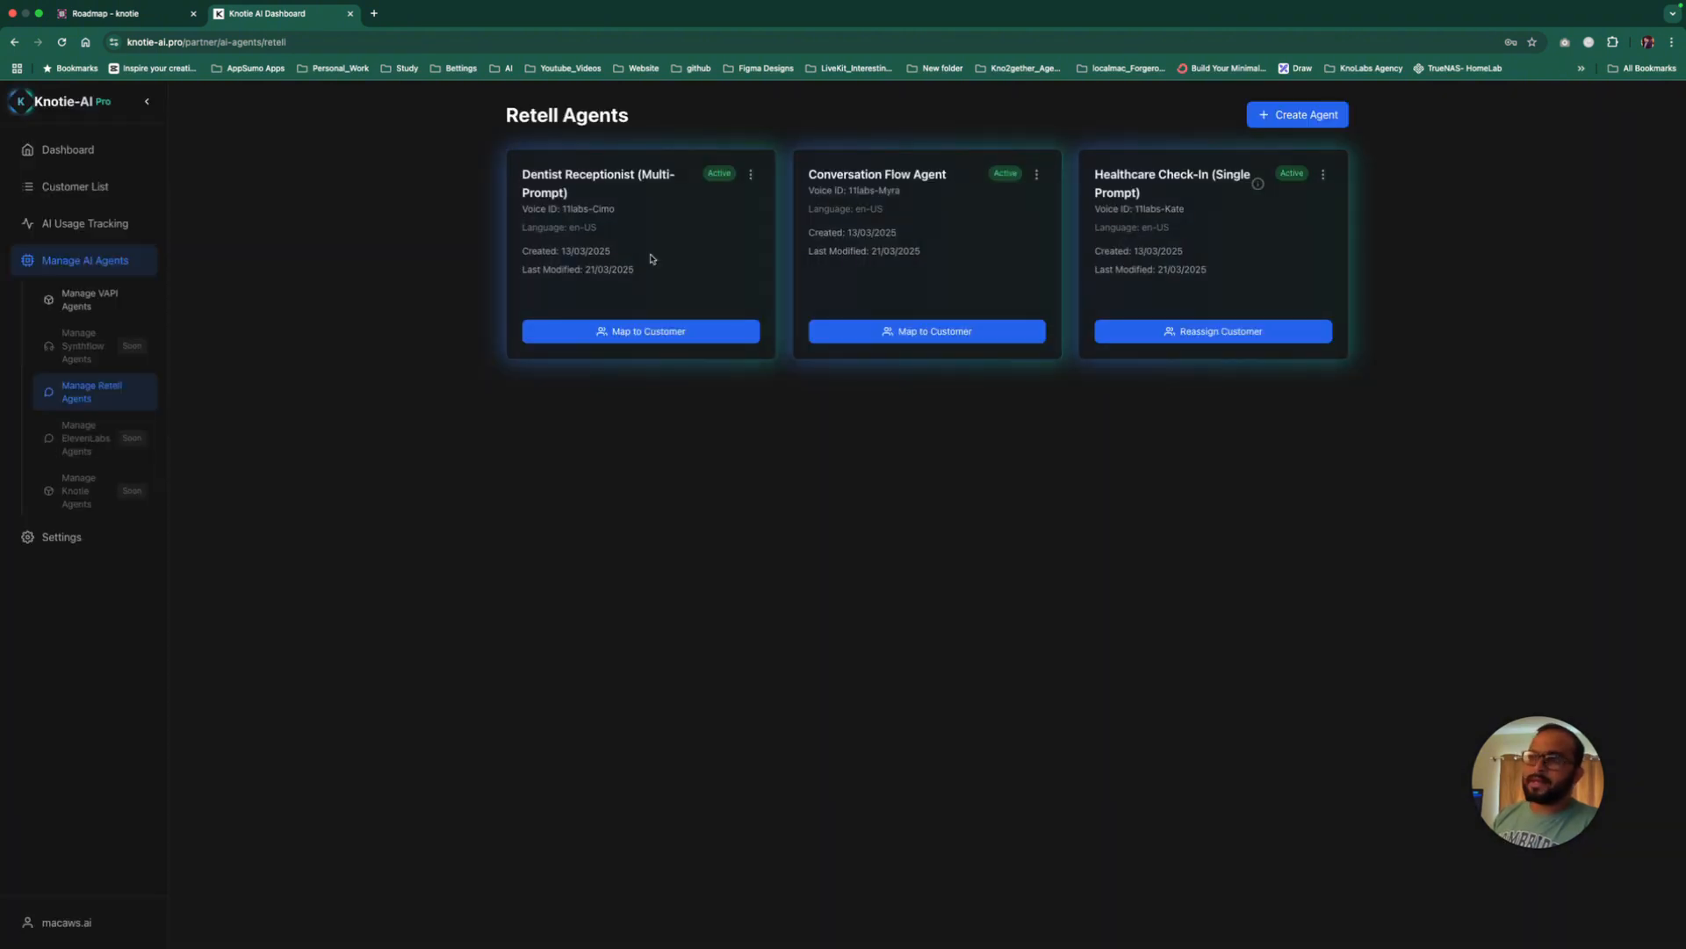
{"action": "mouse_move", "coordinate": [369, 300]}
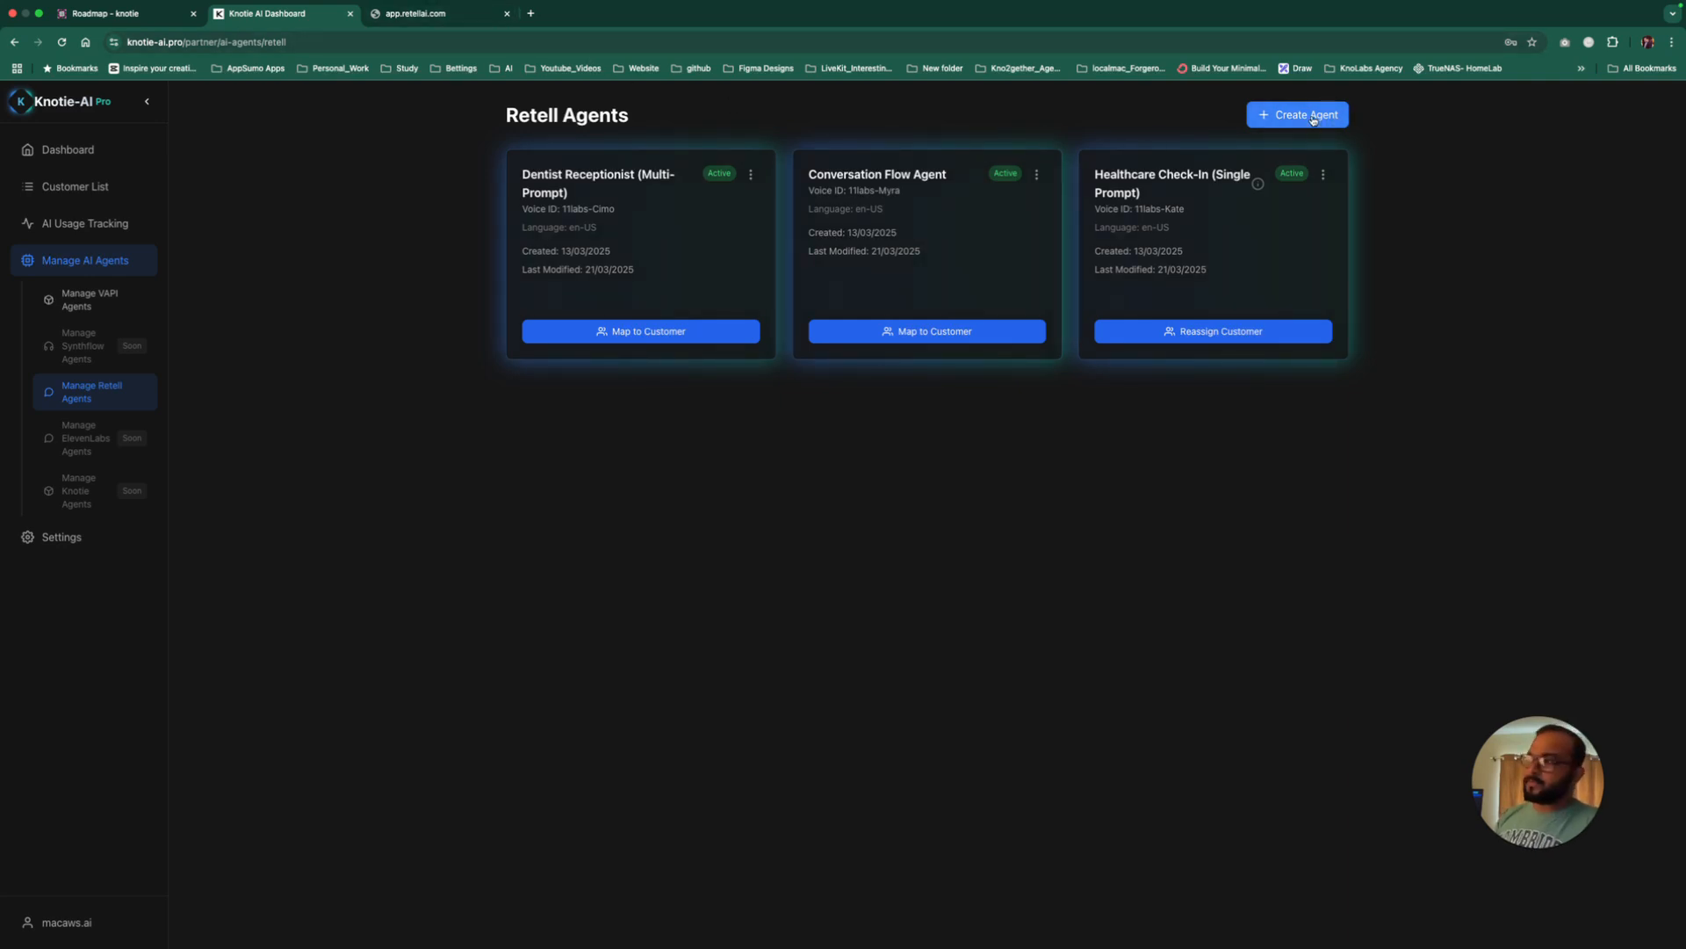
{"action": "mouse_move", "coordinate": [455, 227]}
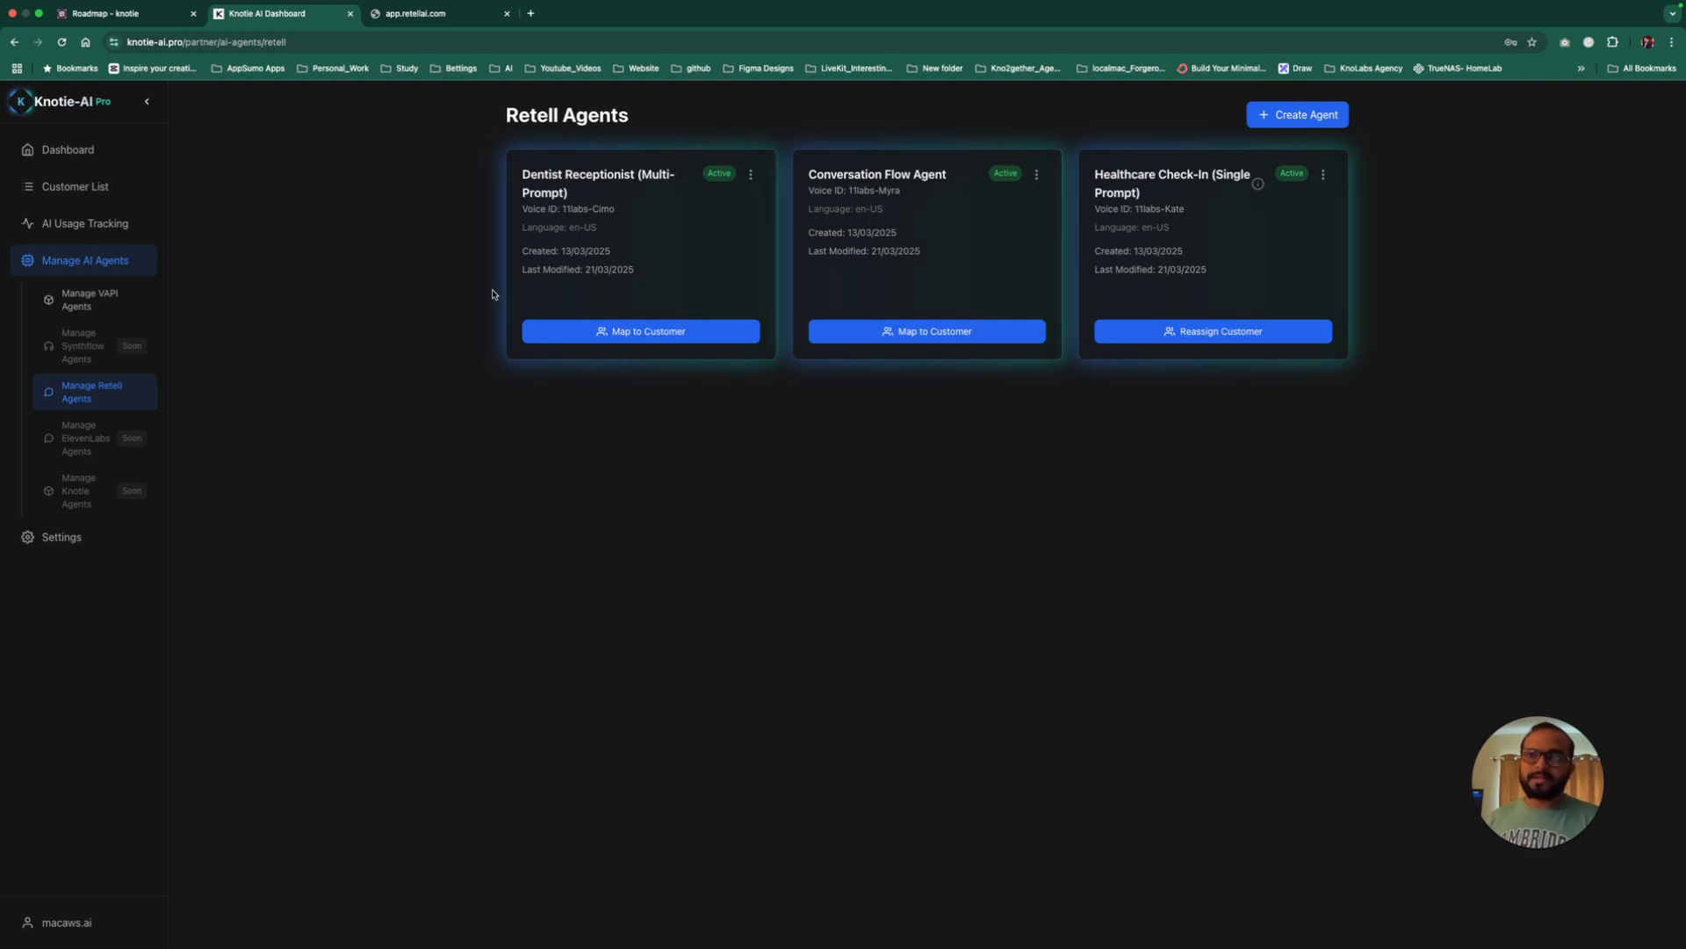
{"action": "mouse_move", "coordinate": [194, 350]}
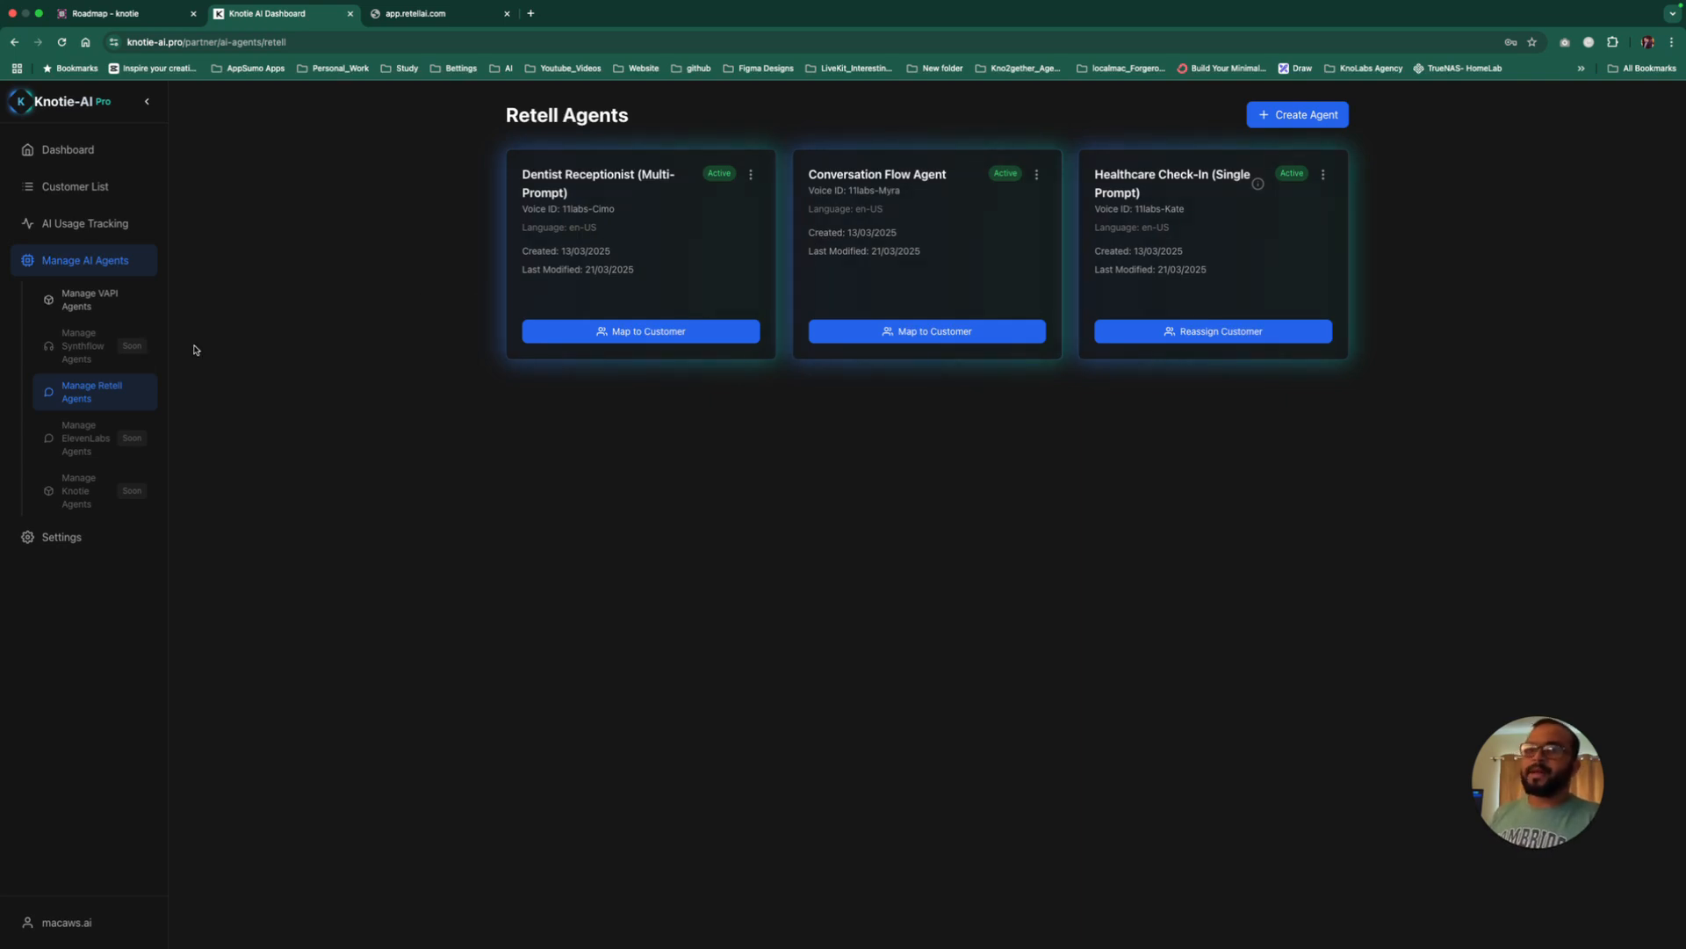
{"action": "mouse_move", "coordinate": [941, 223]}
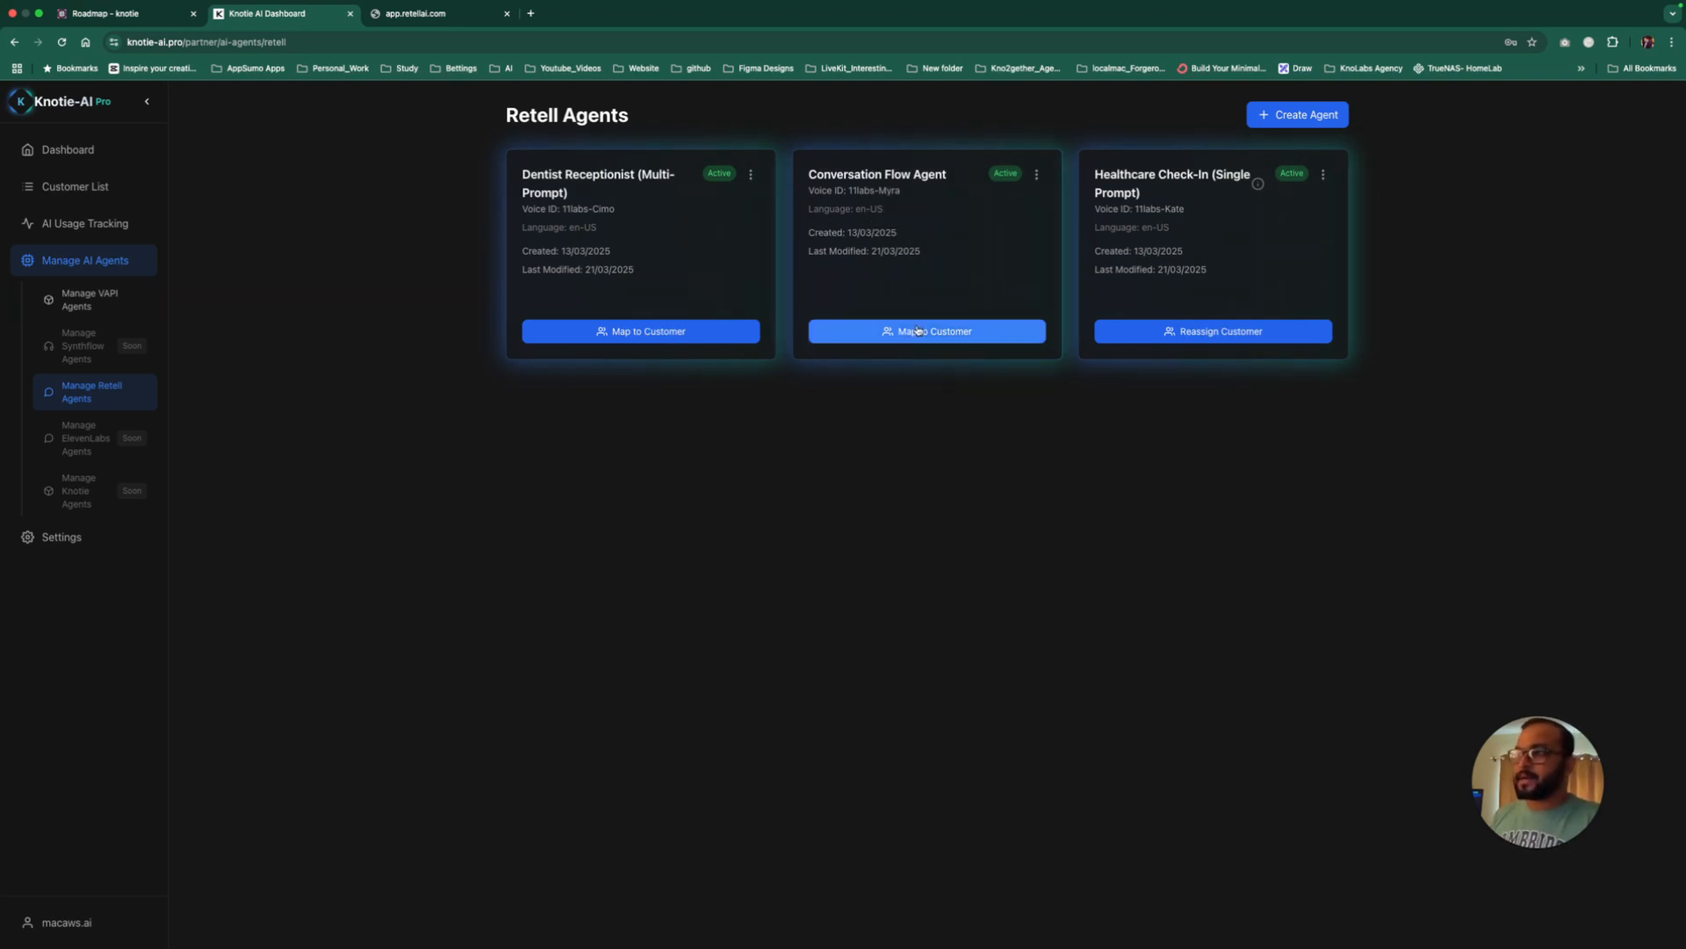
Step: Map Conversation Flow Agent to customer Spacex with profit multiplier 1.6 and save
{"action": "left_click", "coordinate": [926, 332]}
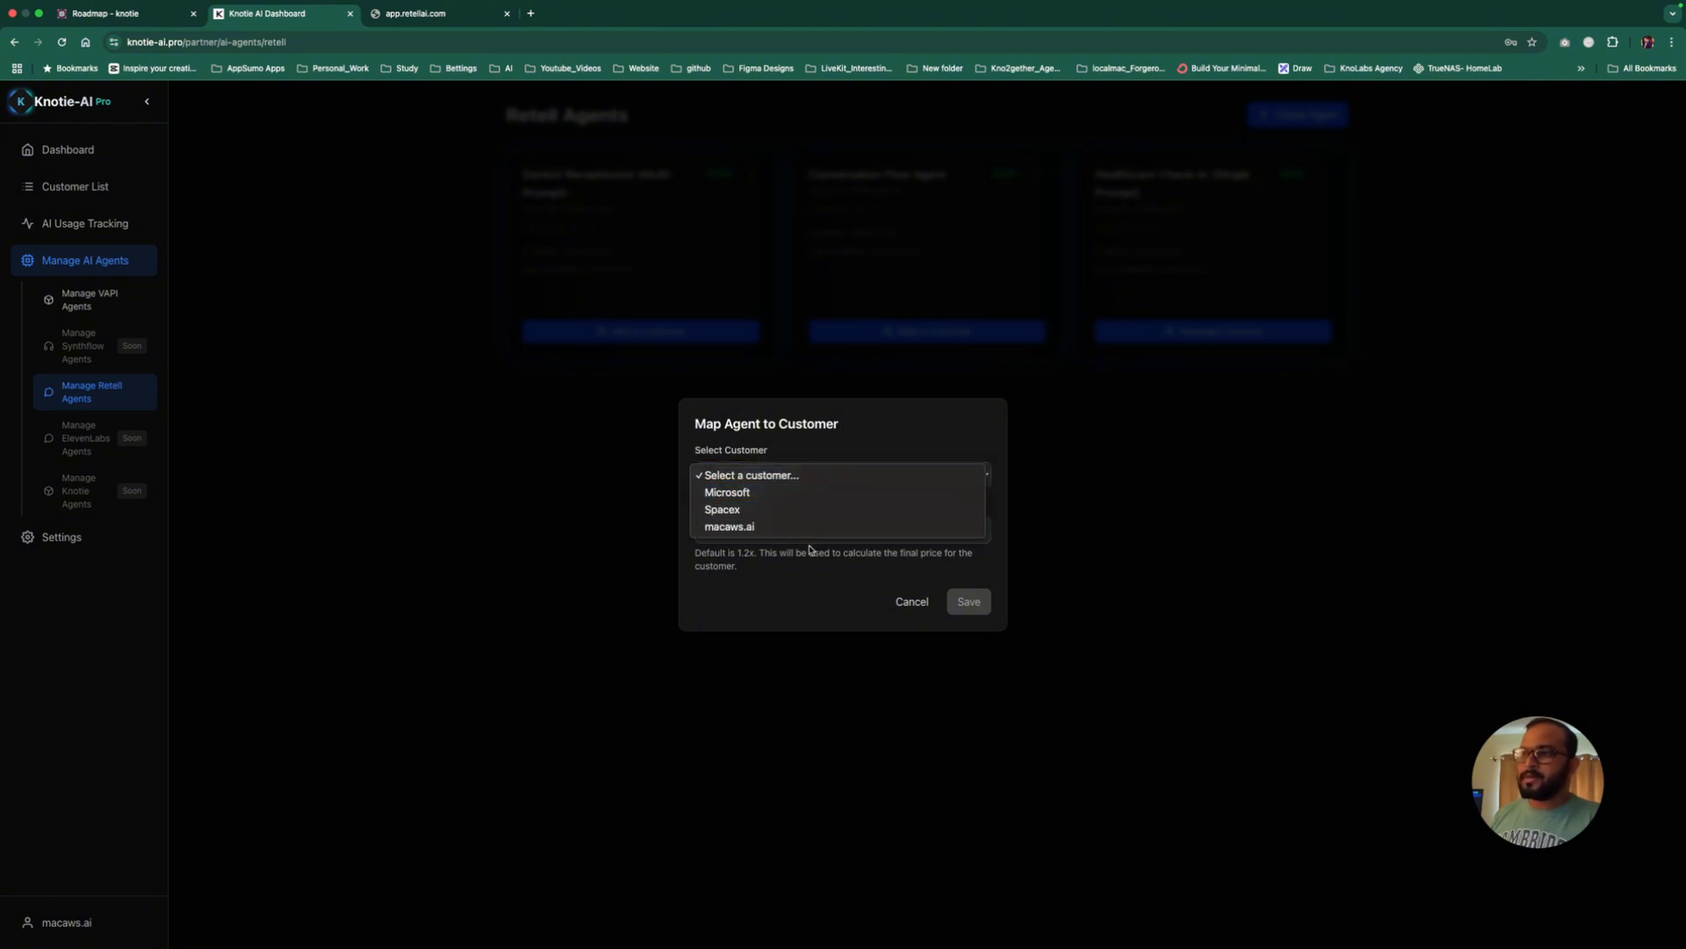
{"action": "mouse_move", "coordinate": [729, 525]}
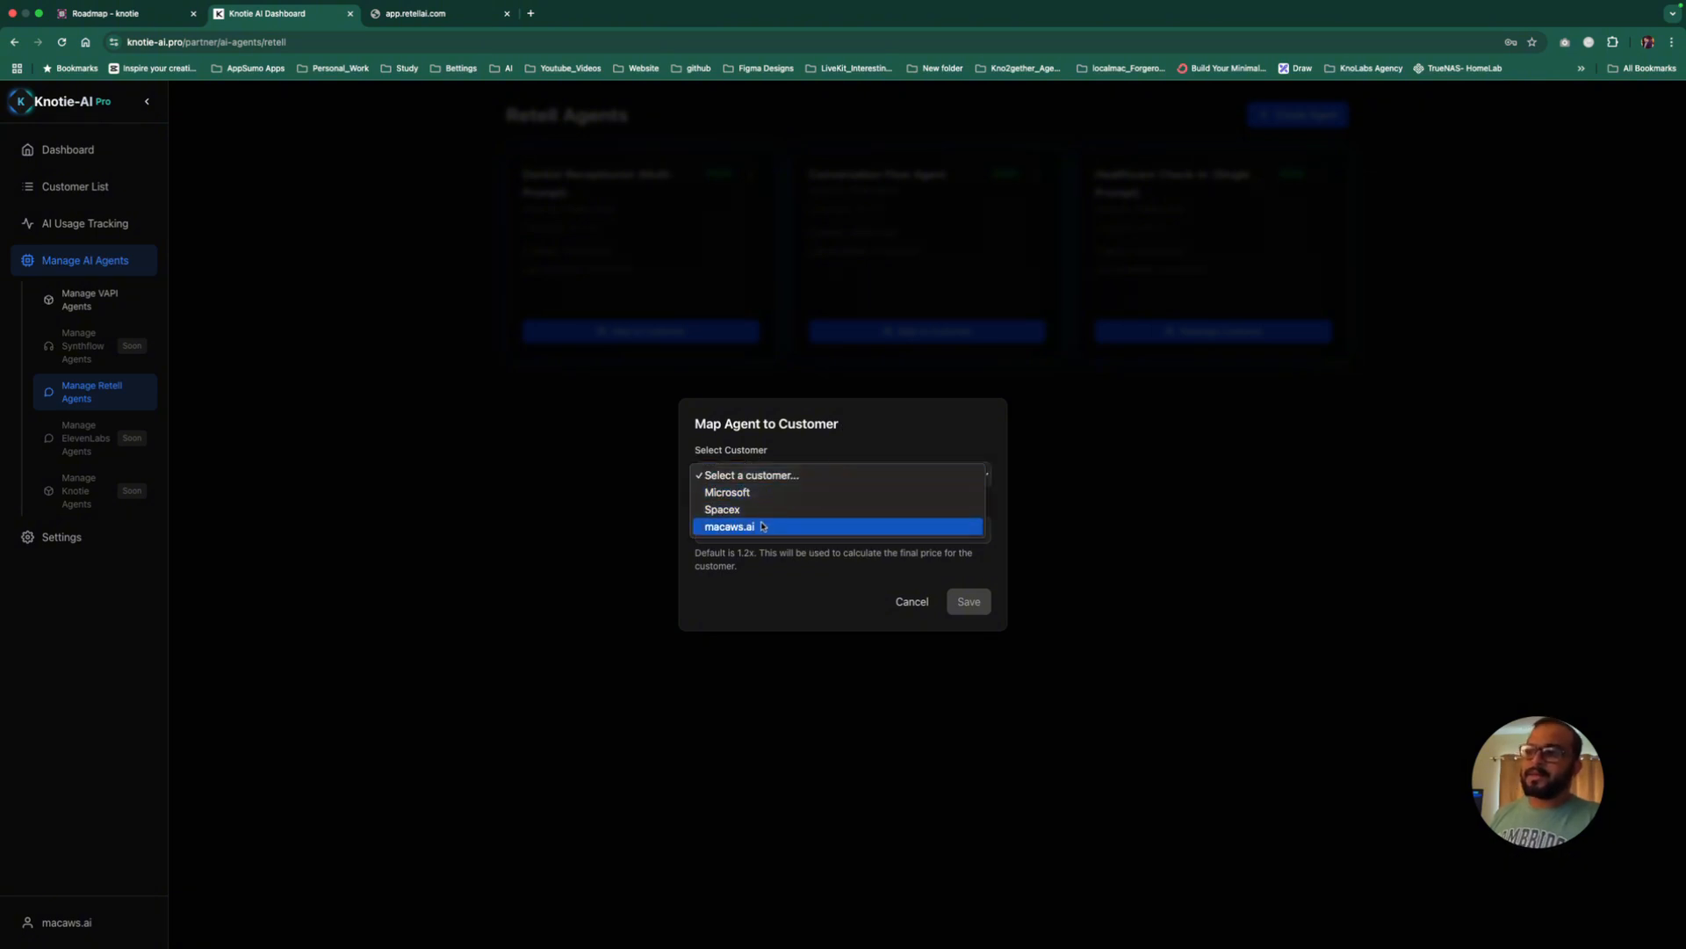
{"action": "mouse_move", "coordinate": [759, 509]}
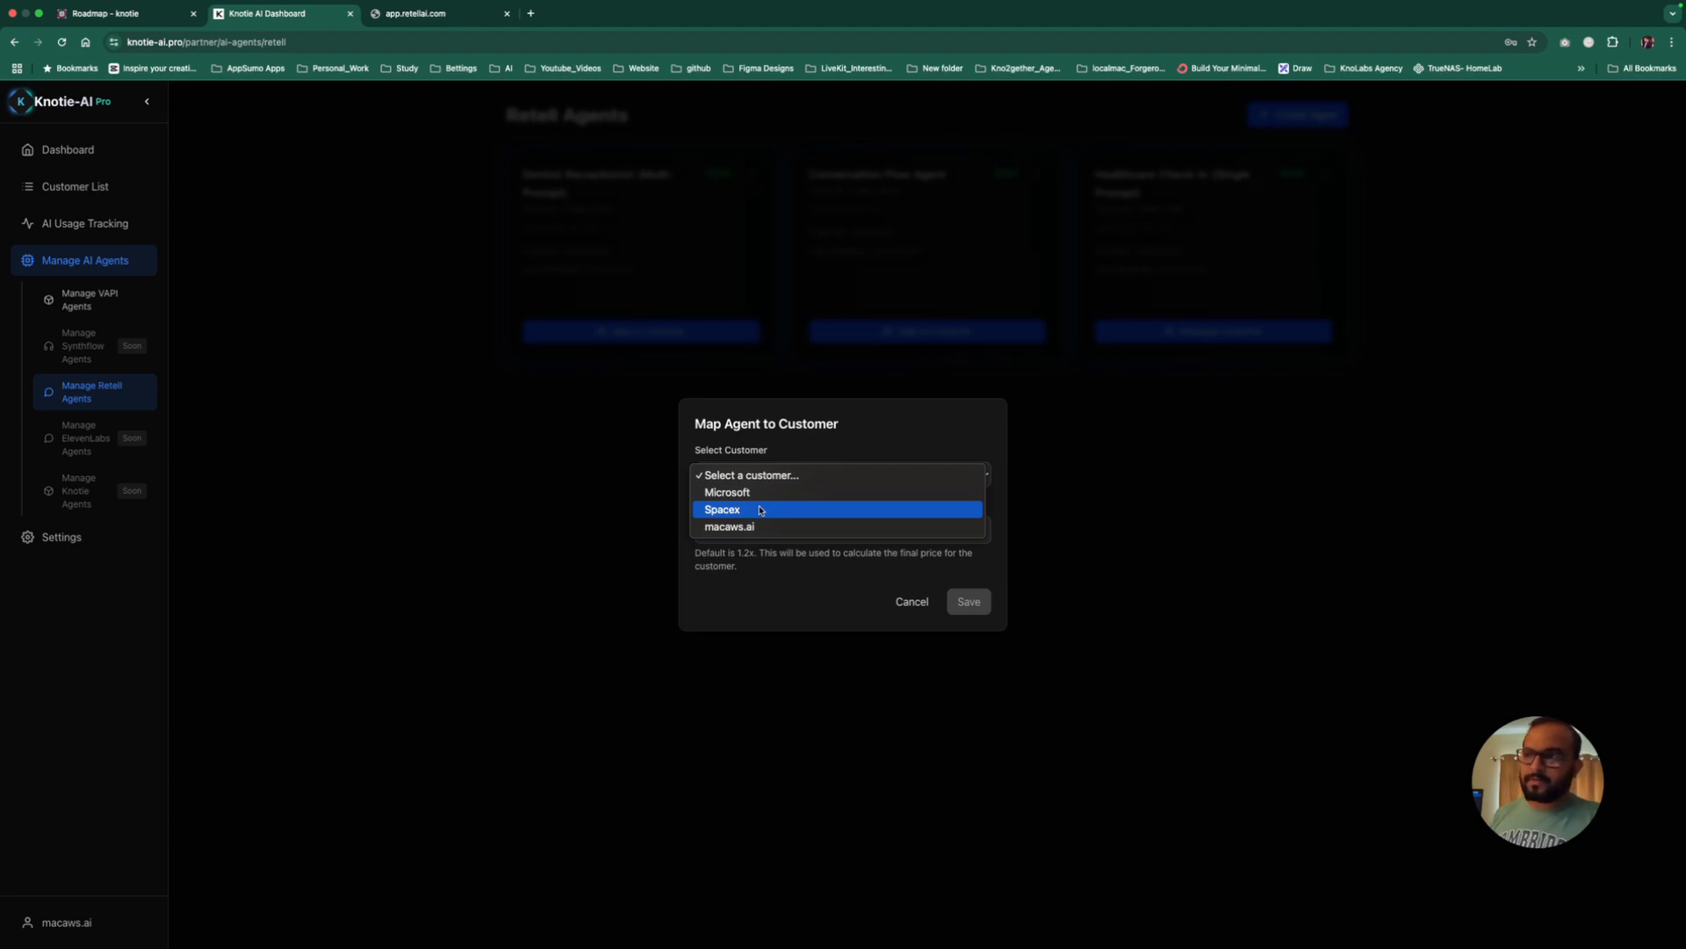
{"action": "left_click", "coordinate": [722, 510]}
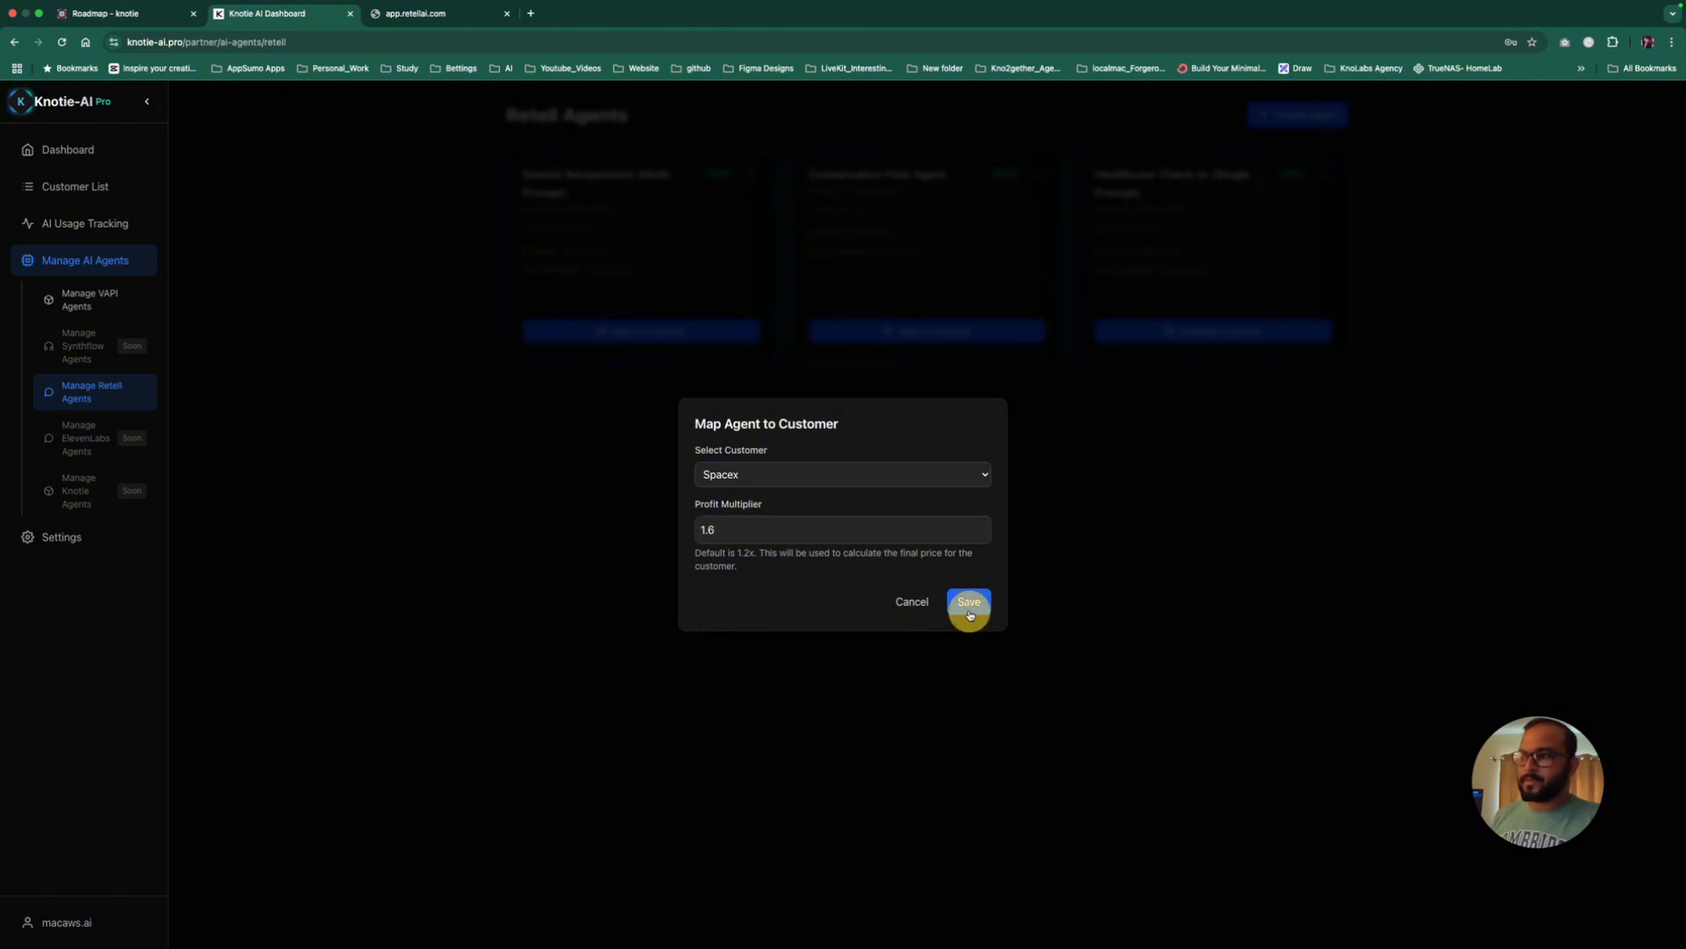
{"action": "left_click", "coordinate": [966, 601]}
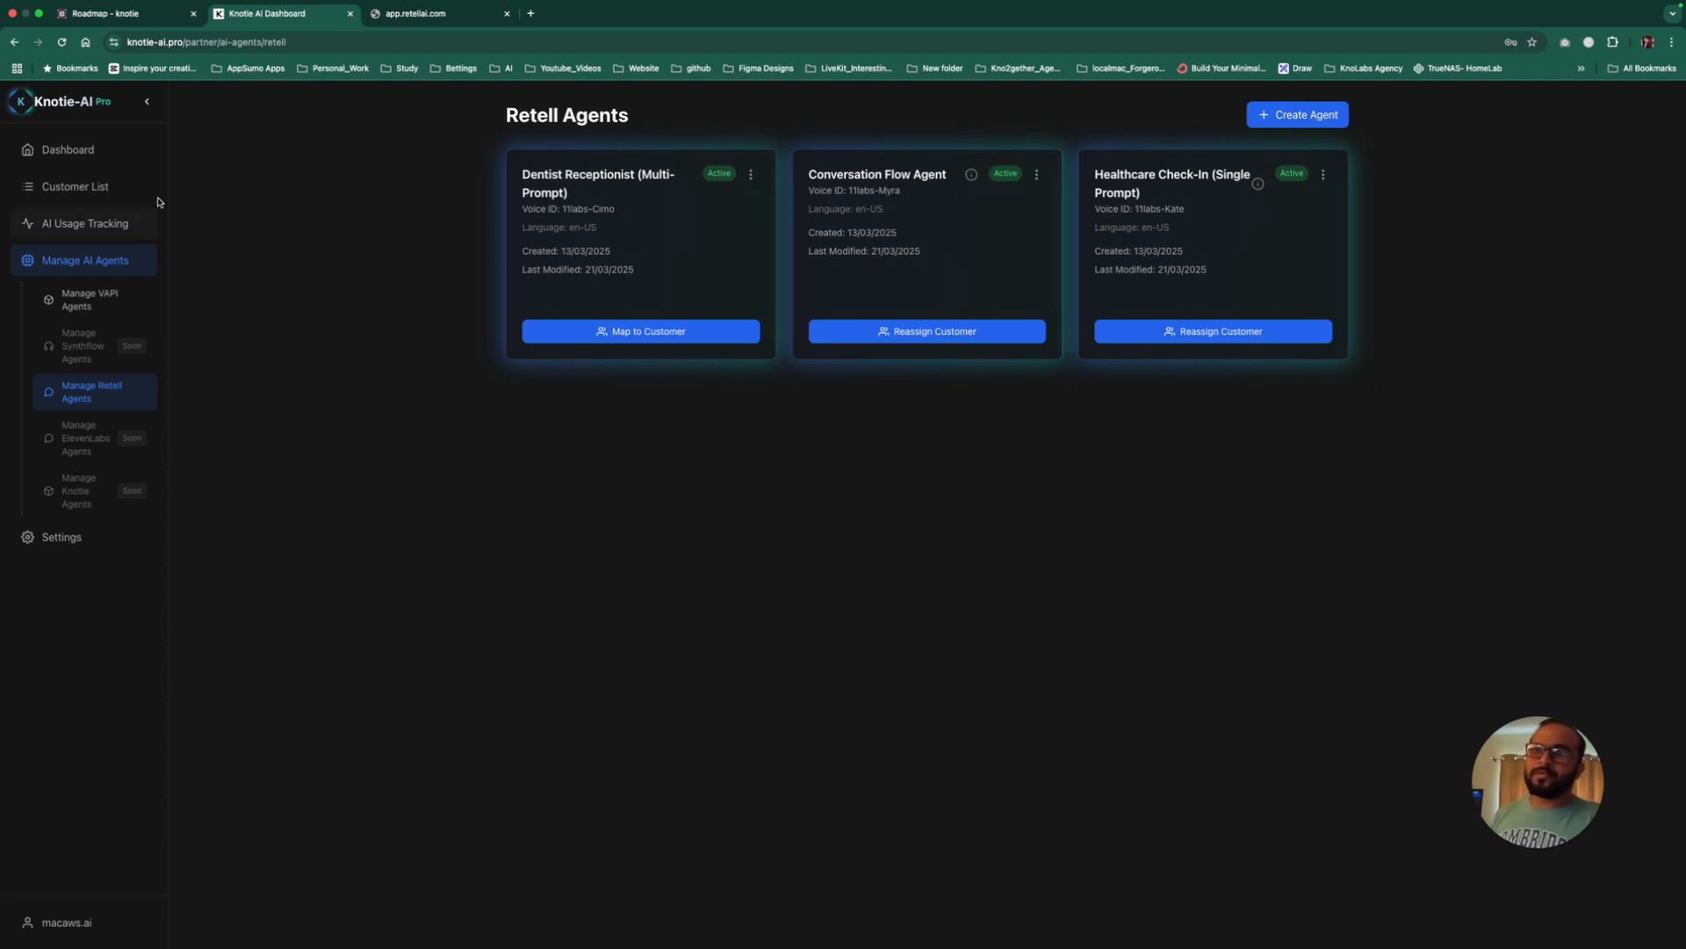
Step: Copy the customer portal URL with the partner code from the partner settings page
{"action": "left_click", "coordinate": [74, 186]}
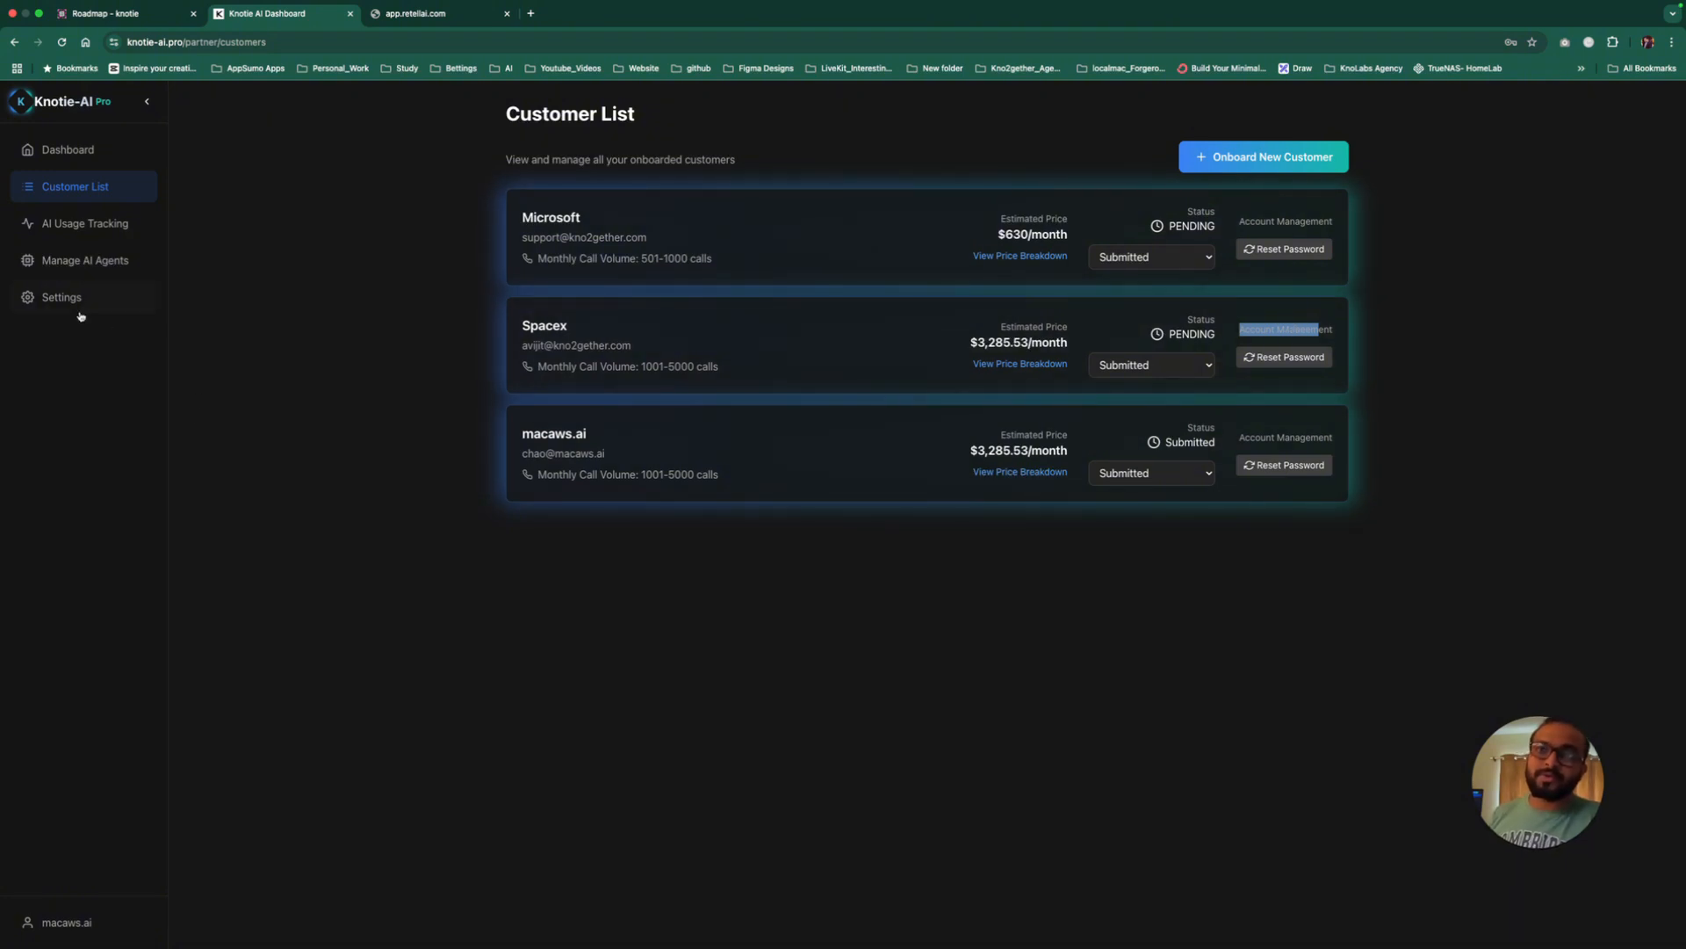
{"action": "left_click", "coordinate": [60, 297]}
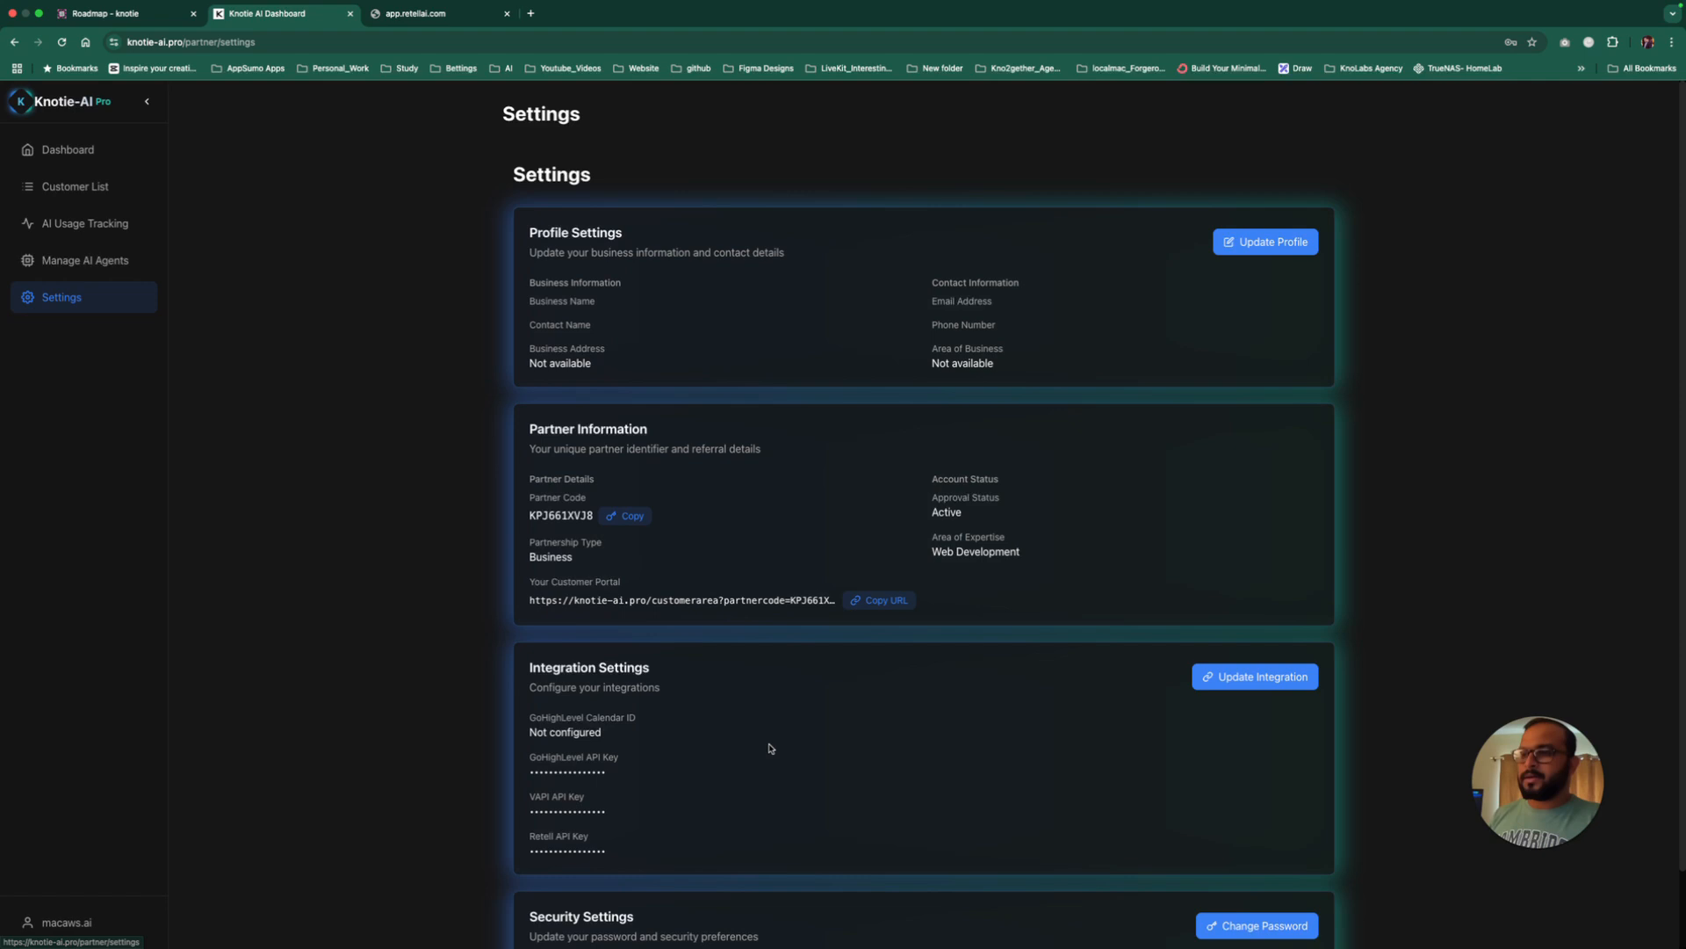
{"action": "scroll", "scroll_direction": "down", "scroll_amount": 3}
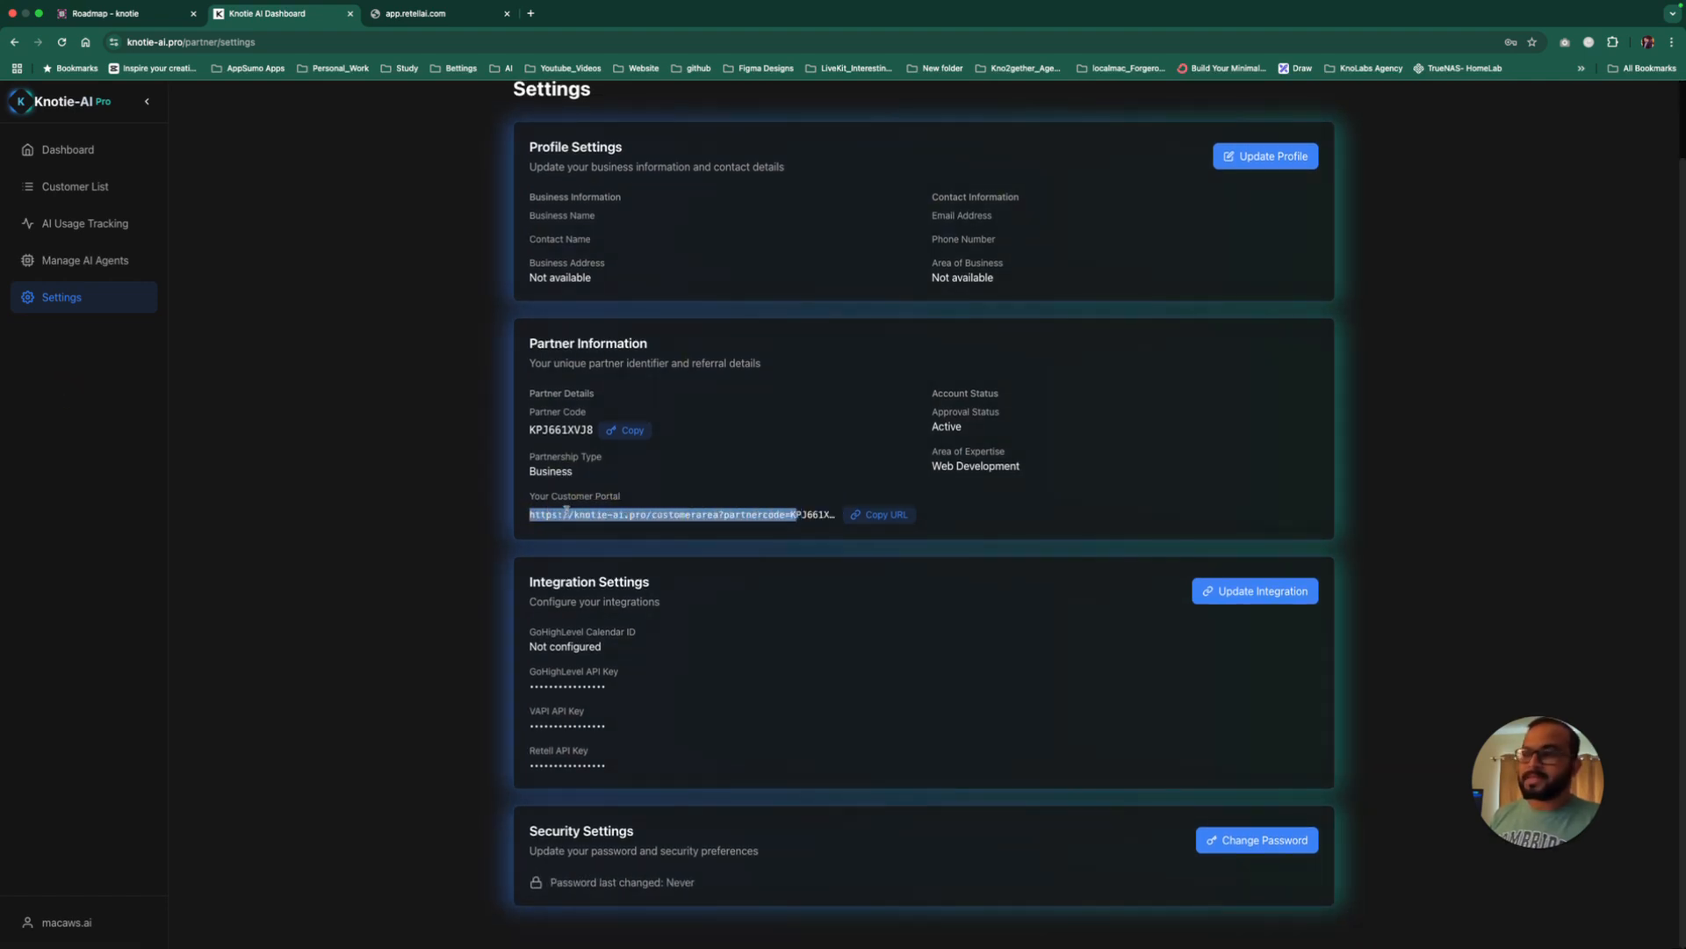
{"action": "left_click", "coordinate": [878, 515]}
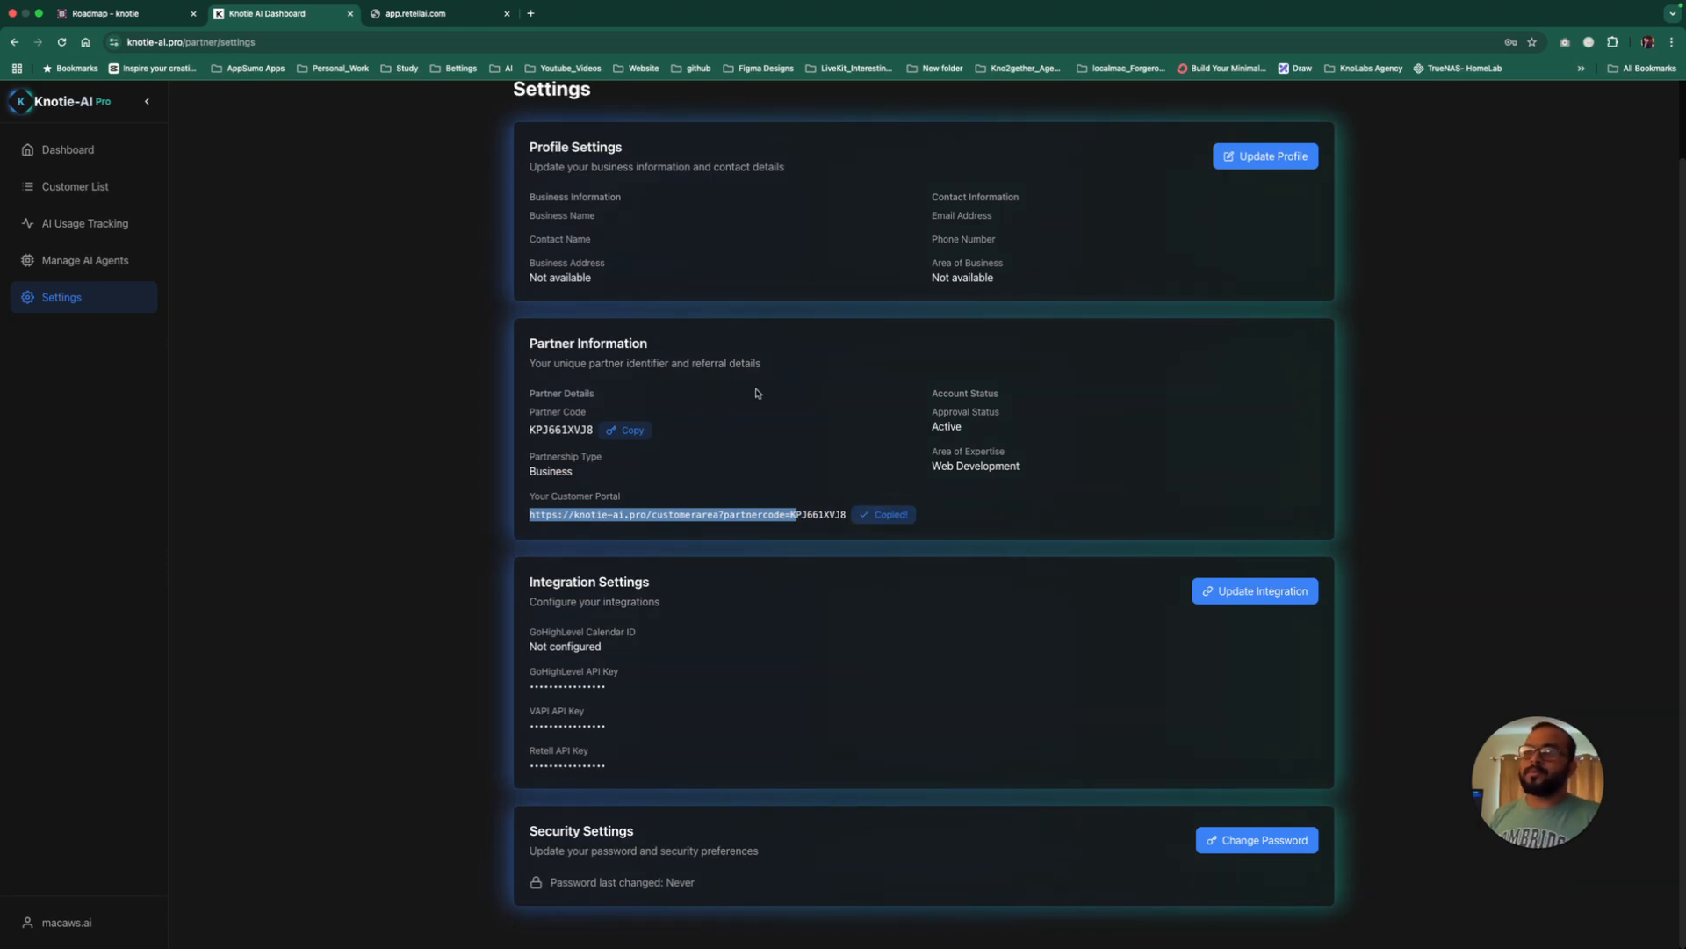
Step: Sign in to the customer portal with the saved account, reaching the overview with 3 agents and 67% success
{"action": "left_click", "coordinate": [687, 12]}
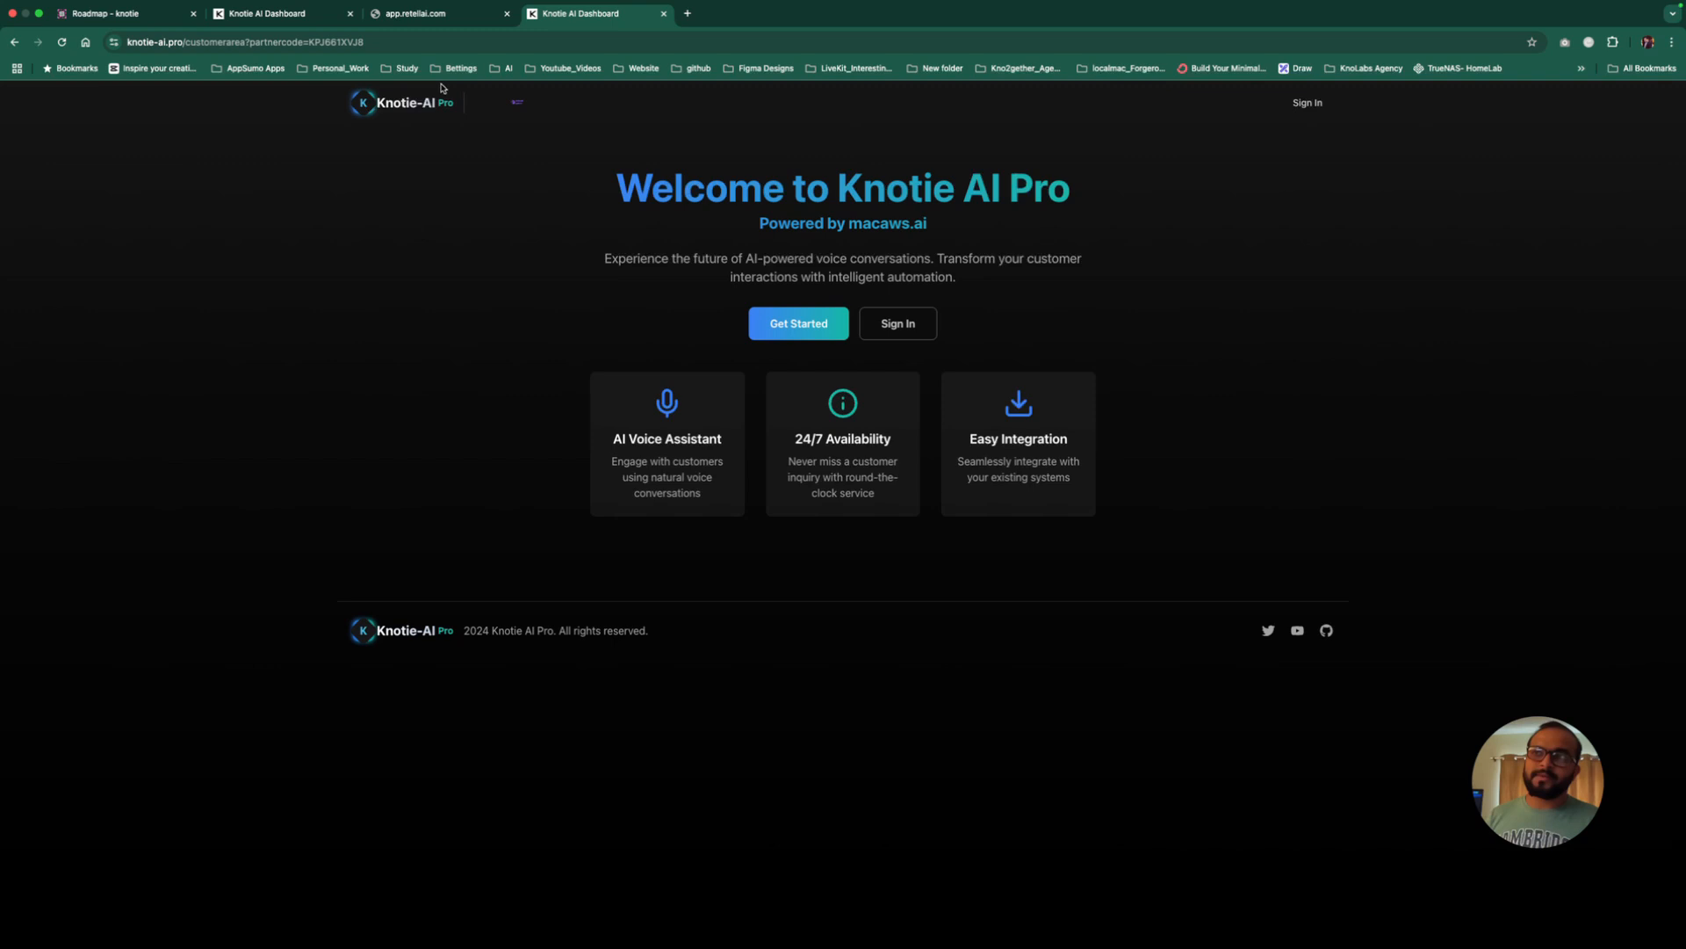
{"action": "mouse_move", "coordinate": [838, 253]}
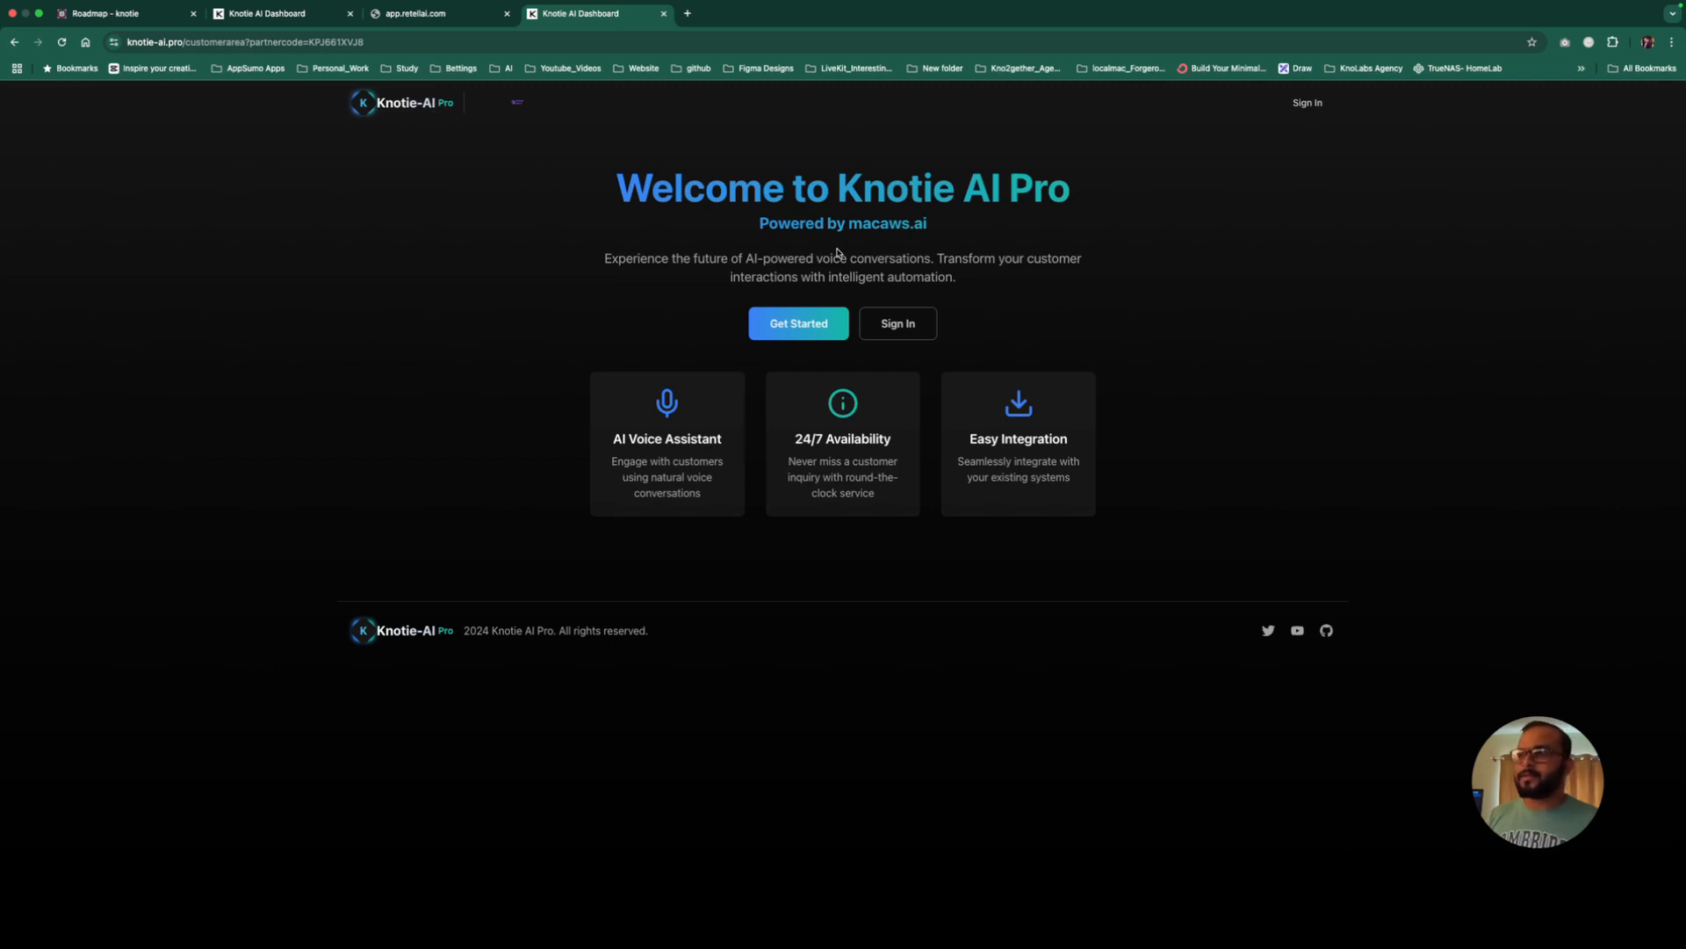
{"action": "mouse_move", "coordinate": [822, 259]}
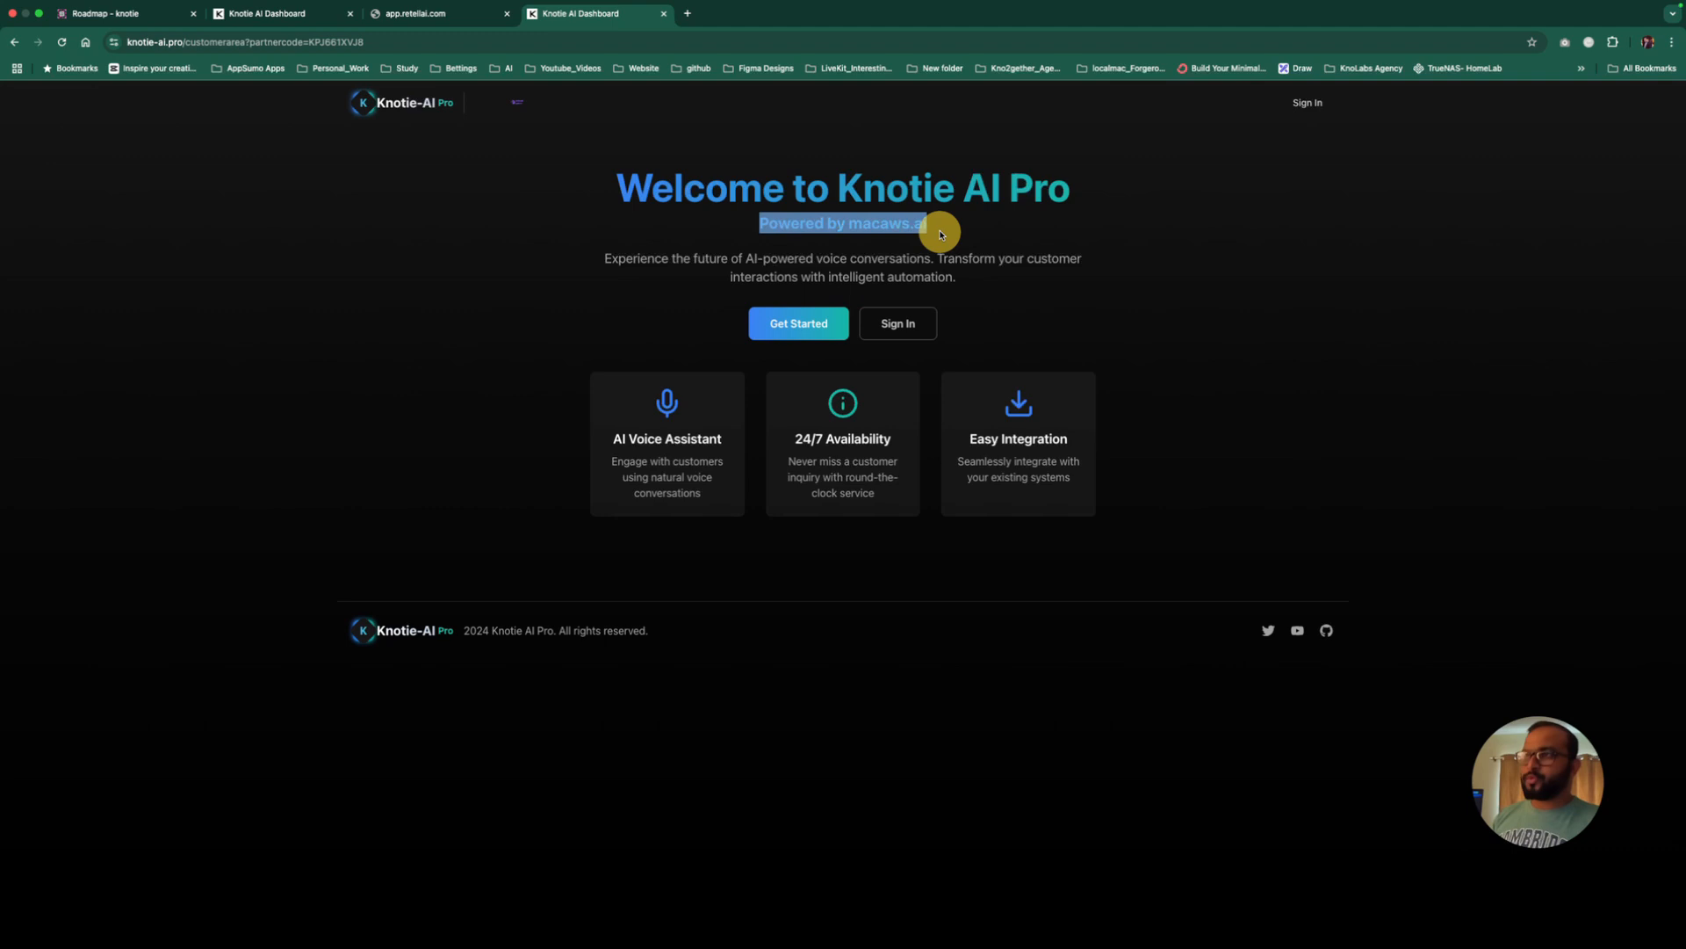
{"action": "mouse_move", "coordinate": [578, 279]}
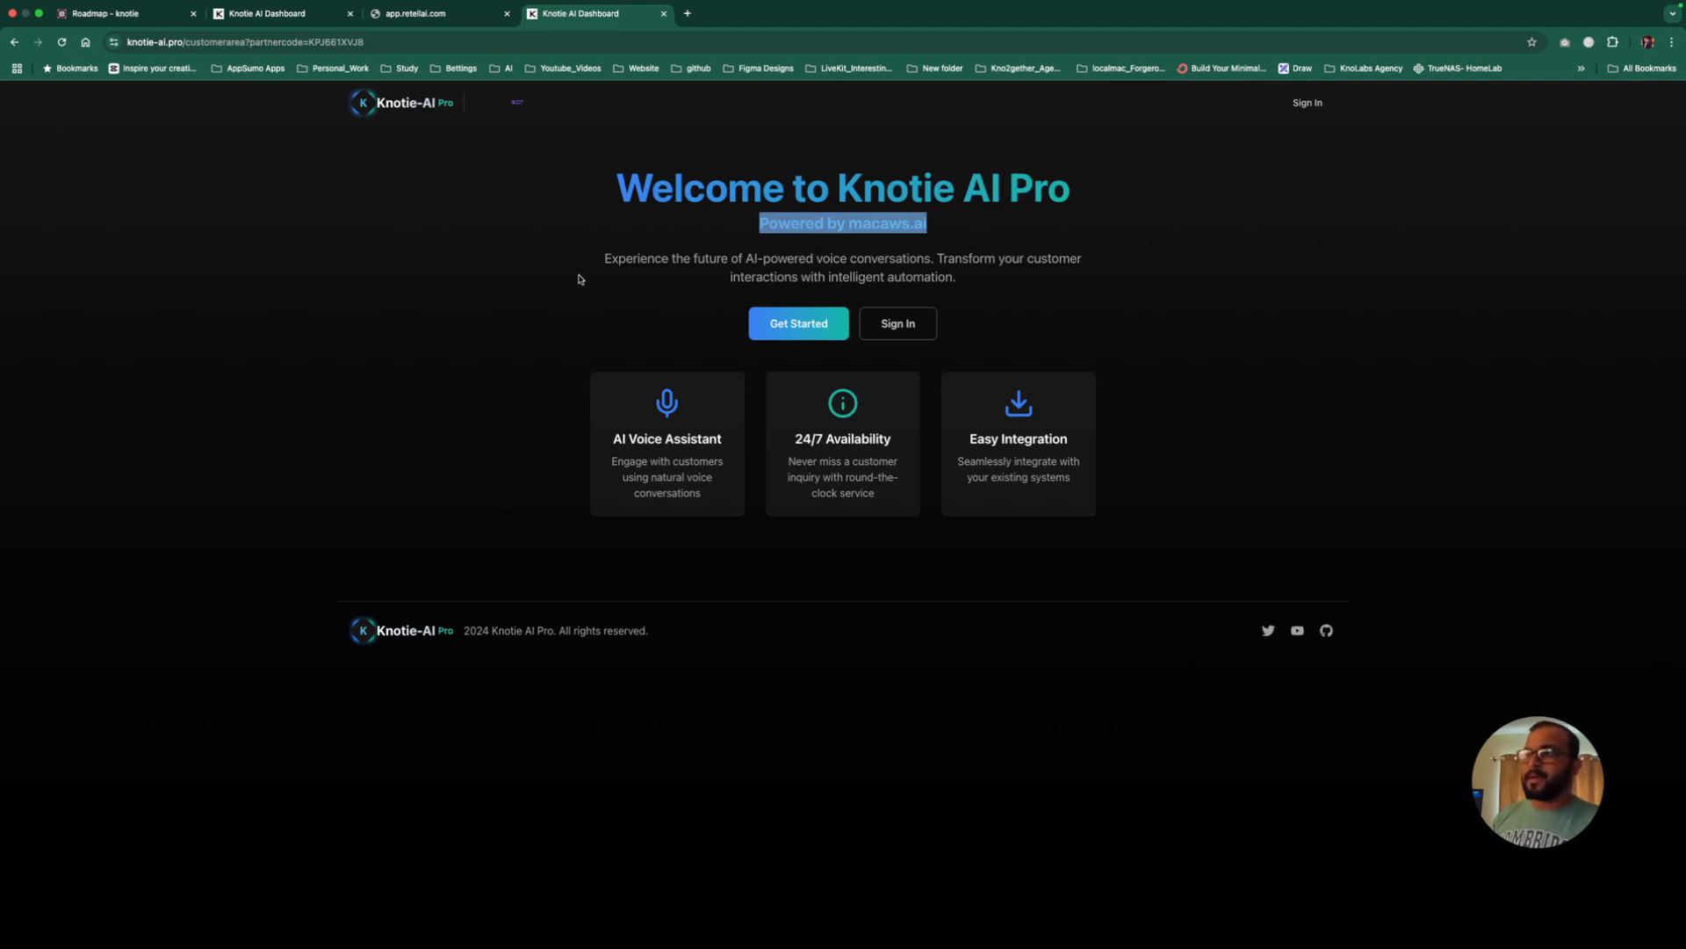
{"action": "mouse_move", "coordinate": [481, 112]}
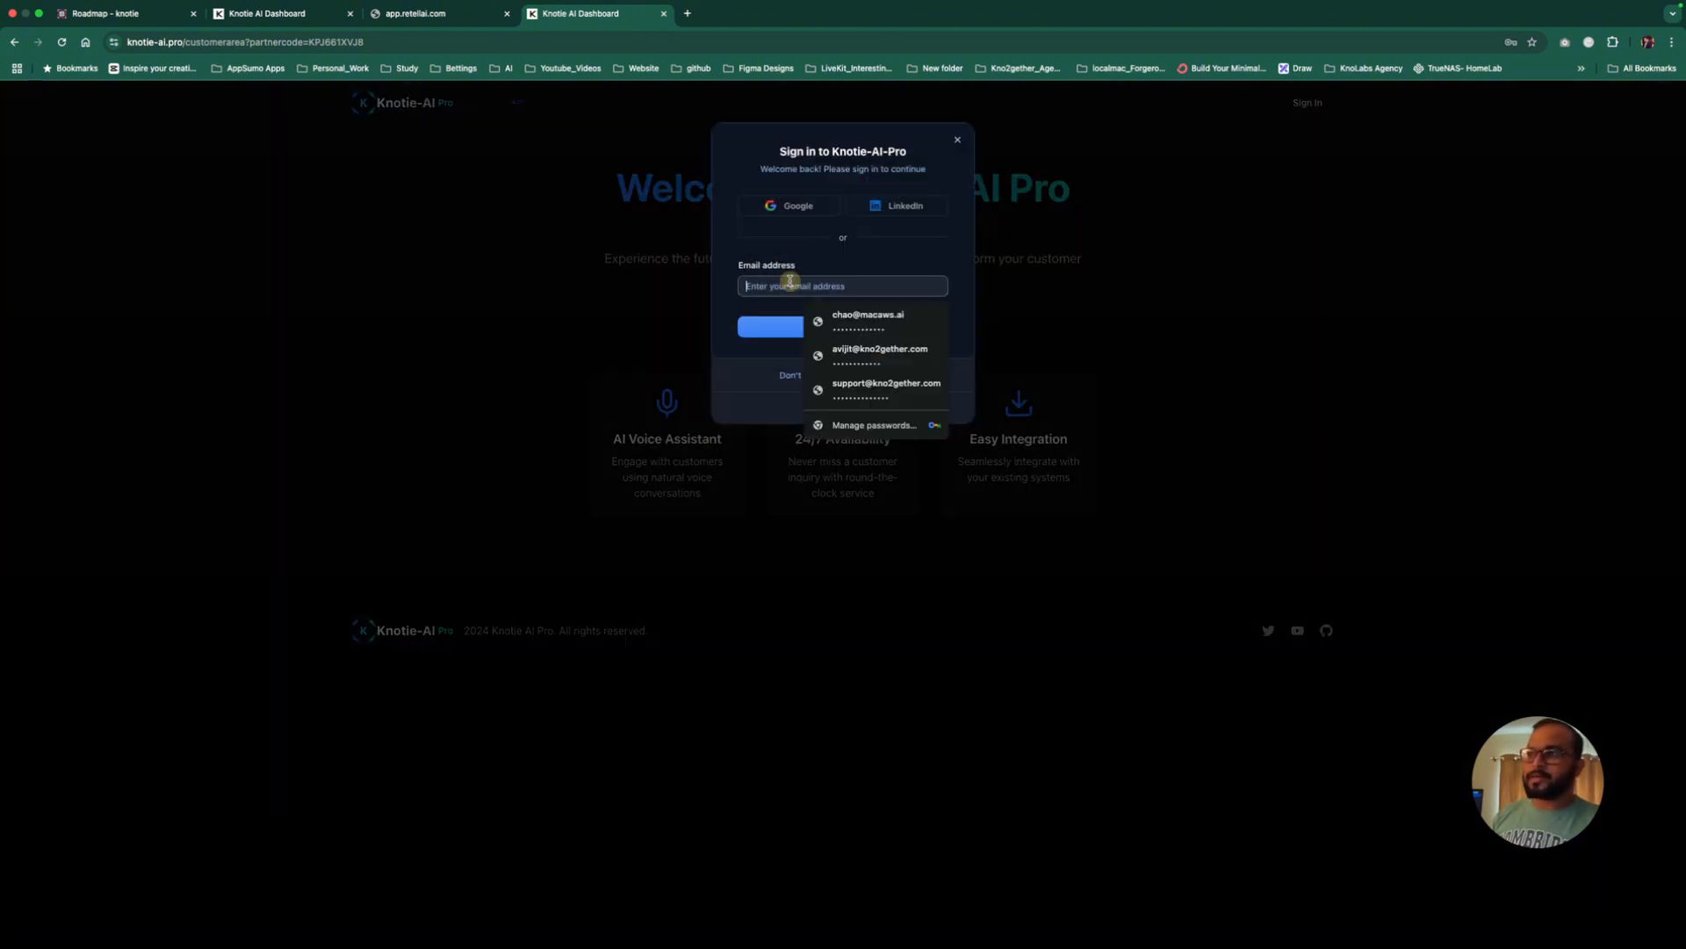
{"action": "left_click", "coordinate": [880, 355]}
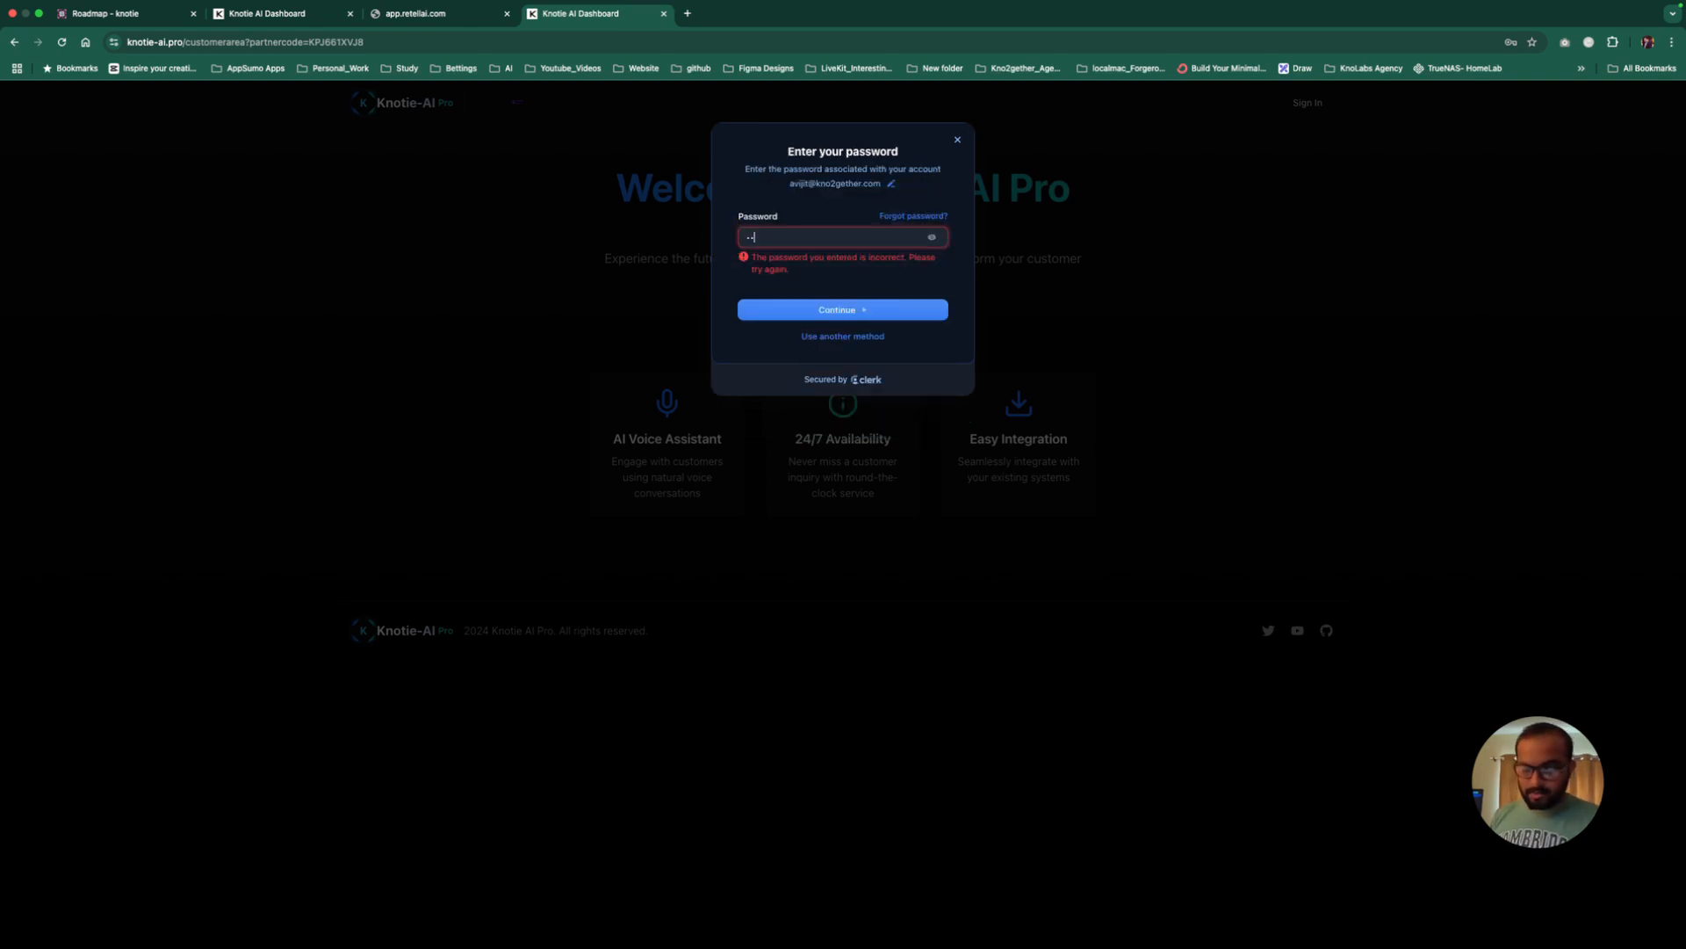
{"action": "left_click", "coordinate": [842, 309]}
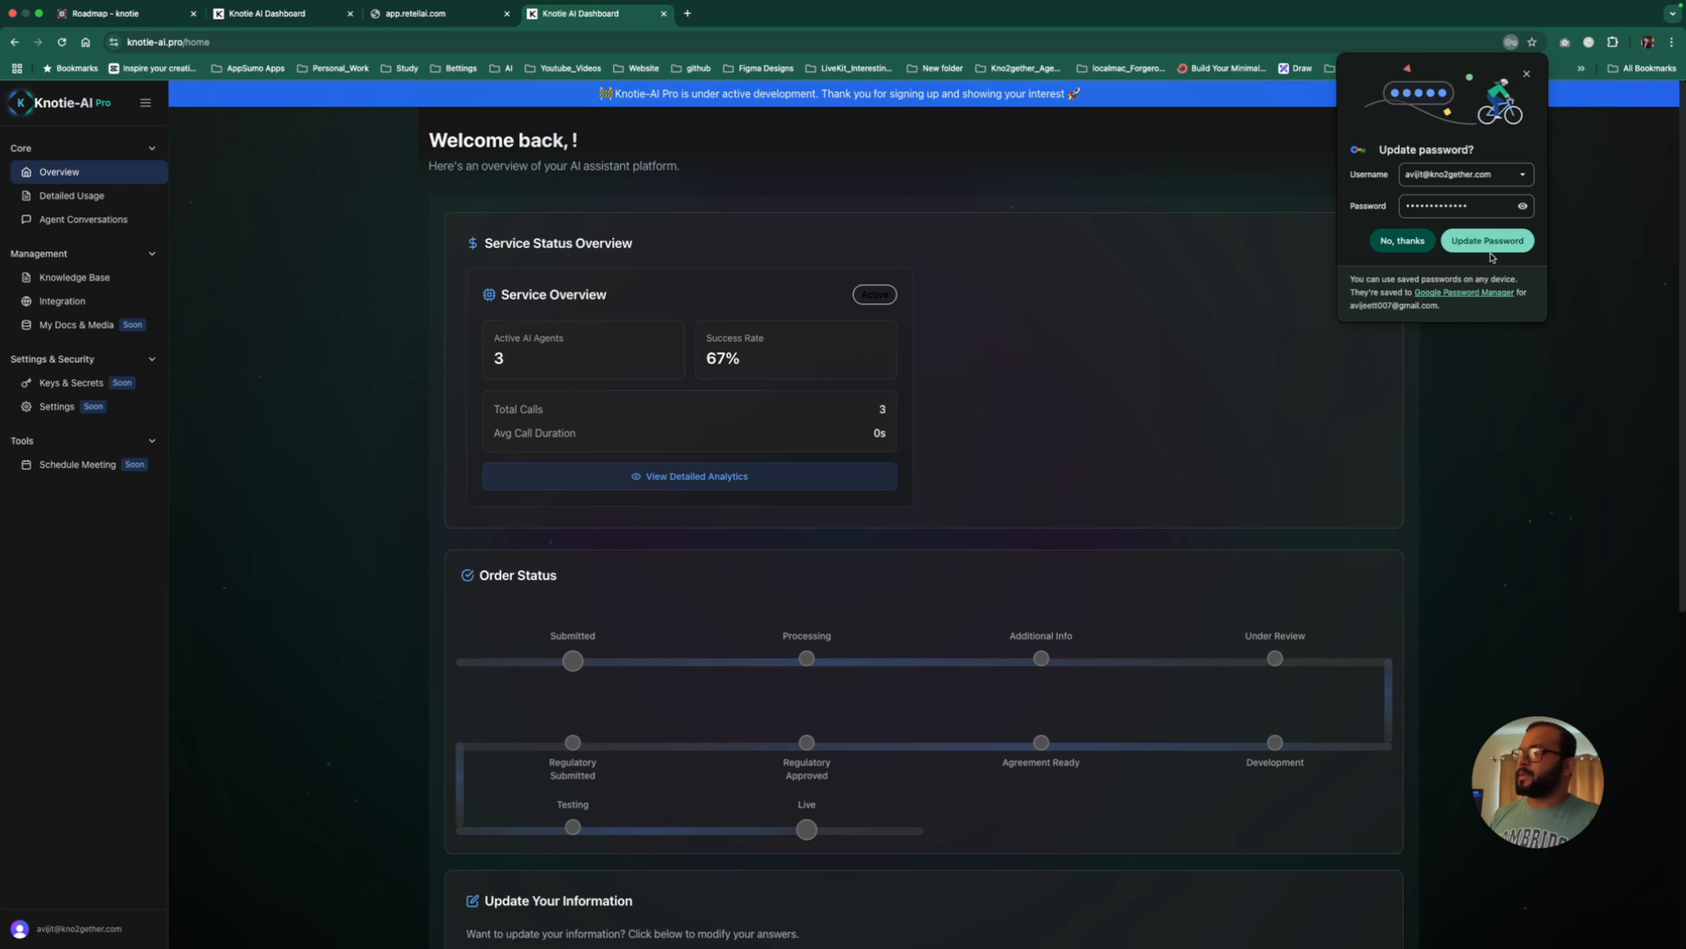
{"action": "left_click", "coordinate": [1401, 241]}
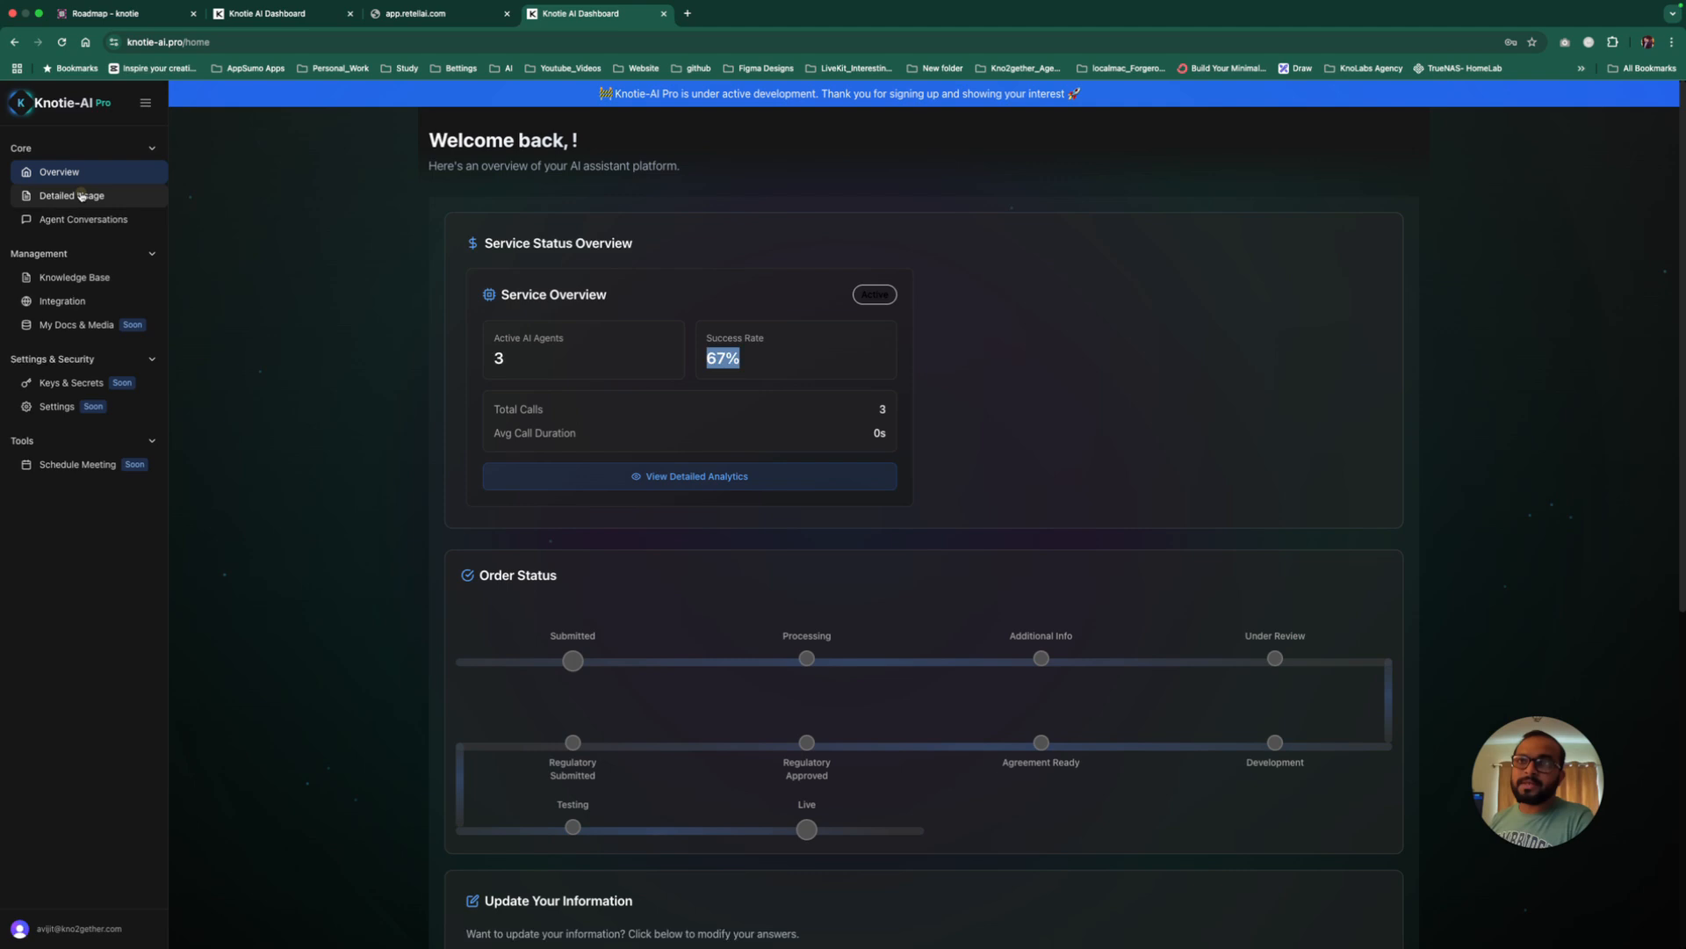
{"action": "left_click", "coordinate": [72, 195]}
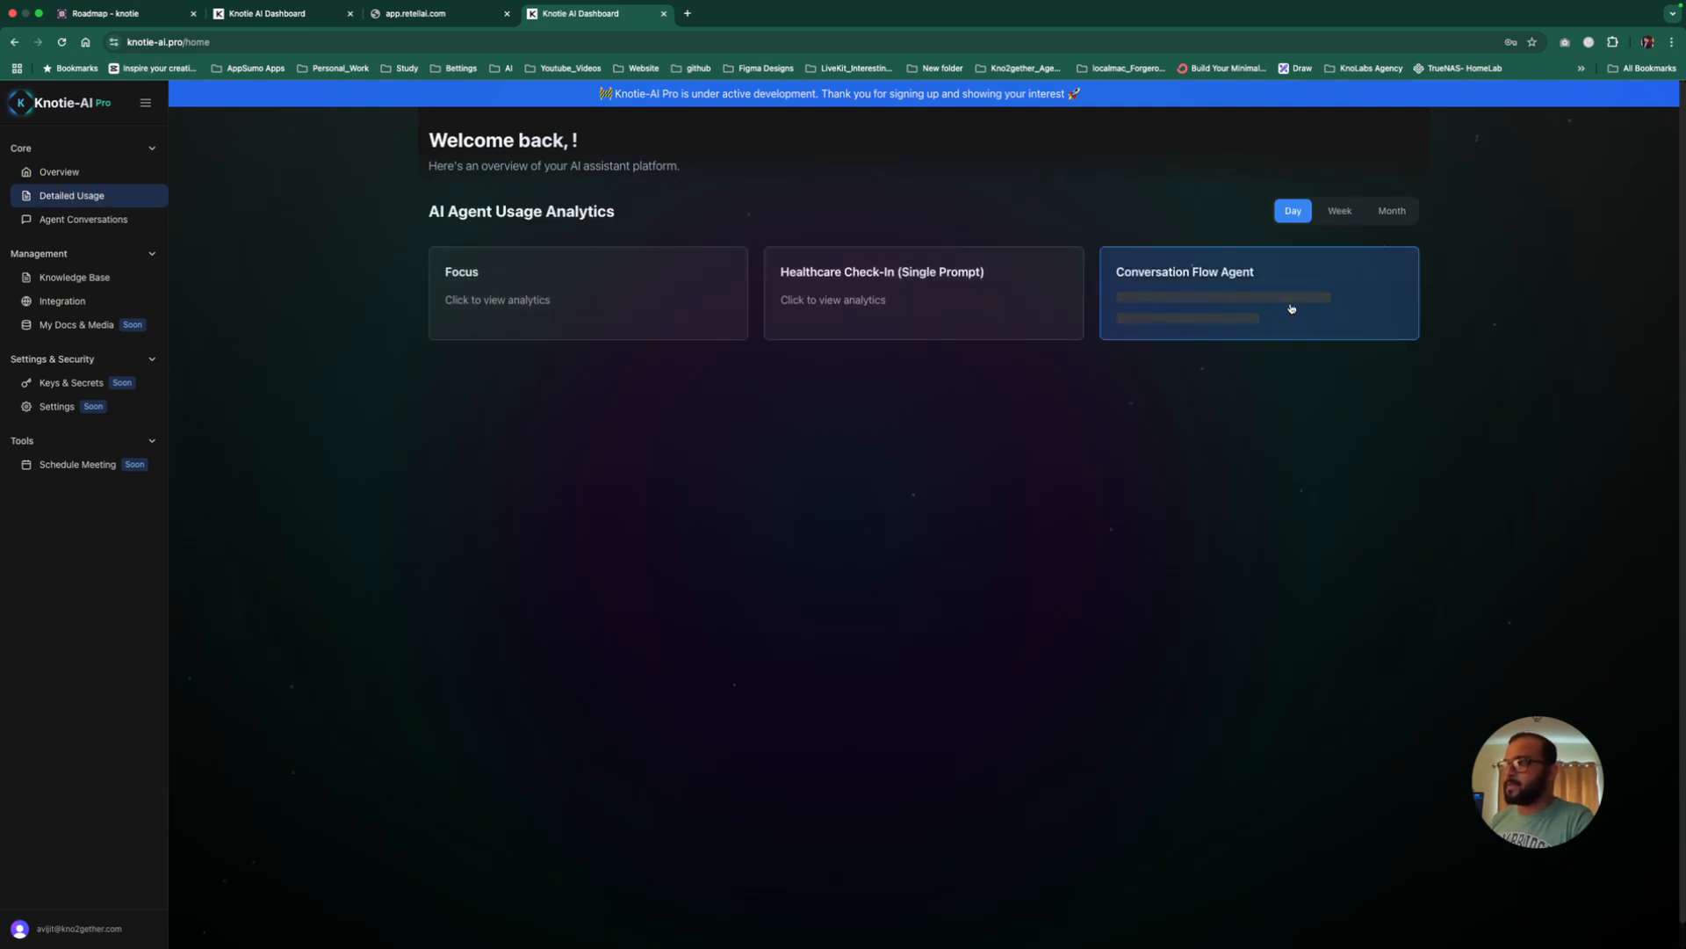
{"action": "left_click", "coordinate": [923, 293]}
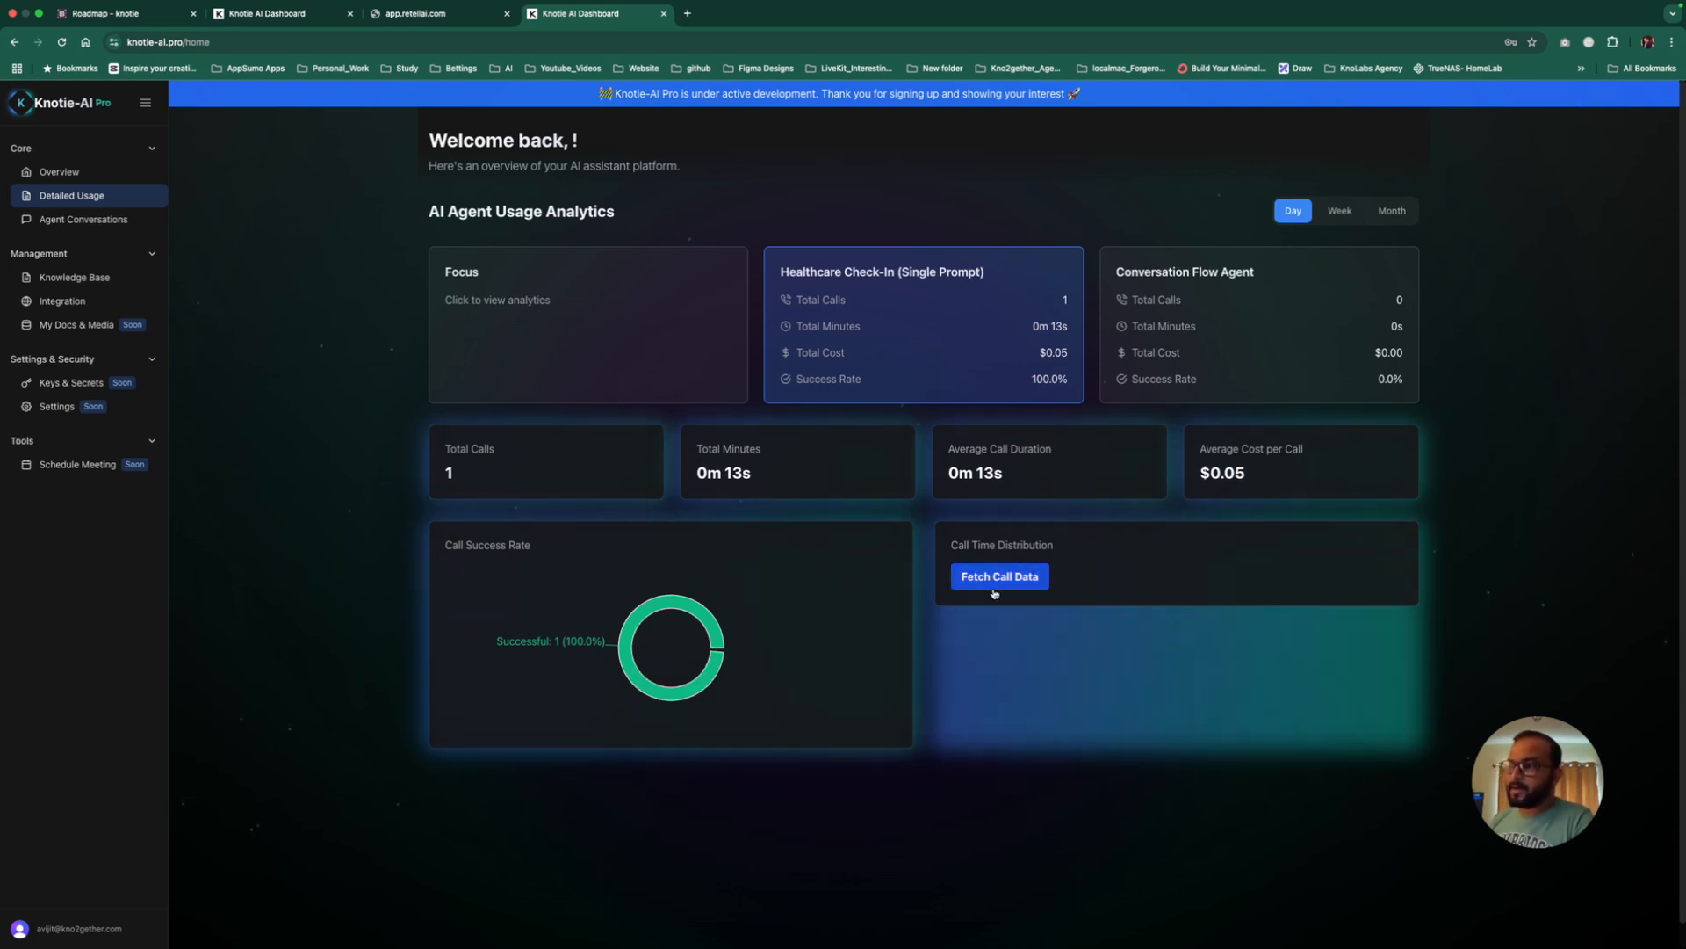
{"action": "left_click", "coordinate": [998, 576]}
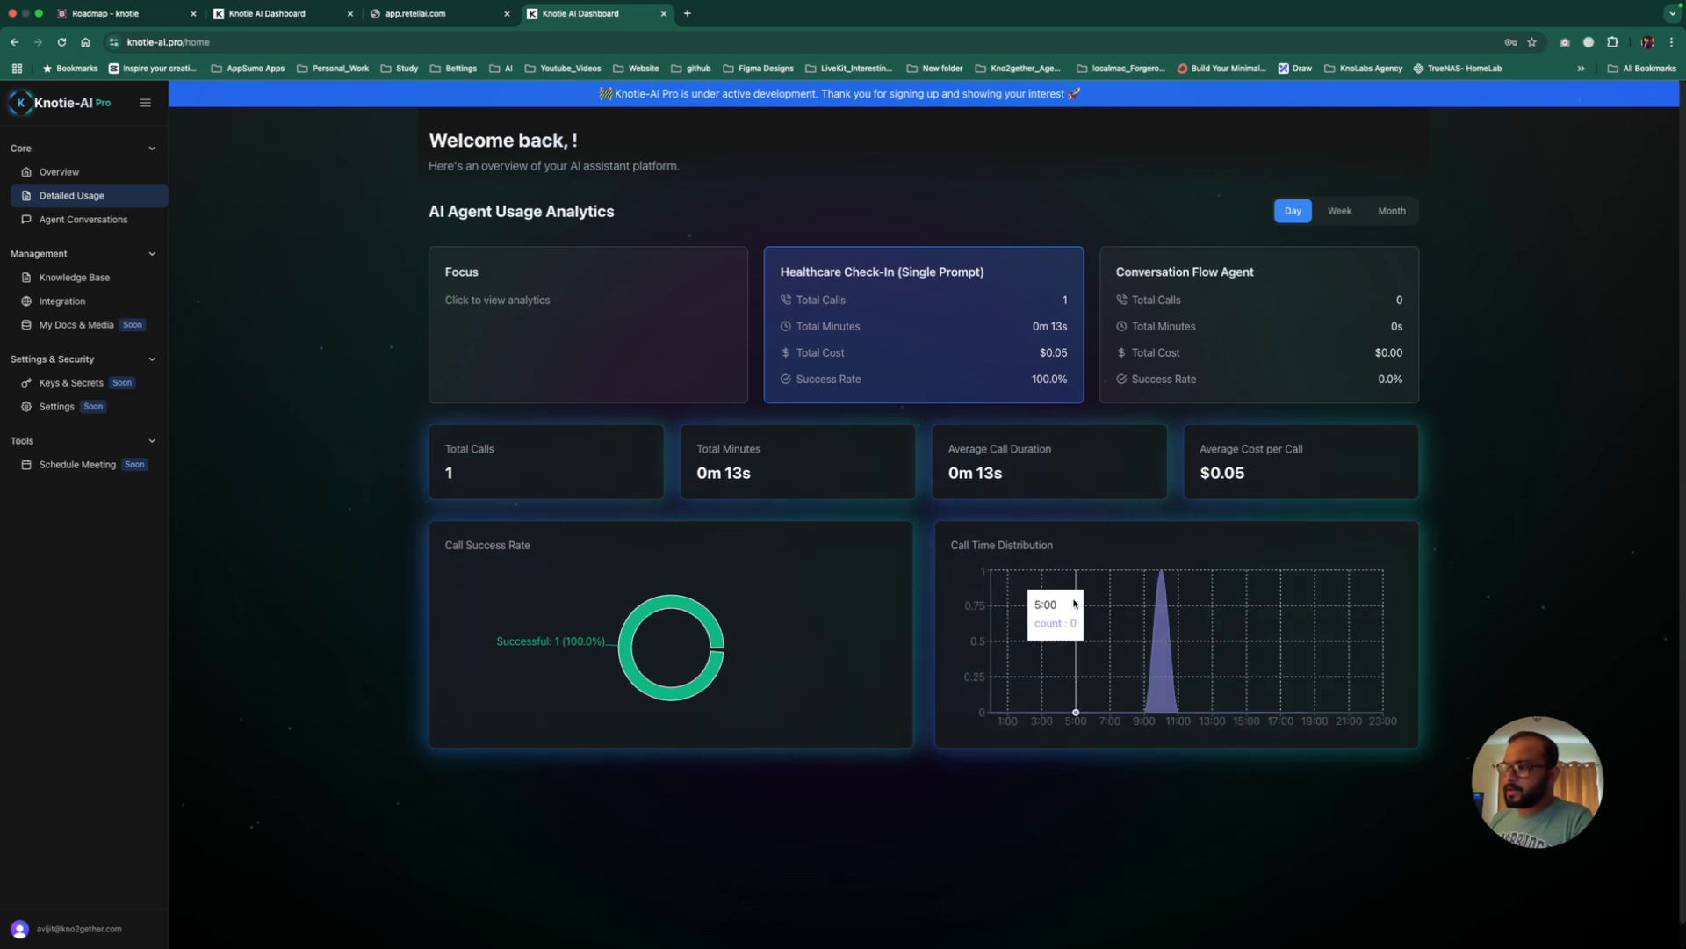
{"action": "mouse_move", "coordinate": [1161, 600]}
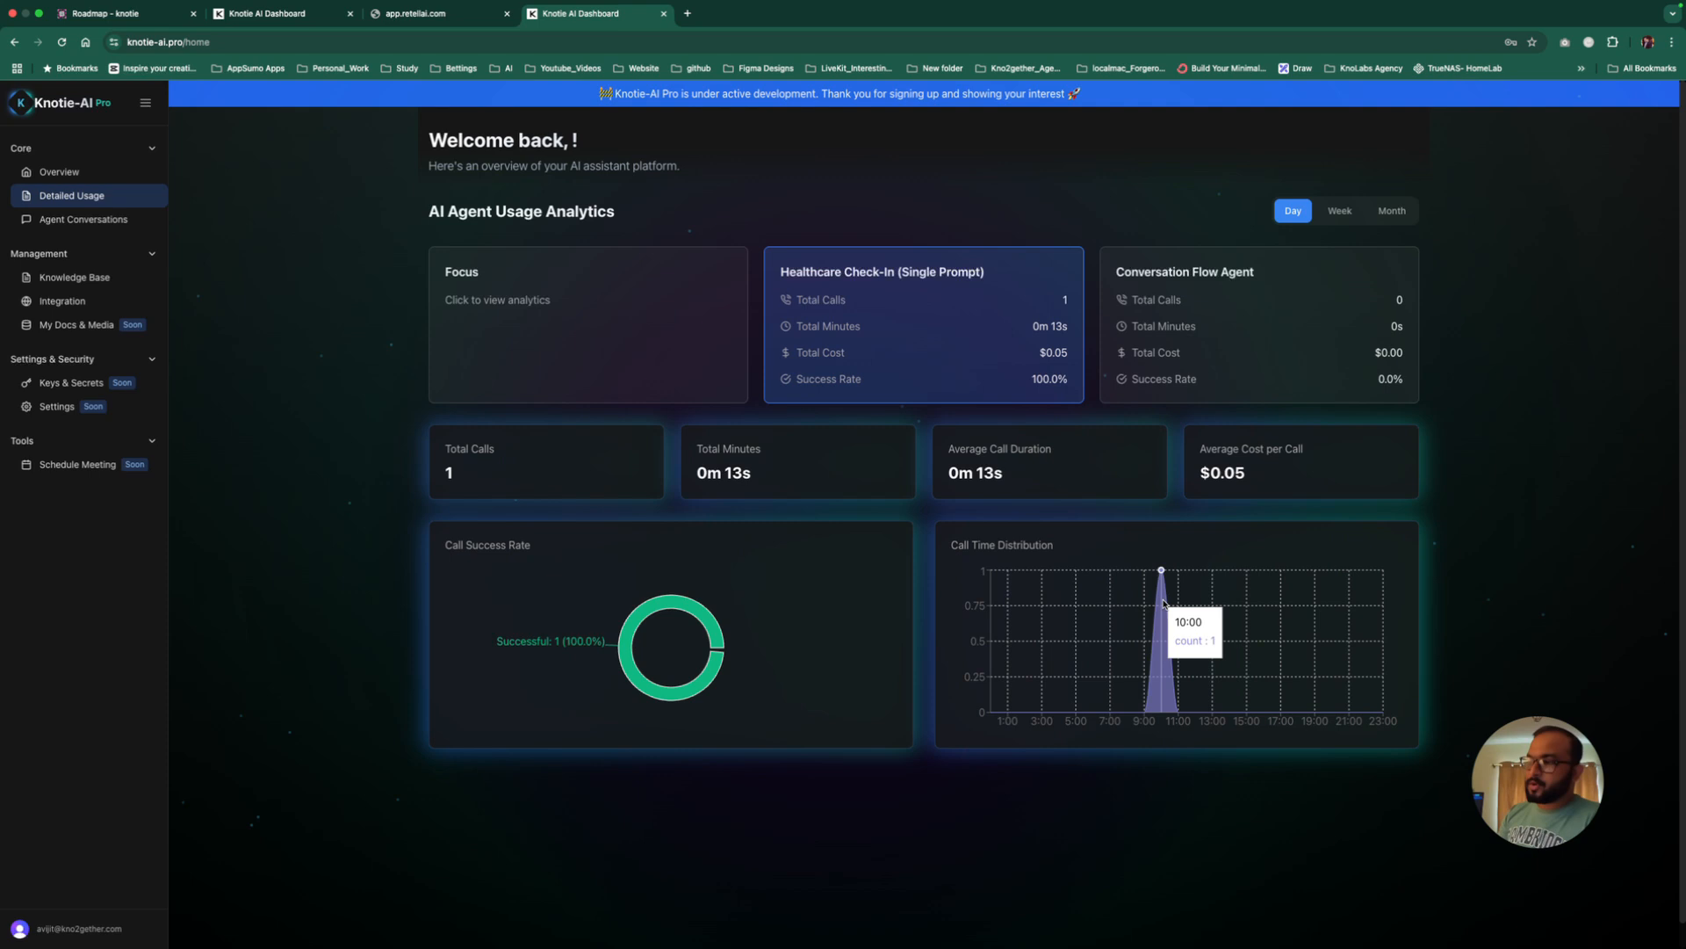
{"action": "mouse_move", "coordinate": [1143, 602]}
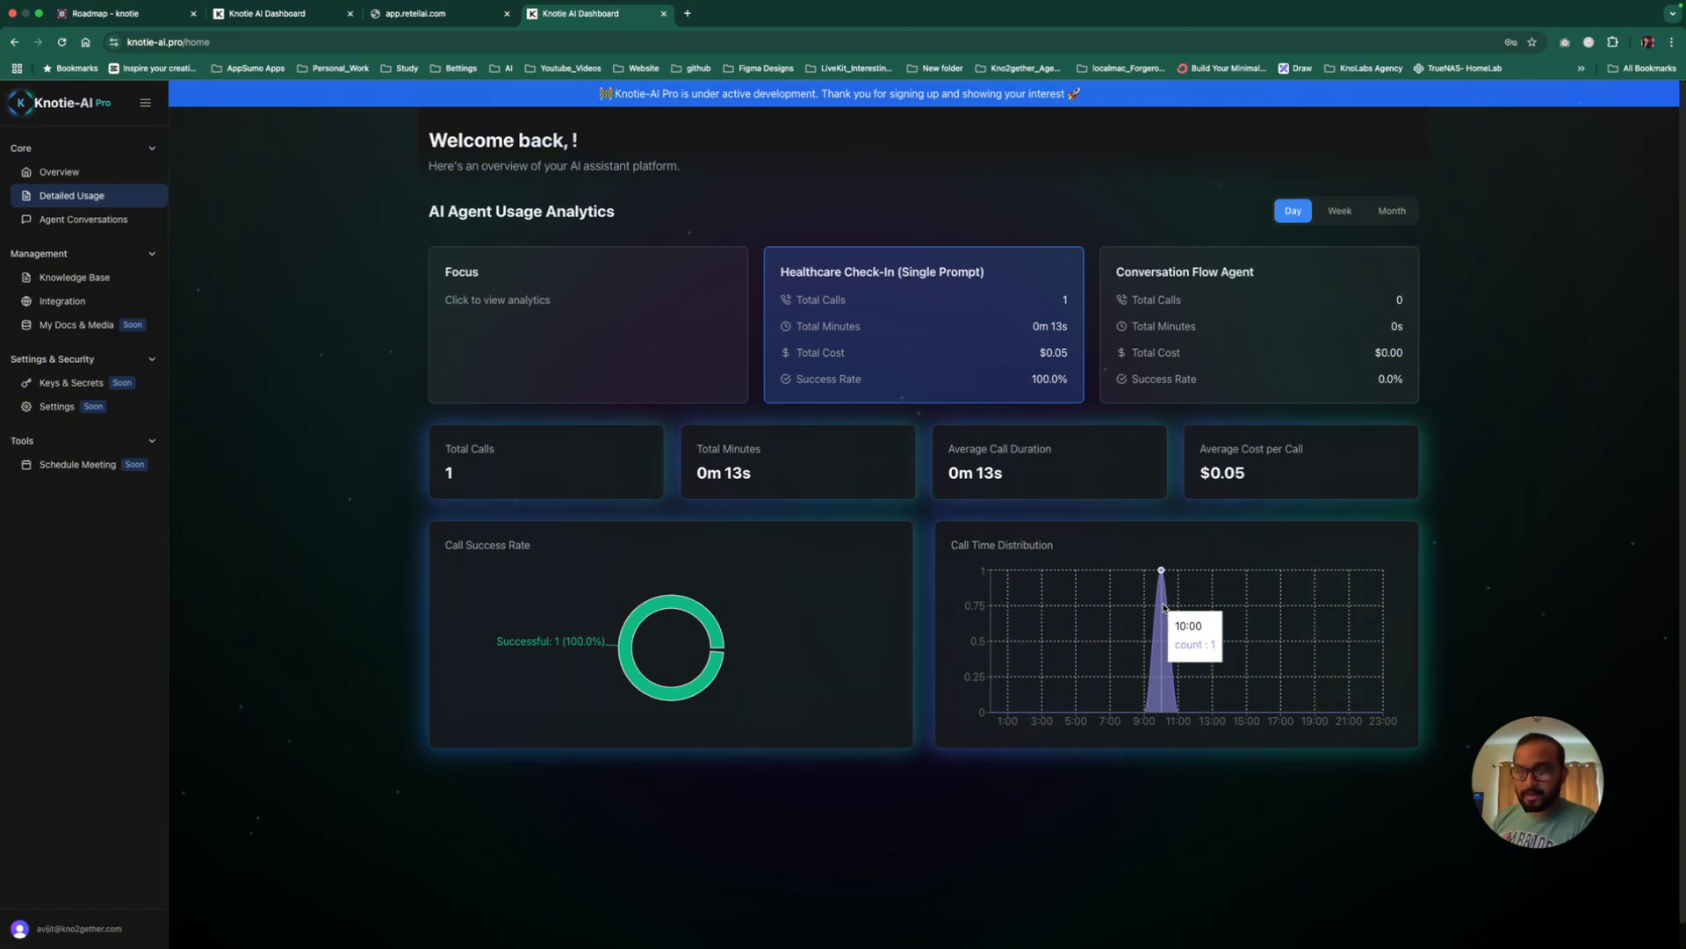
{"action": "mouse_move", "coordinate": [1108, 604]}
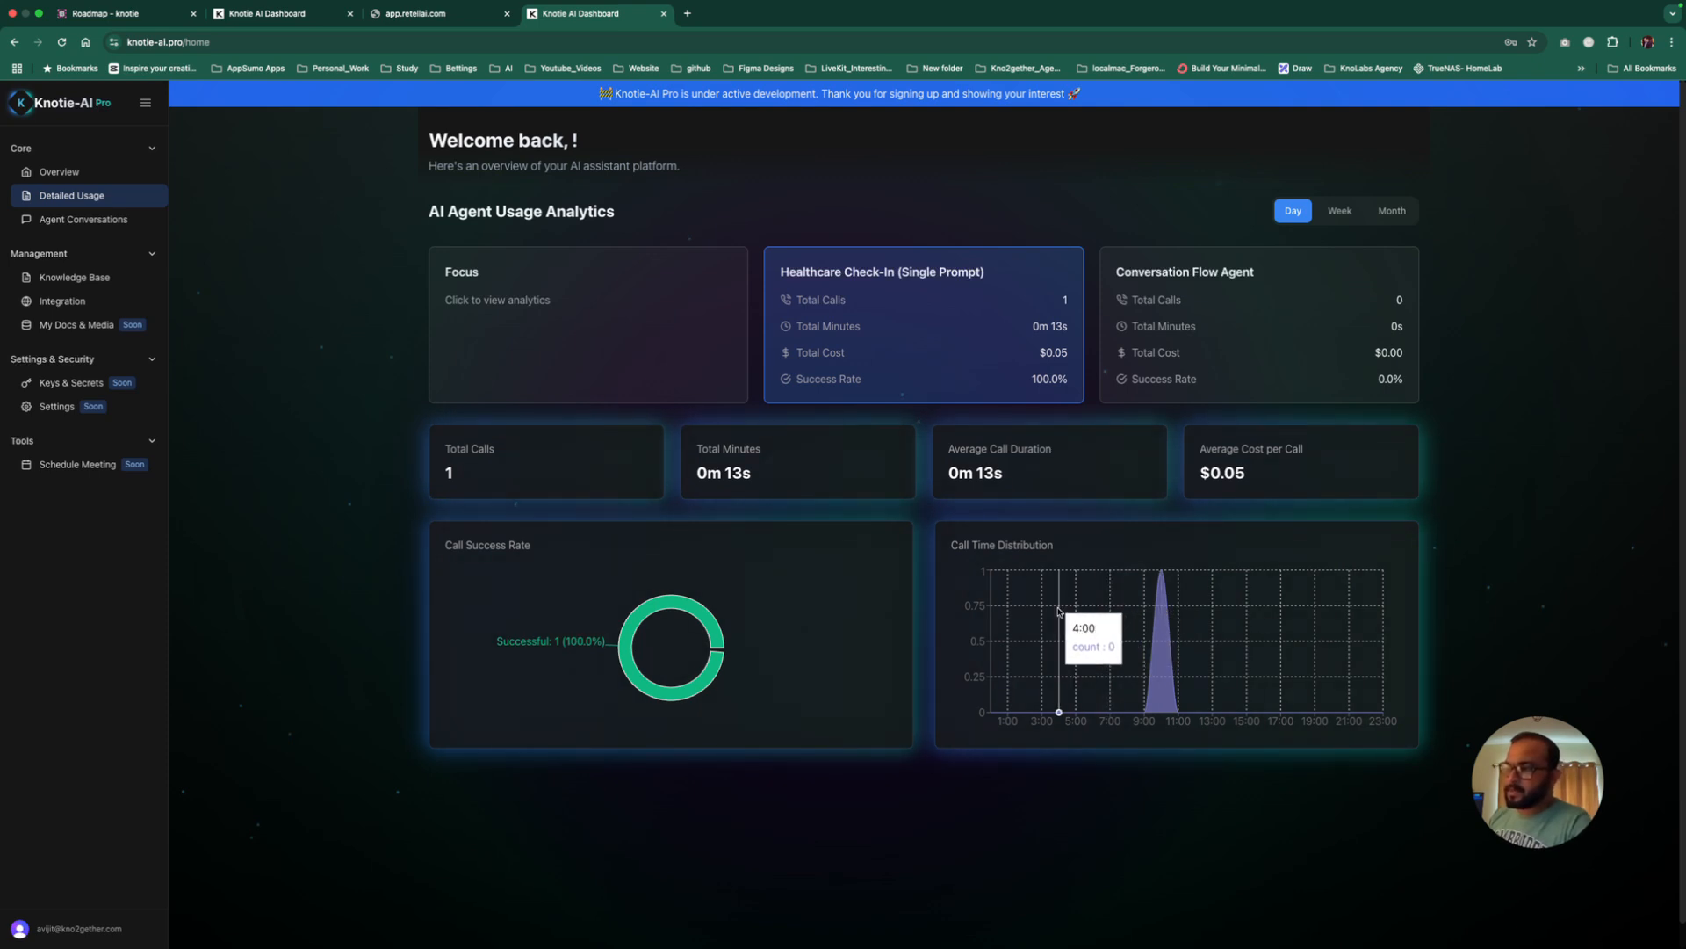
{"action": "mouse_move", "coordinate": [1331, 620]}
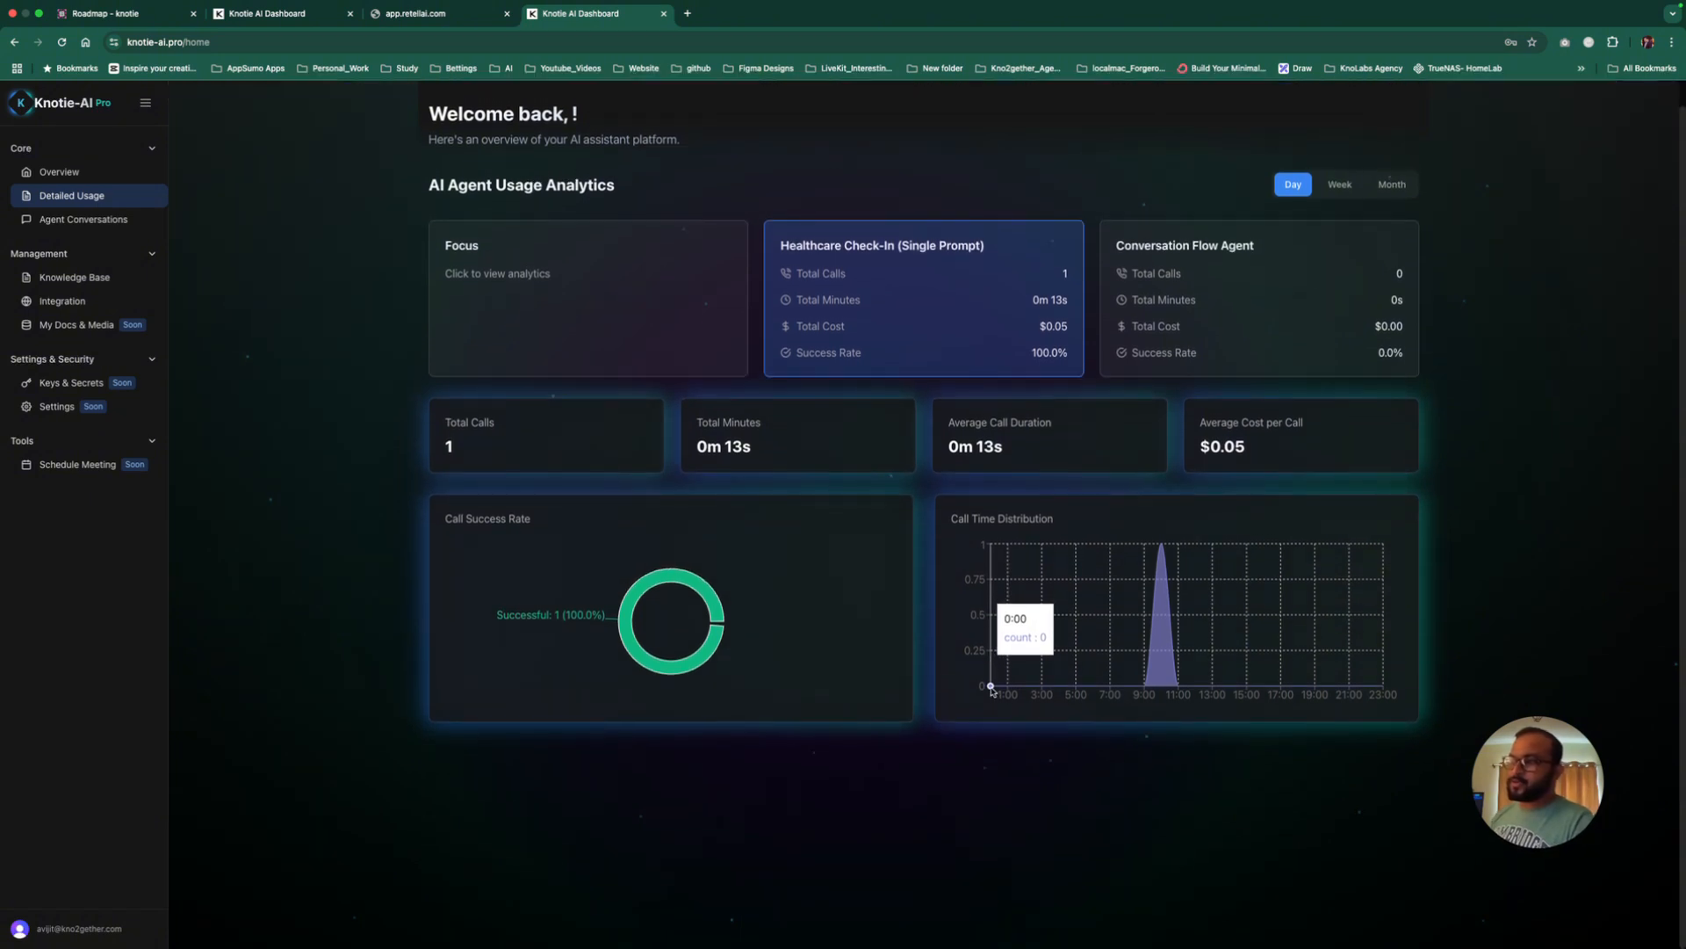
{"action": "mouse_move", "coordinate": [878, 748]}
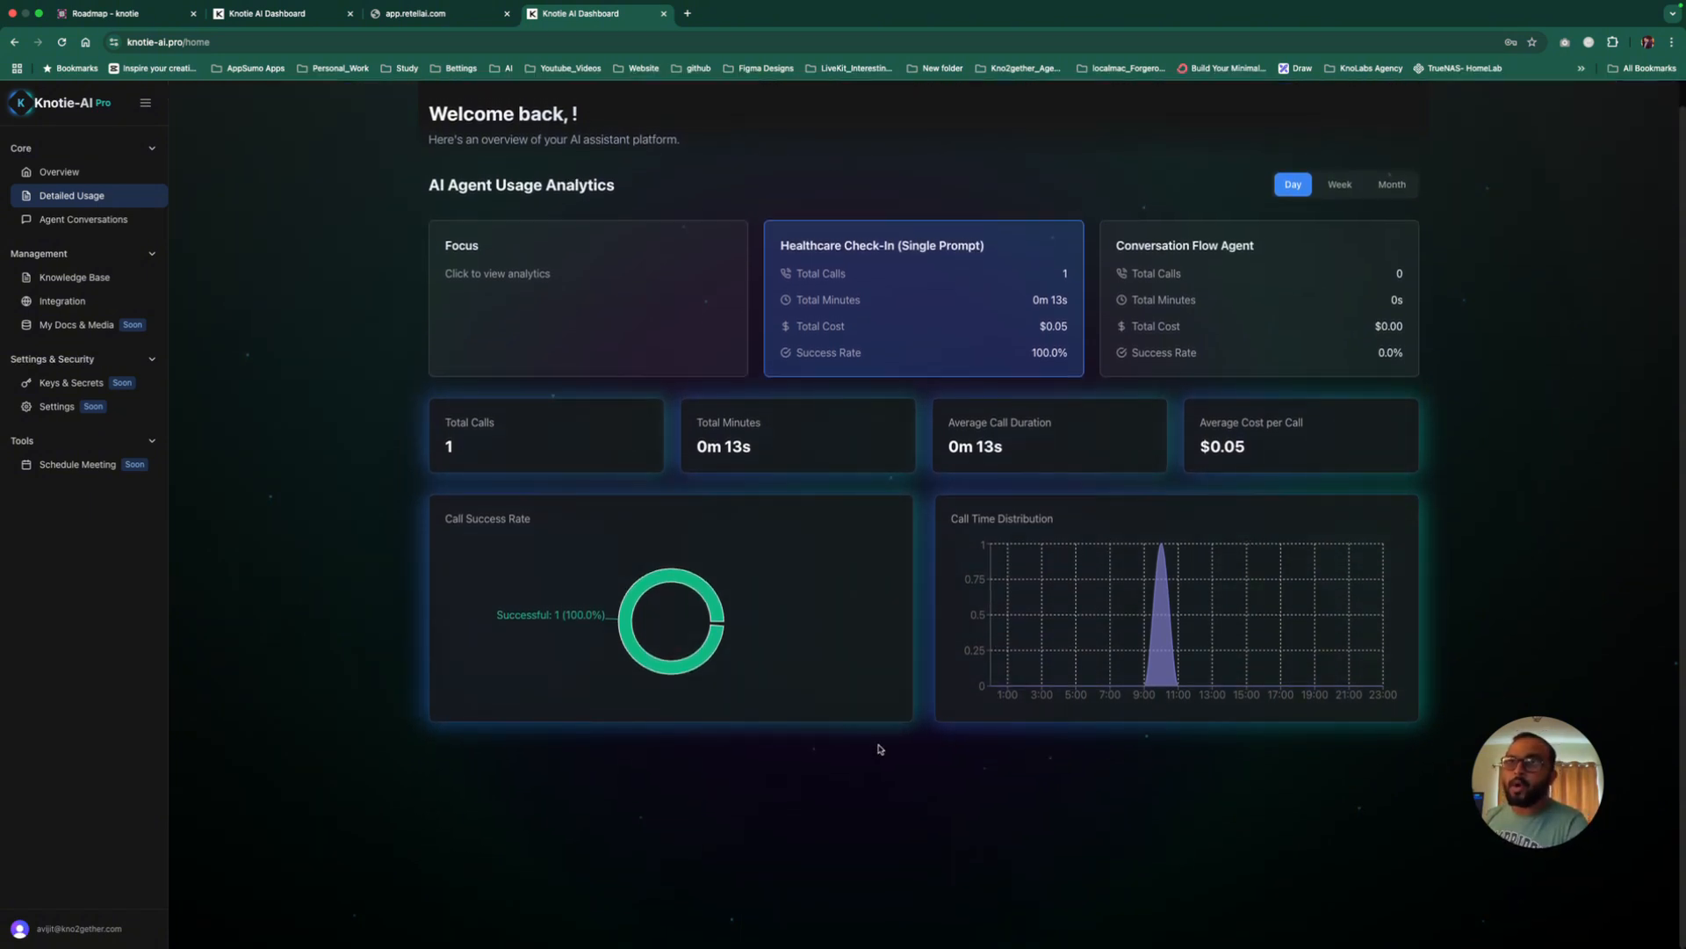
{"action": "mouse_move", "coordinate": [214, 104]}
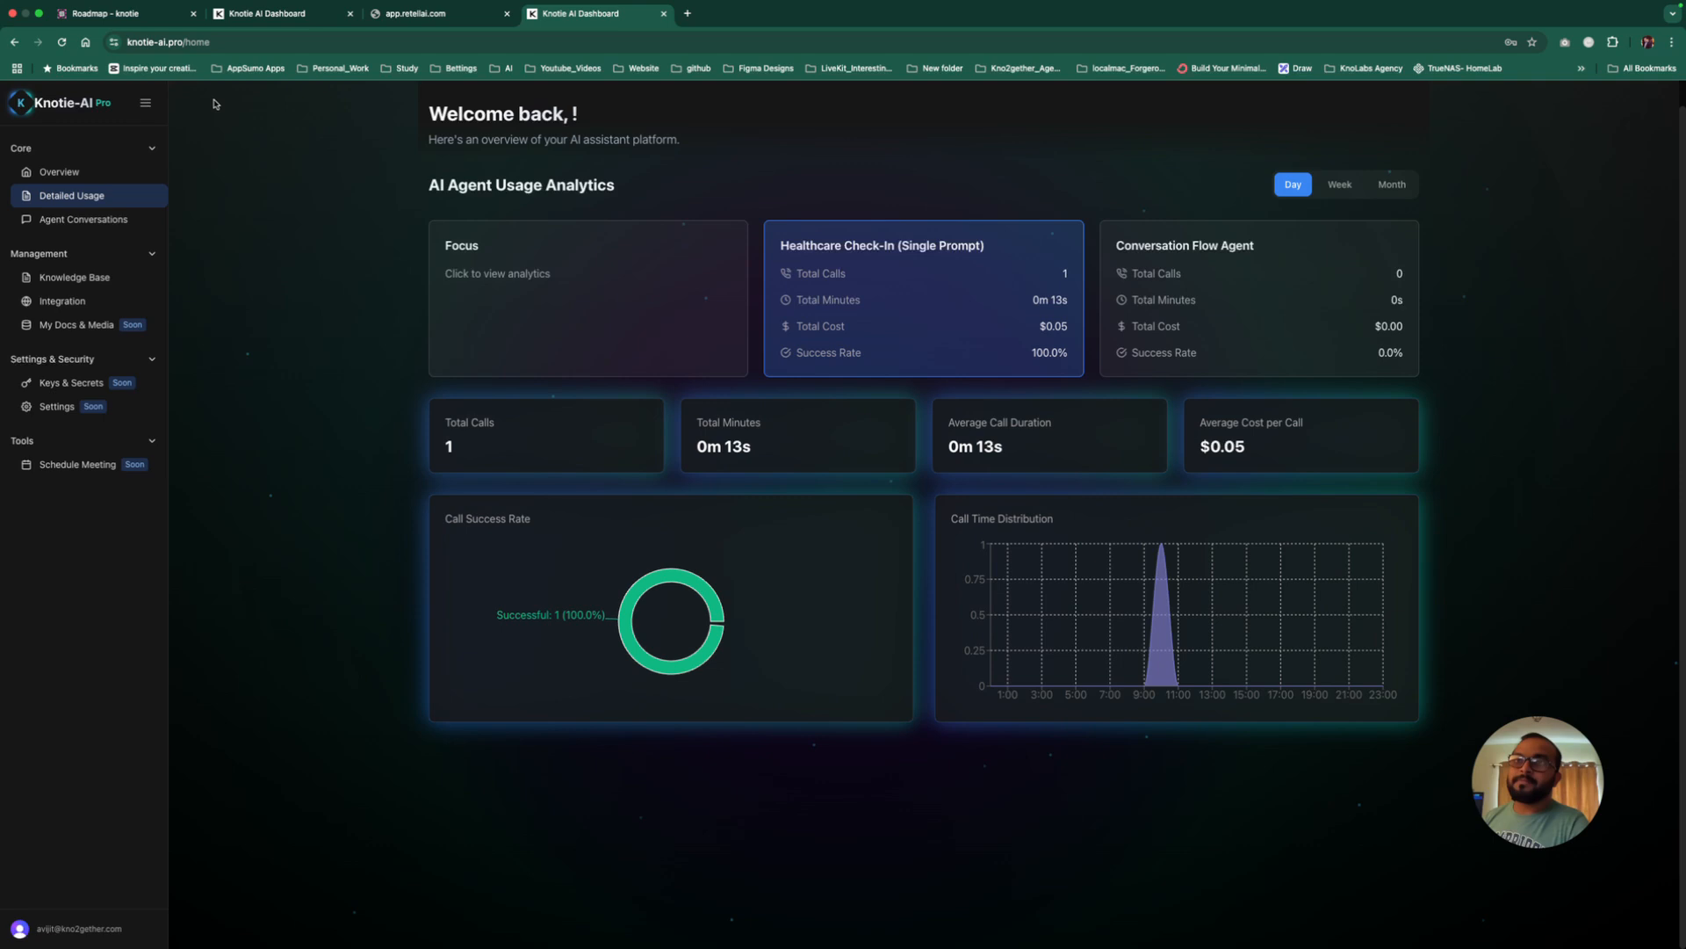
{"action": "left_click", "coordinate": [117, 13]}
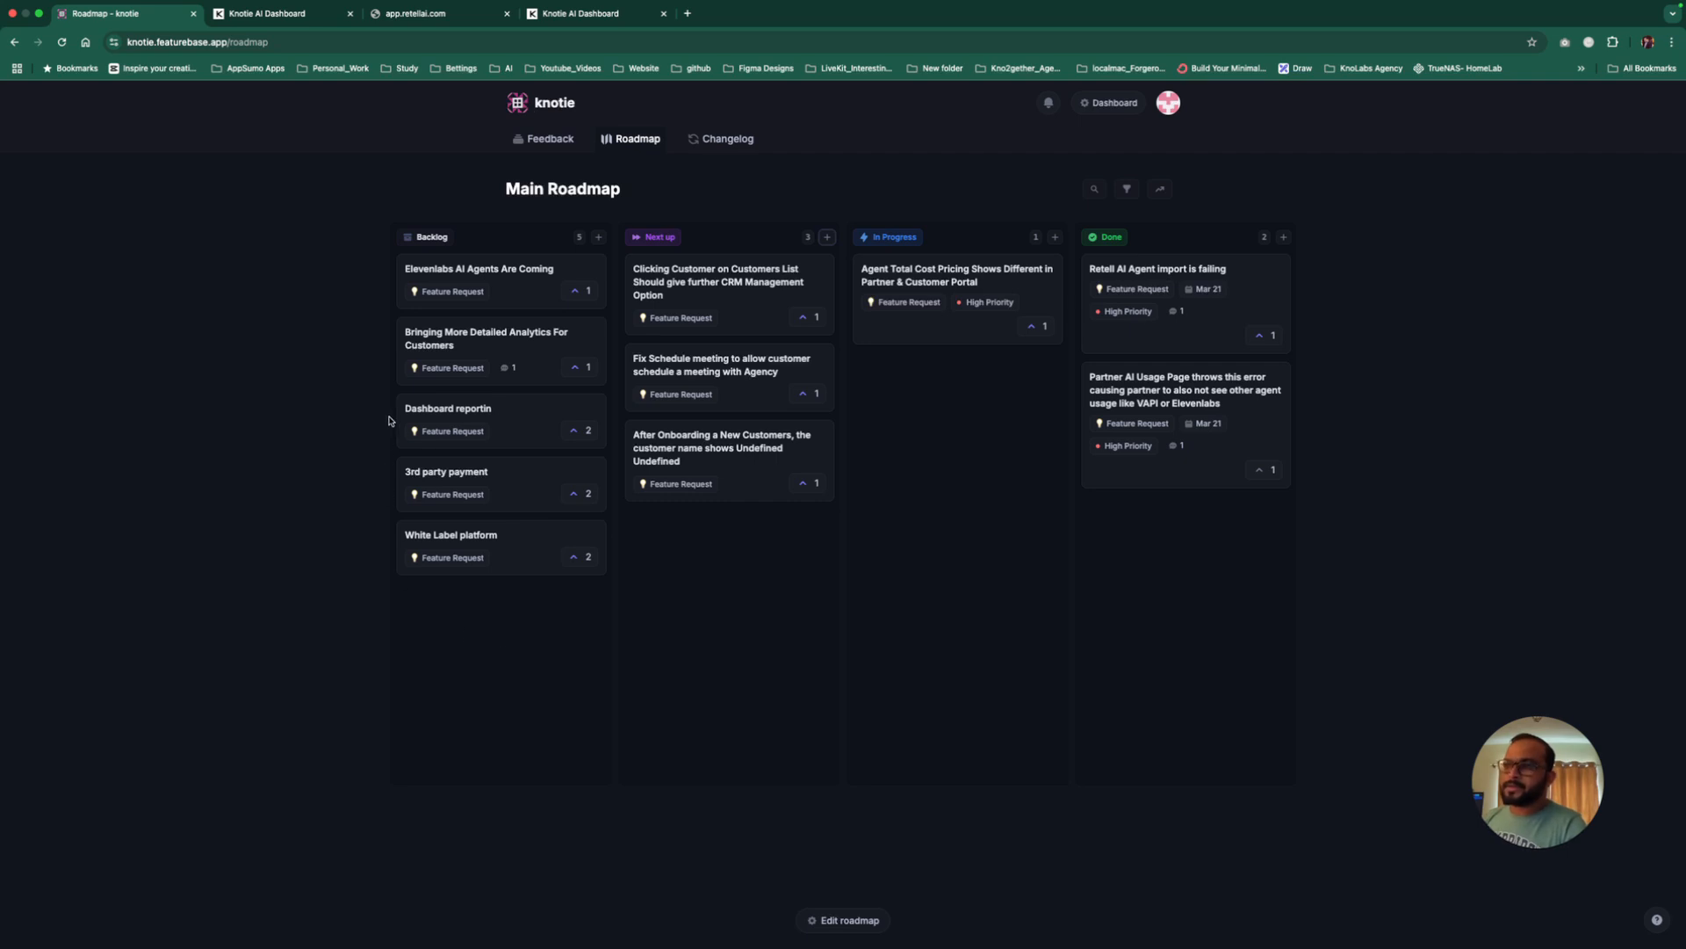
{"action": "mouse_move", "coordinate": [478, 353]}
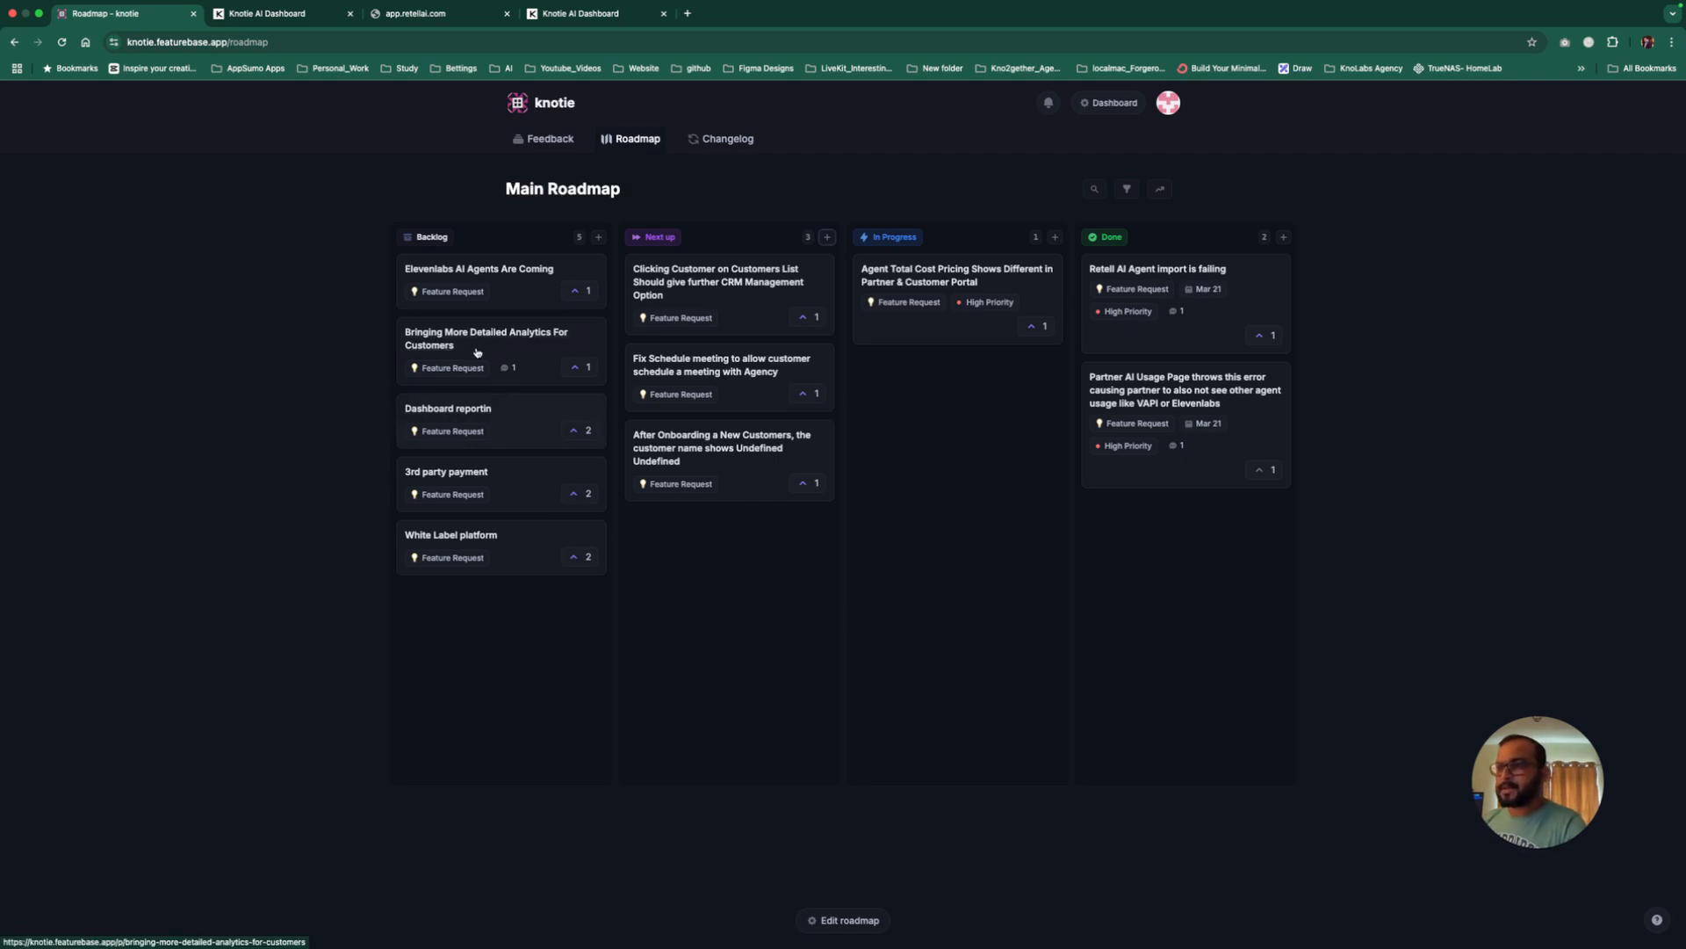
{"action": "left_click", "coordinate": [487, 338]}
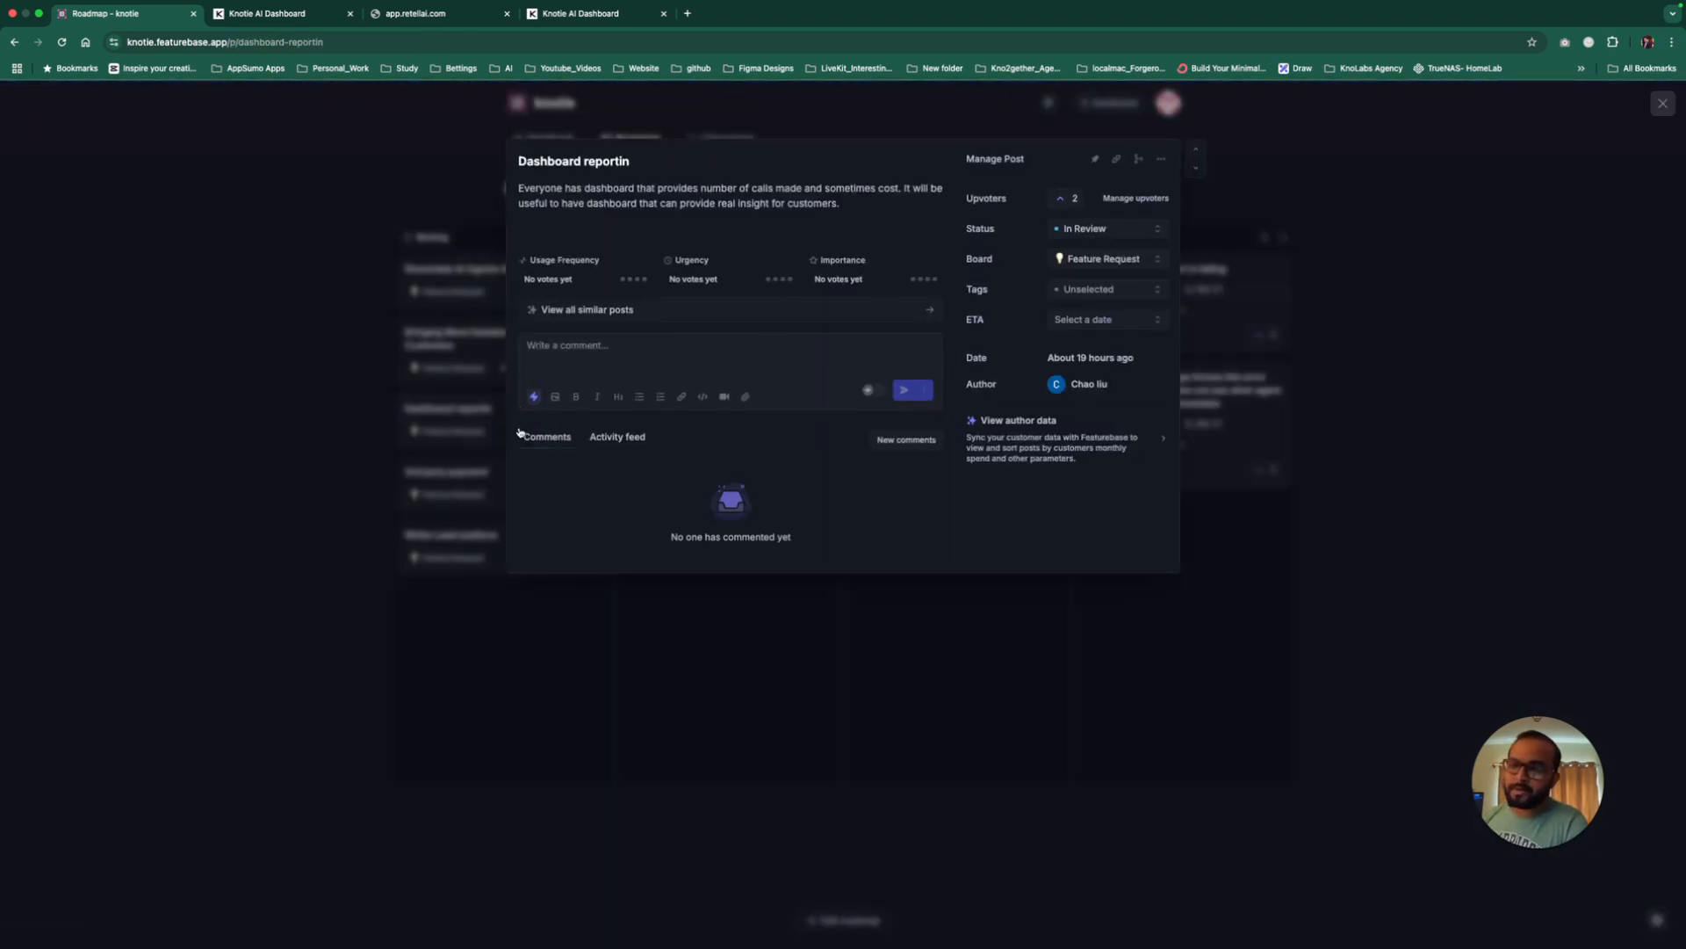
{"action": "left_click", "coordinate": [1663, 104]}
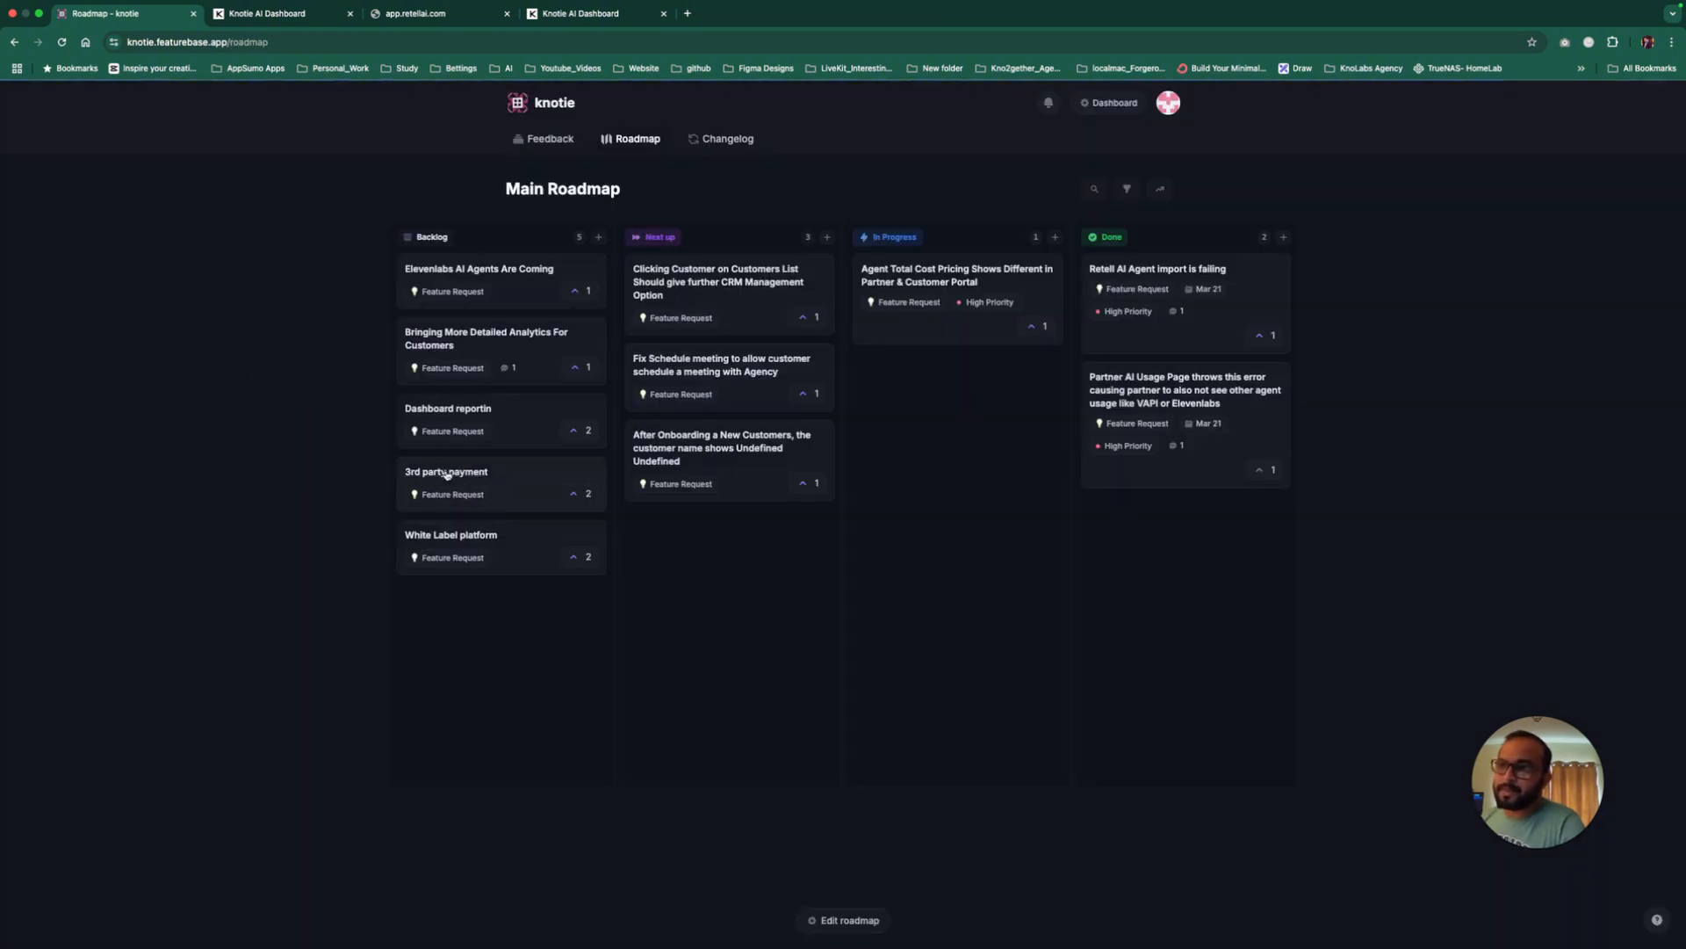
{"action": "mouse_move", "coordinate": [274, 455]}
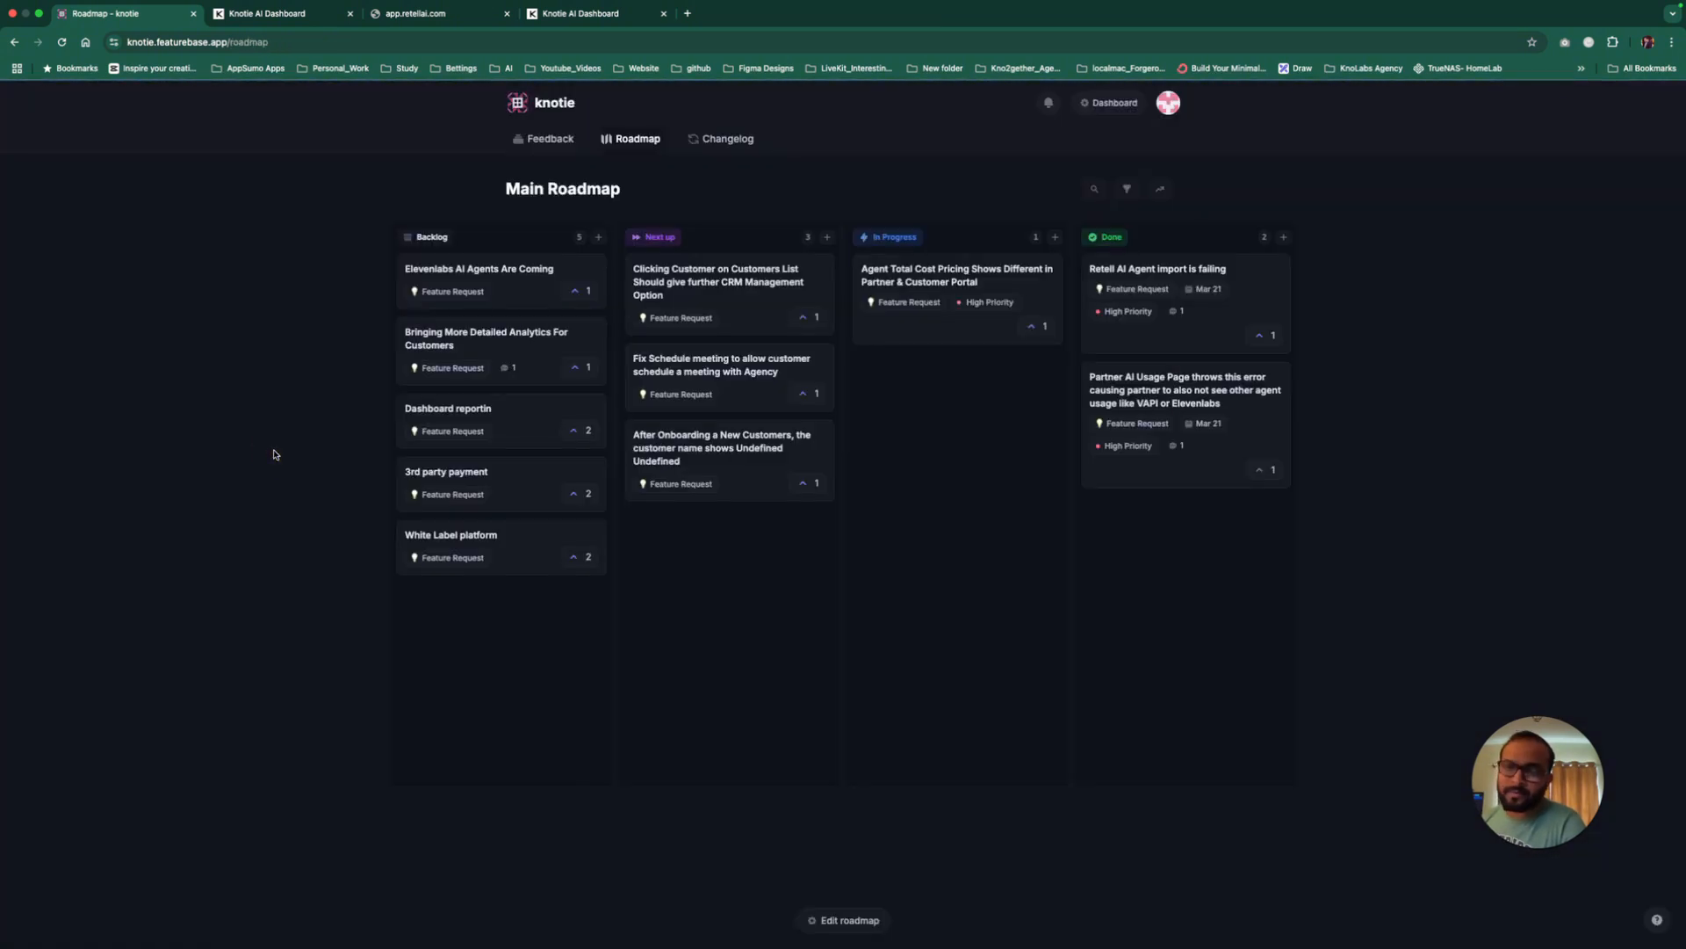
{"action": "left_click", "coordinate": [451, 534]}
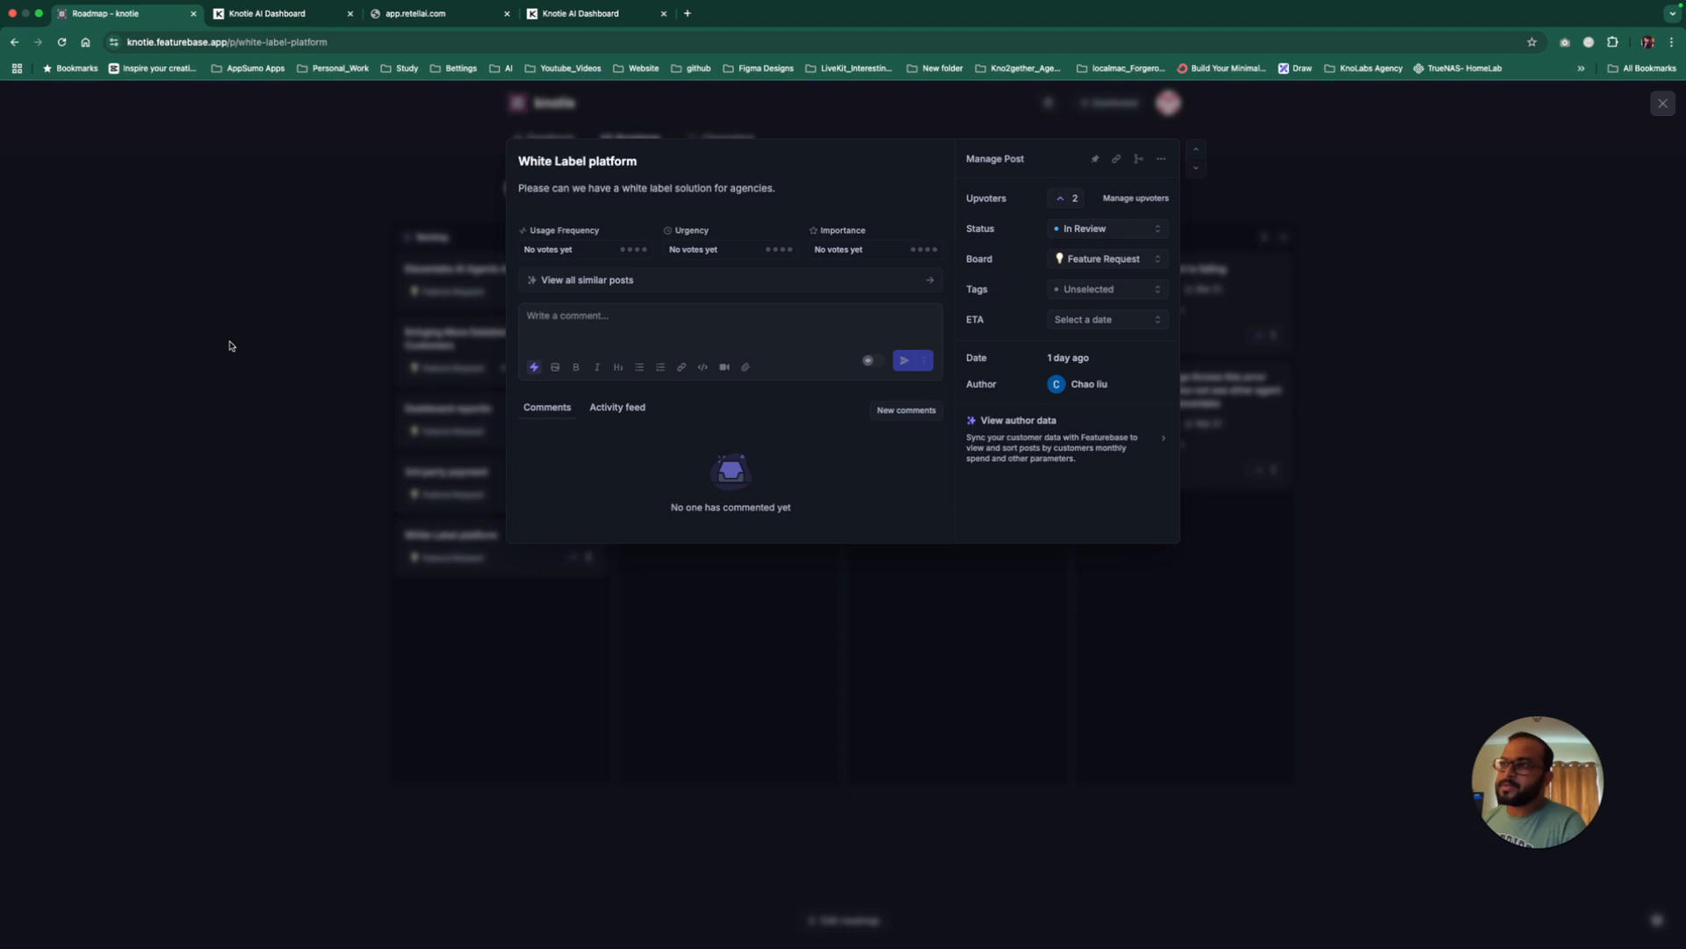
{"action": "left_click", "coordinate": [1663, 102]}
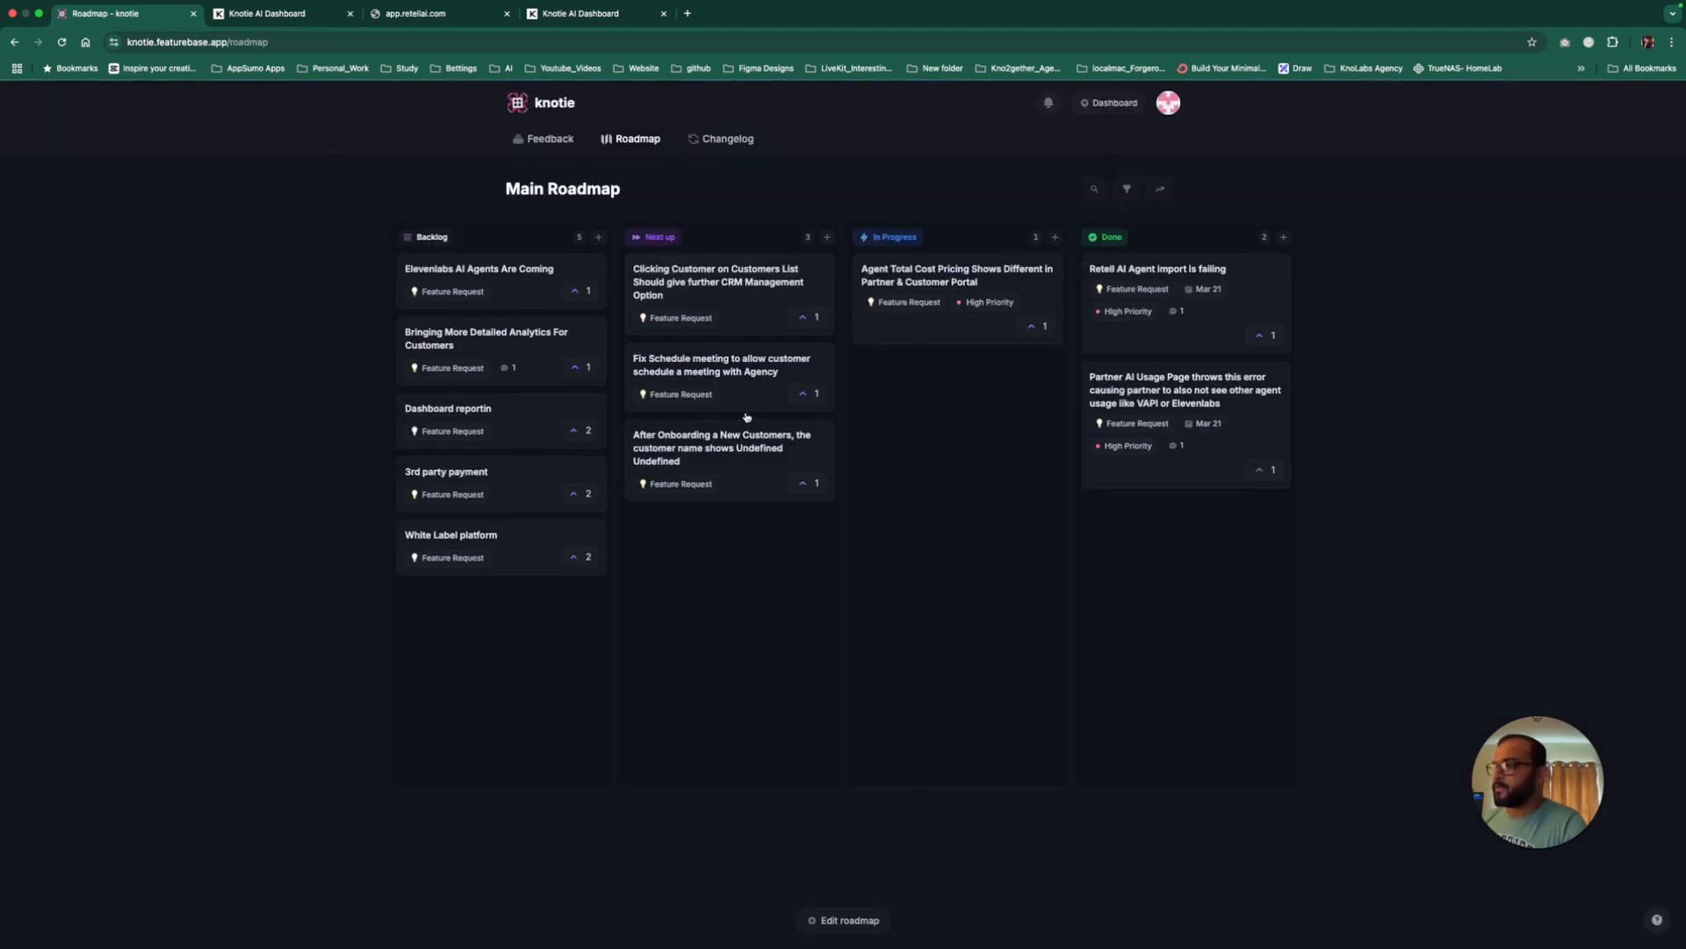
{"action": "mouse_move", "coordinate": [573, 223]}
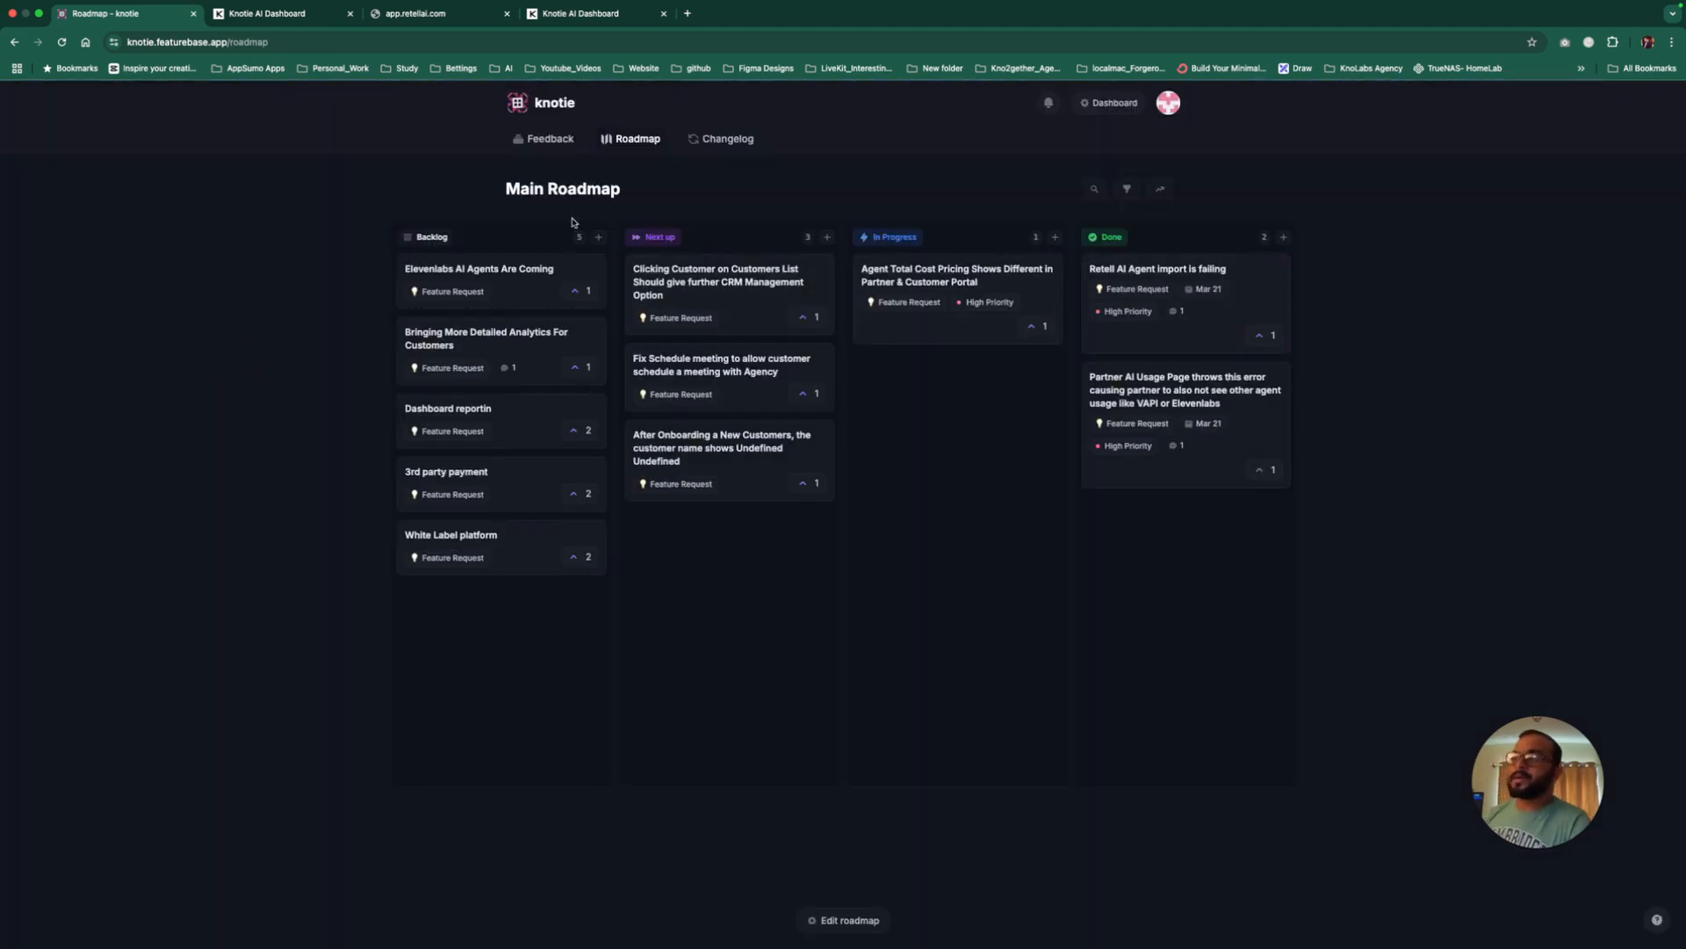
{"action": "left_click", "coordinate": [590, 12]}
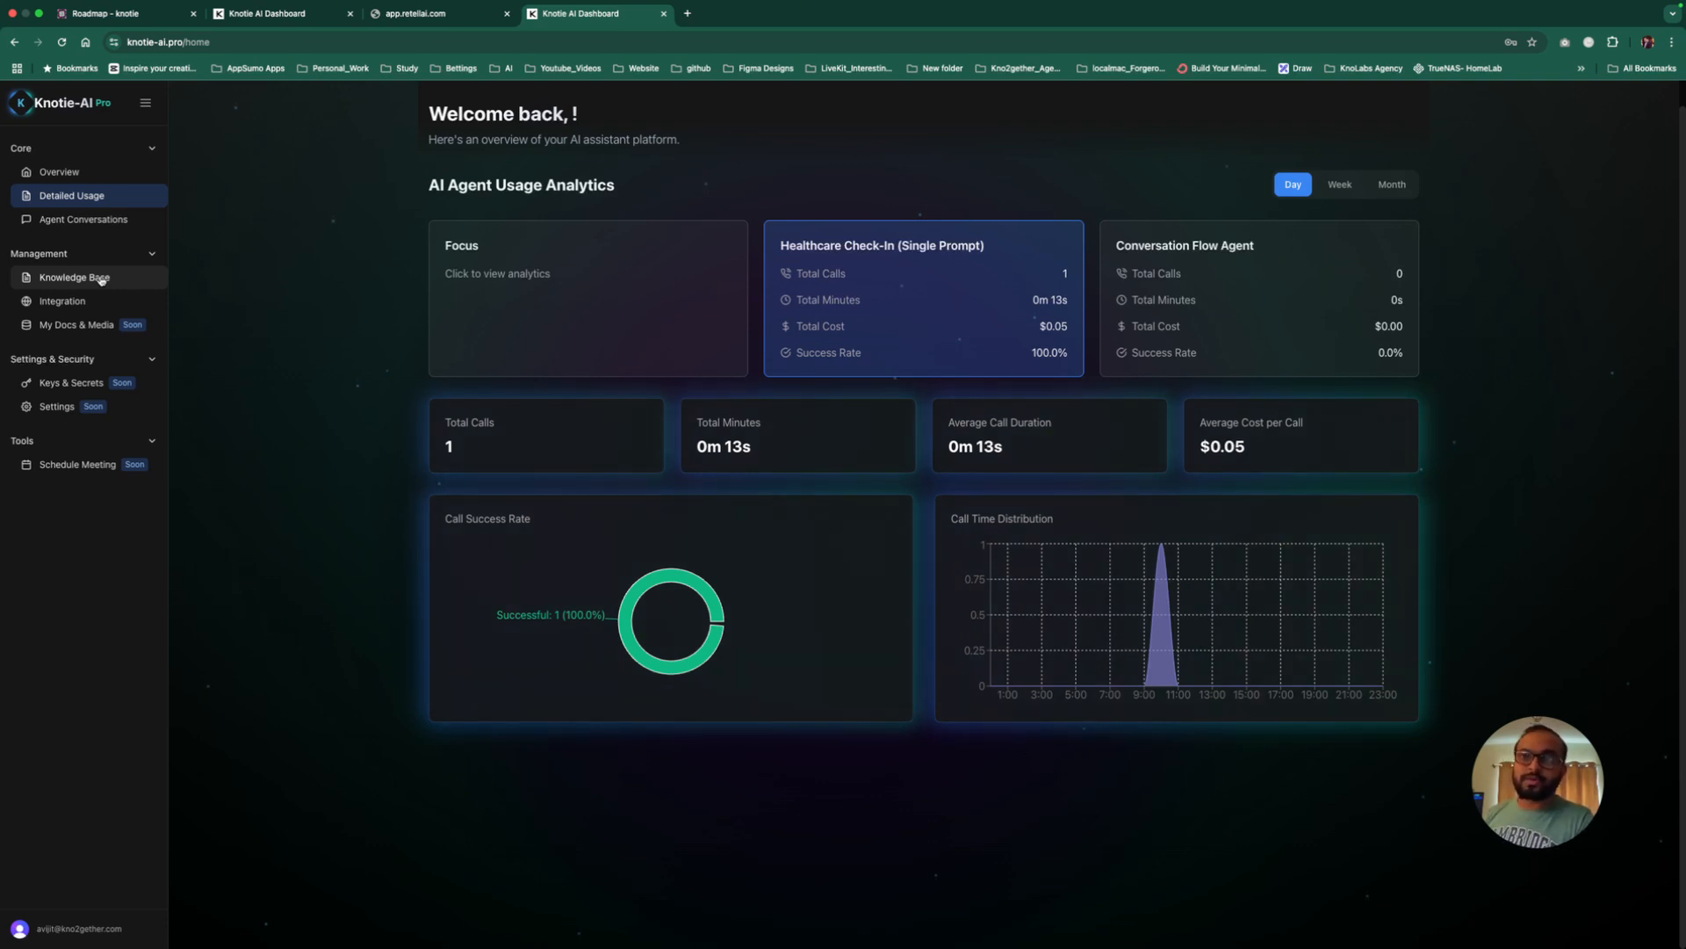
Step: View the customer knowledge base, then show the partner VAPI agents list with Focus, Stemex and ihubhome
{"action": "left_click", "coordinate": [73, 277]}
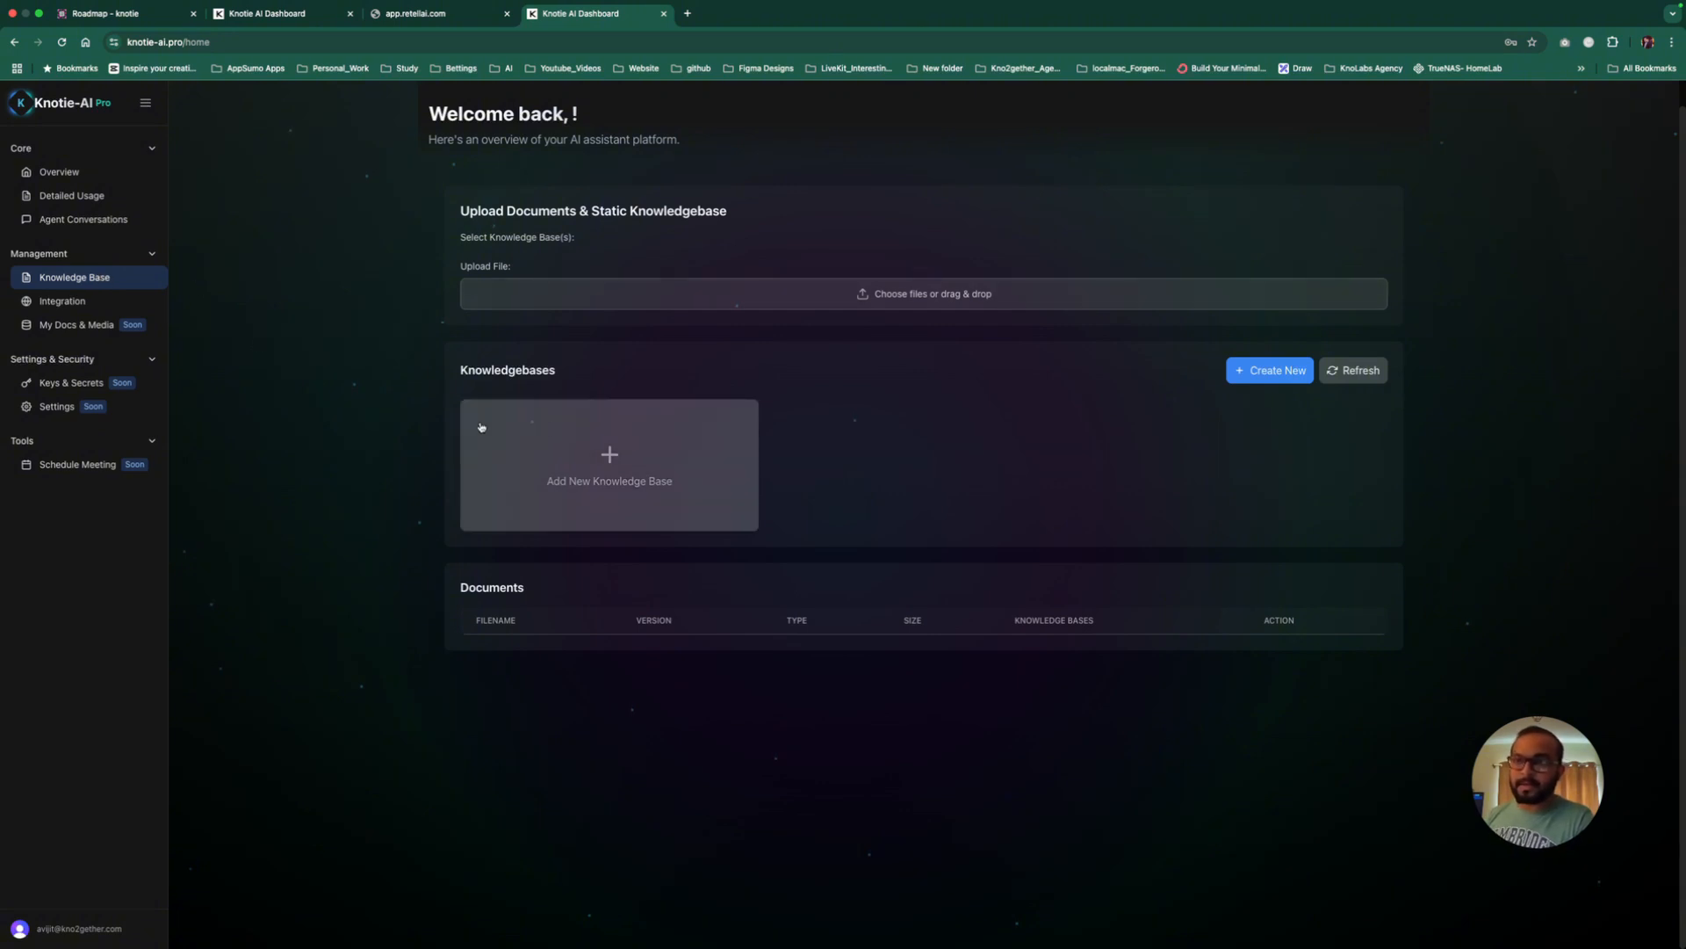
{"action": "left_click", "coordinate": [61, 300]}
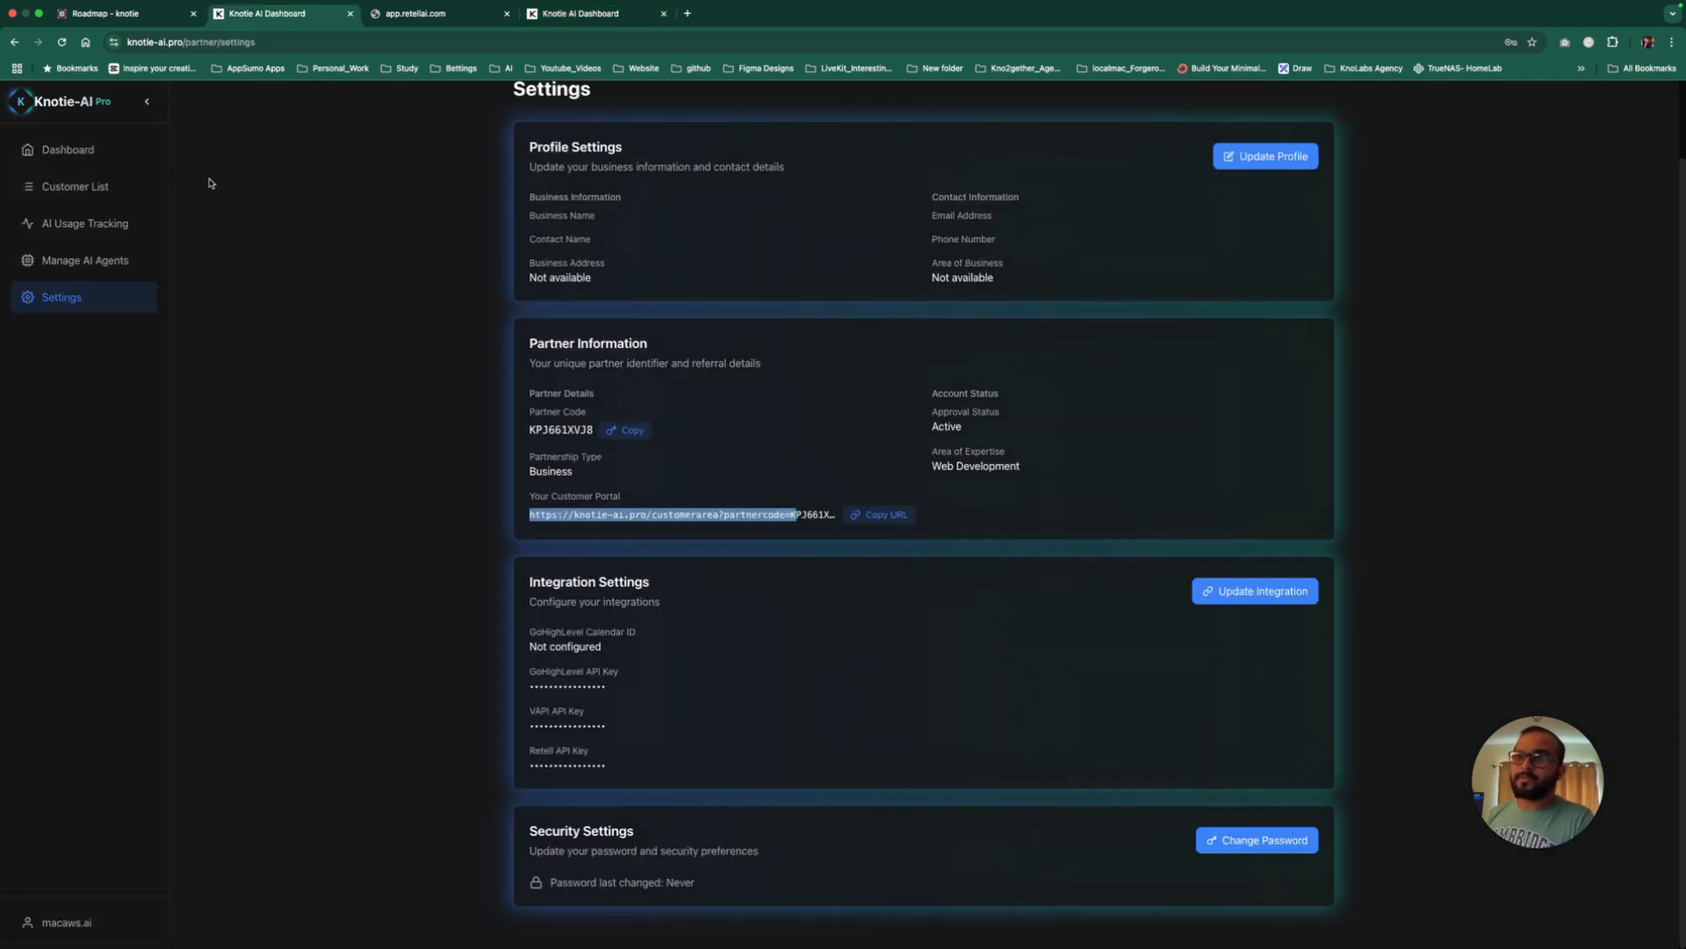
{"action": "left_click", "coordinate": [85, 260]}
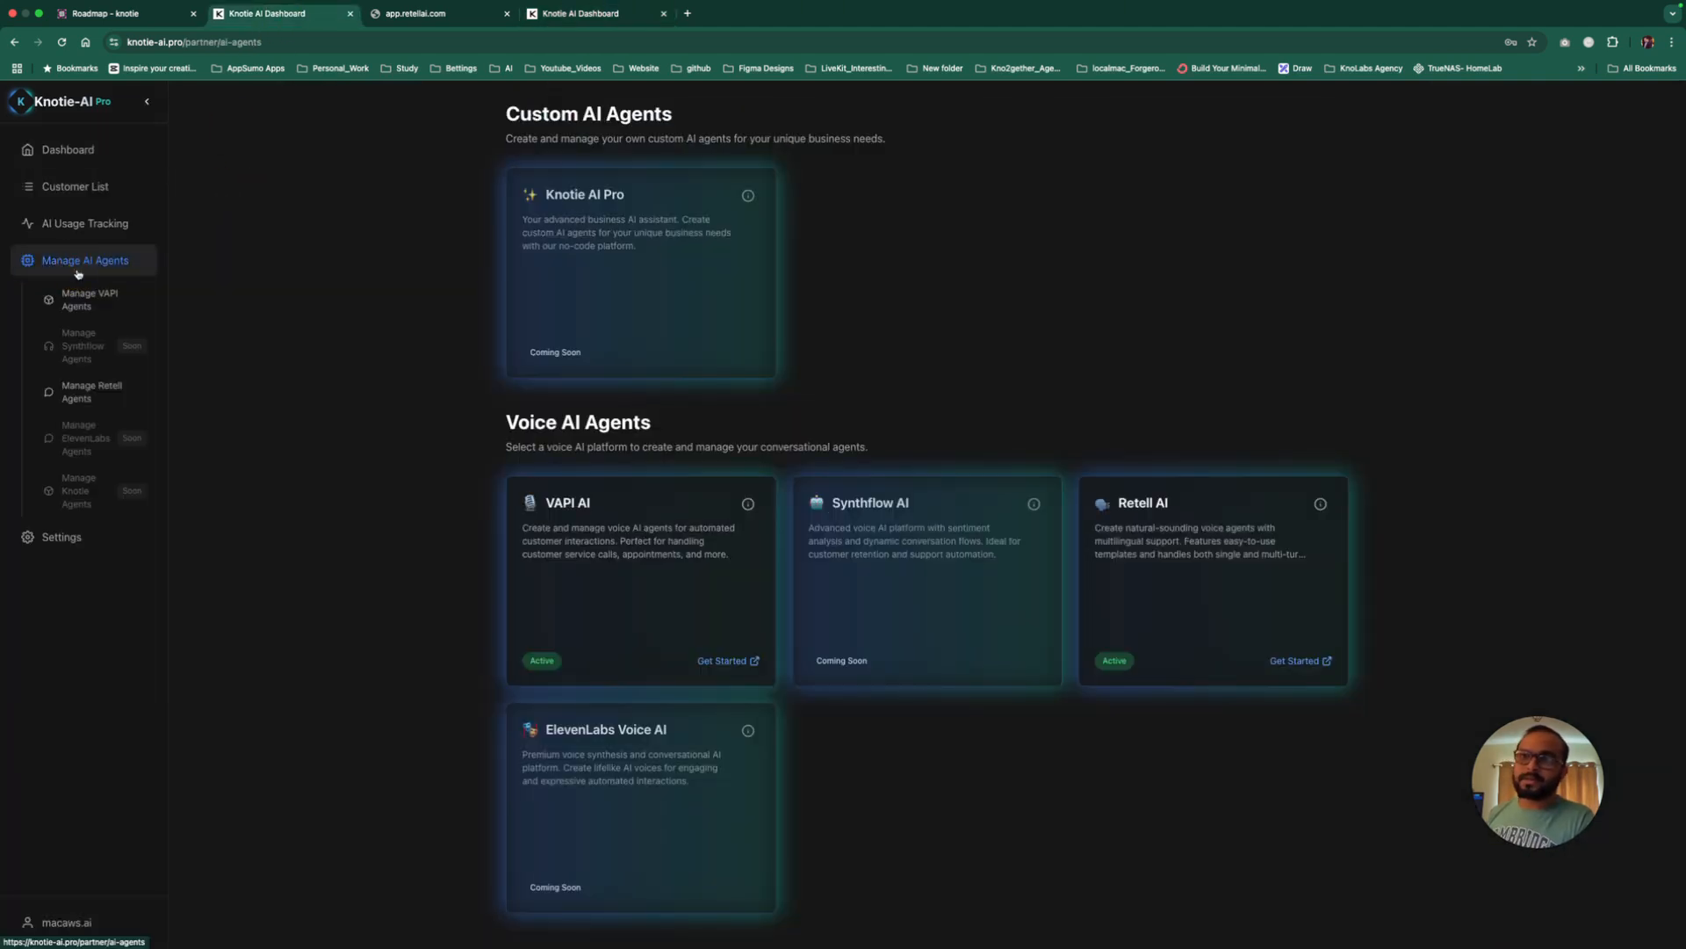
{"action": "left_click", "coordinate": [90, 298]}
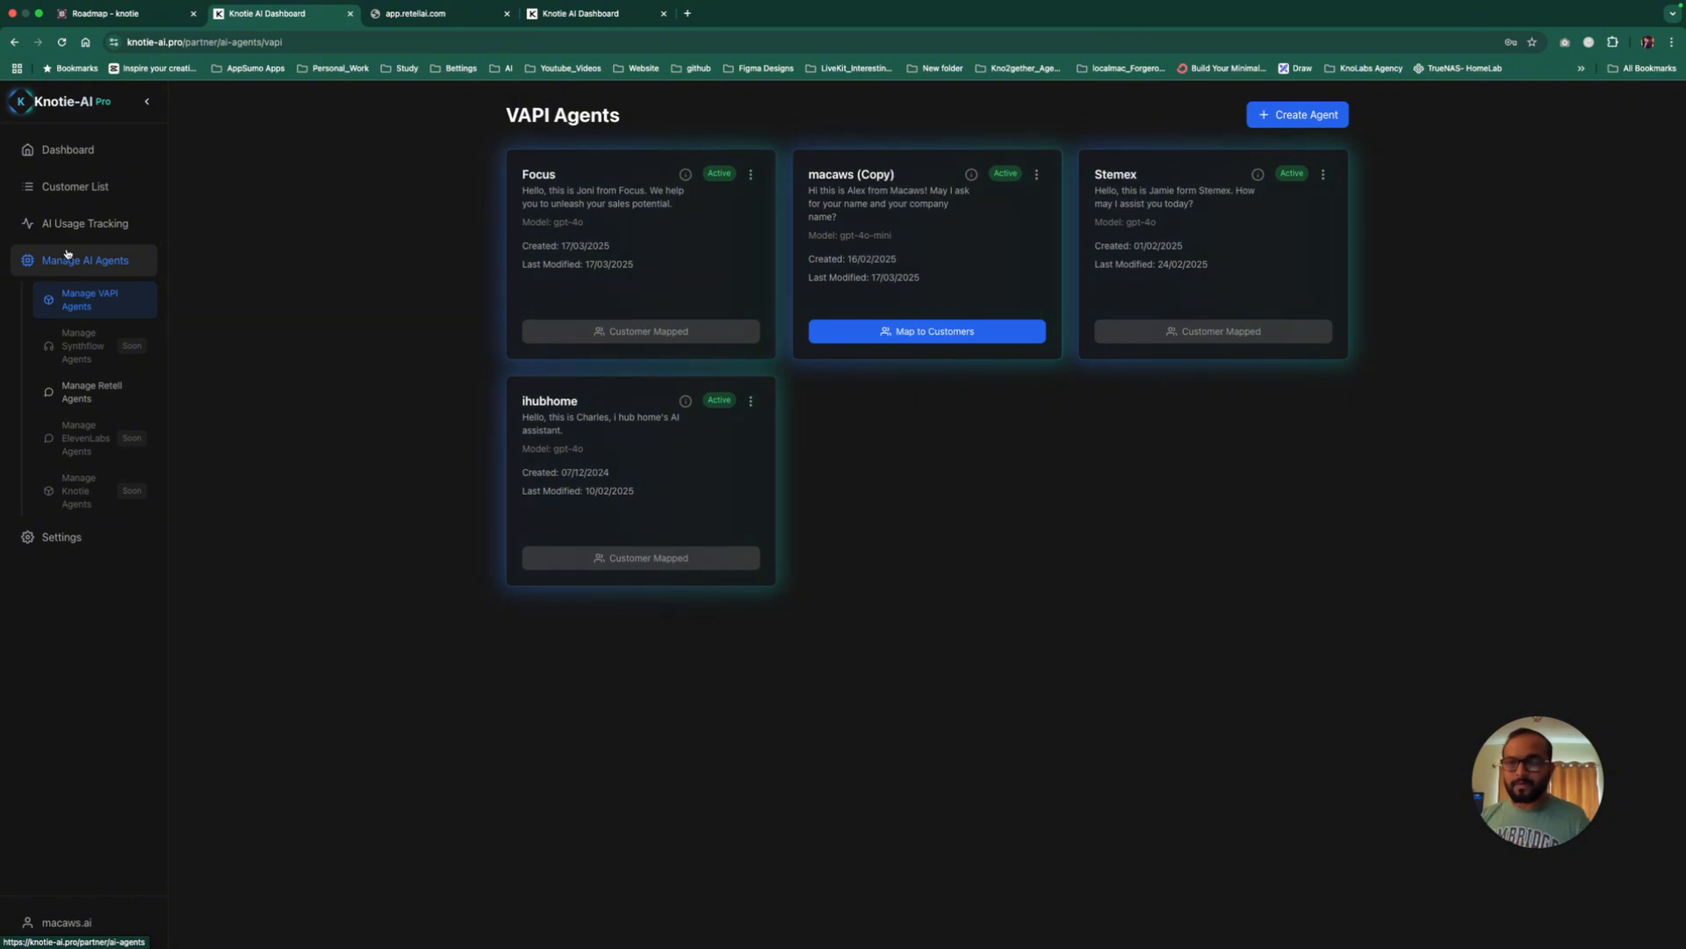
Step: Review the customer list and dashboard overview, then return to the partner settings page
{"action": "left_click", "coordinate": [74, 186]}
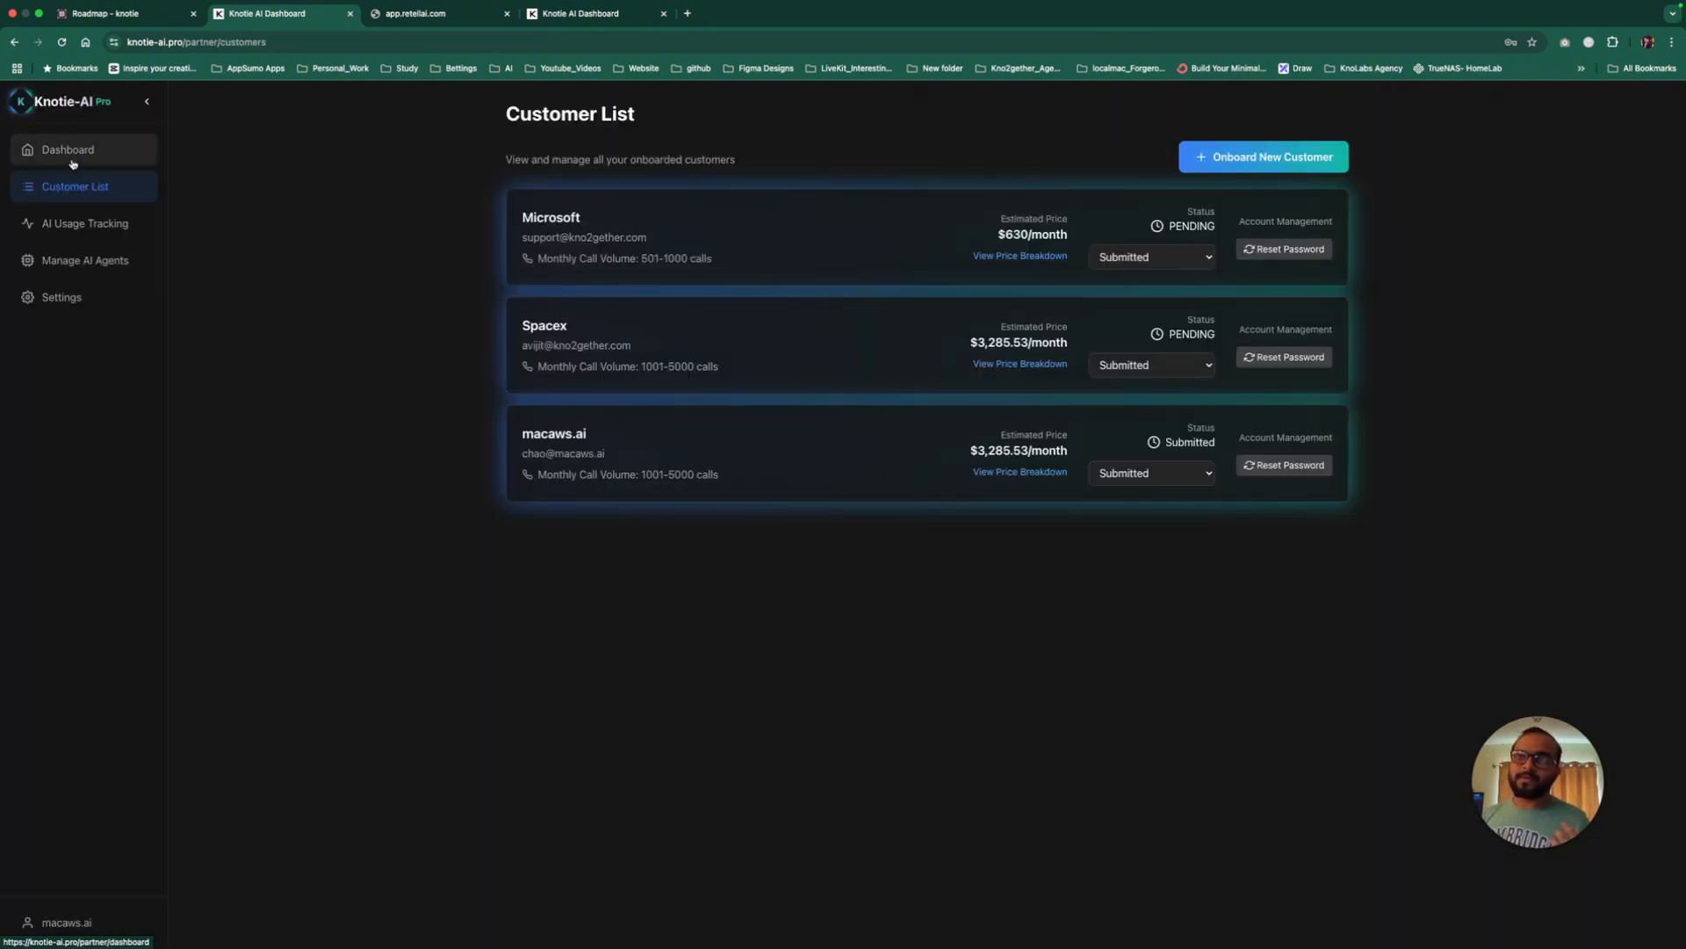
{"action": "left_click", "coordinate": [67, 150]}
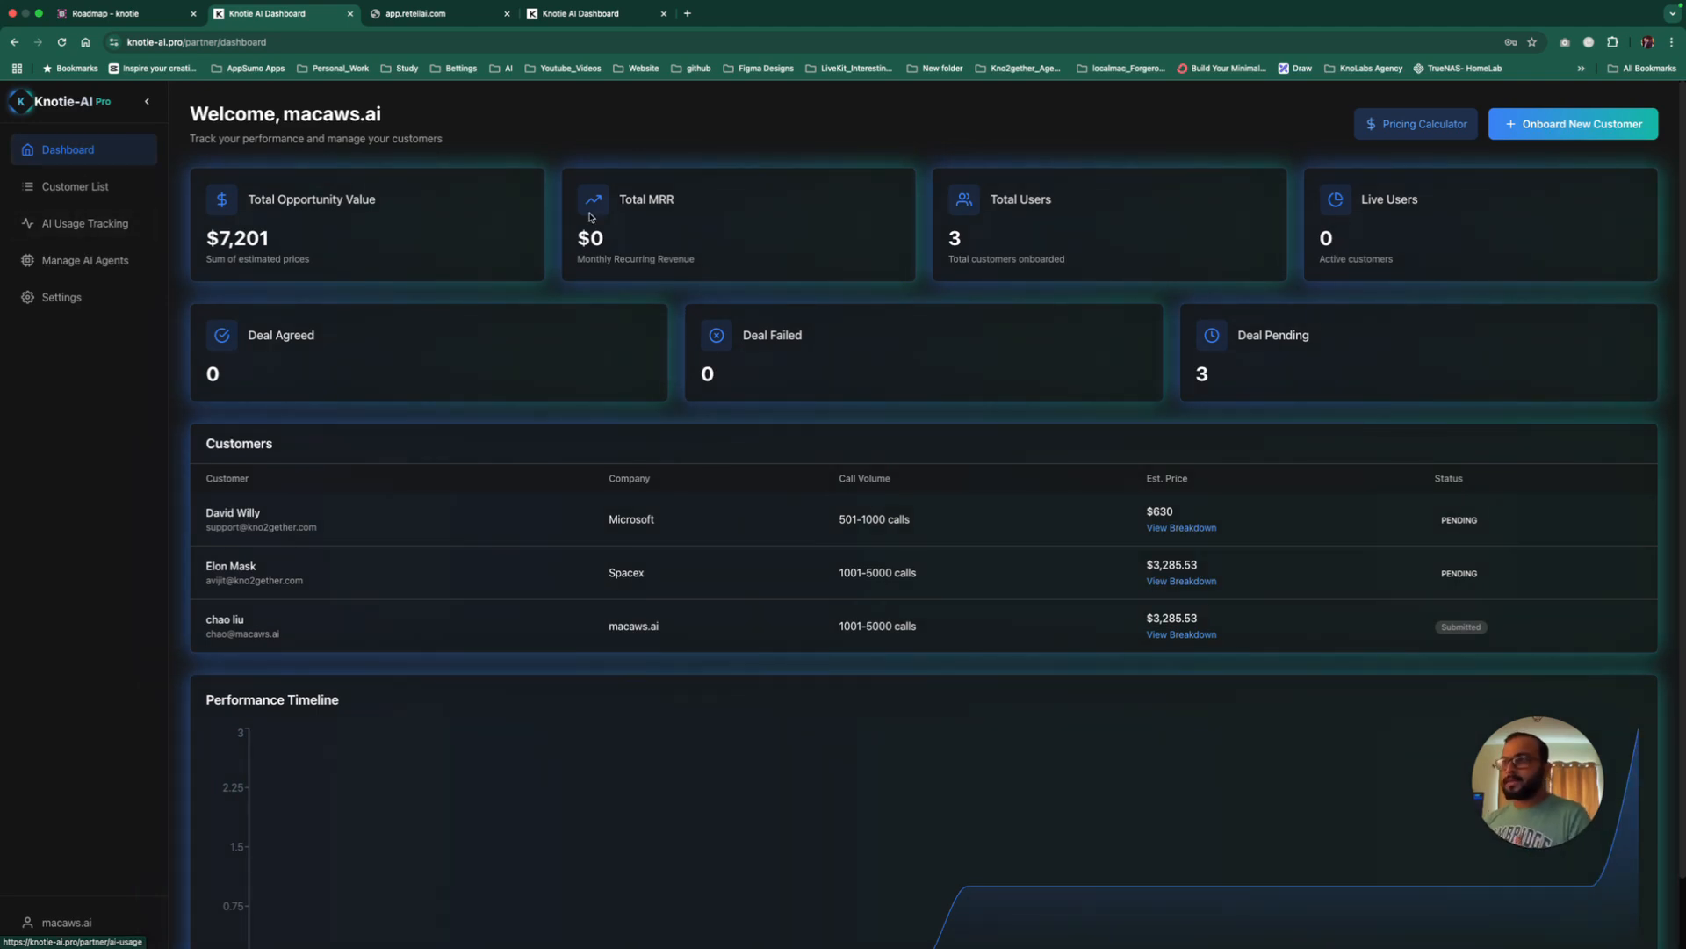
{"action": "scroll", "scroll_direction": "down", "scroll_amount": 3}
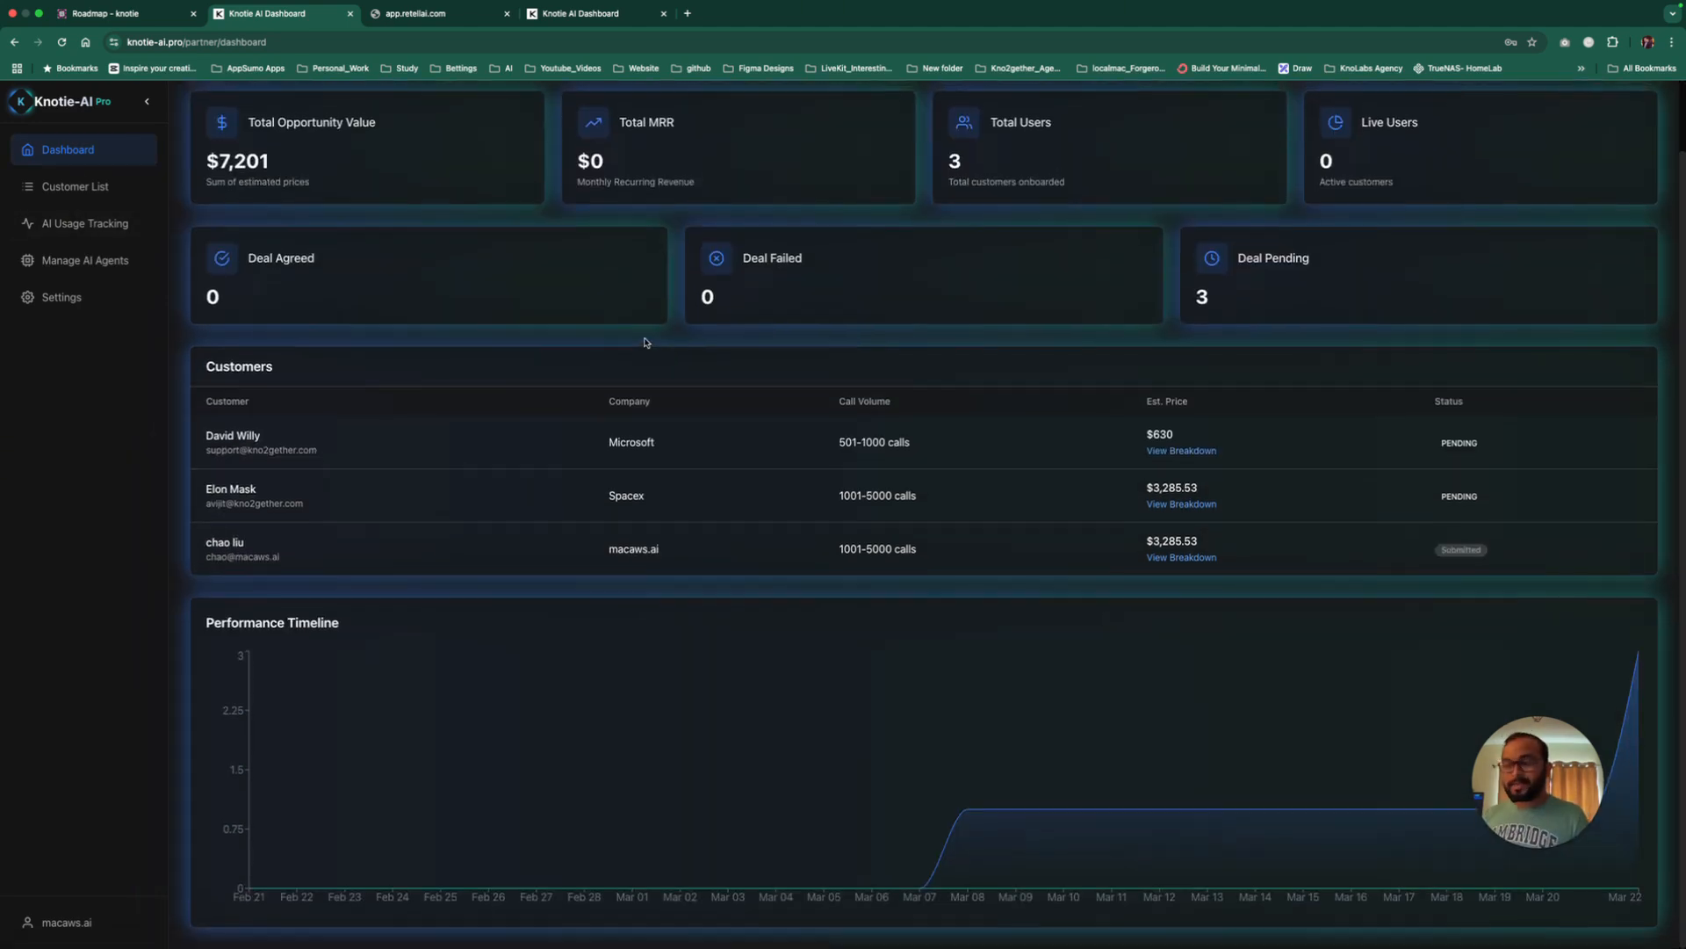
{"action": "mouse_move", "coordinate": [1604, 834]}
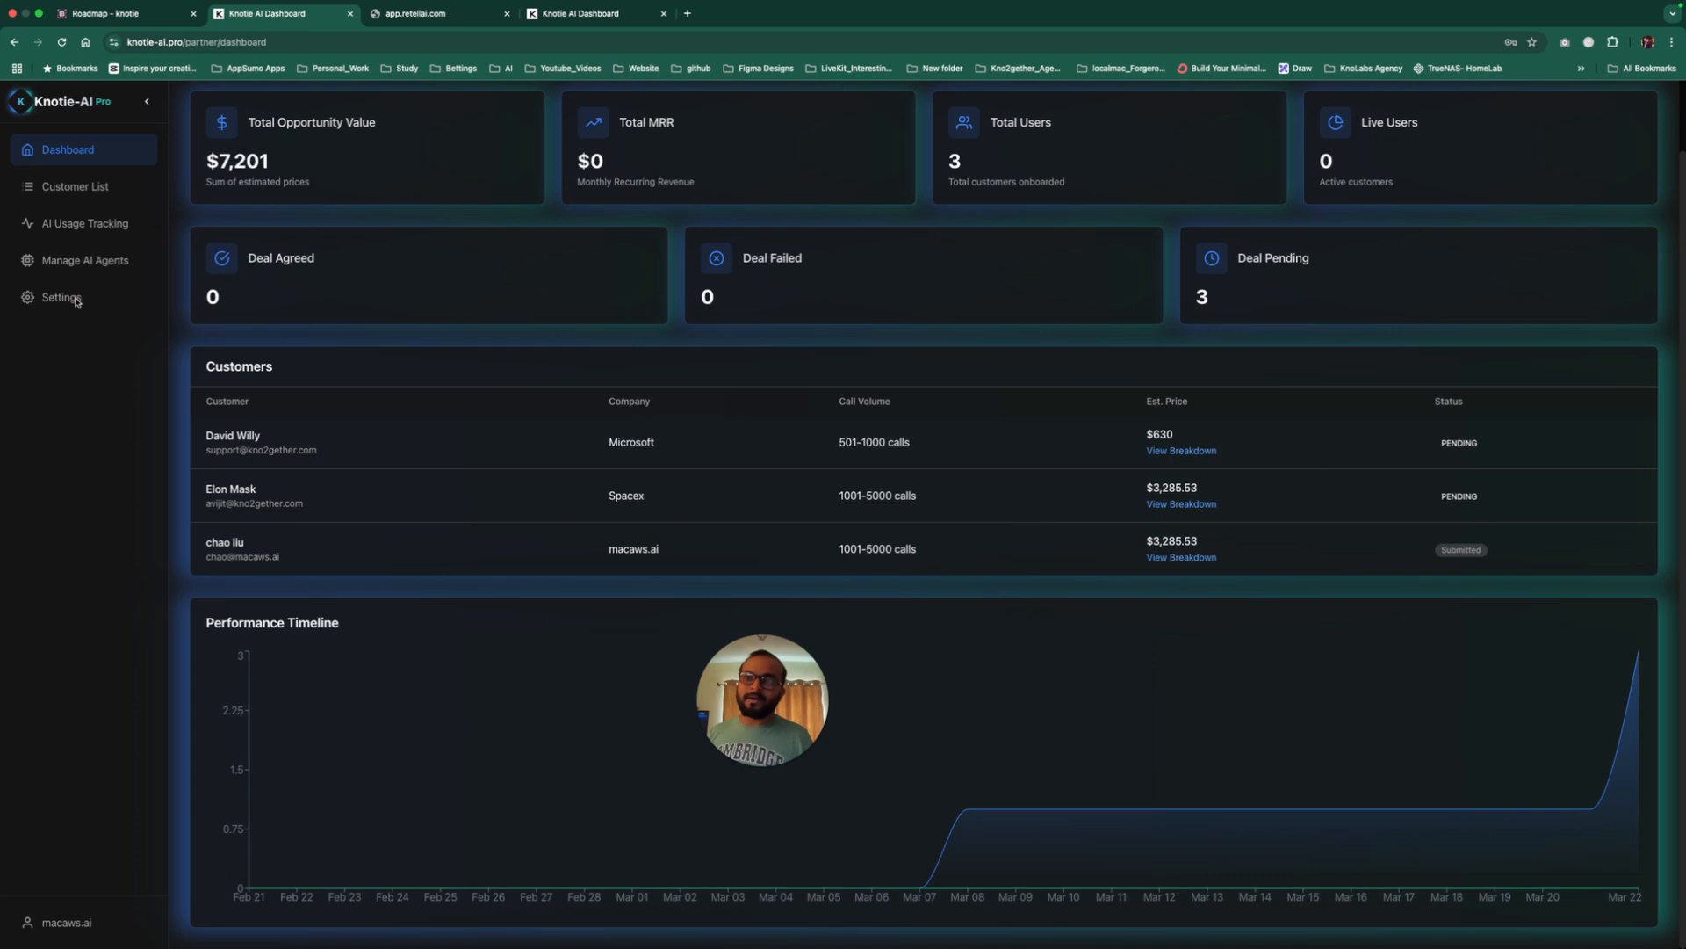
{"action": "left_click", "coordinate": [61, 297]}
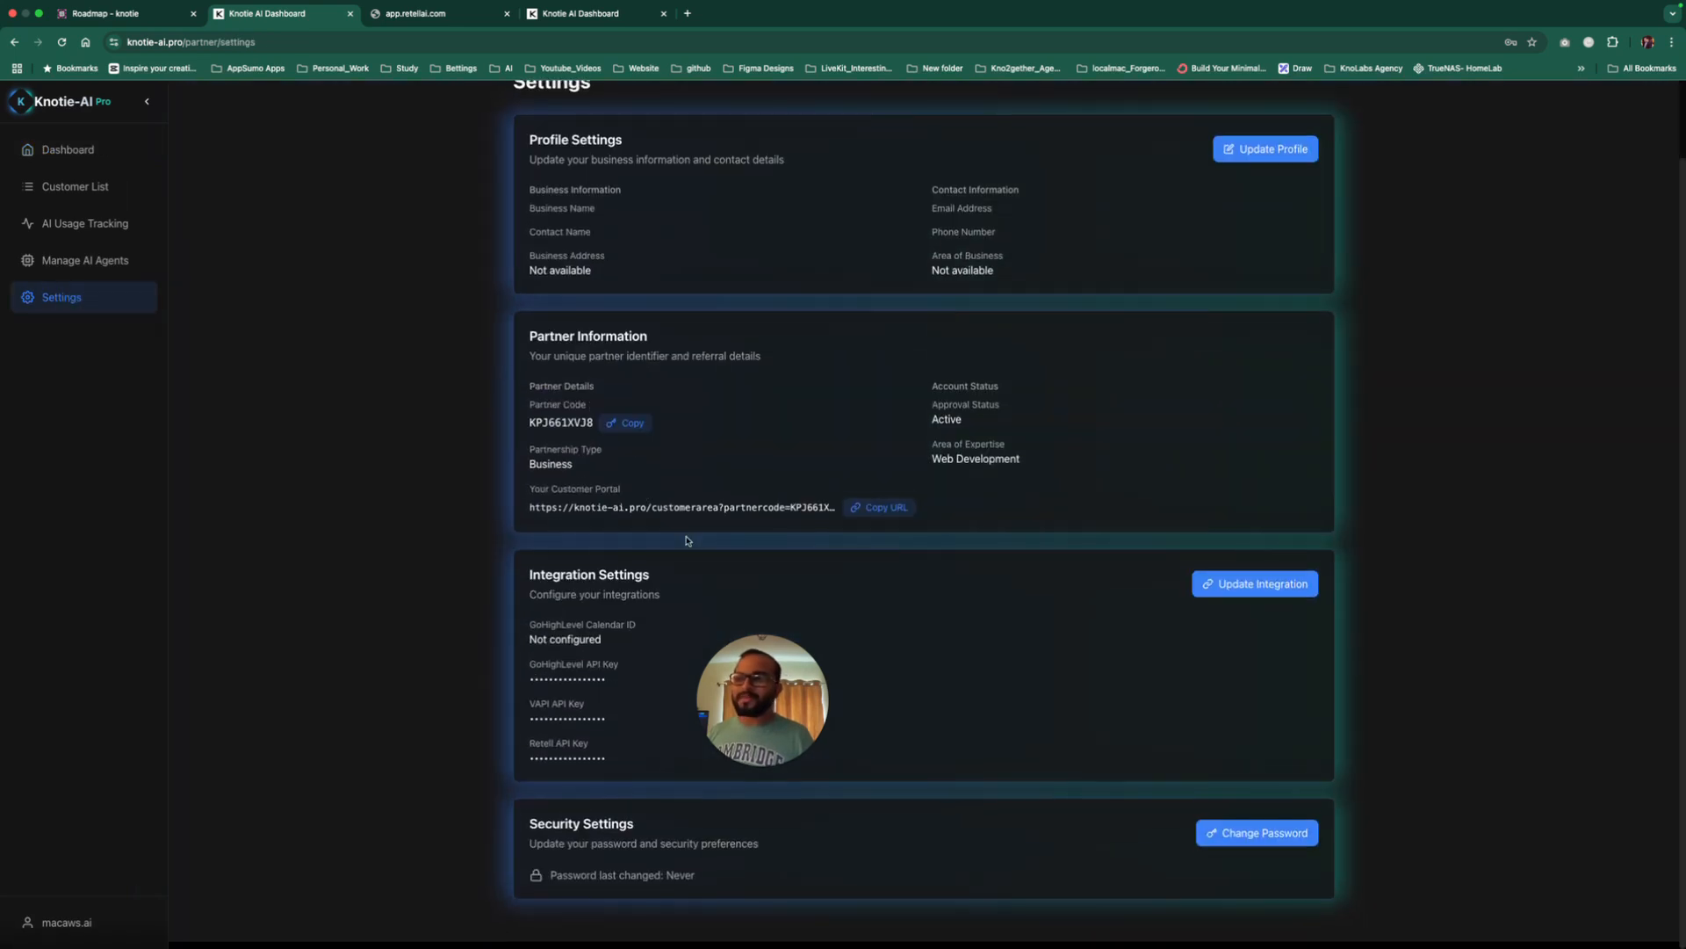